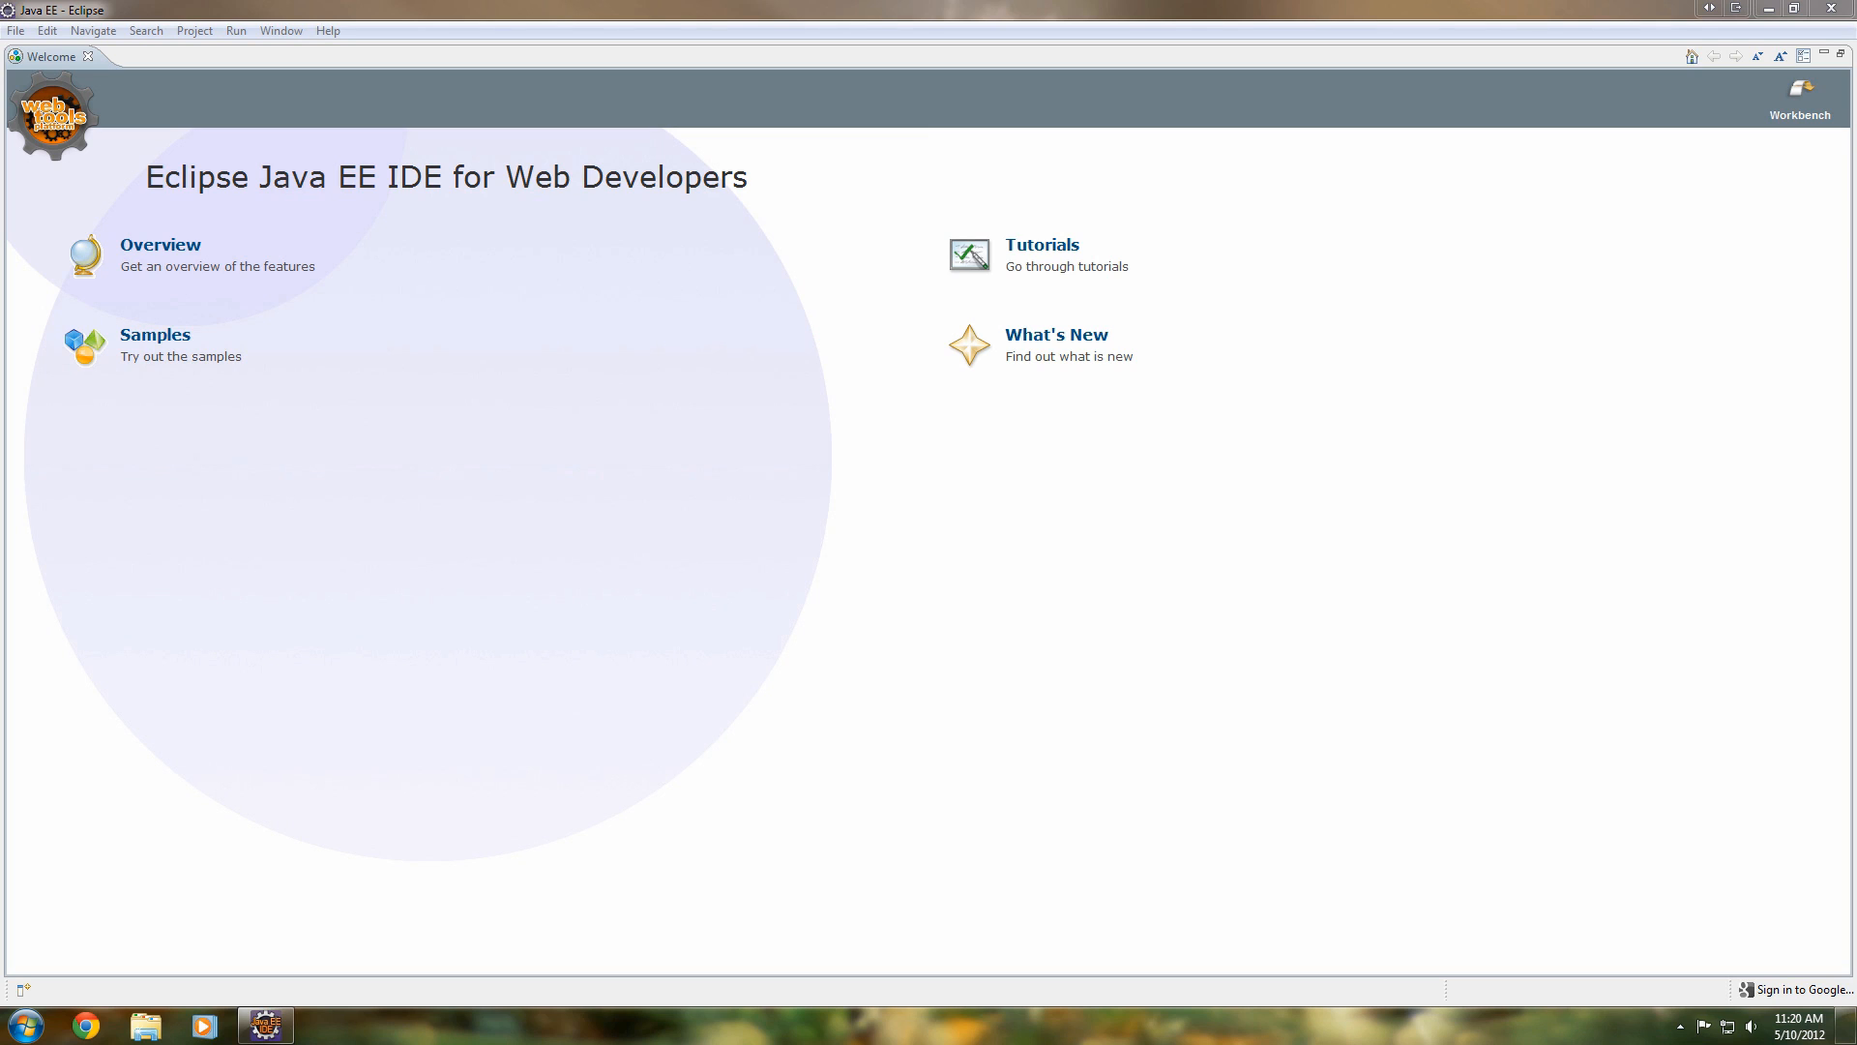
mouse_move(1529, 740)
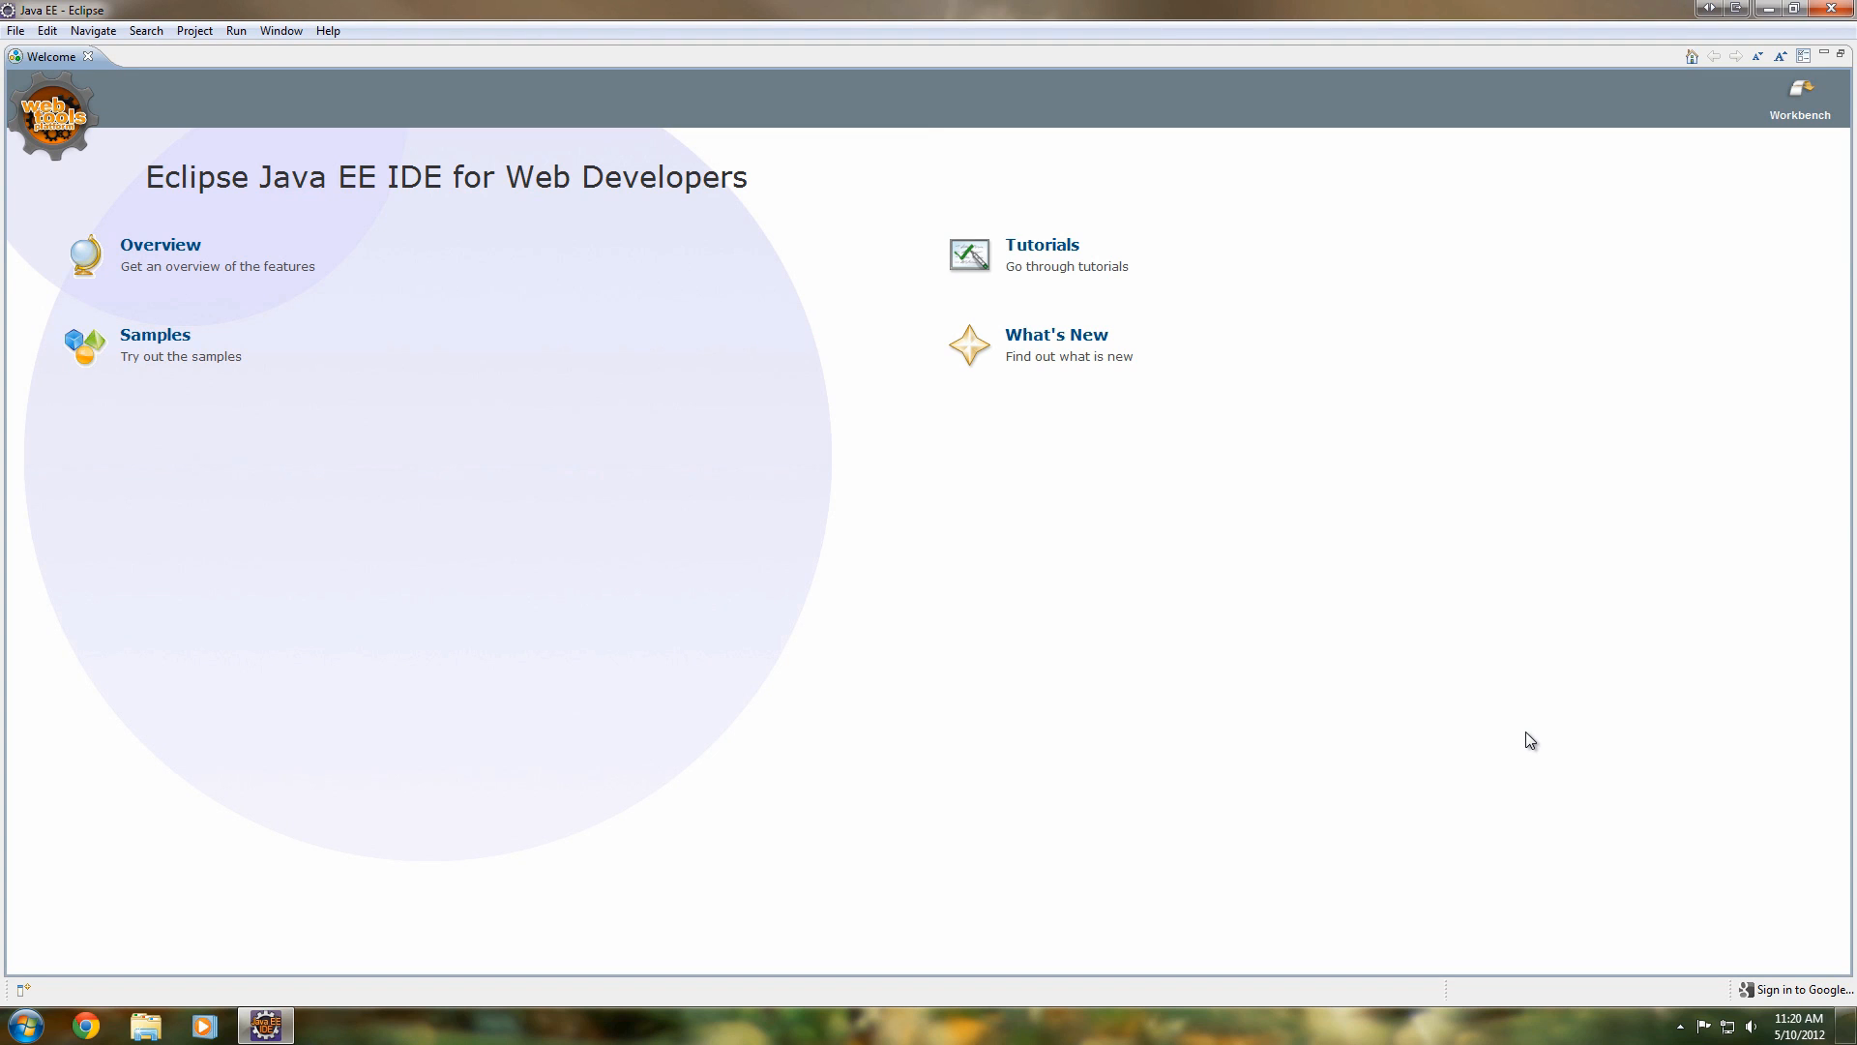
mouse_move(1429, 750)
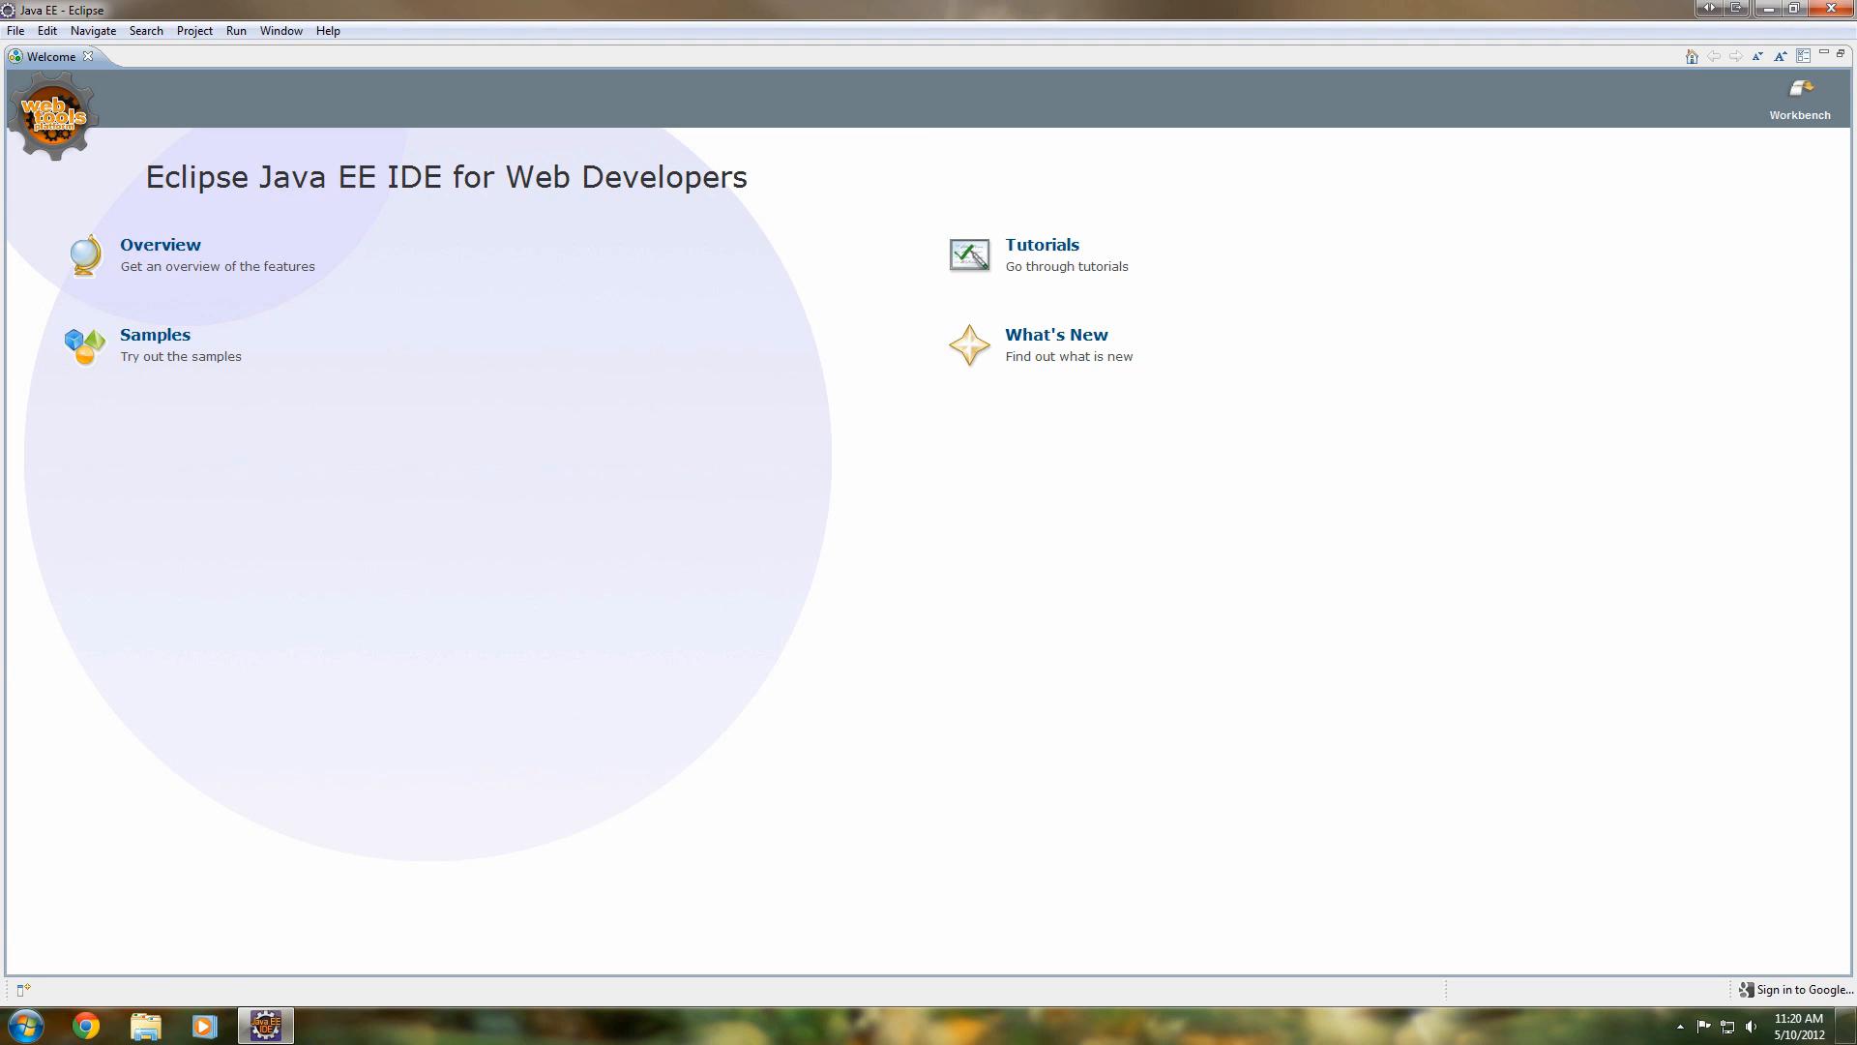
mouse_move(1086, 819)
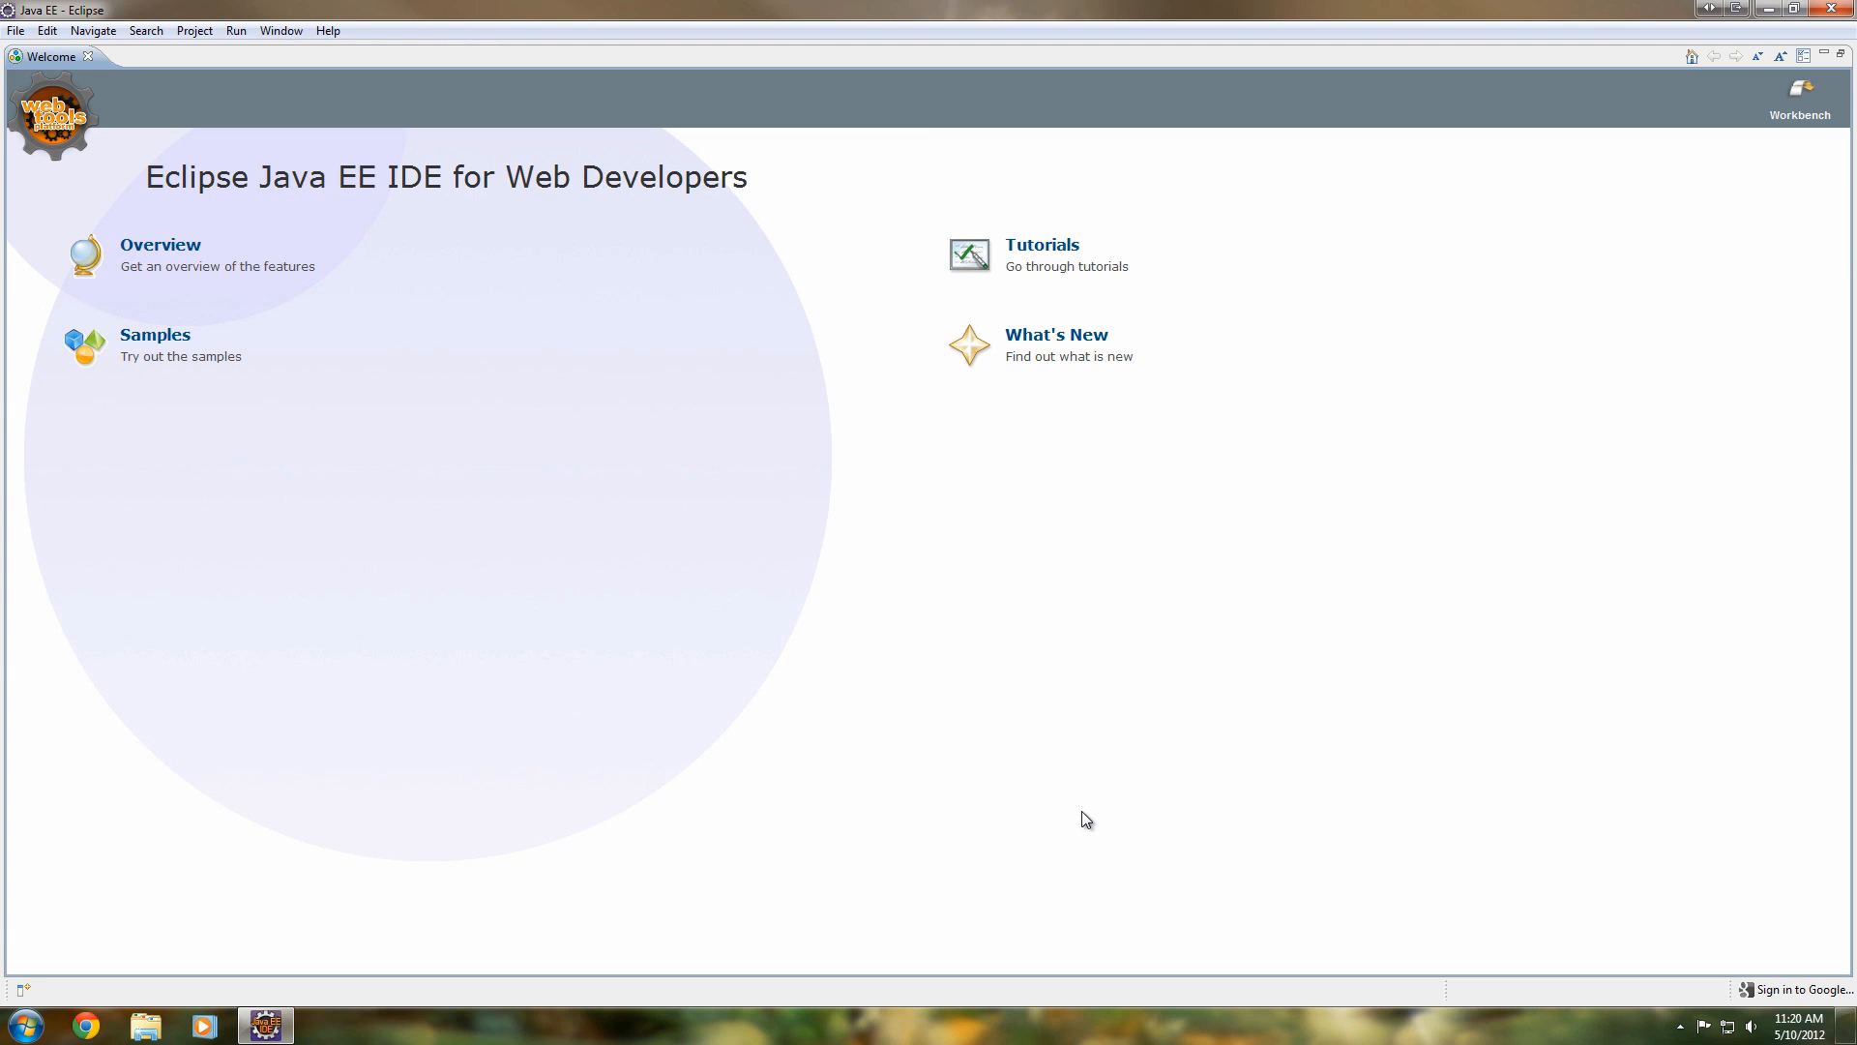
mouse_move(1066, 750)
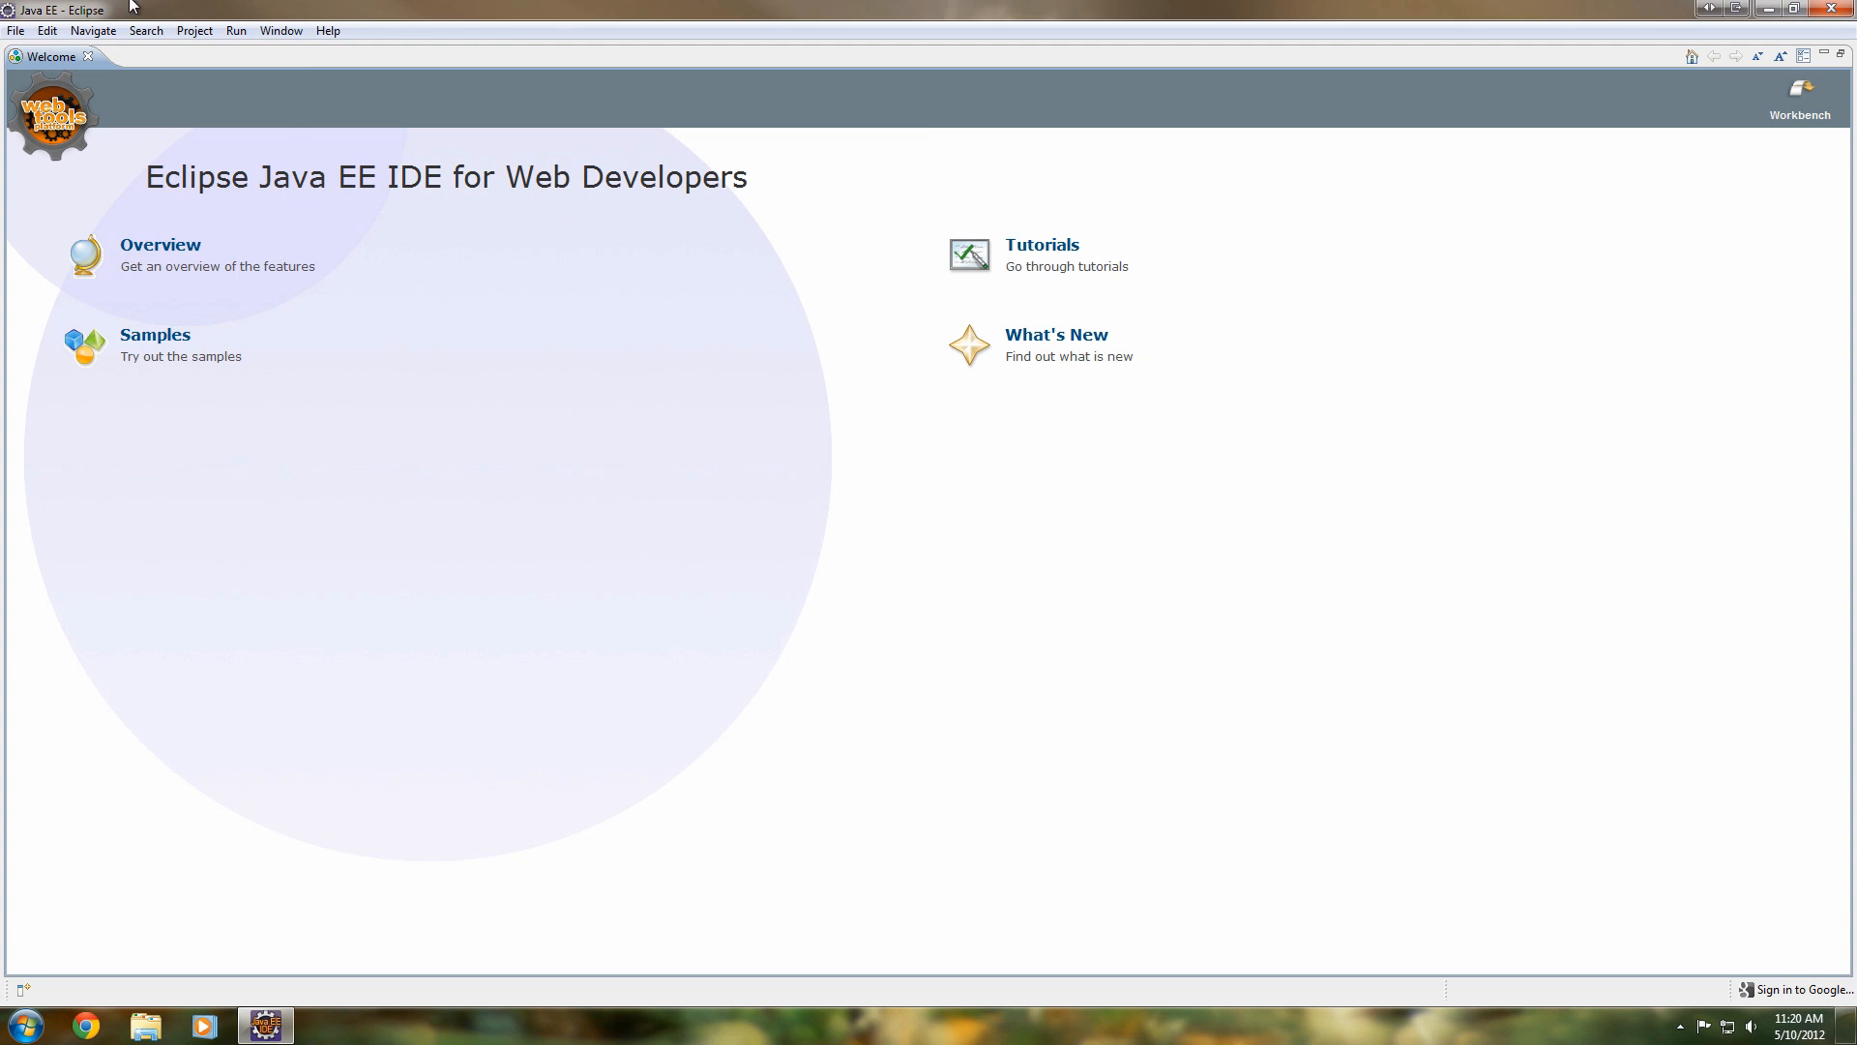
Step: Open Help > About Eclipse and select the Indigo Service Release 2 version name
left_click(328, 30)
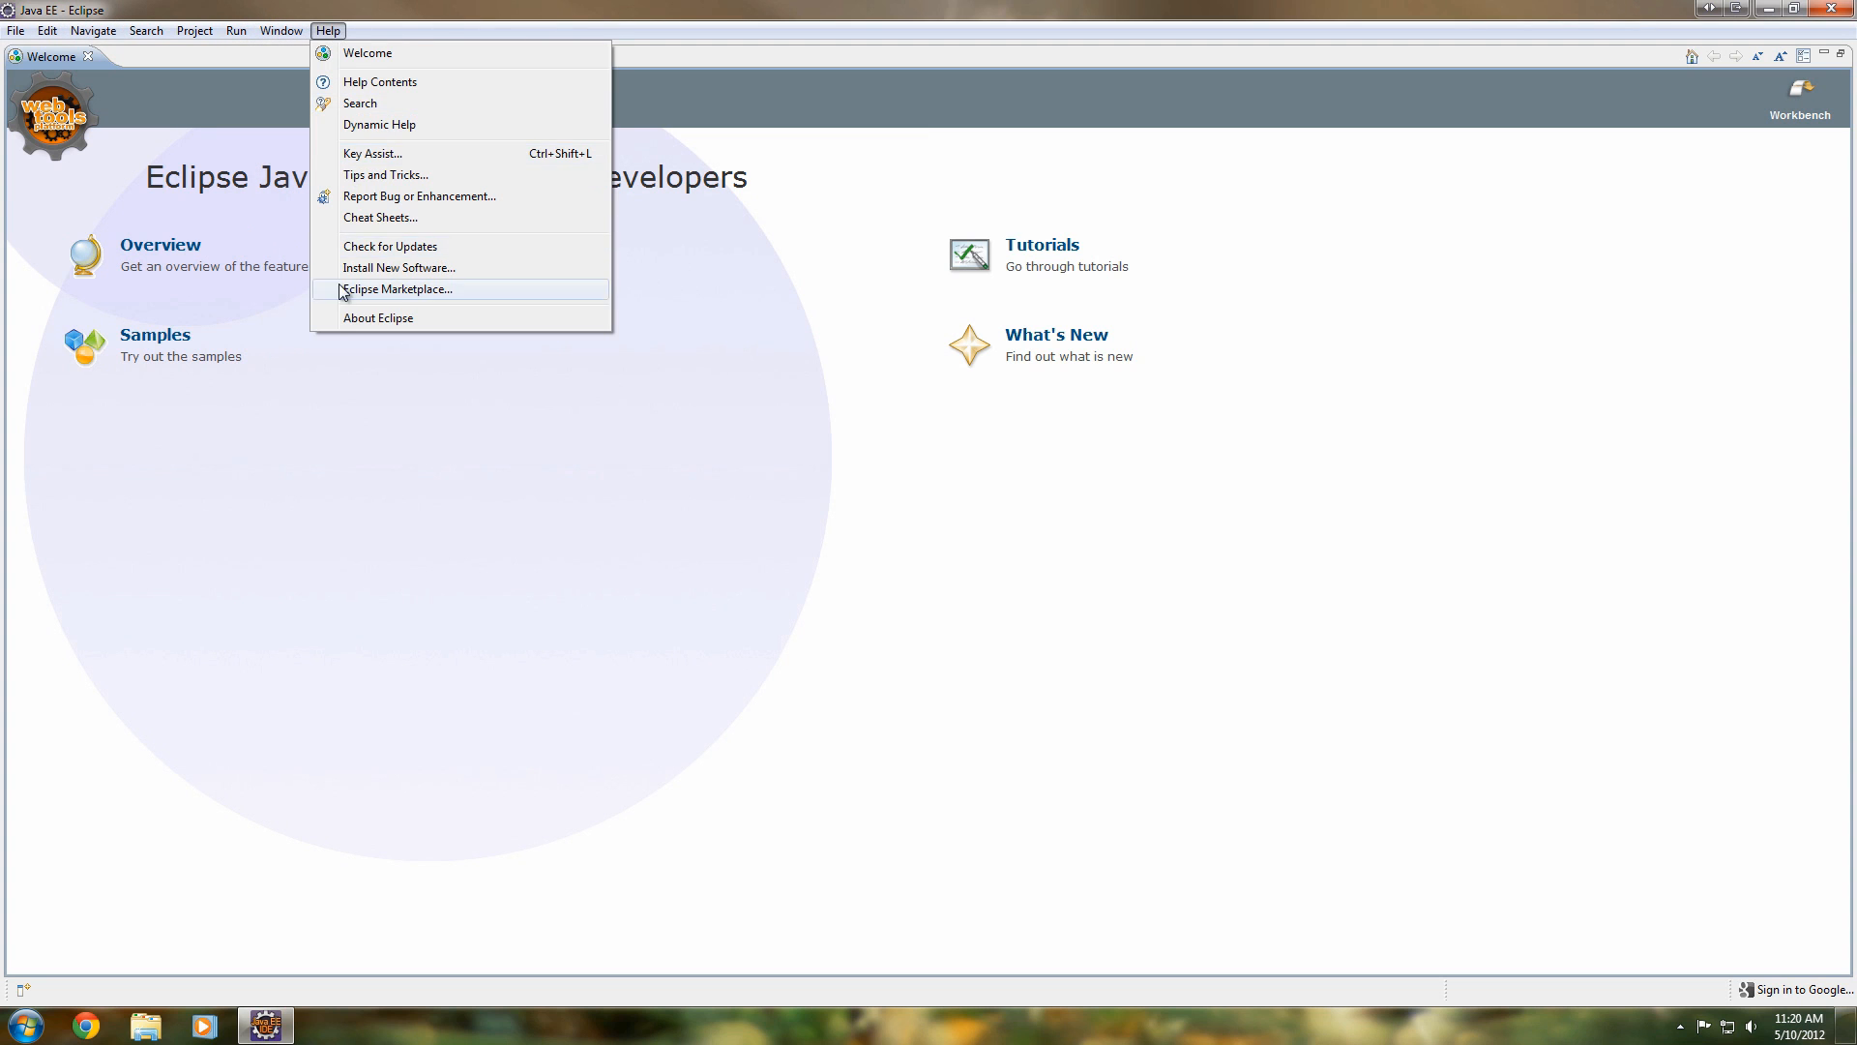
left_click(379, 317)
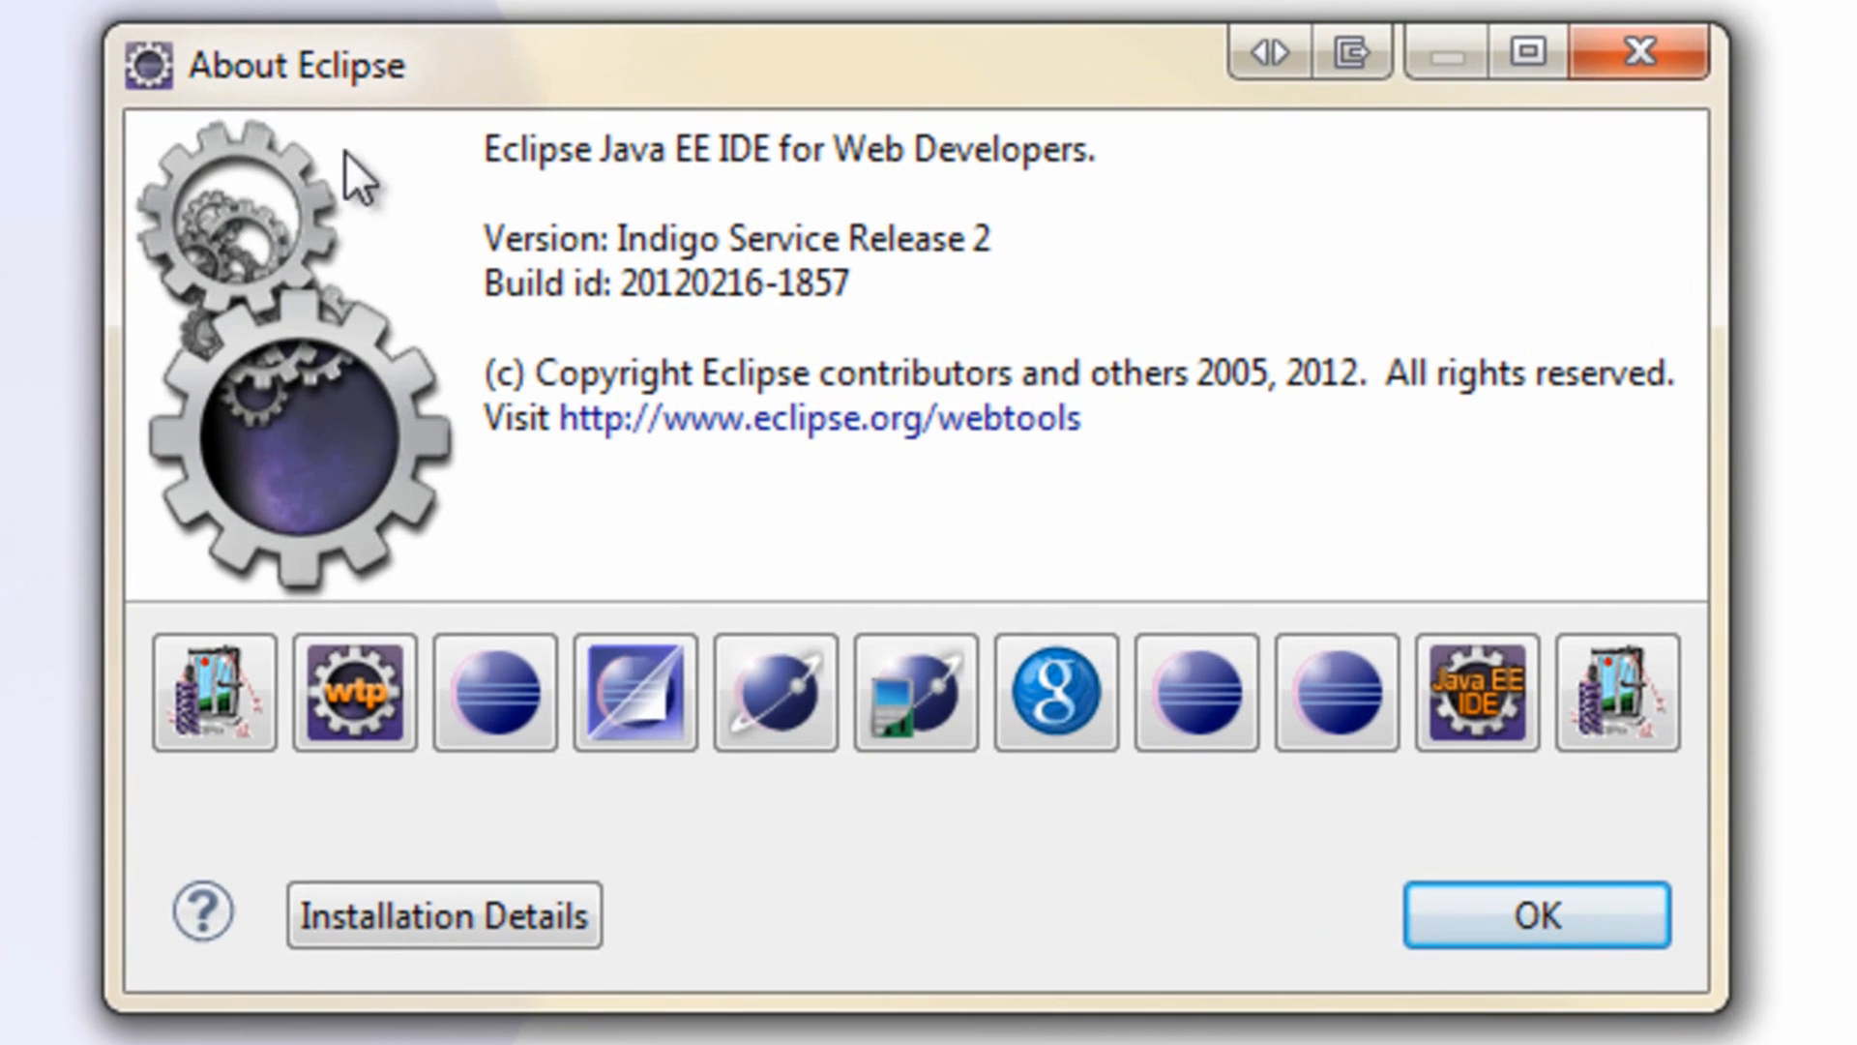
mouse_move(726, 237)
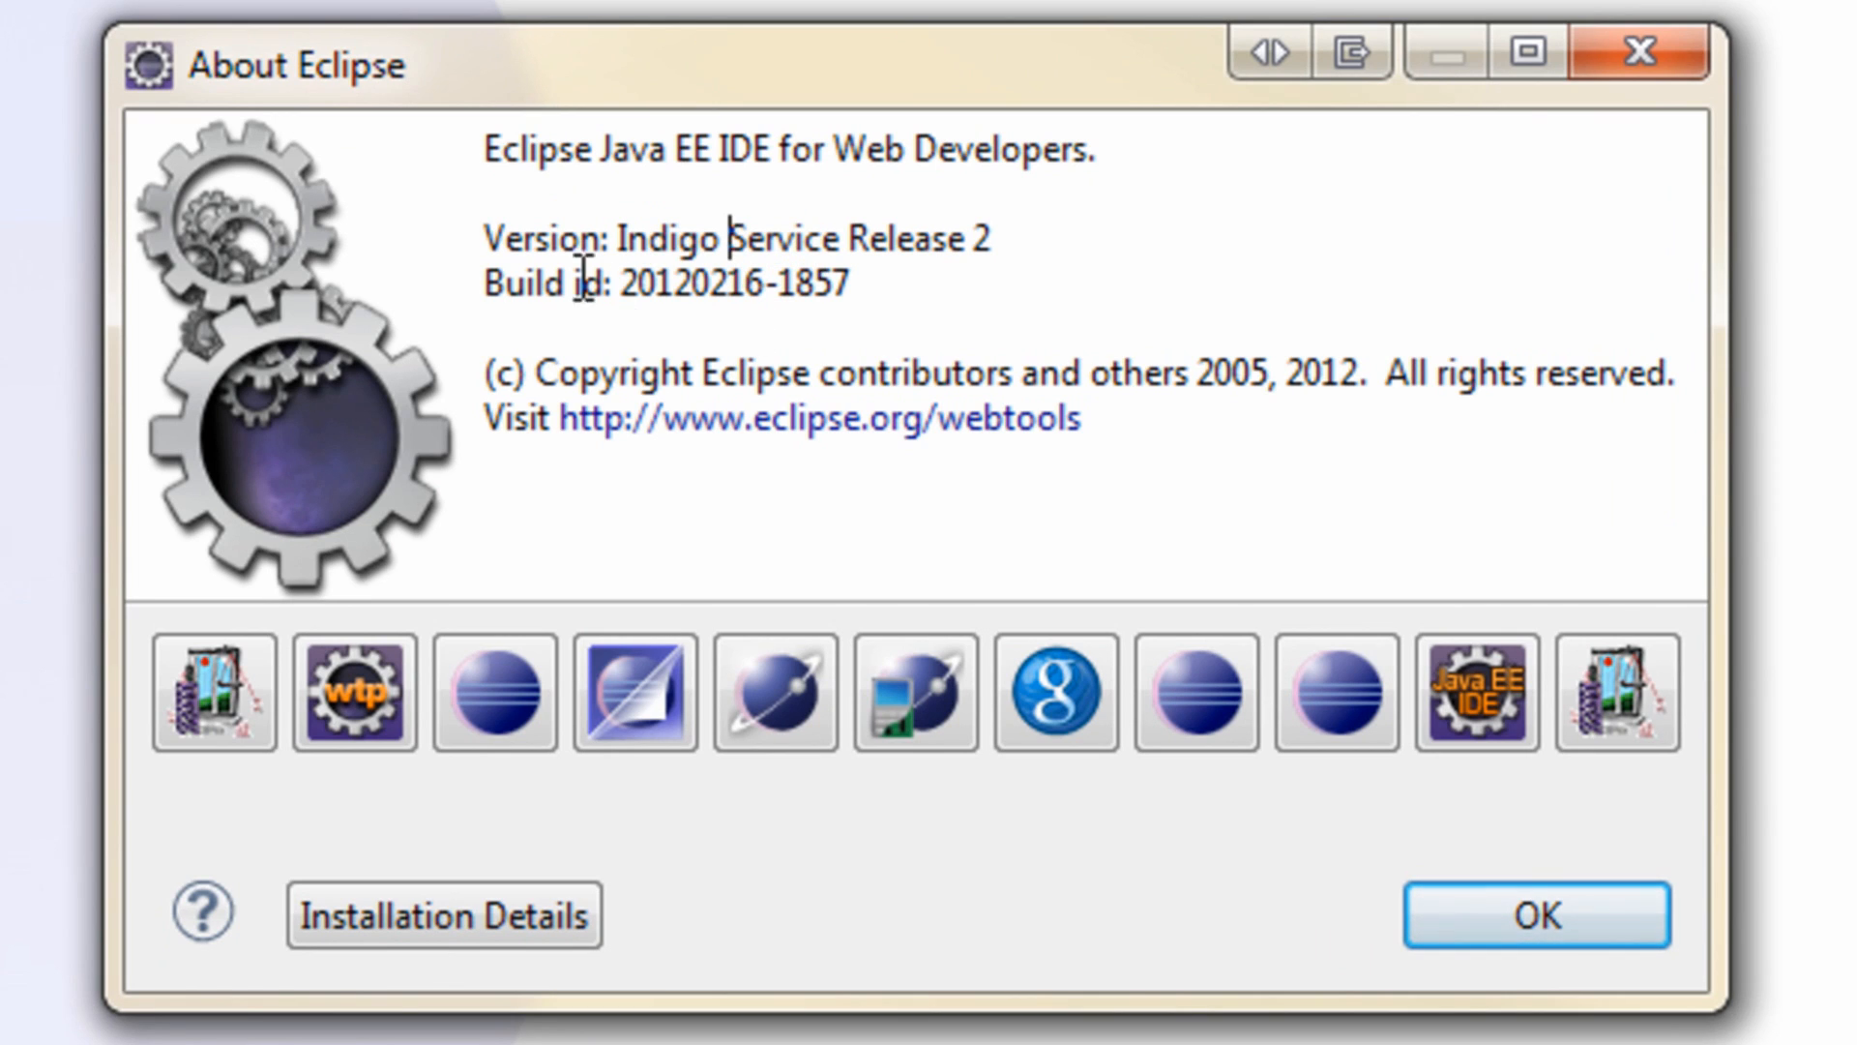
double_click(666, 238)
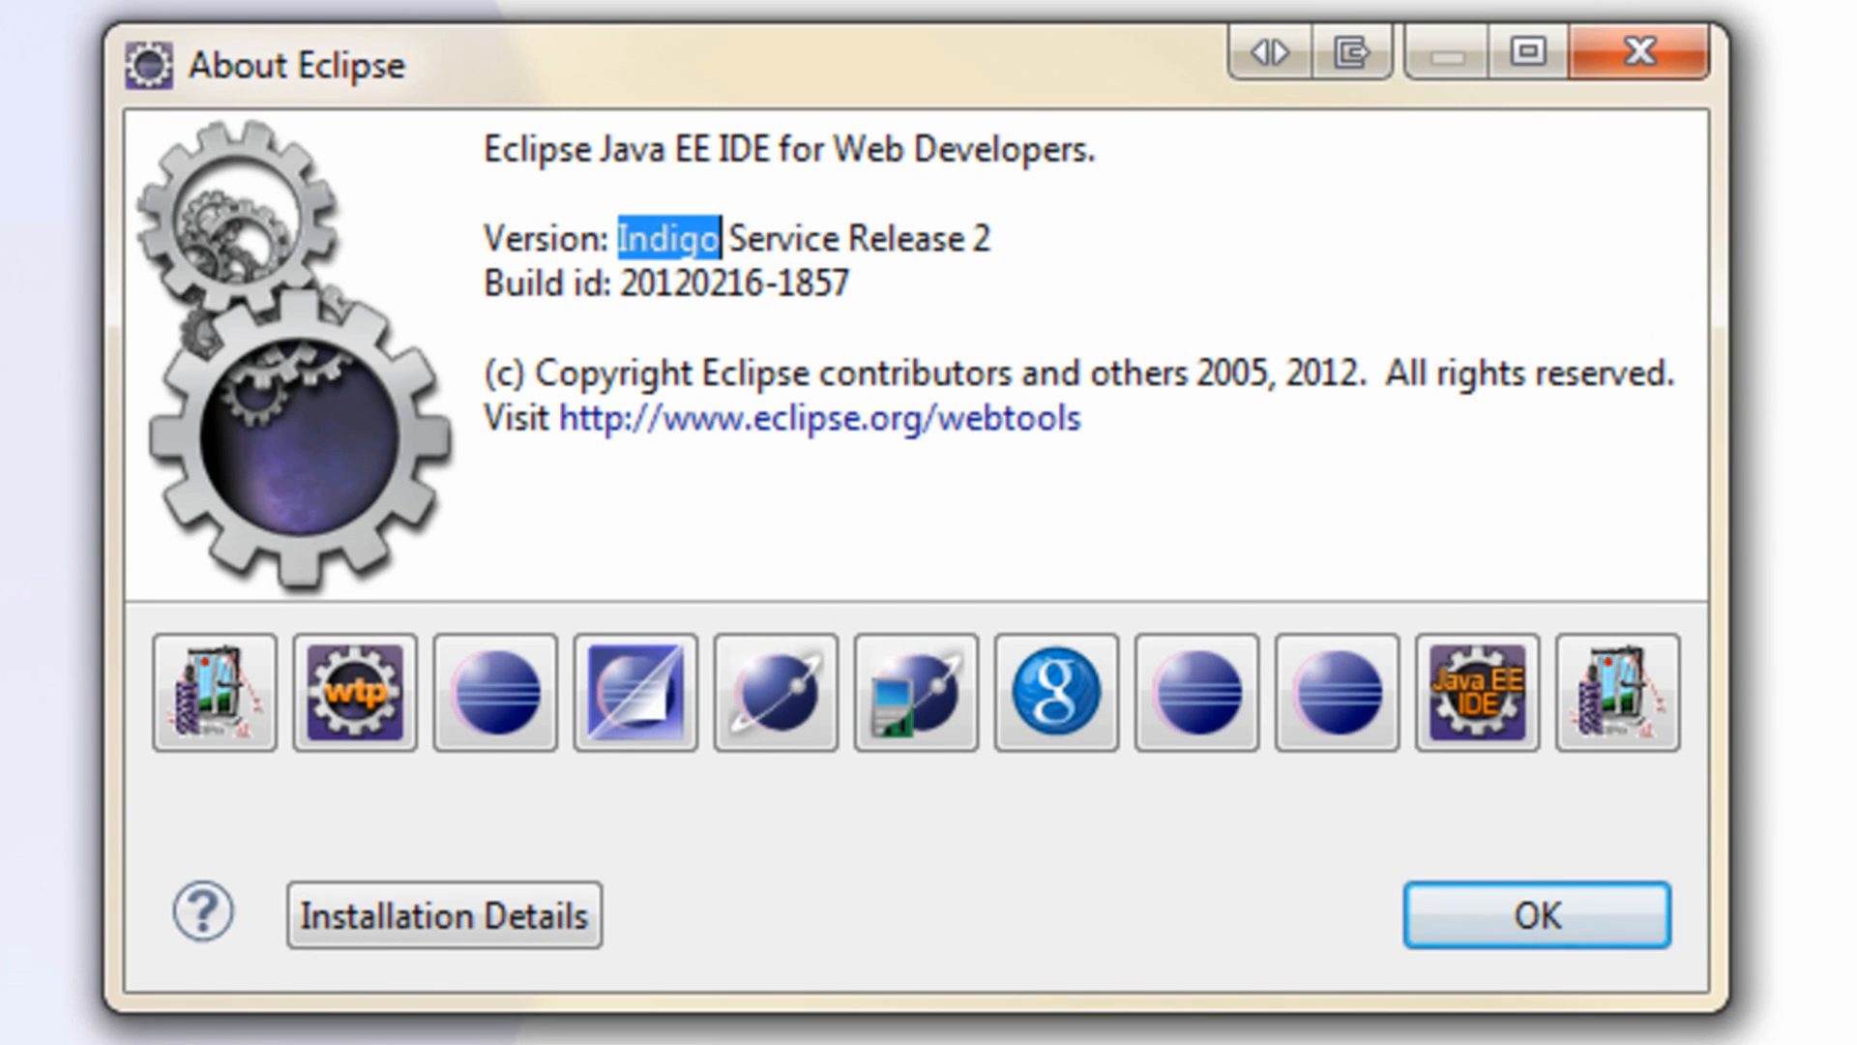
mouse_move(622, 367)
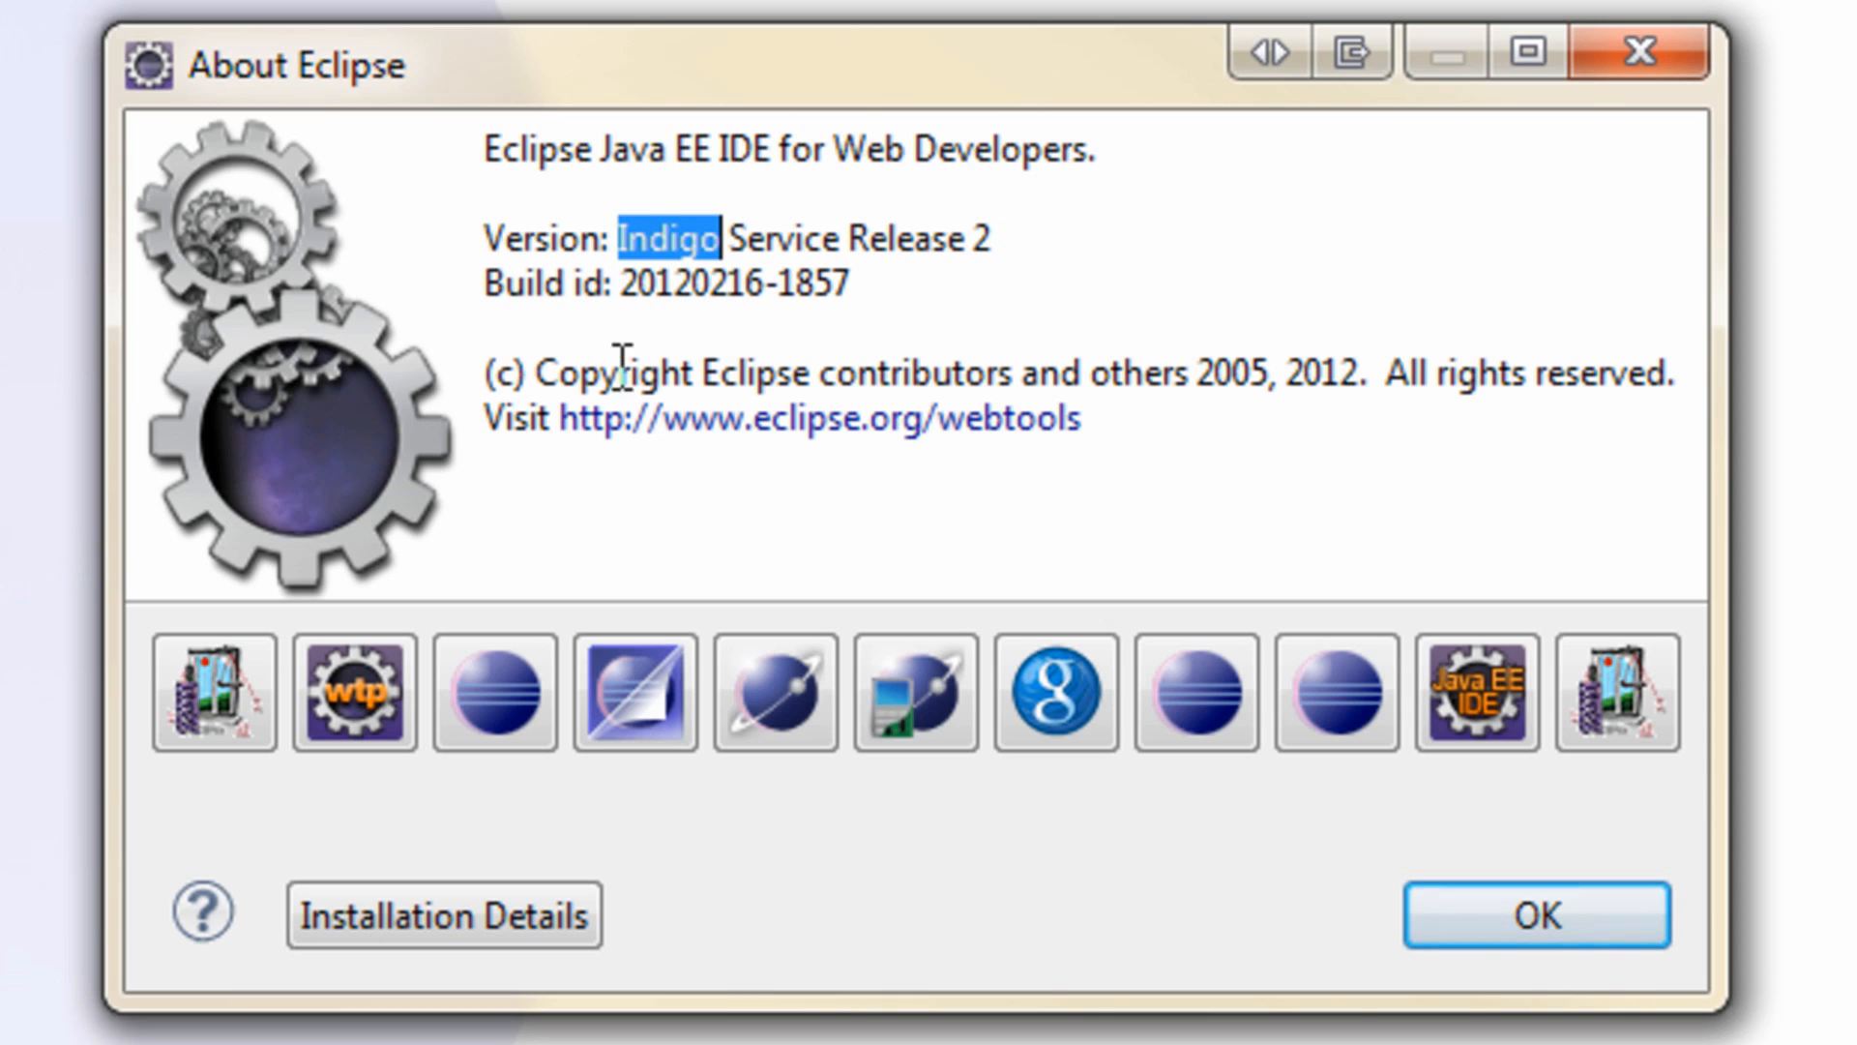
mouse_move(713, 238)
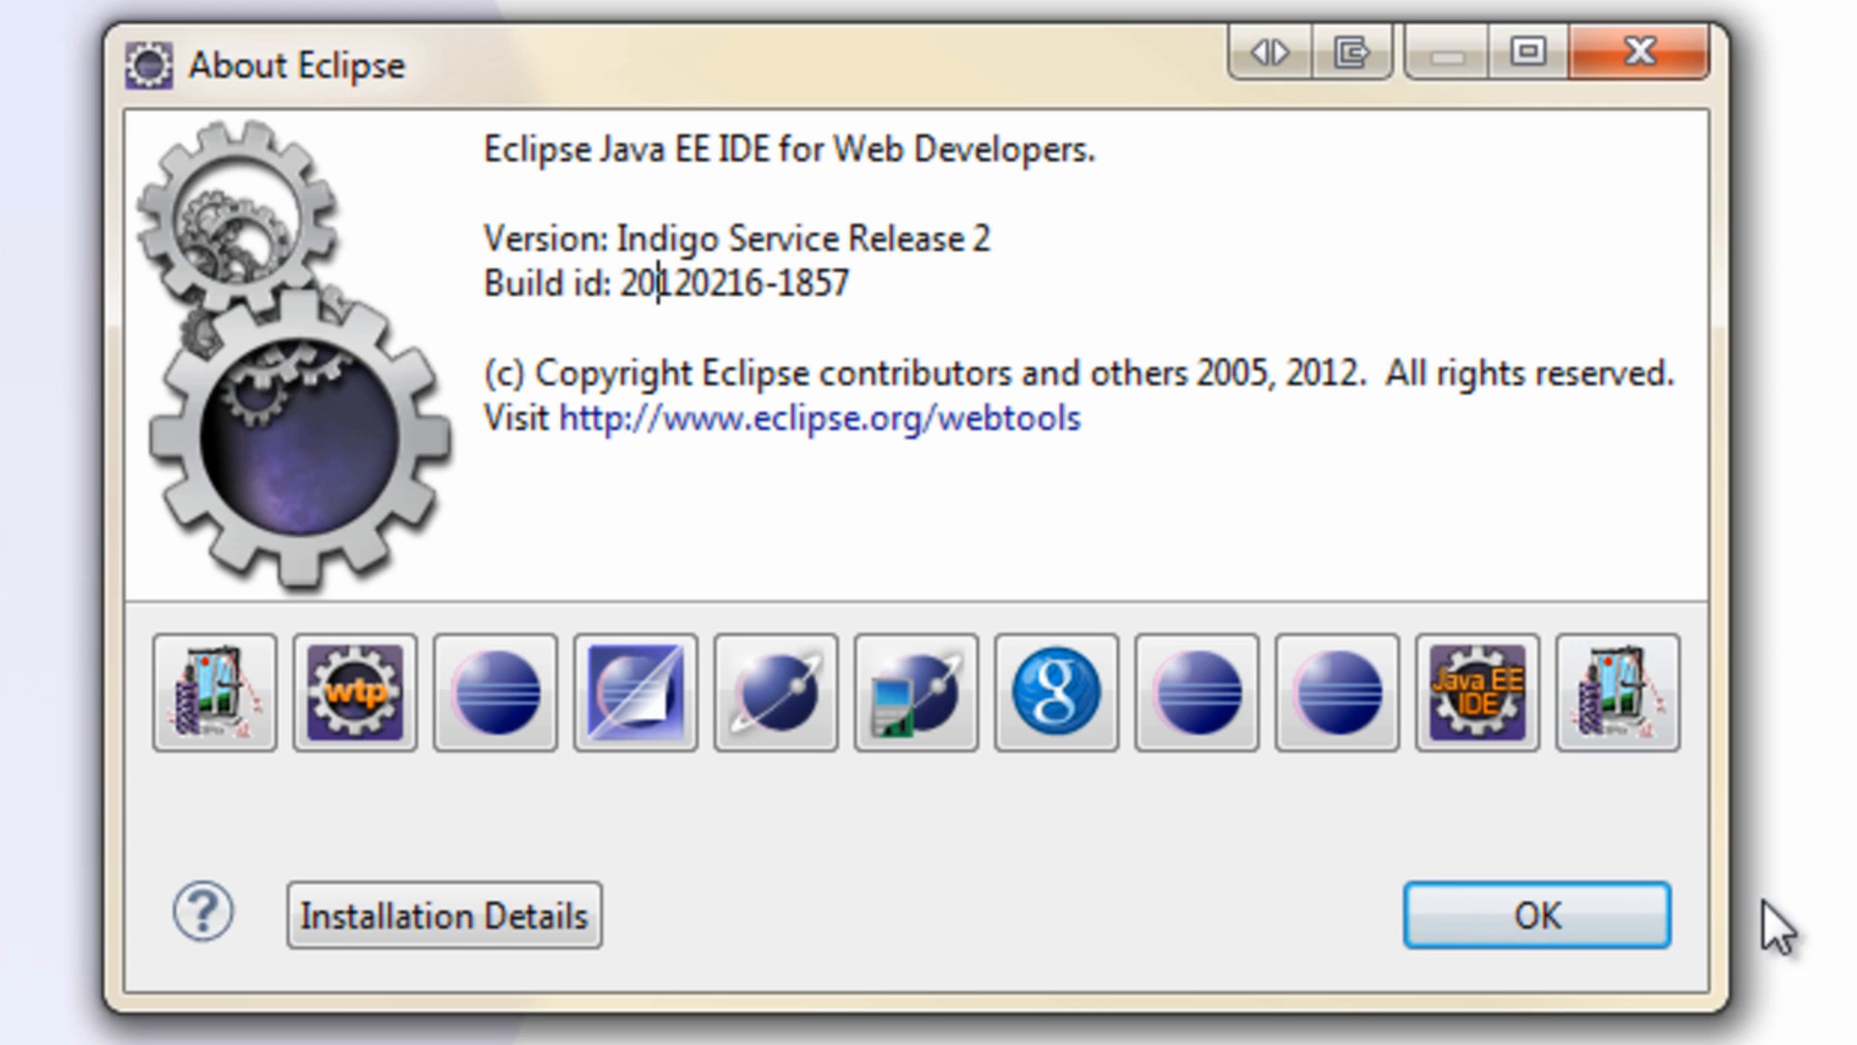
Step: Dismiss the About dialog and switch from Java EE to the Java perspective
left_click(1536, 914)
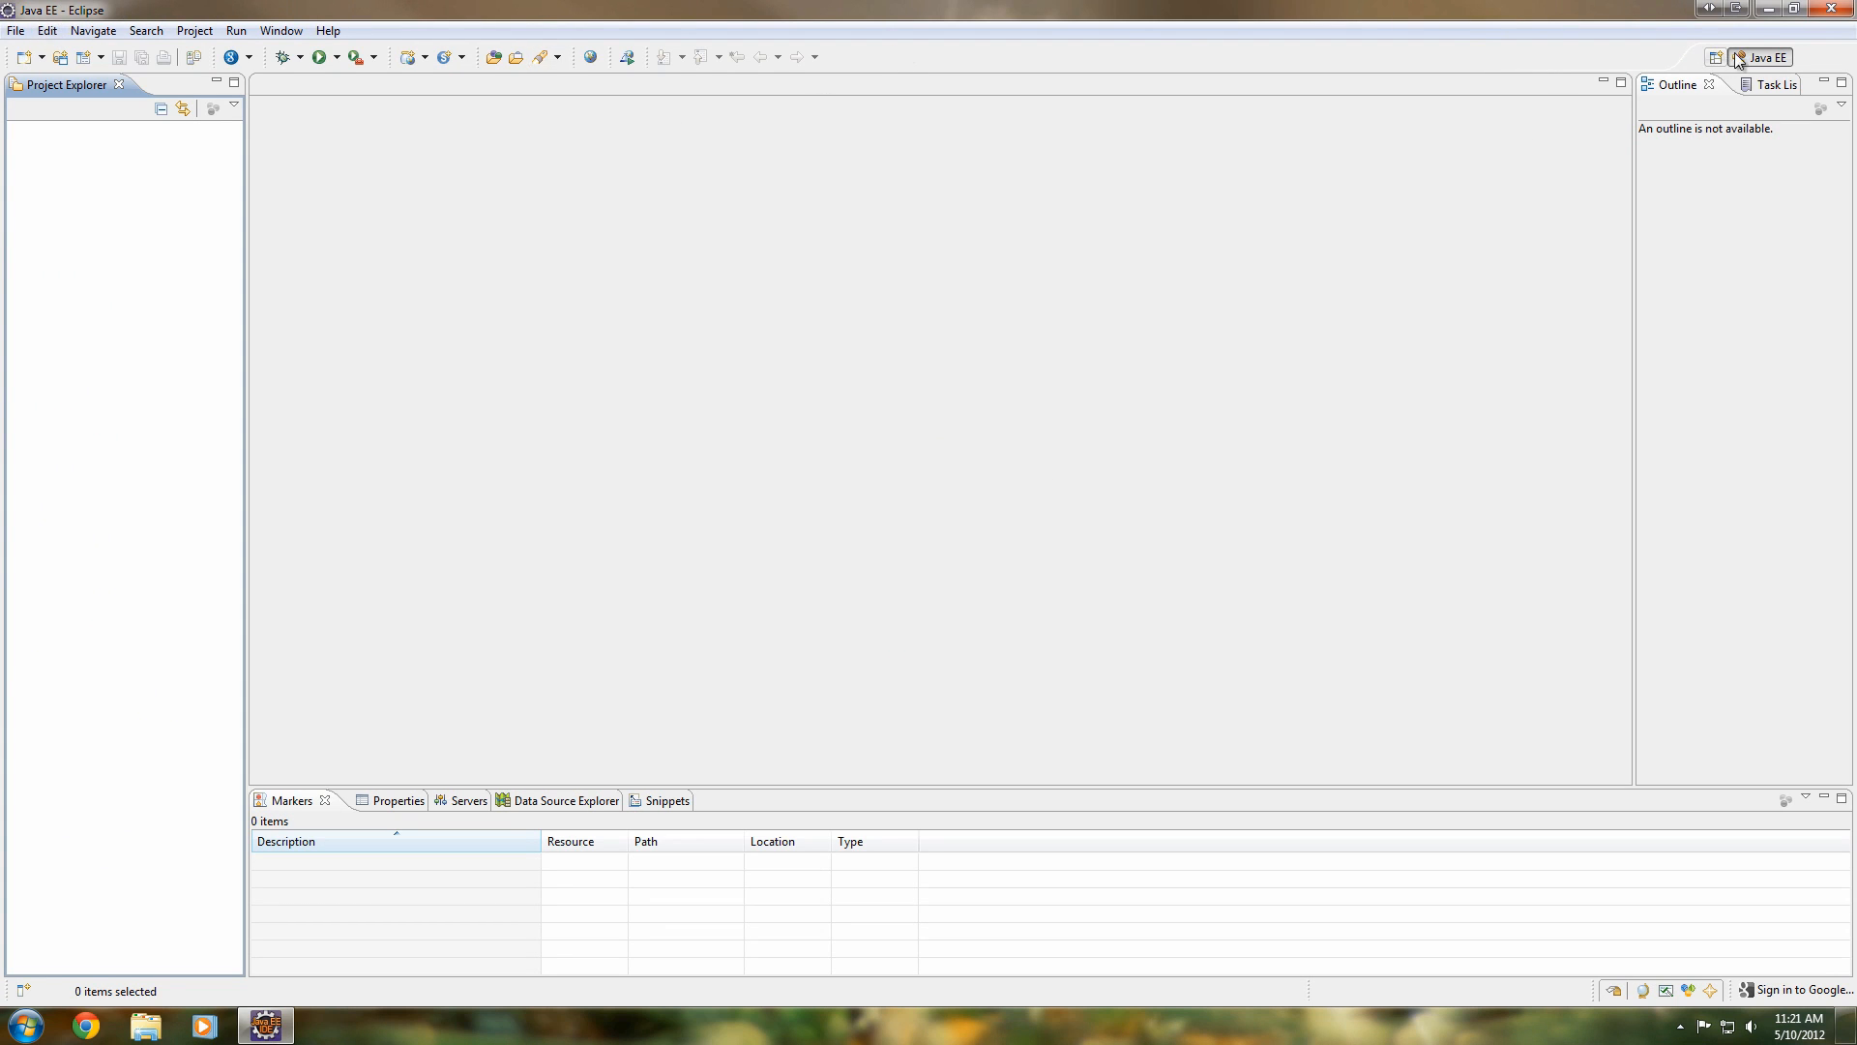
mouse_move(1711, 81)
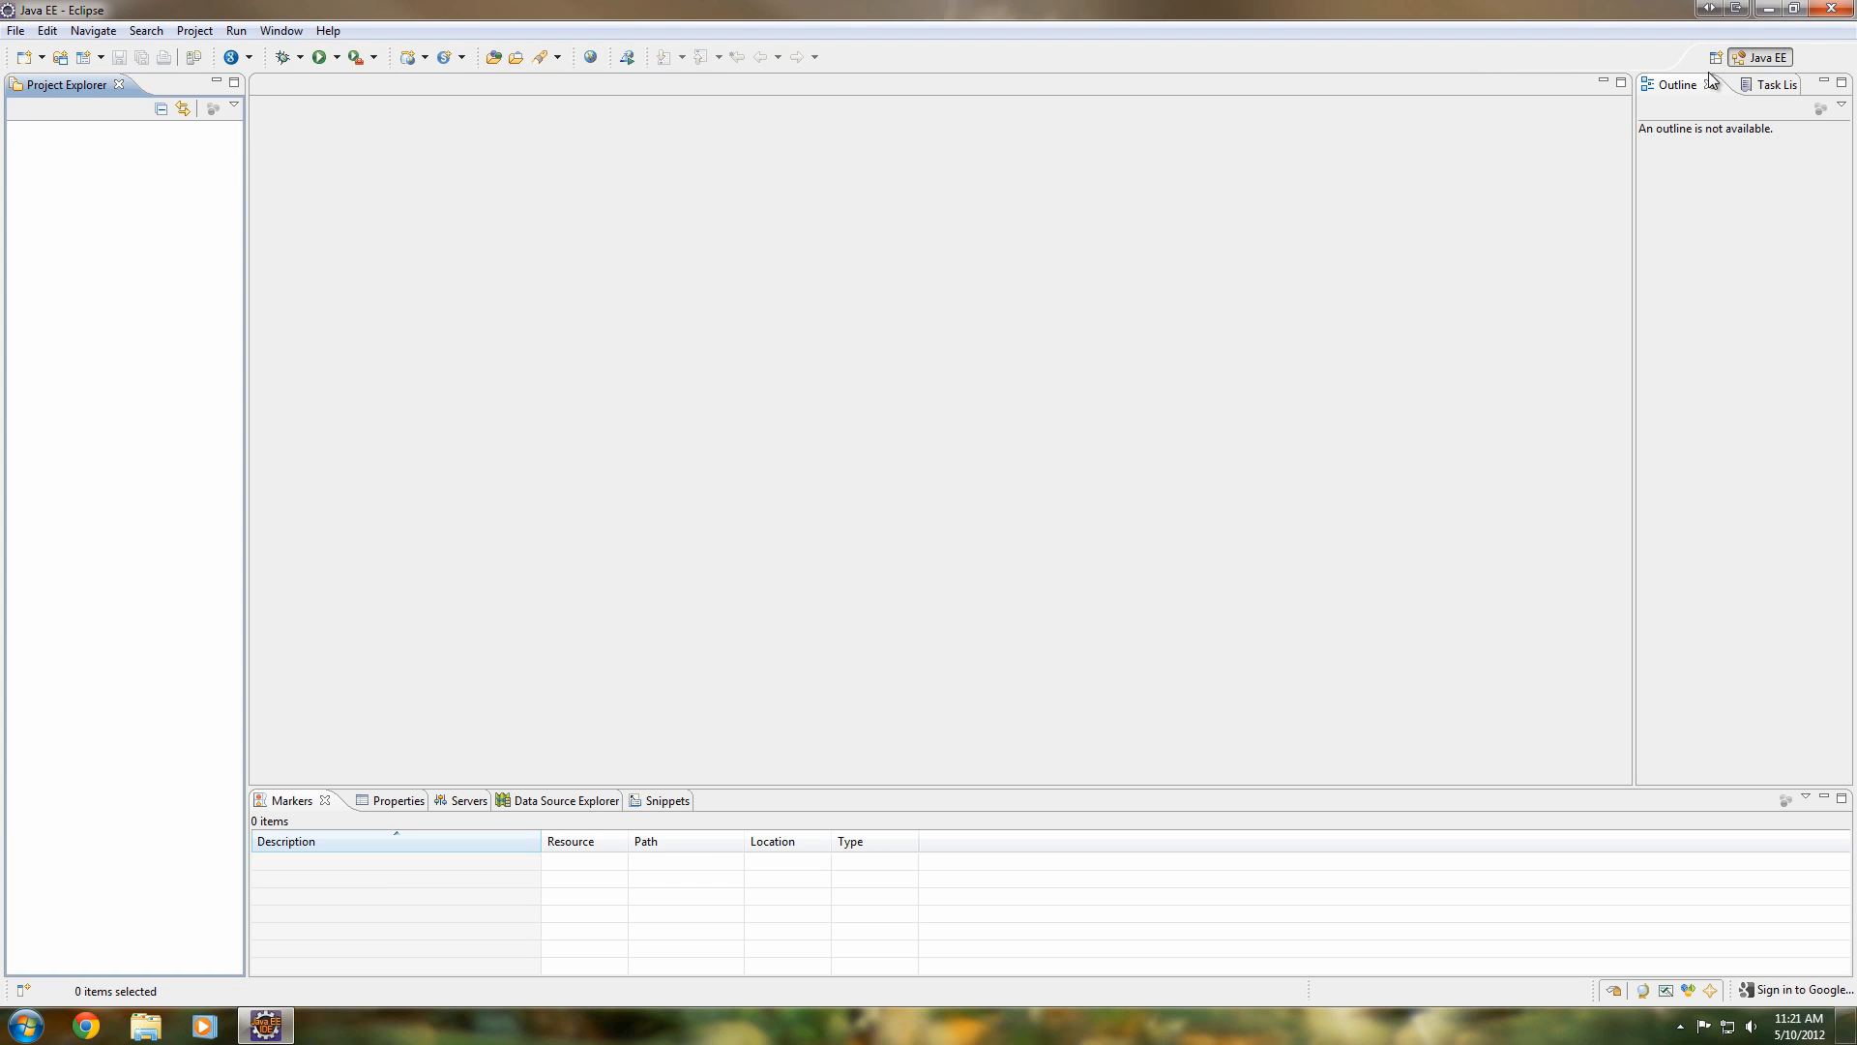
mouse_move(1716, 58)
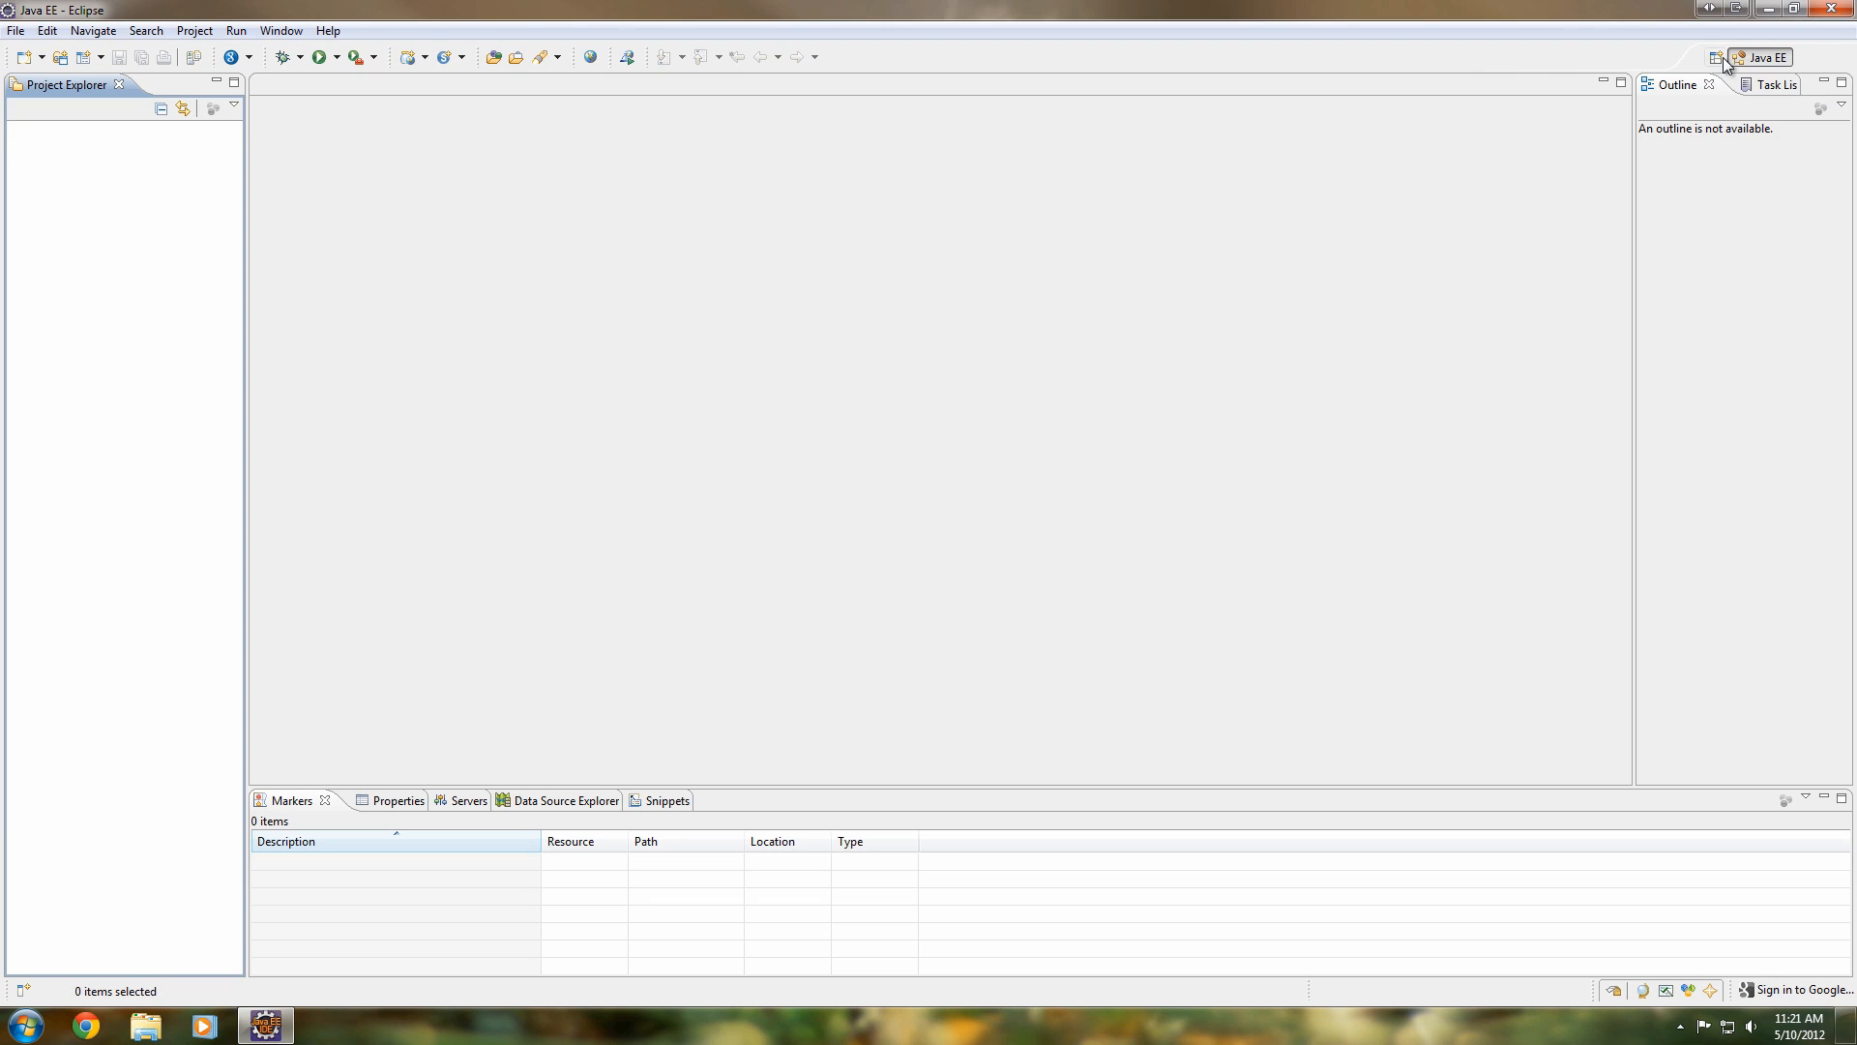
left_click(1720, 57)
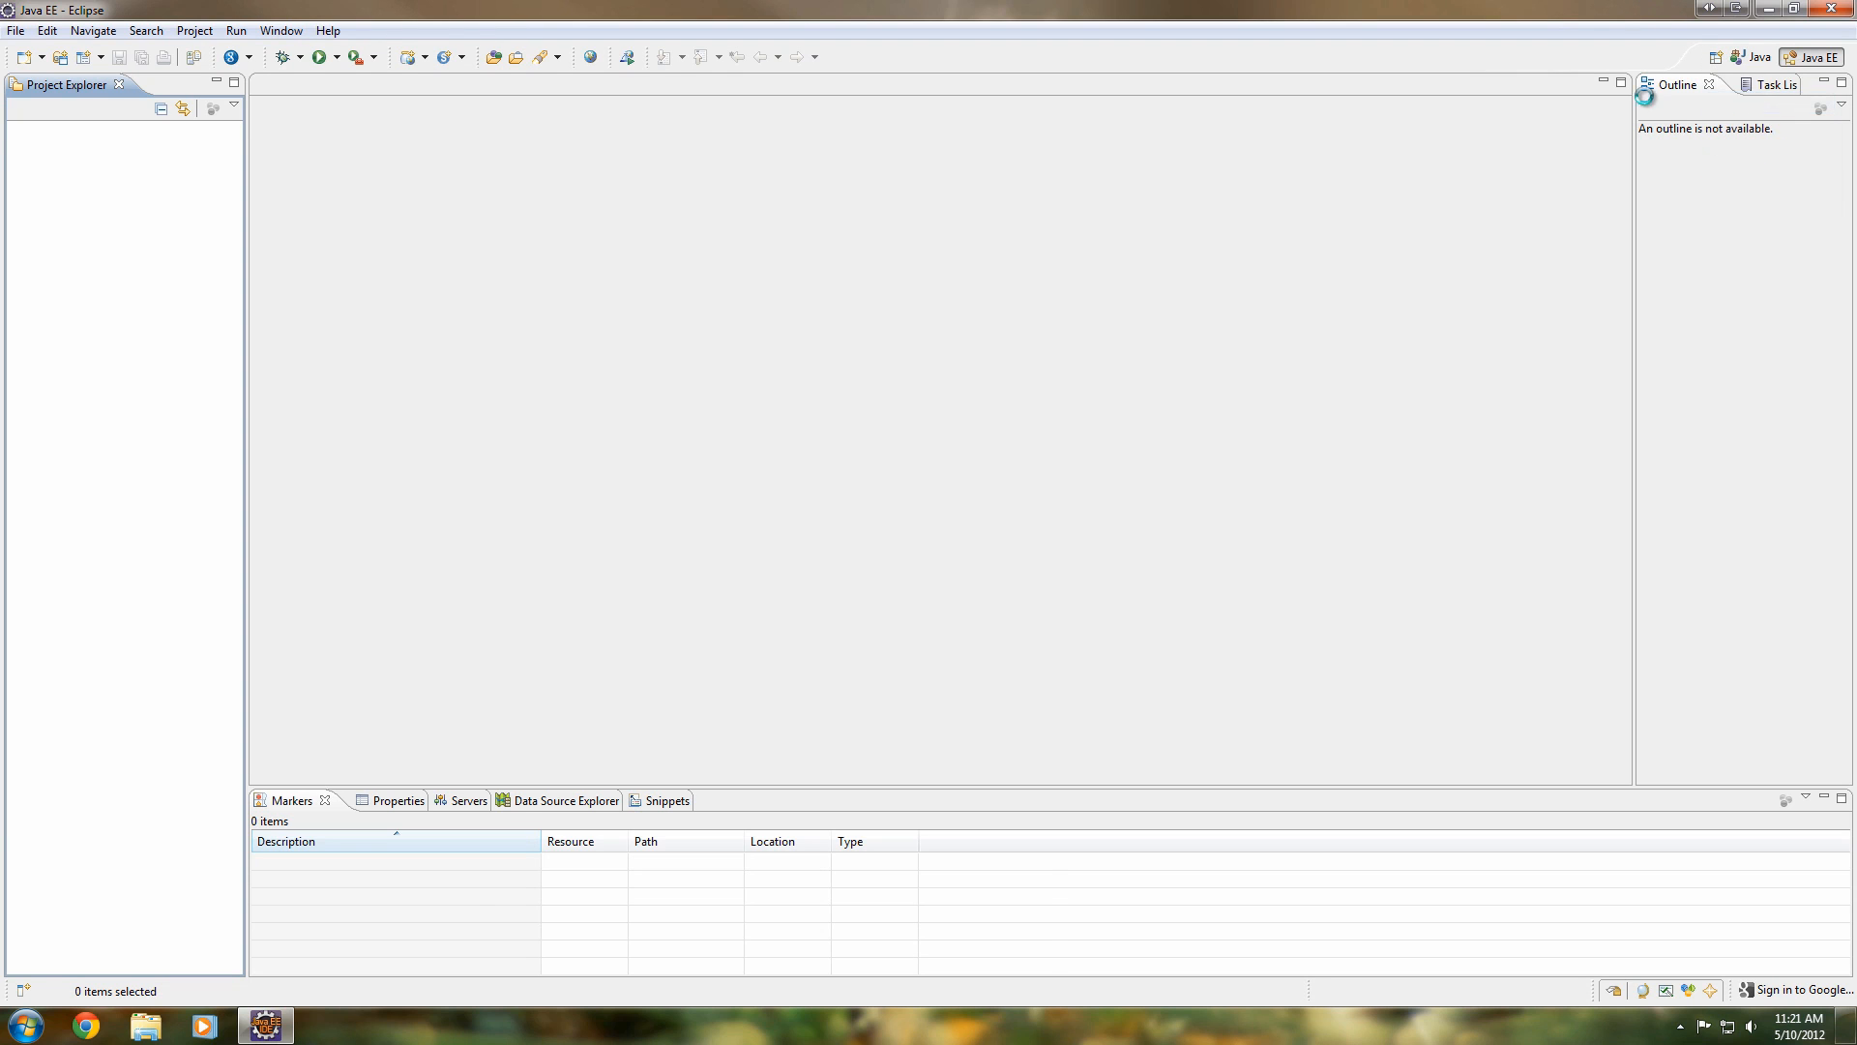
left_click(1762, 57)
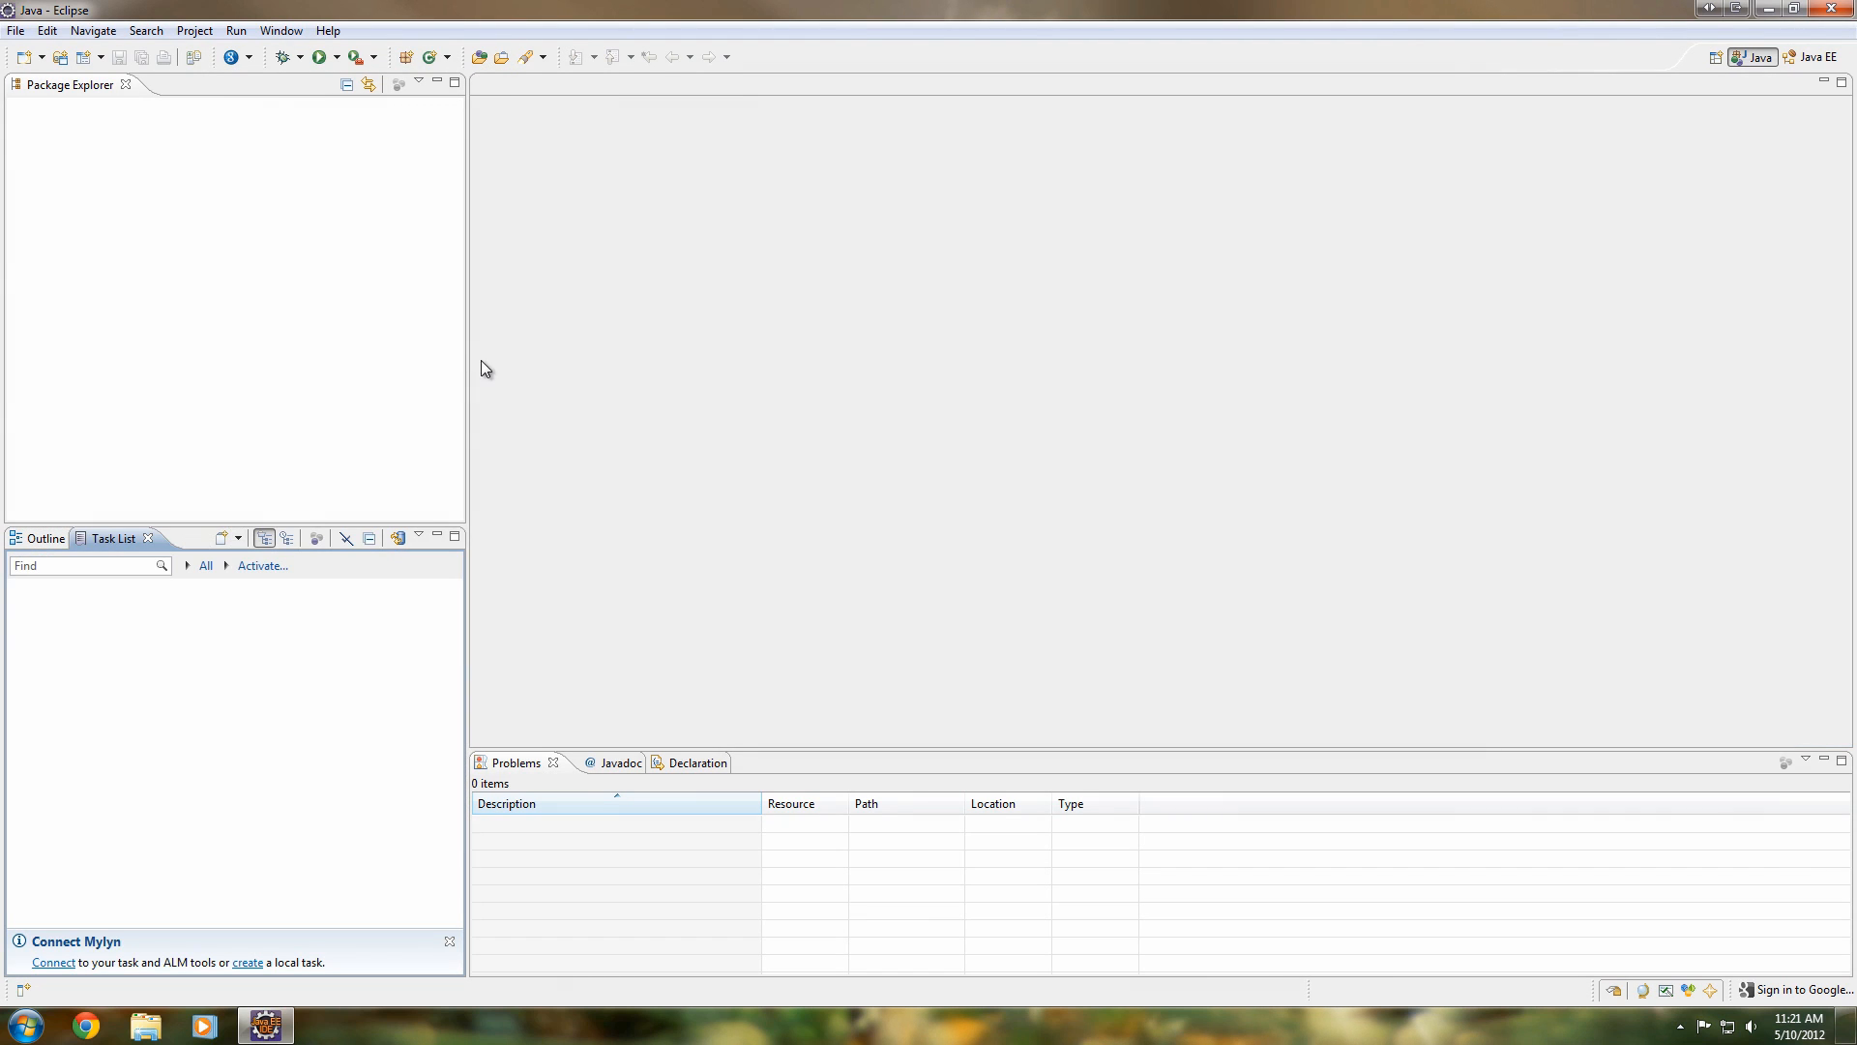
Step: Drag the left sash narrower and flip the lower-left panel between Outline and Tasks
left_click_drag(465, 355, 315, 355)
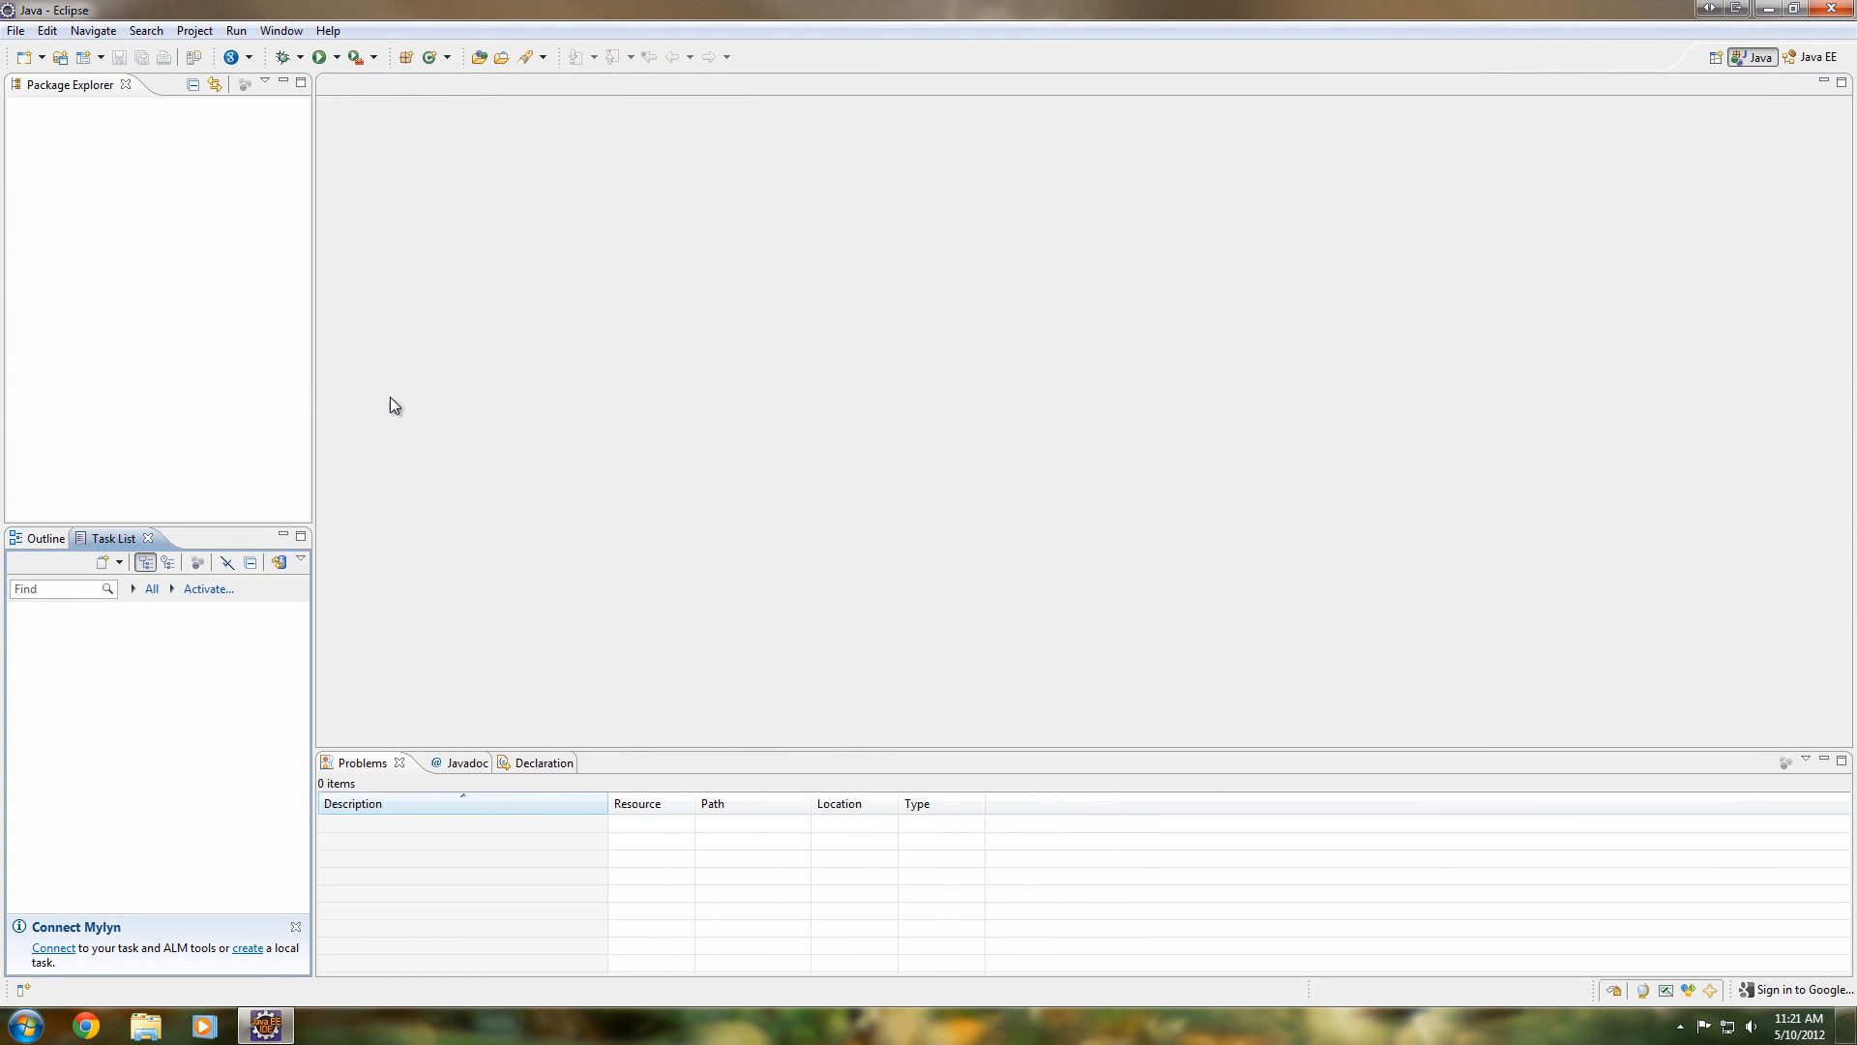
mouse_move(809, 463)
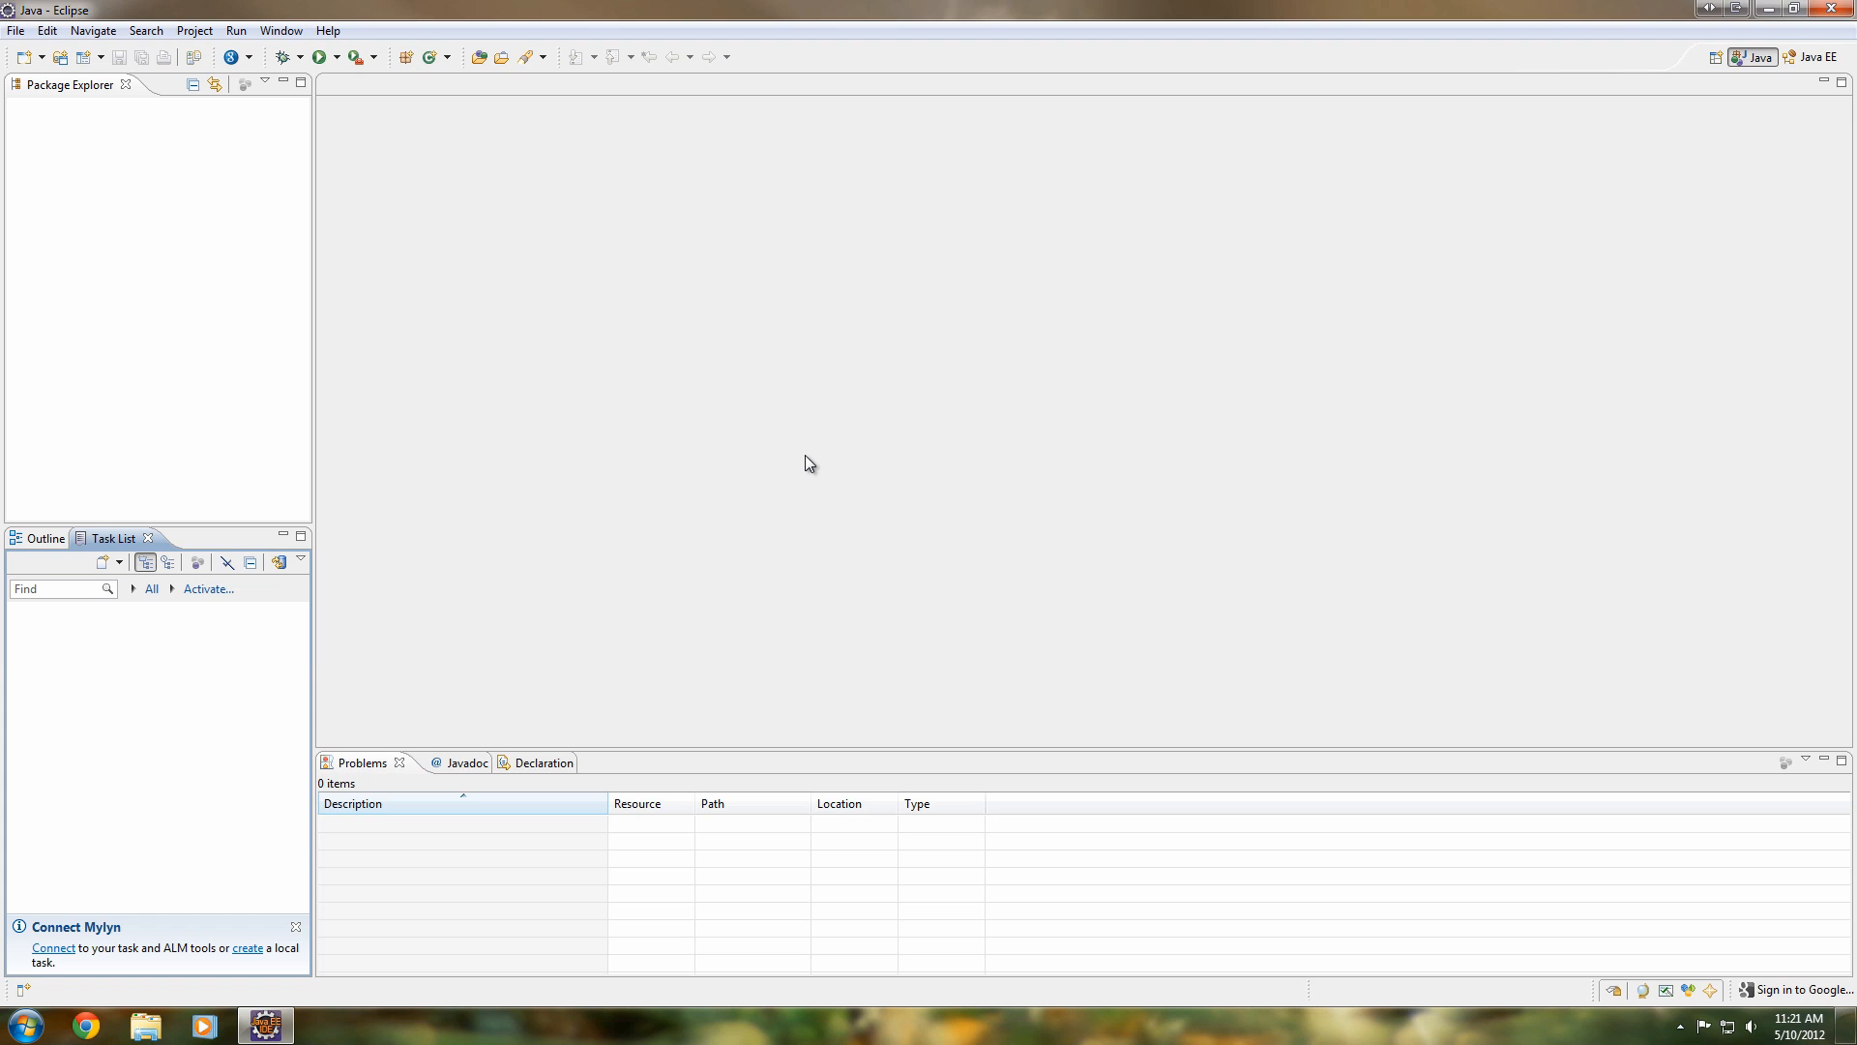
left_click(15, 30)
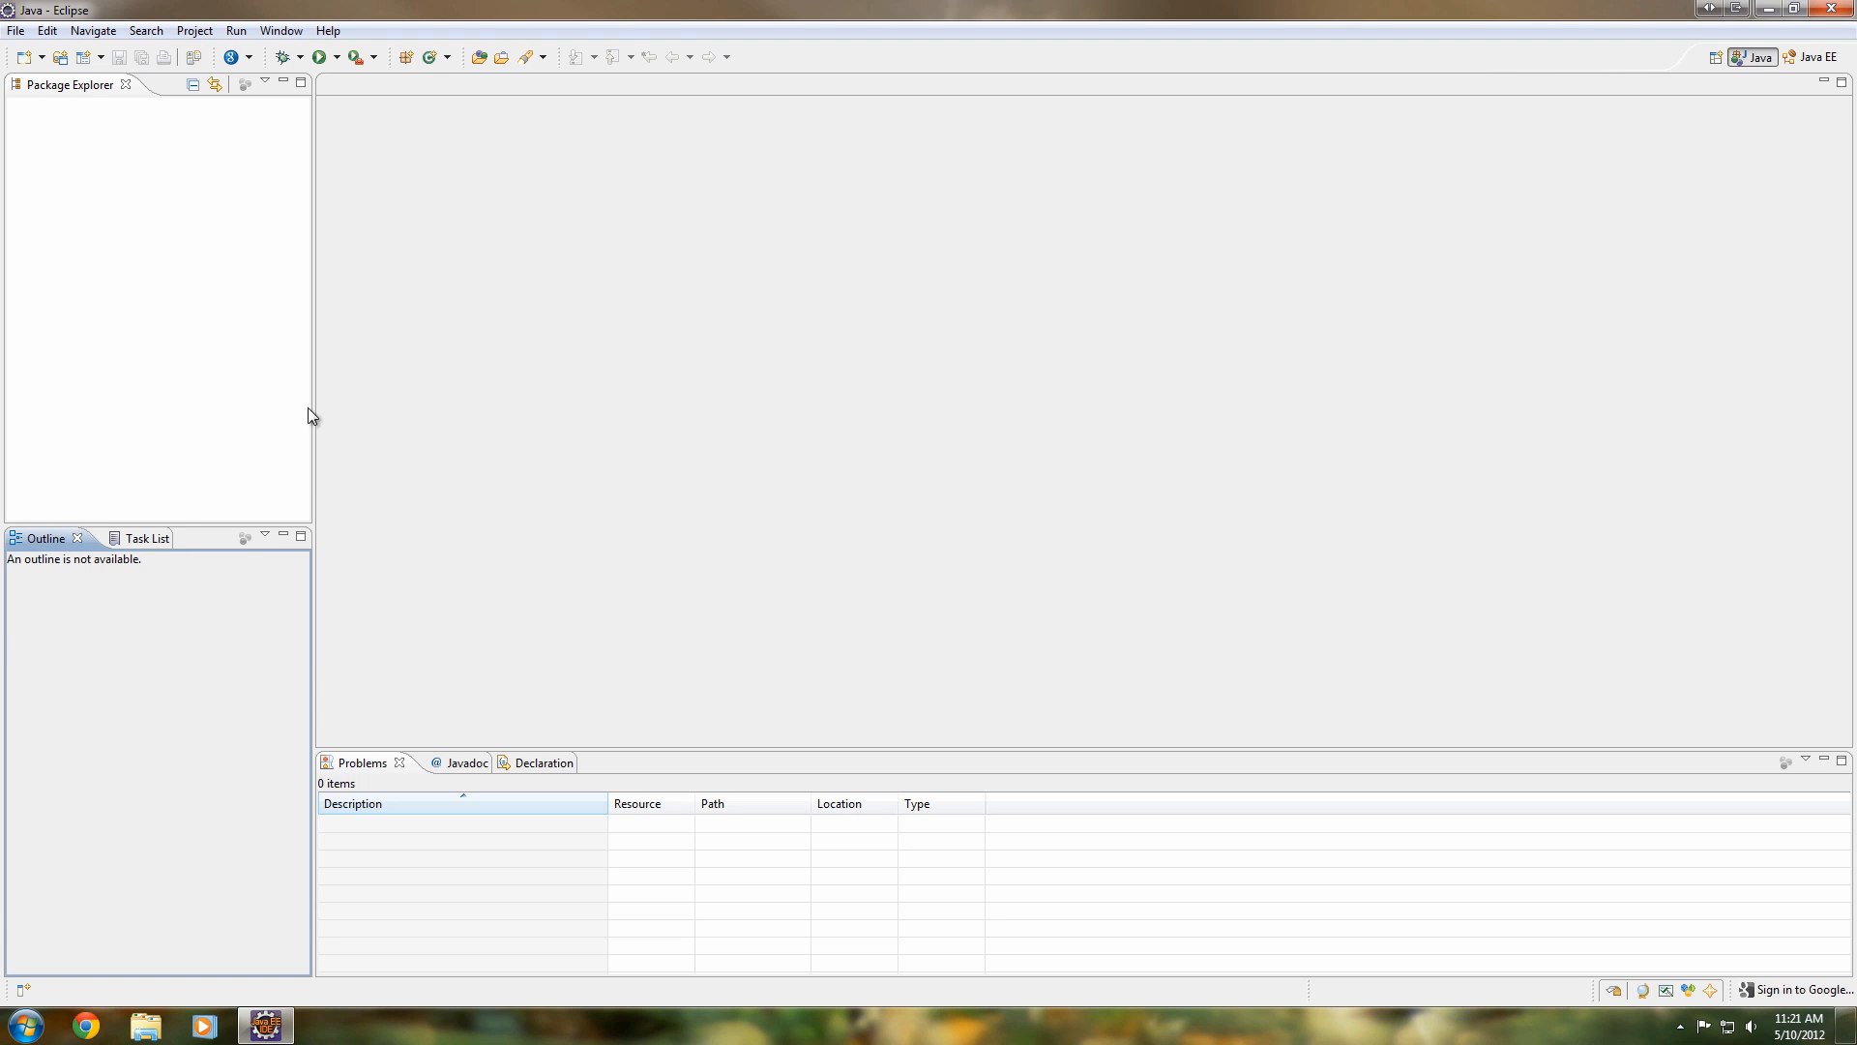
left_click(139, 537)
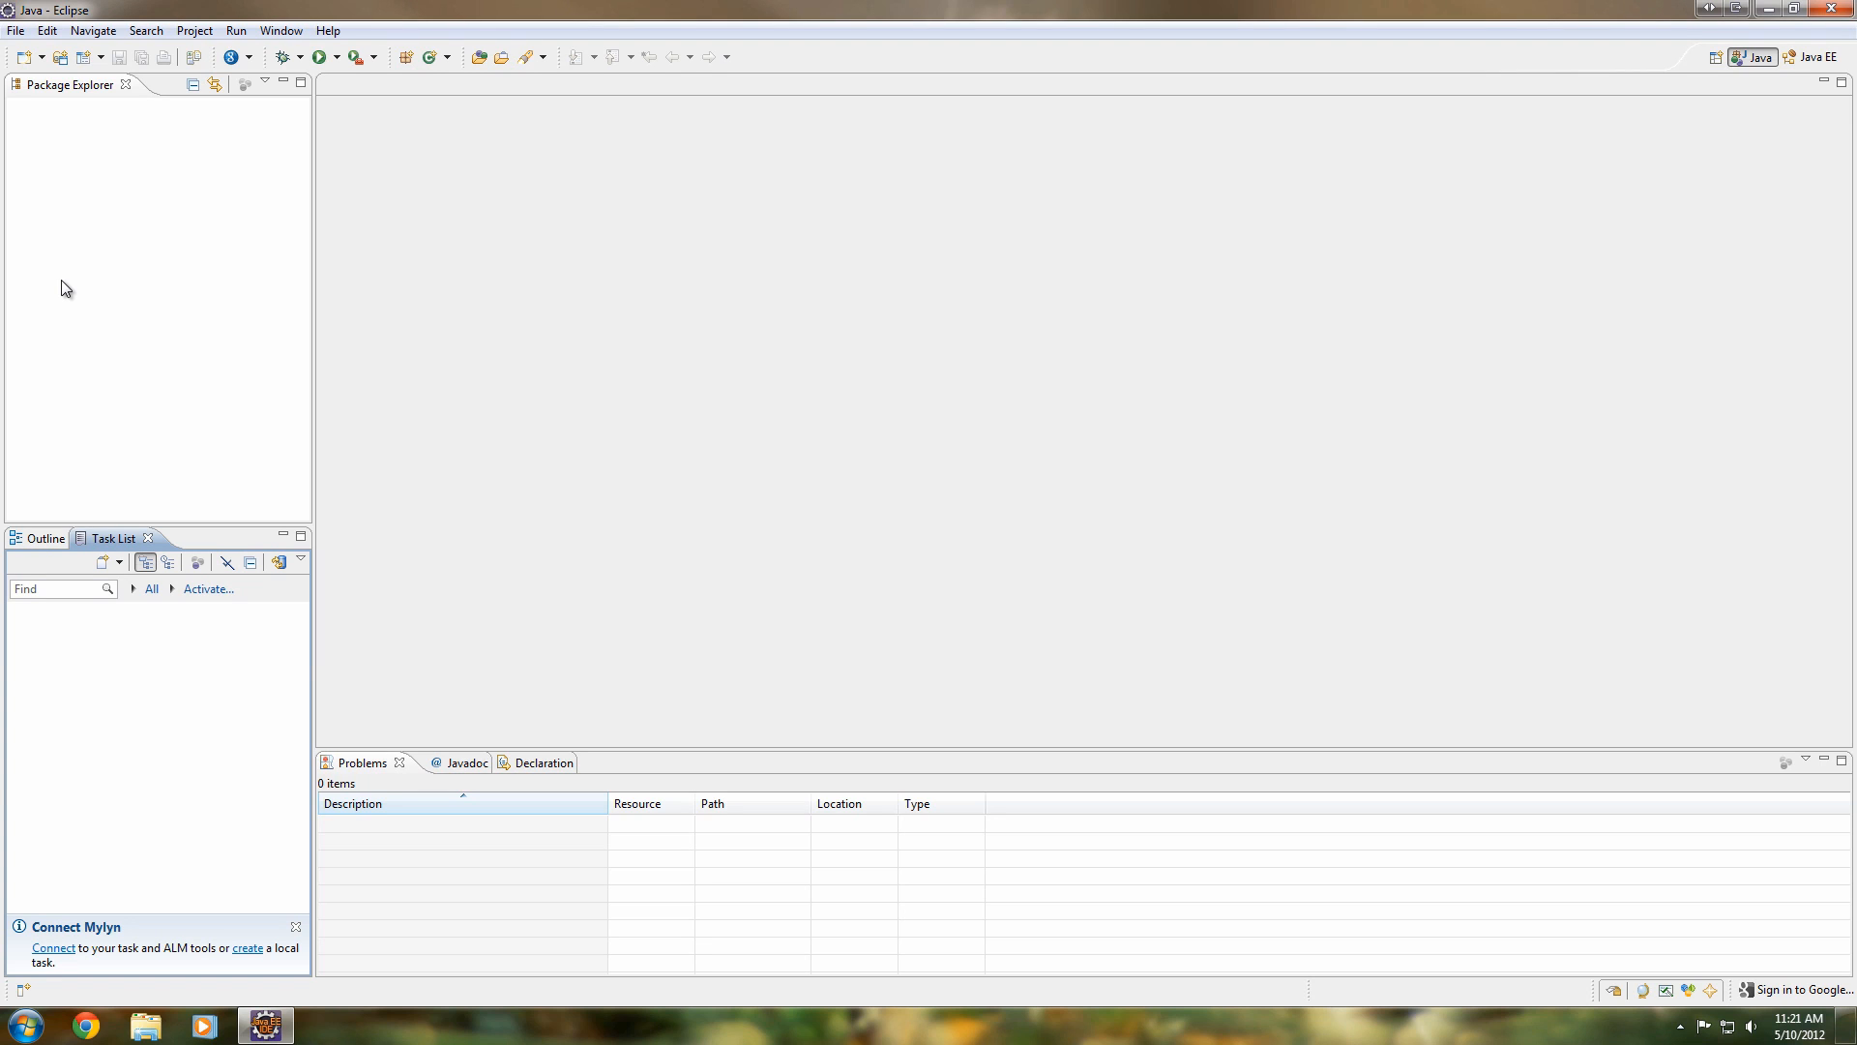
mouse_move(15, 29)
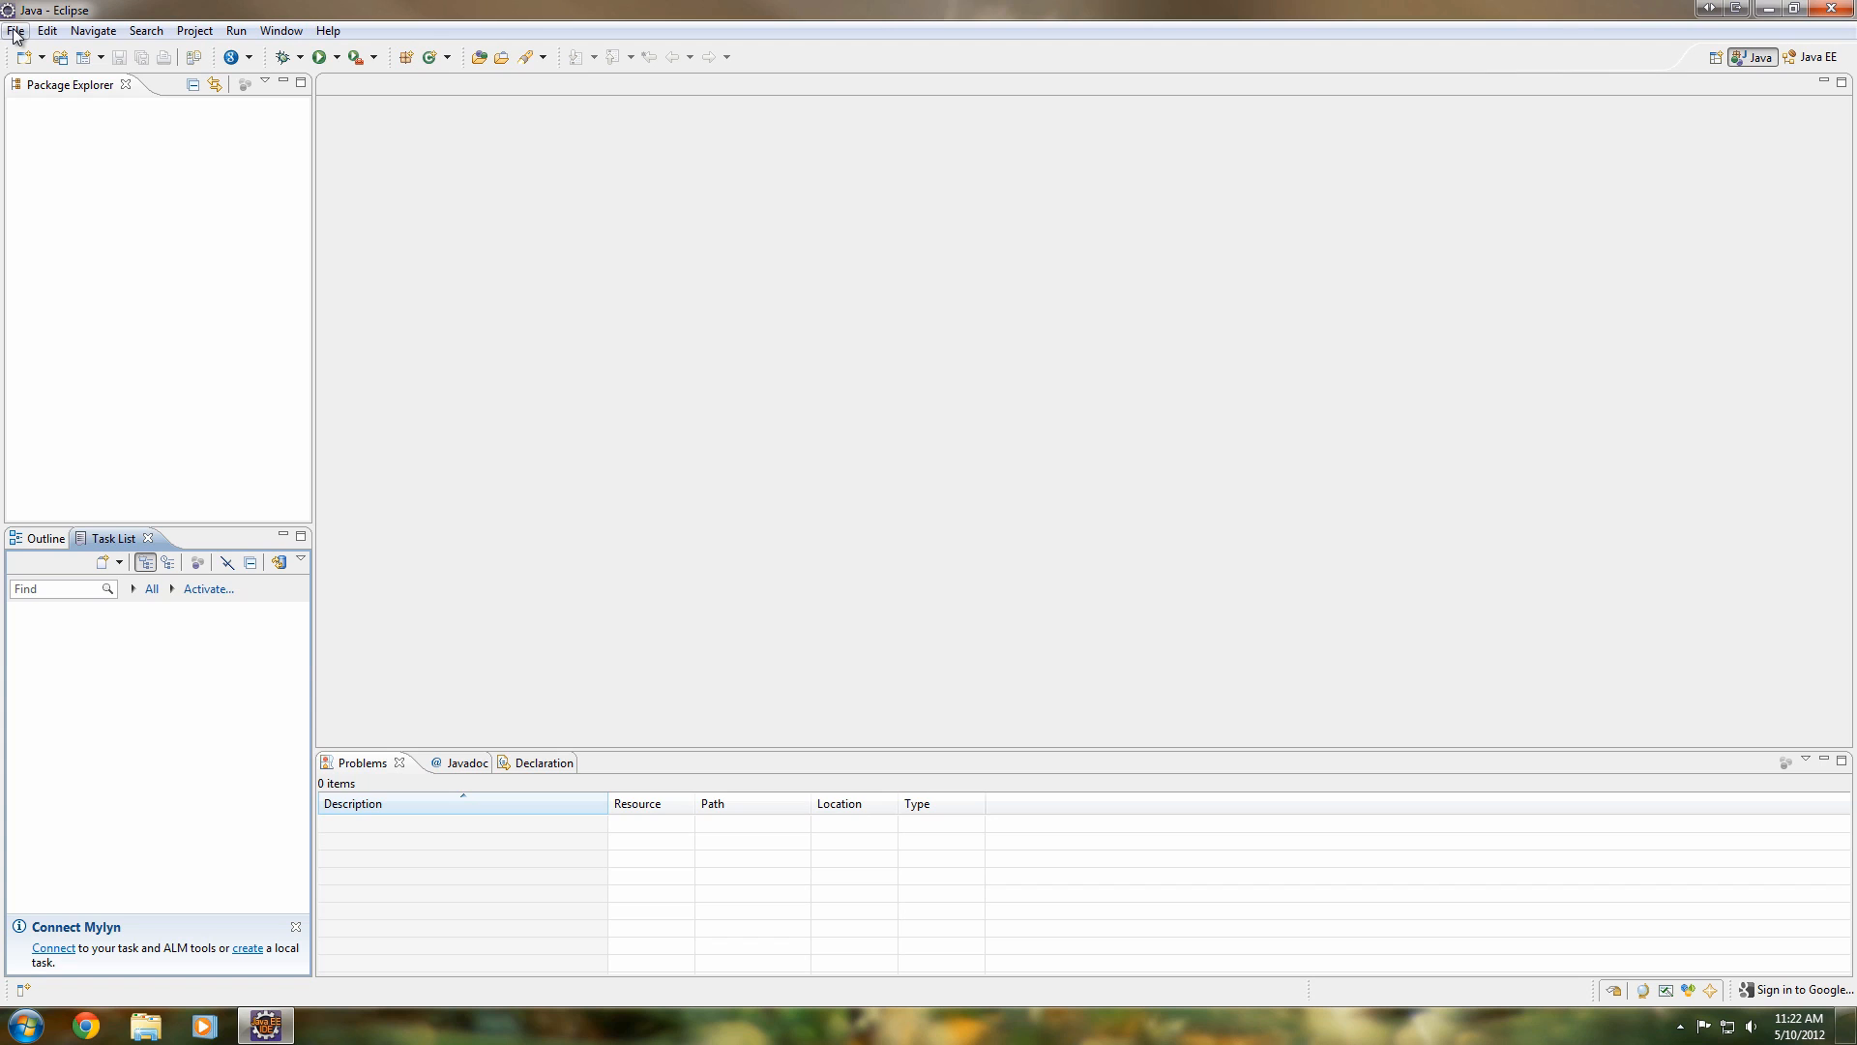
mouse_move(764, 524)
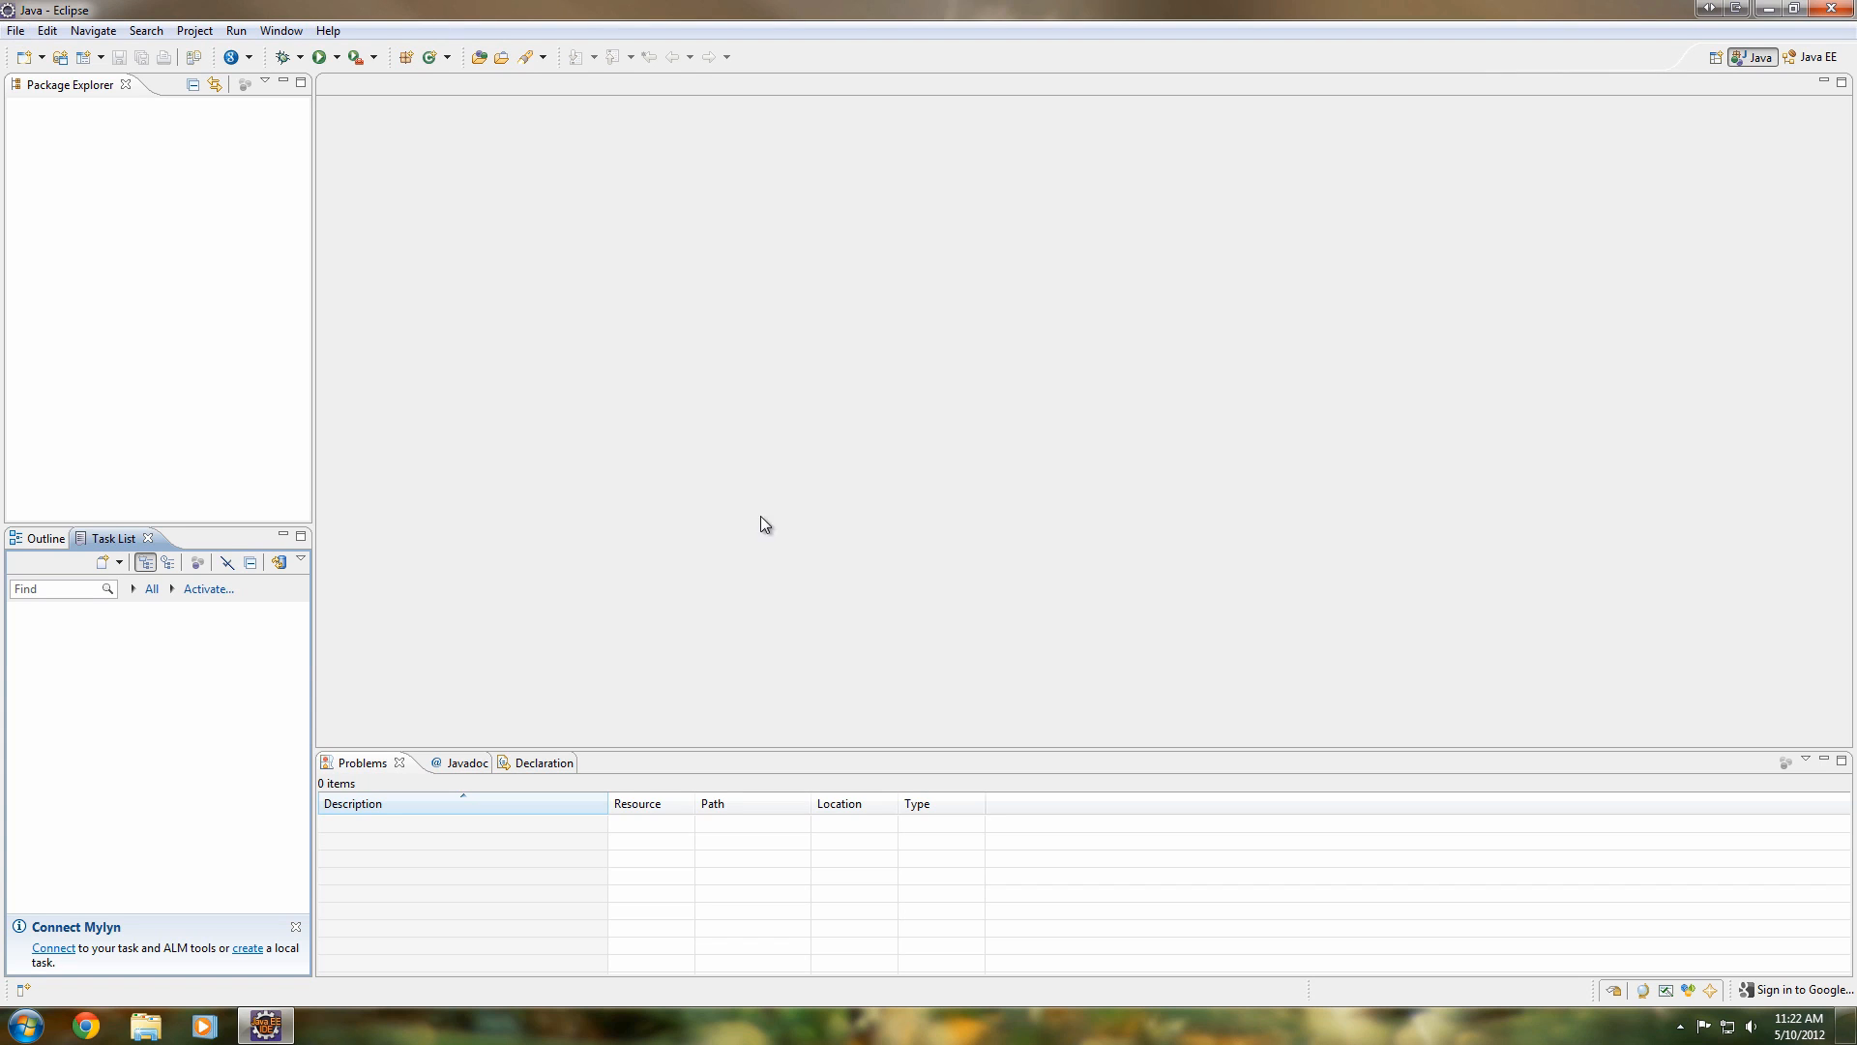
mouse_move(15, 62)
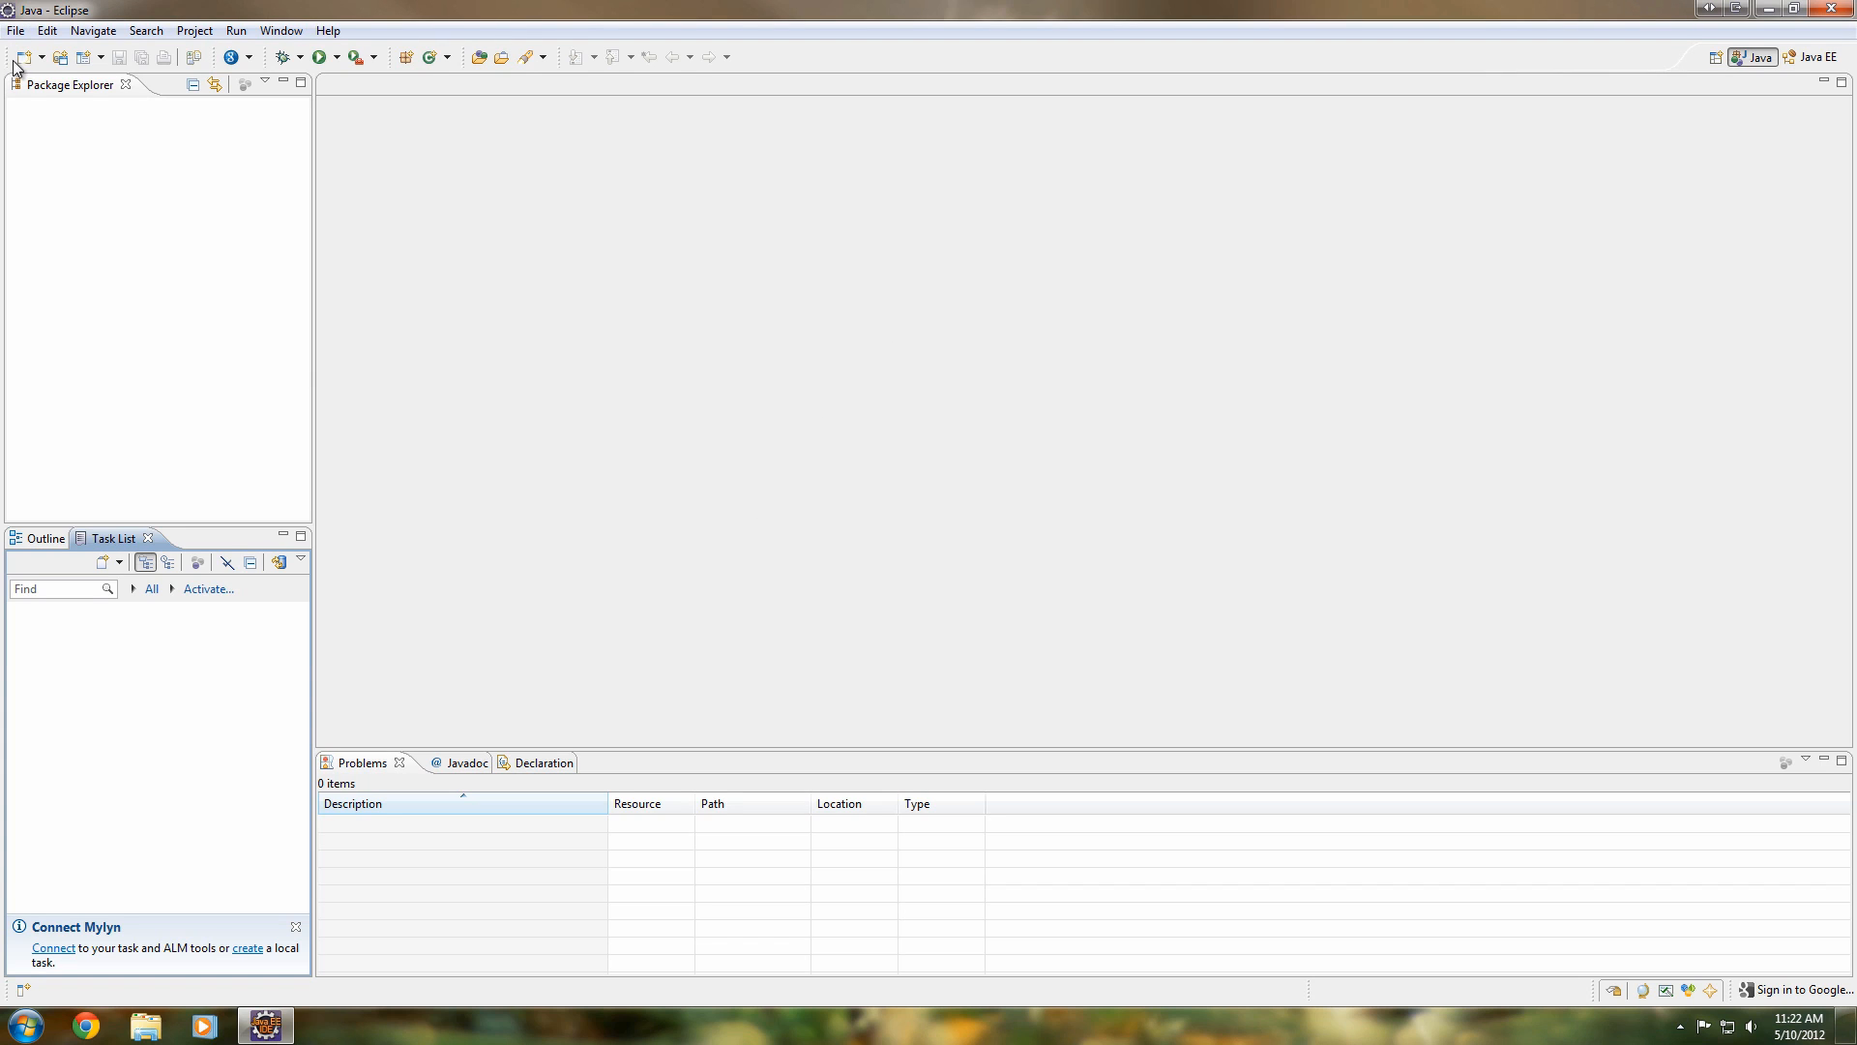
mouse_move(93, 246)
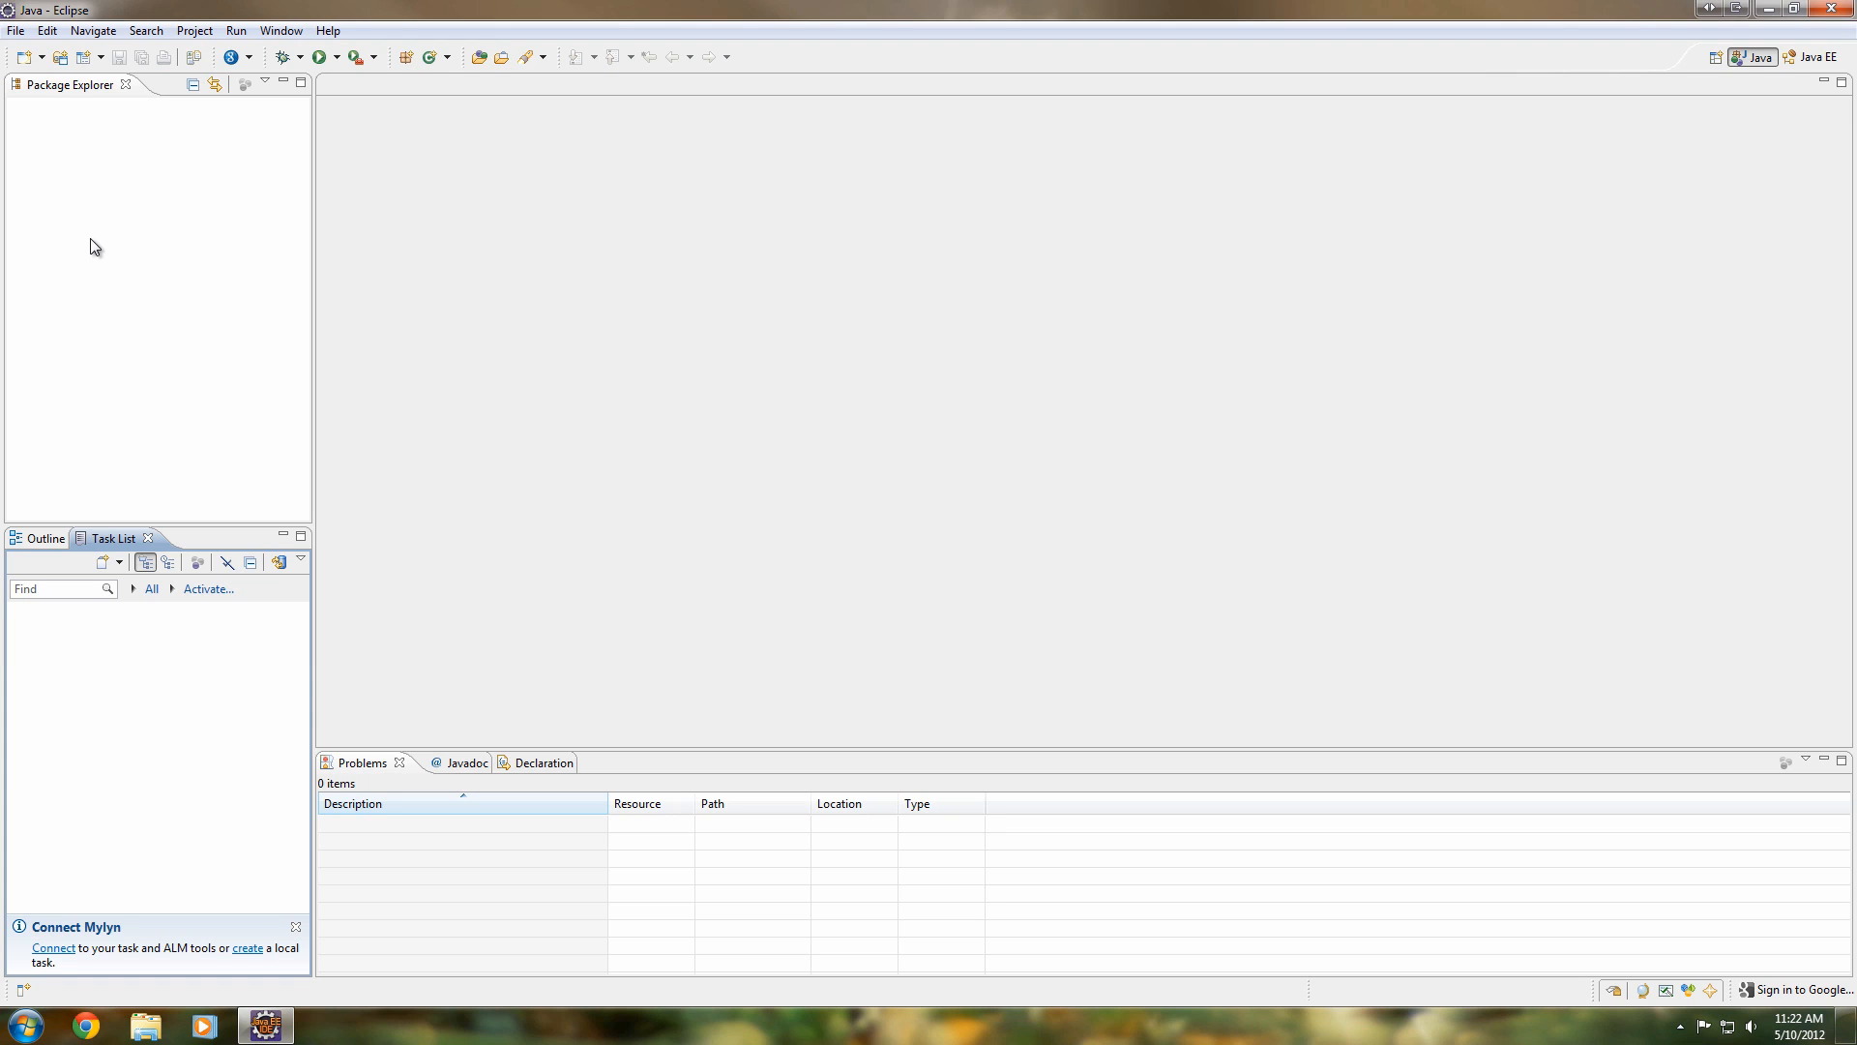
Step: Launch the New Java Project wizard and enter Rain as the project name
left_click(16, 30)
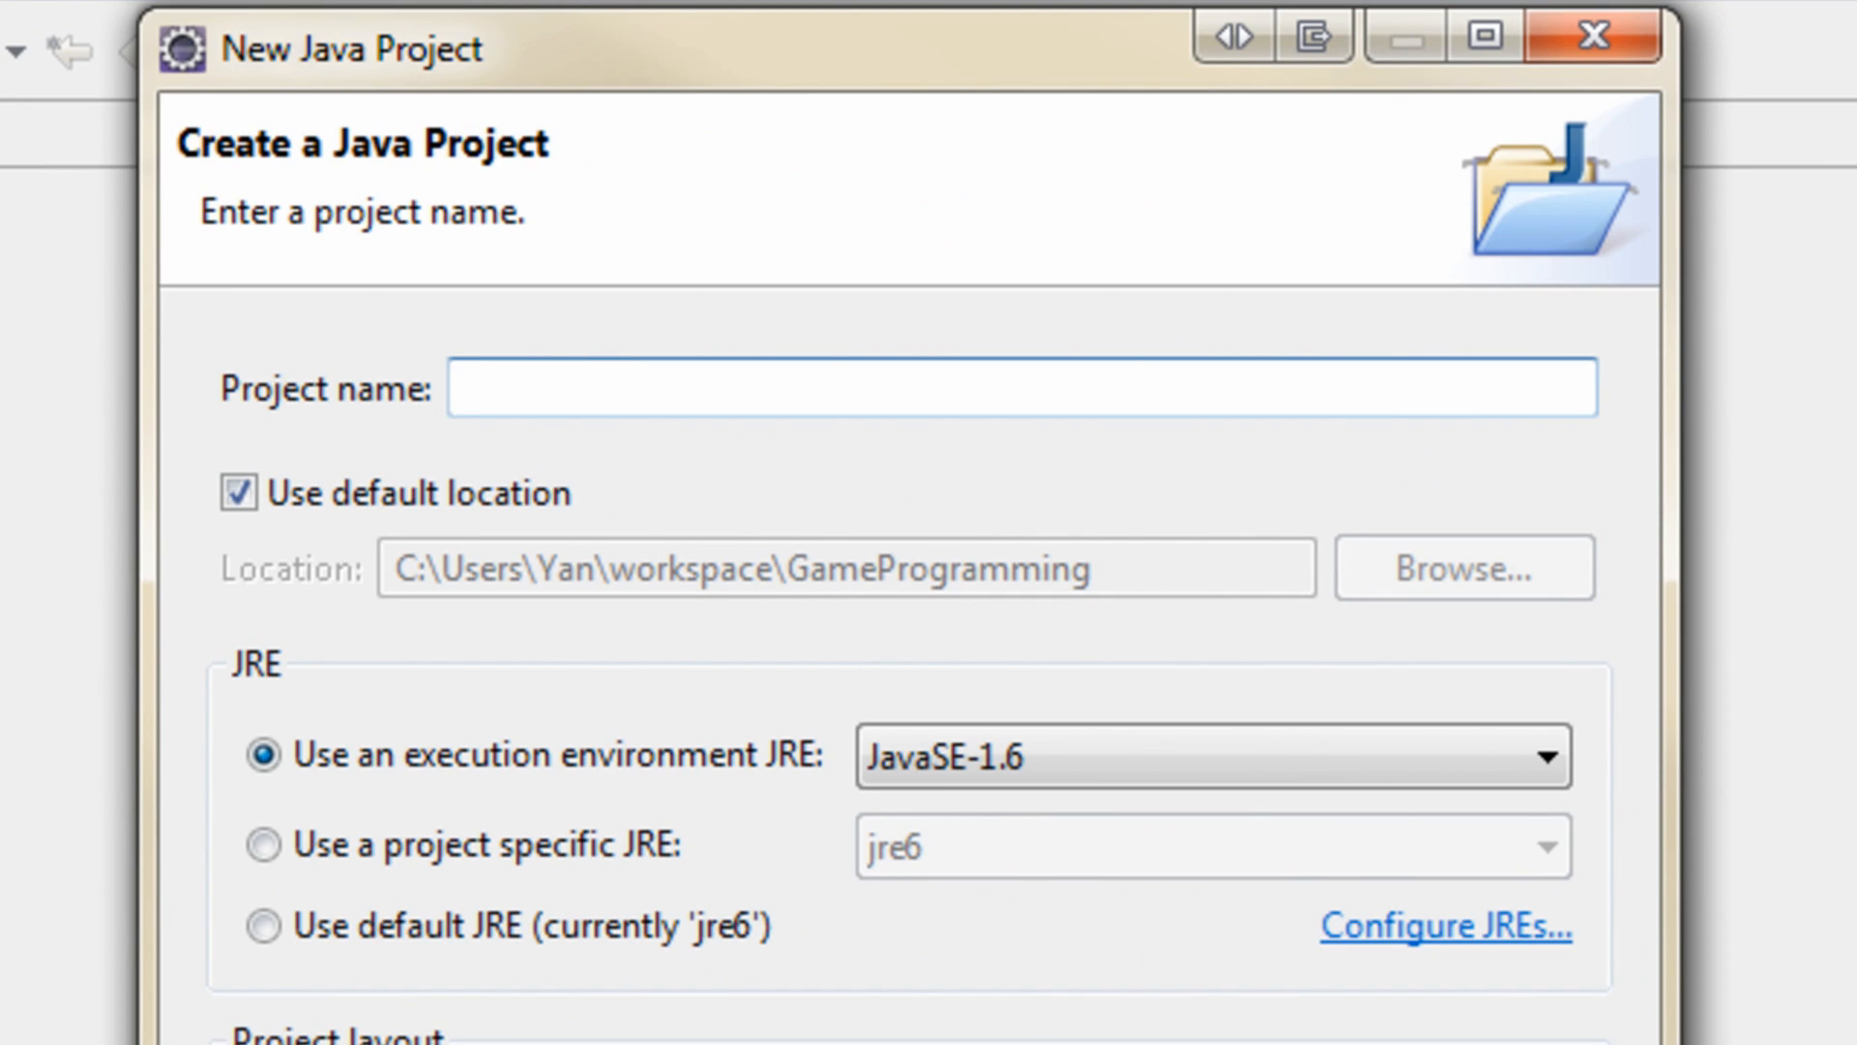
type("r")
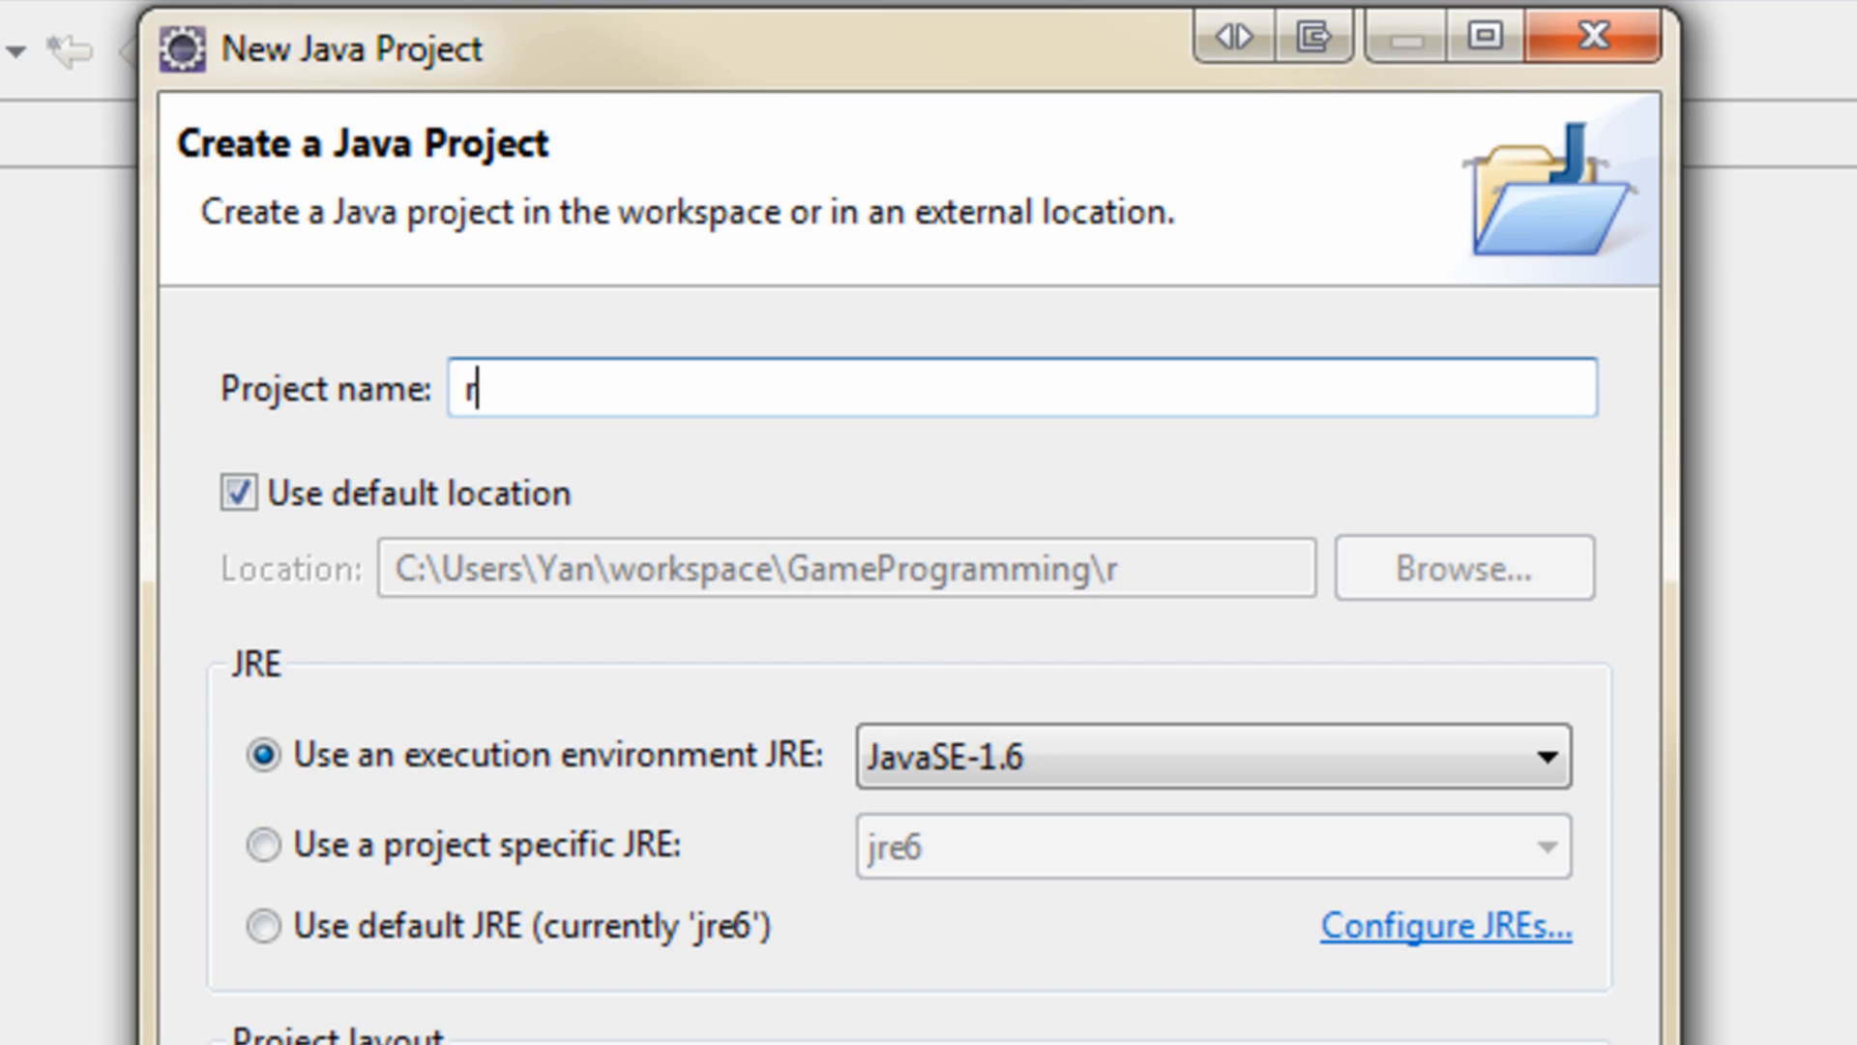
type("ain")
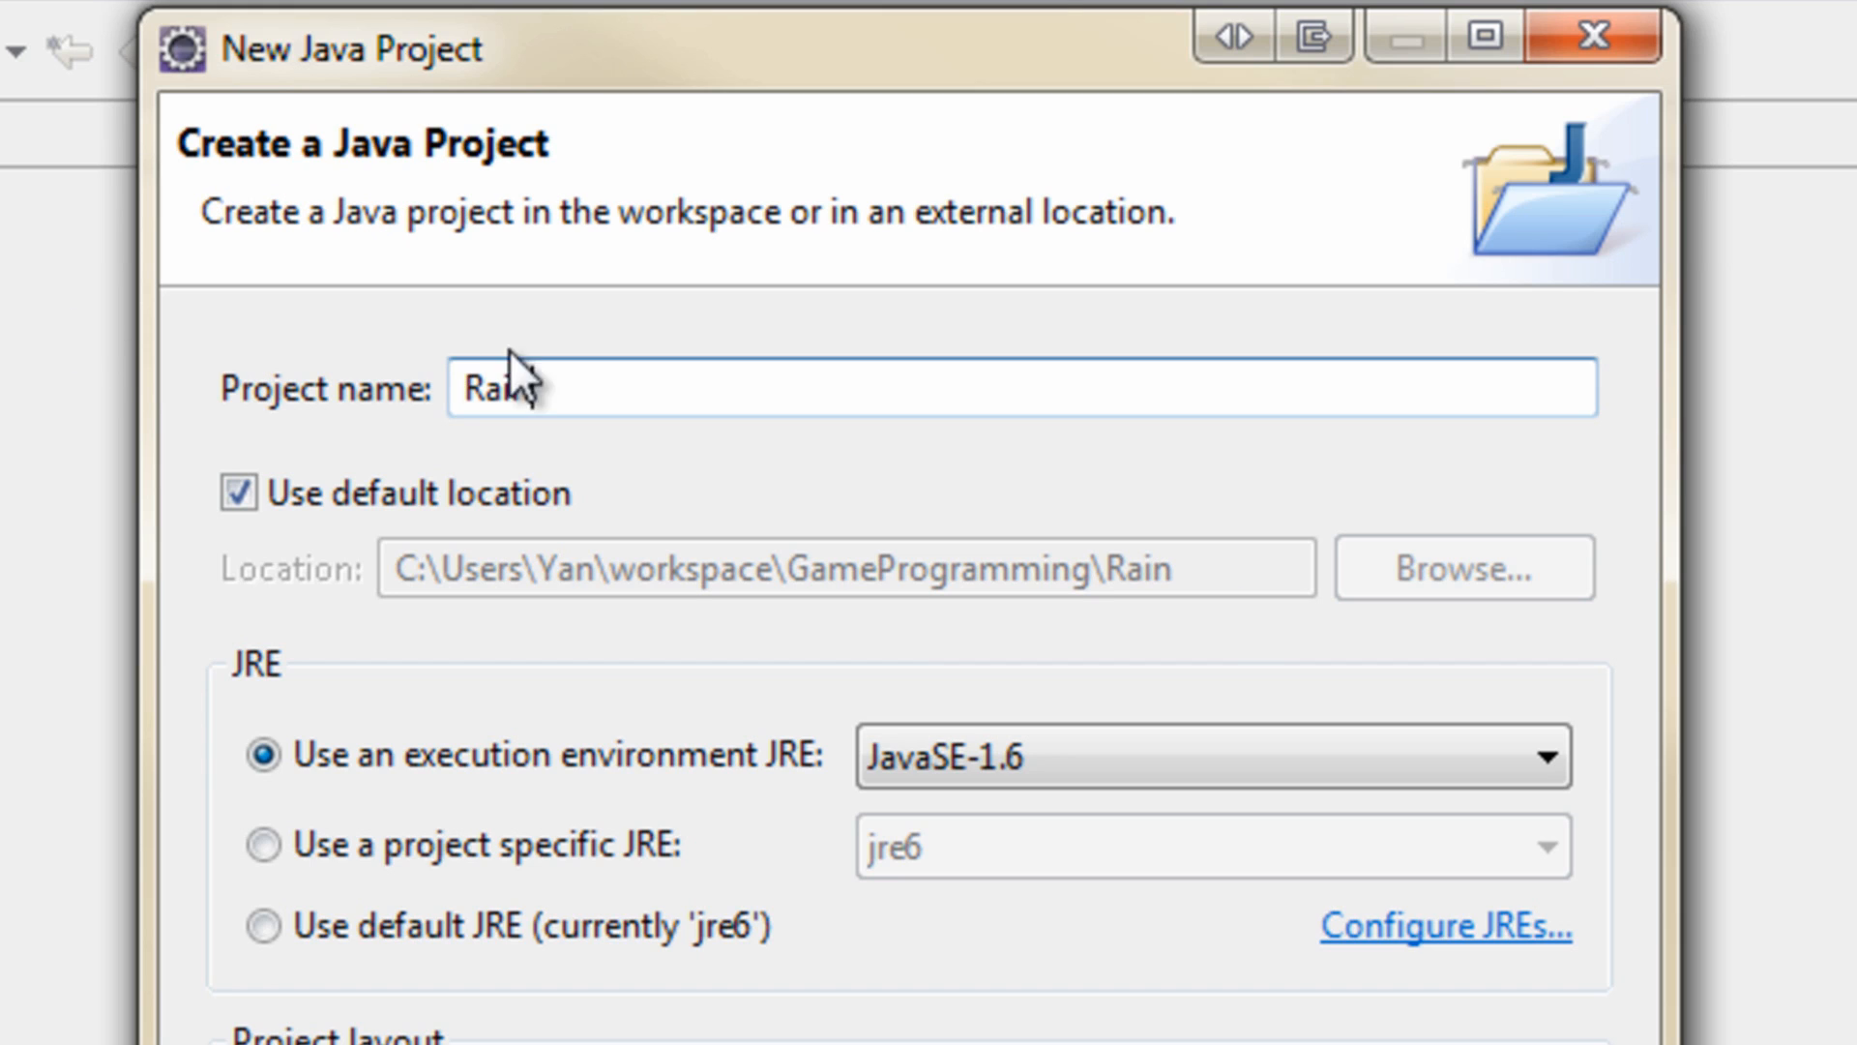
double_click(491, 387)
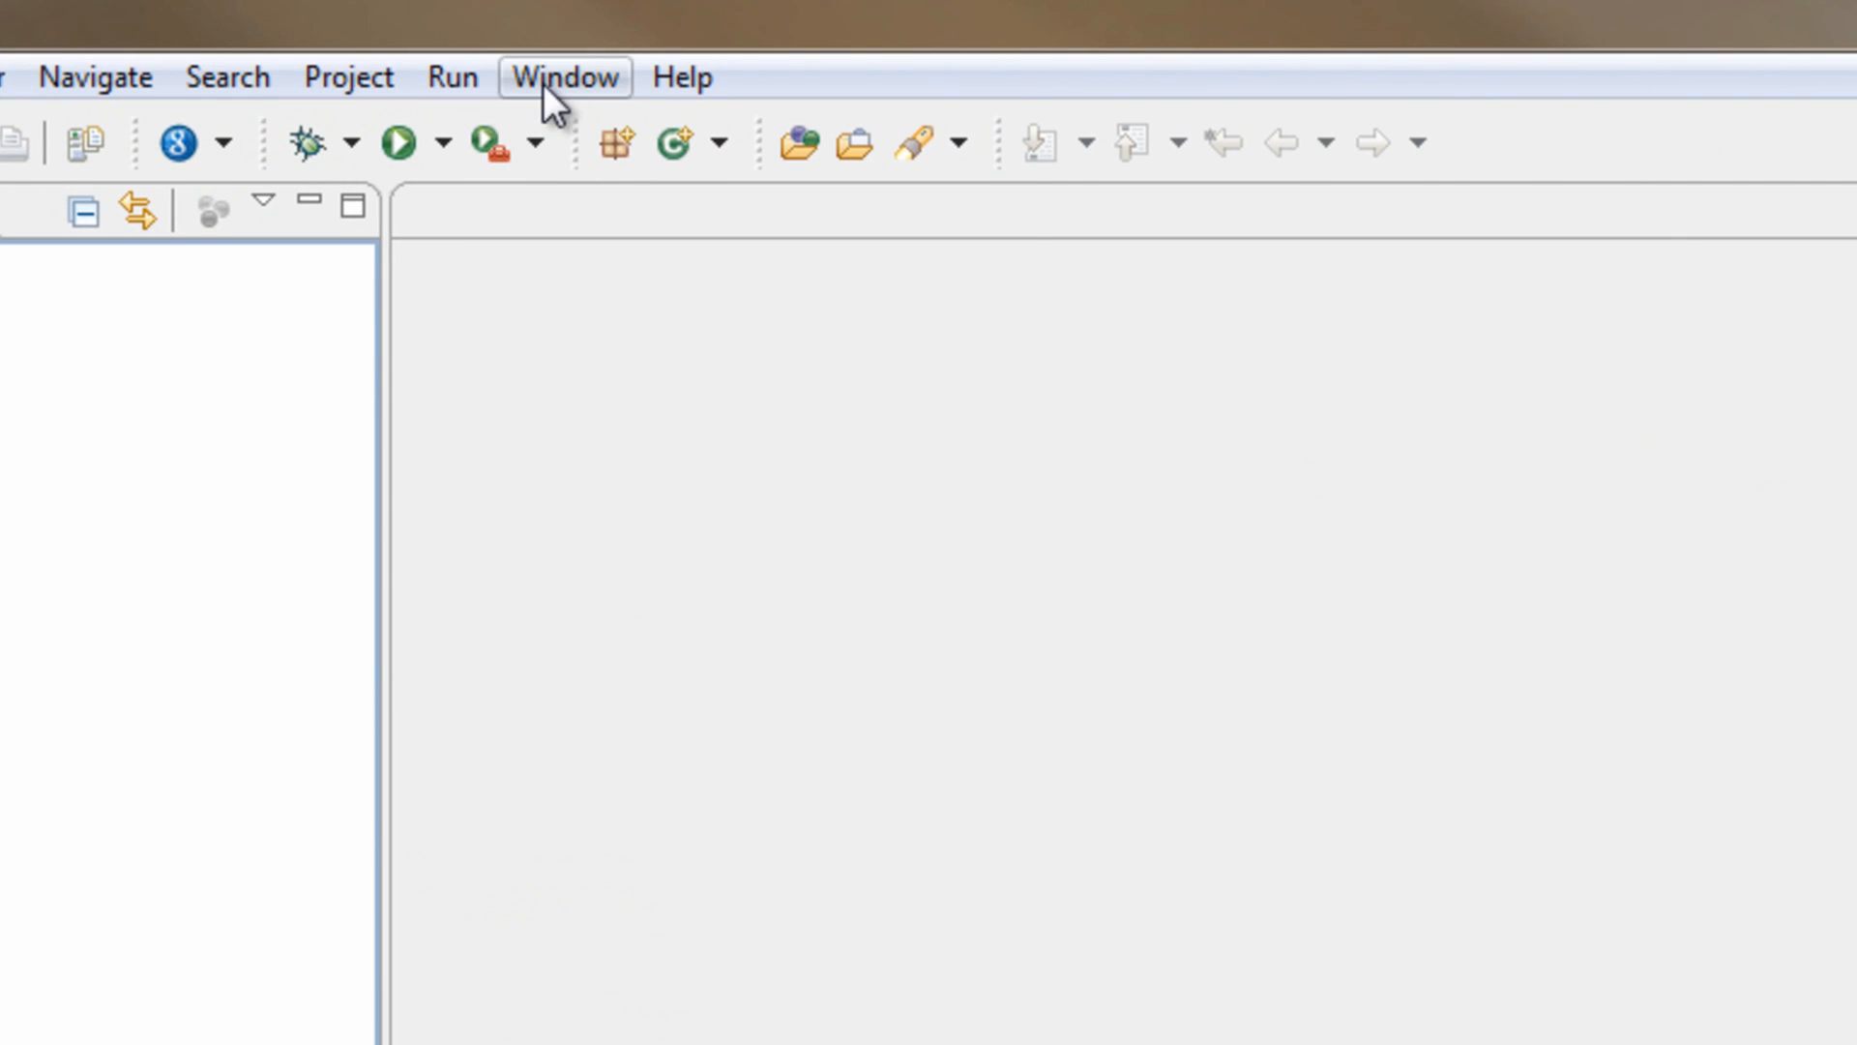
left_click(564, 78)
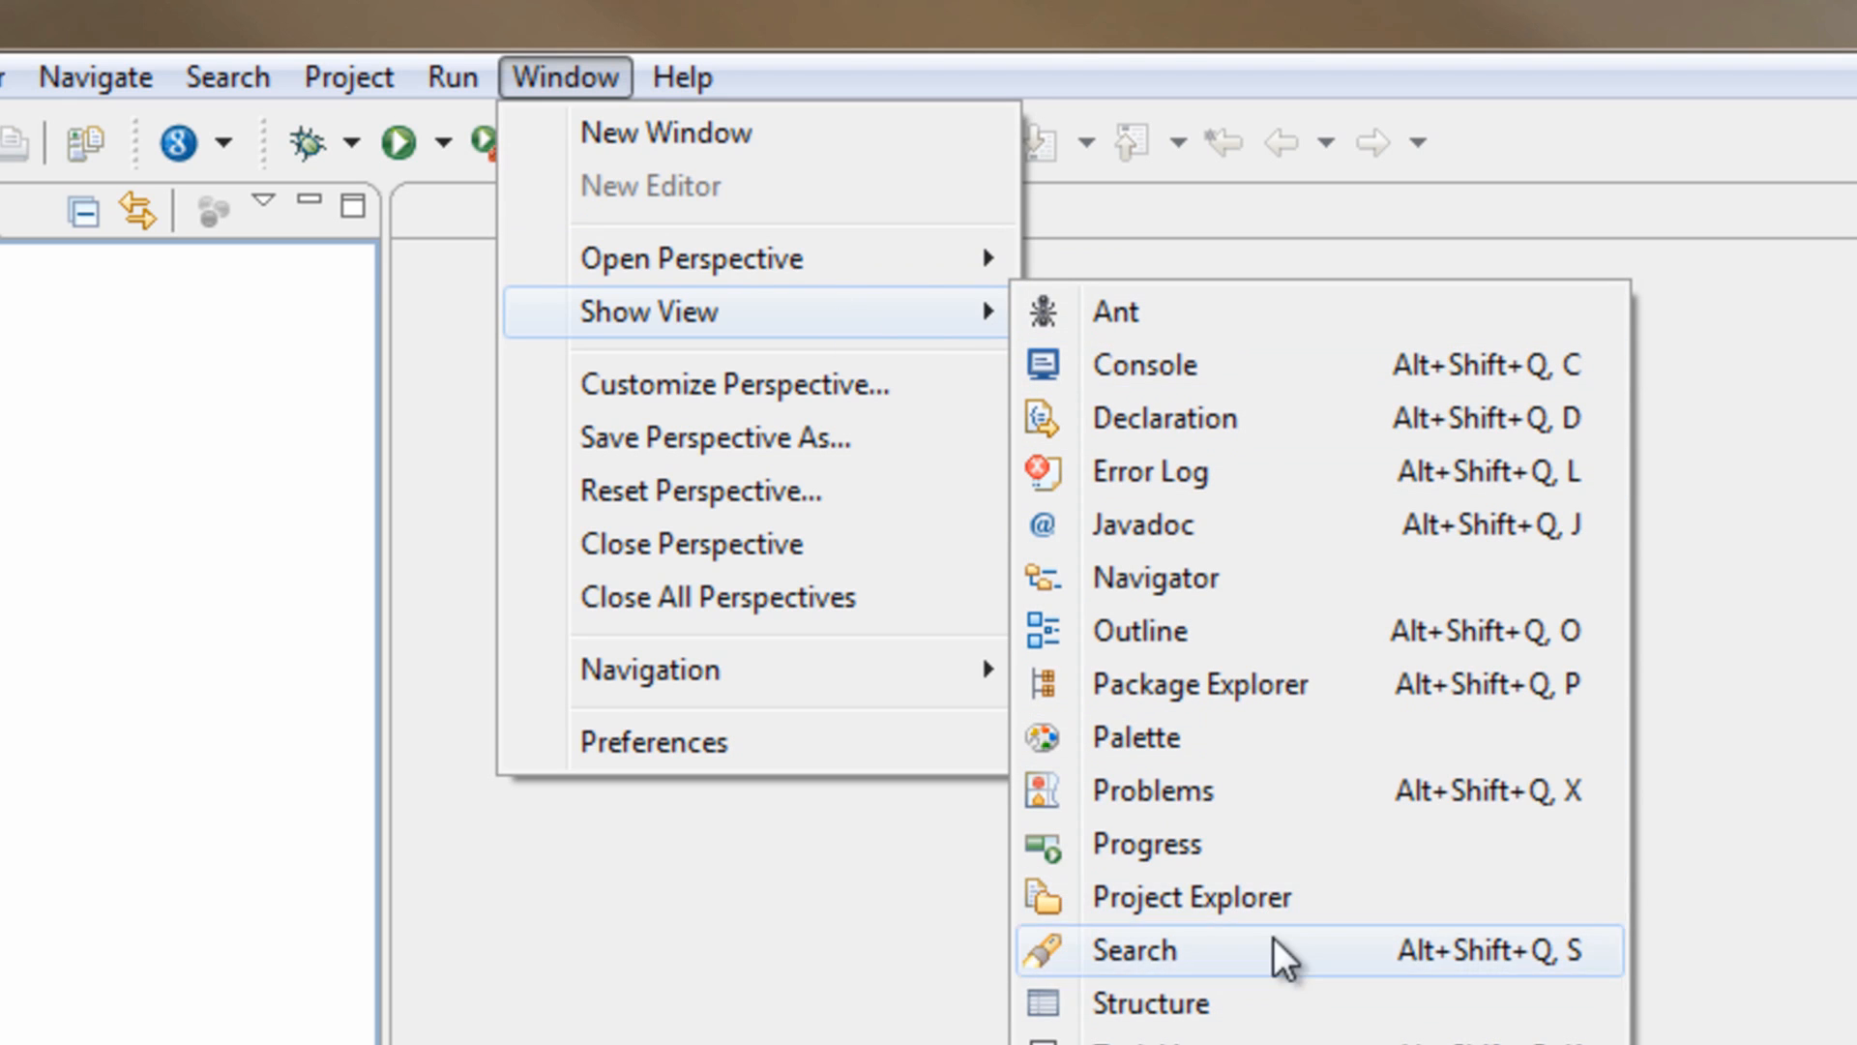
mouse_move(1265, 578)
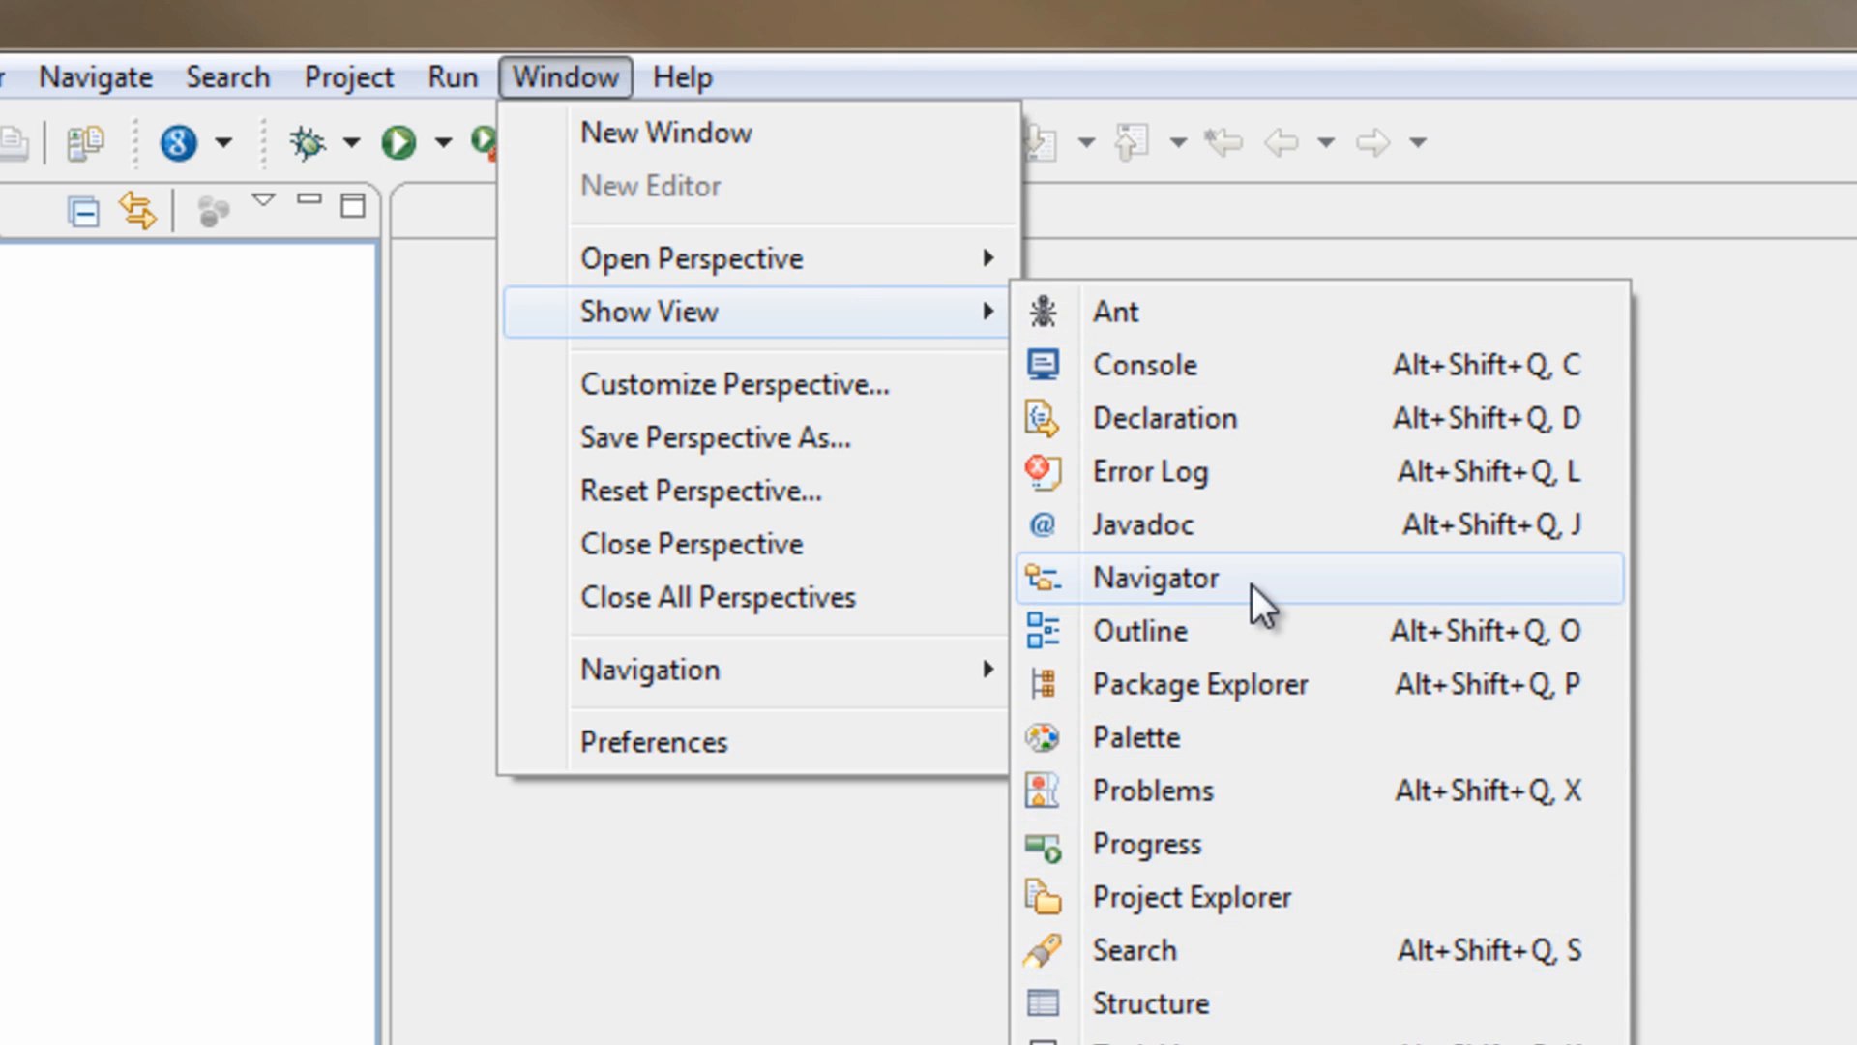
left_click(1155, 579)
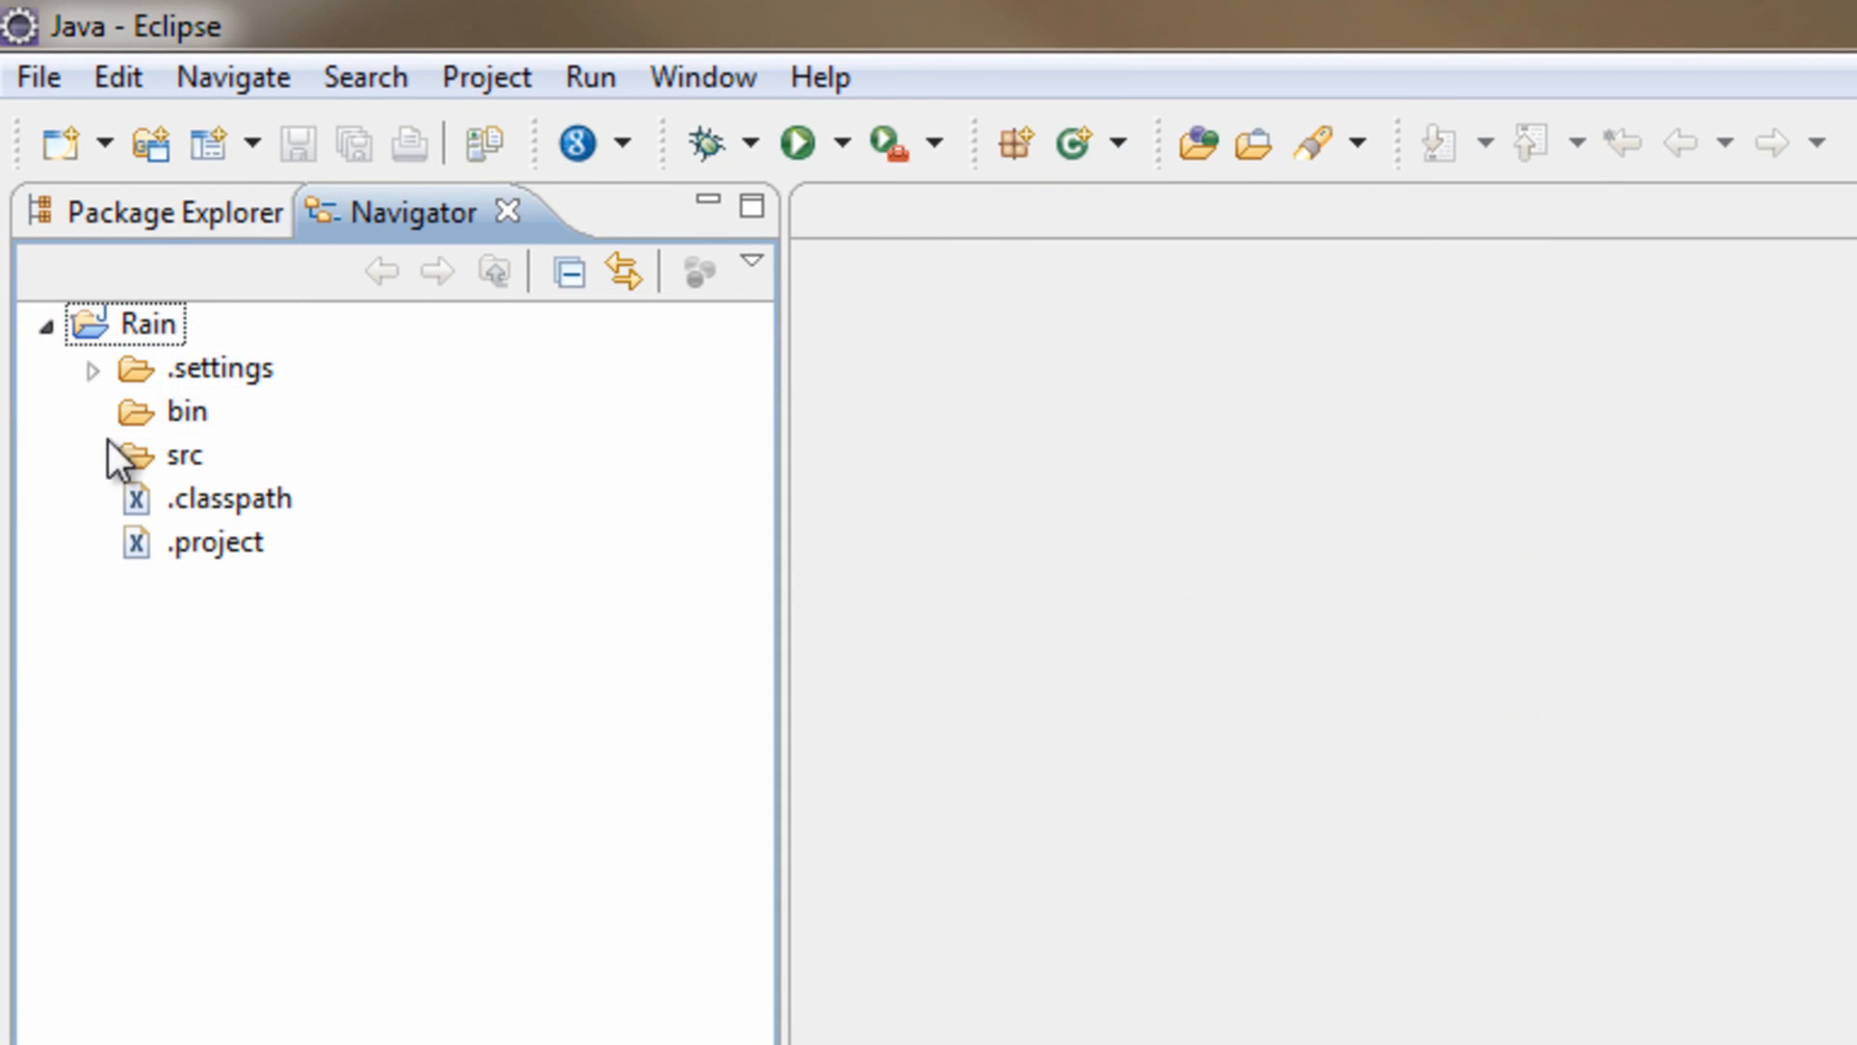
mouse_move(785, 507)
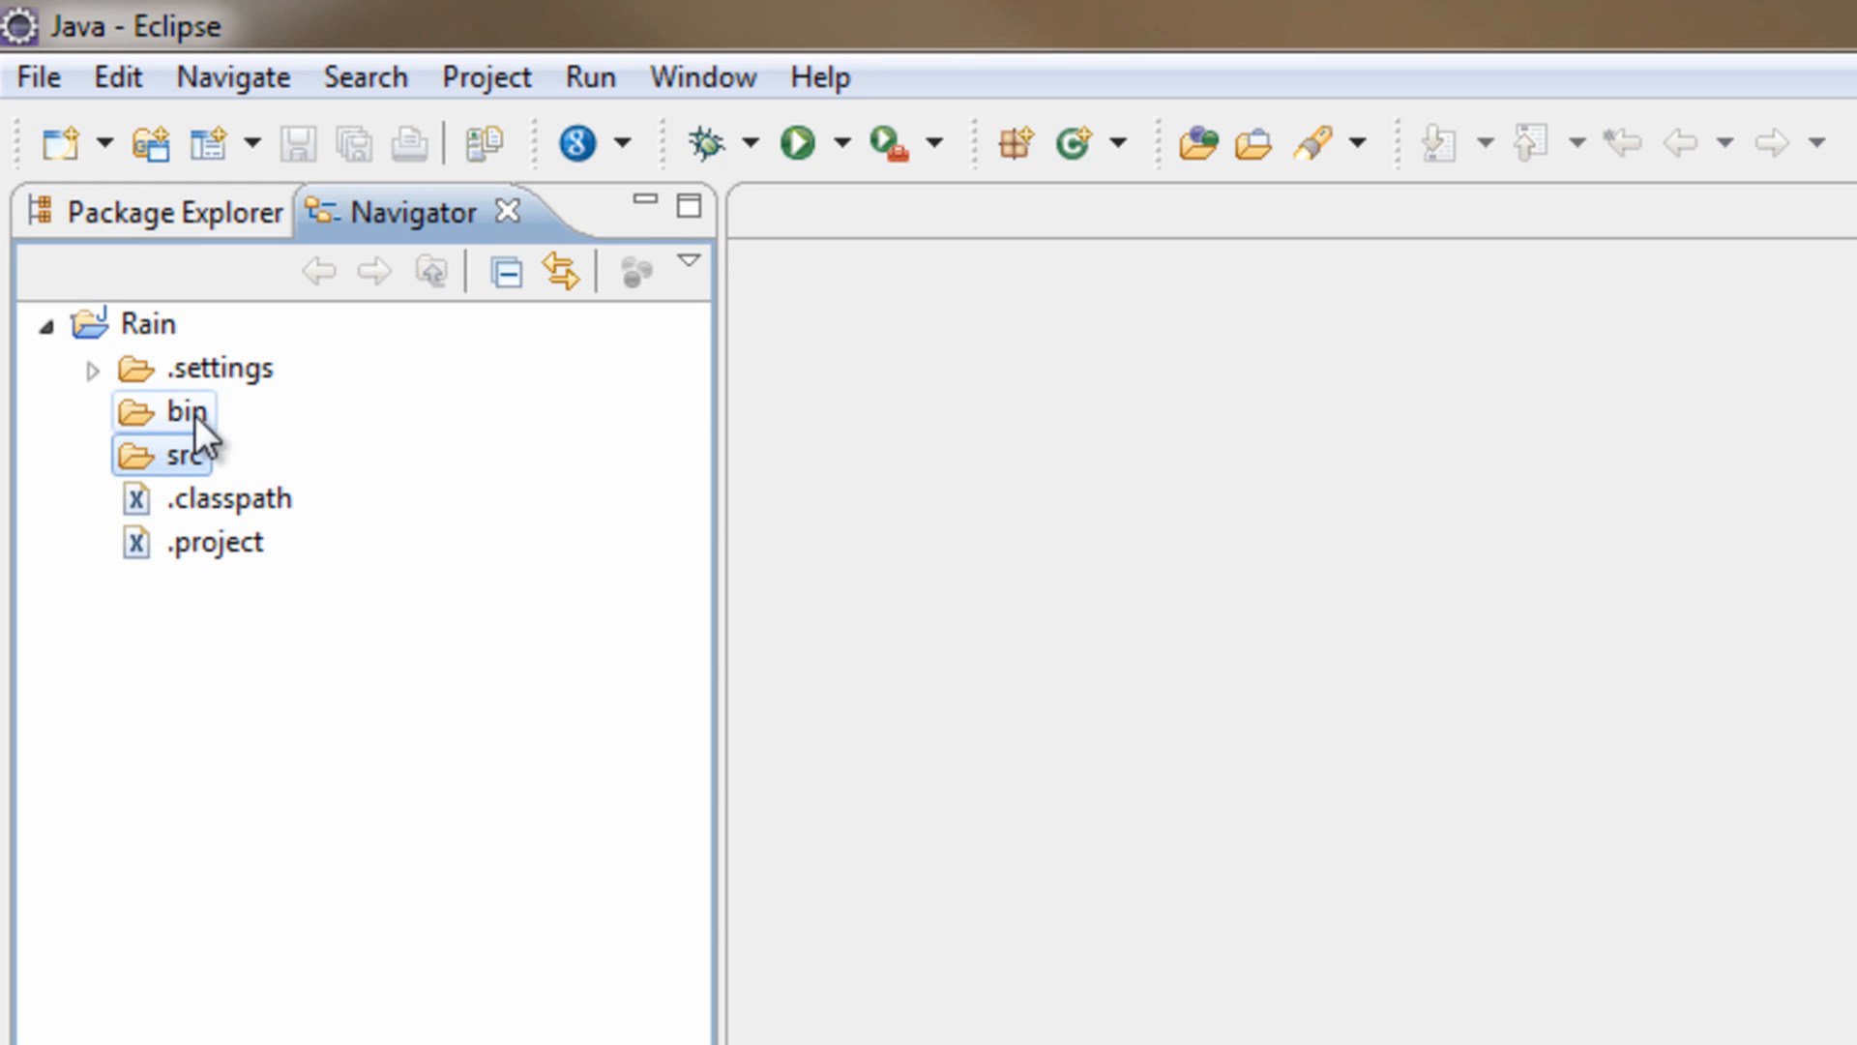
left_click(184, 454)
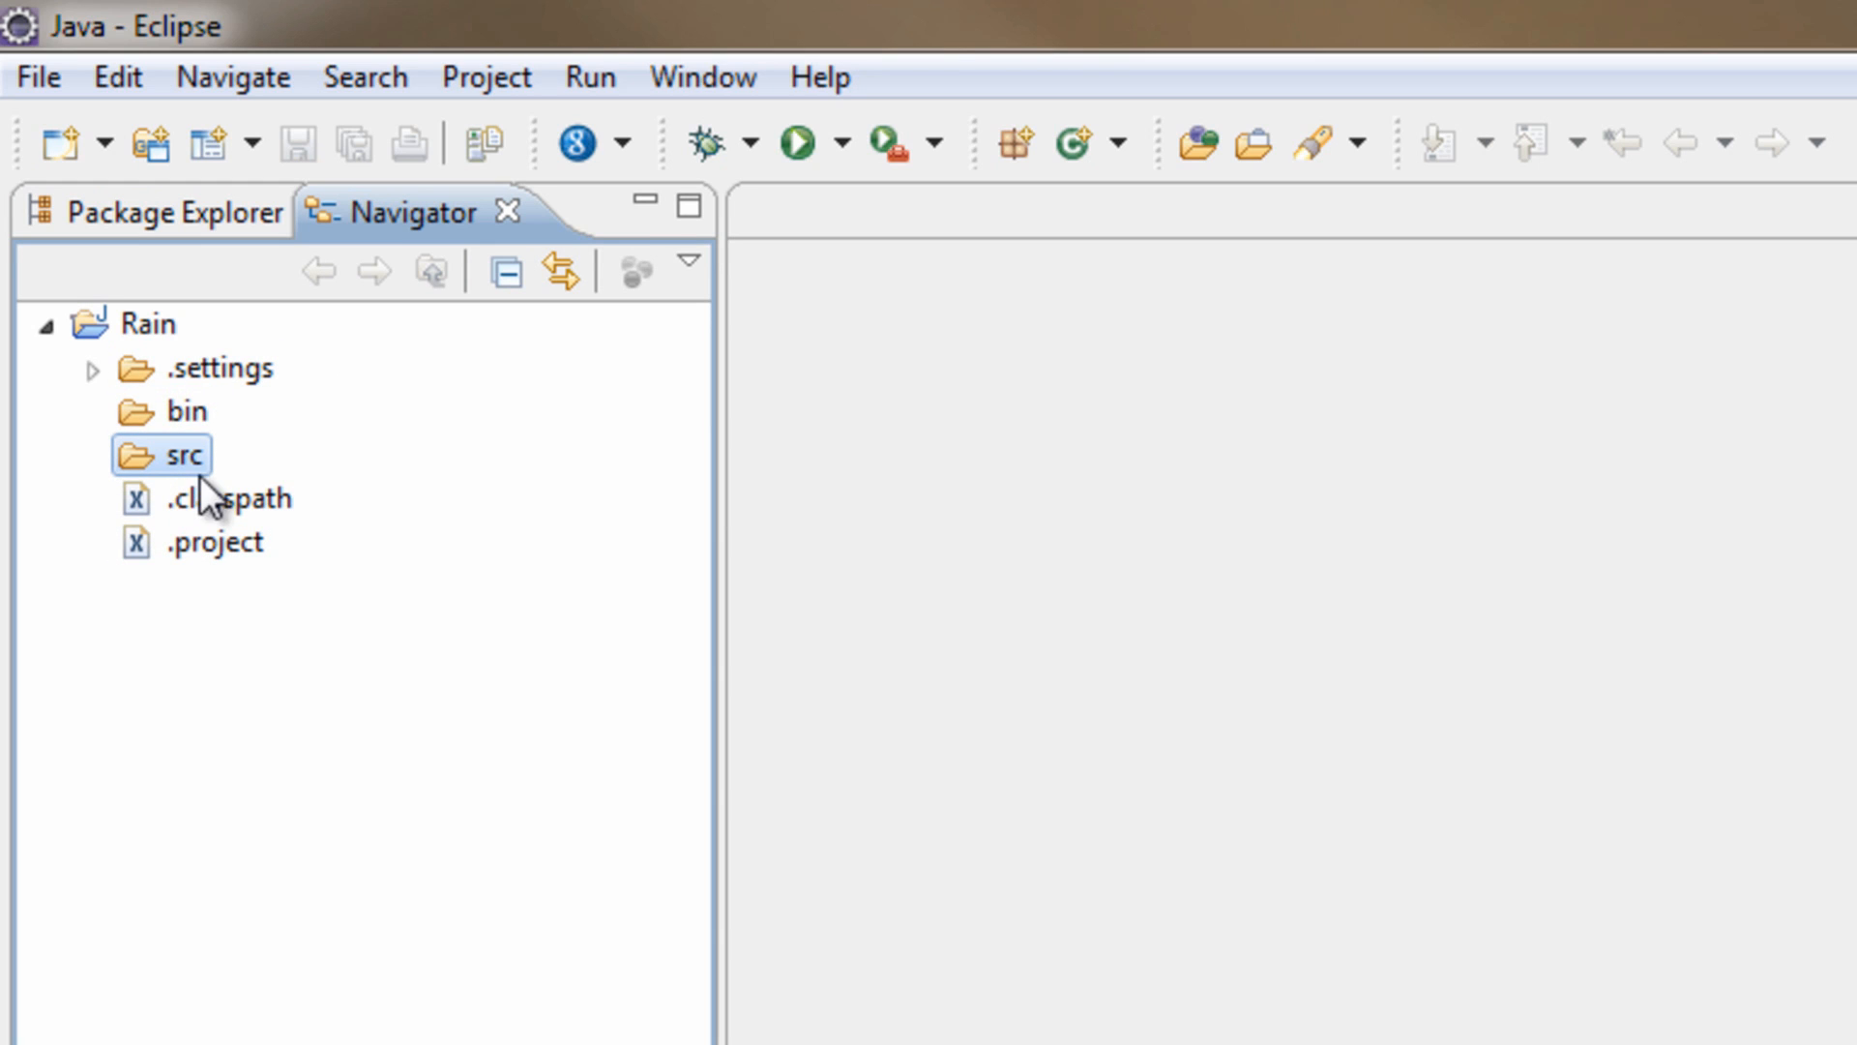
mouse_move(175, 474)
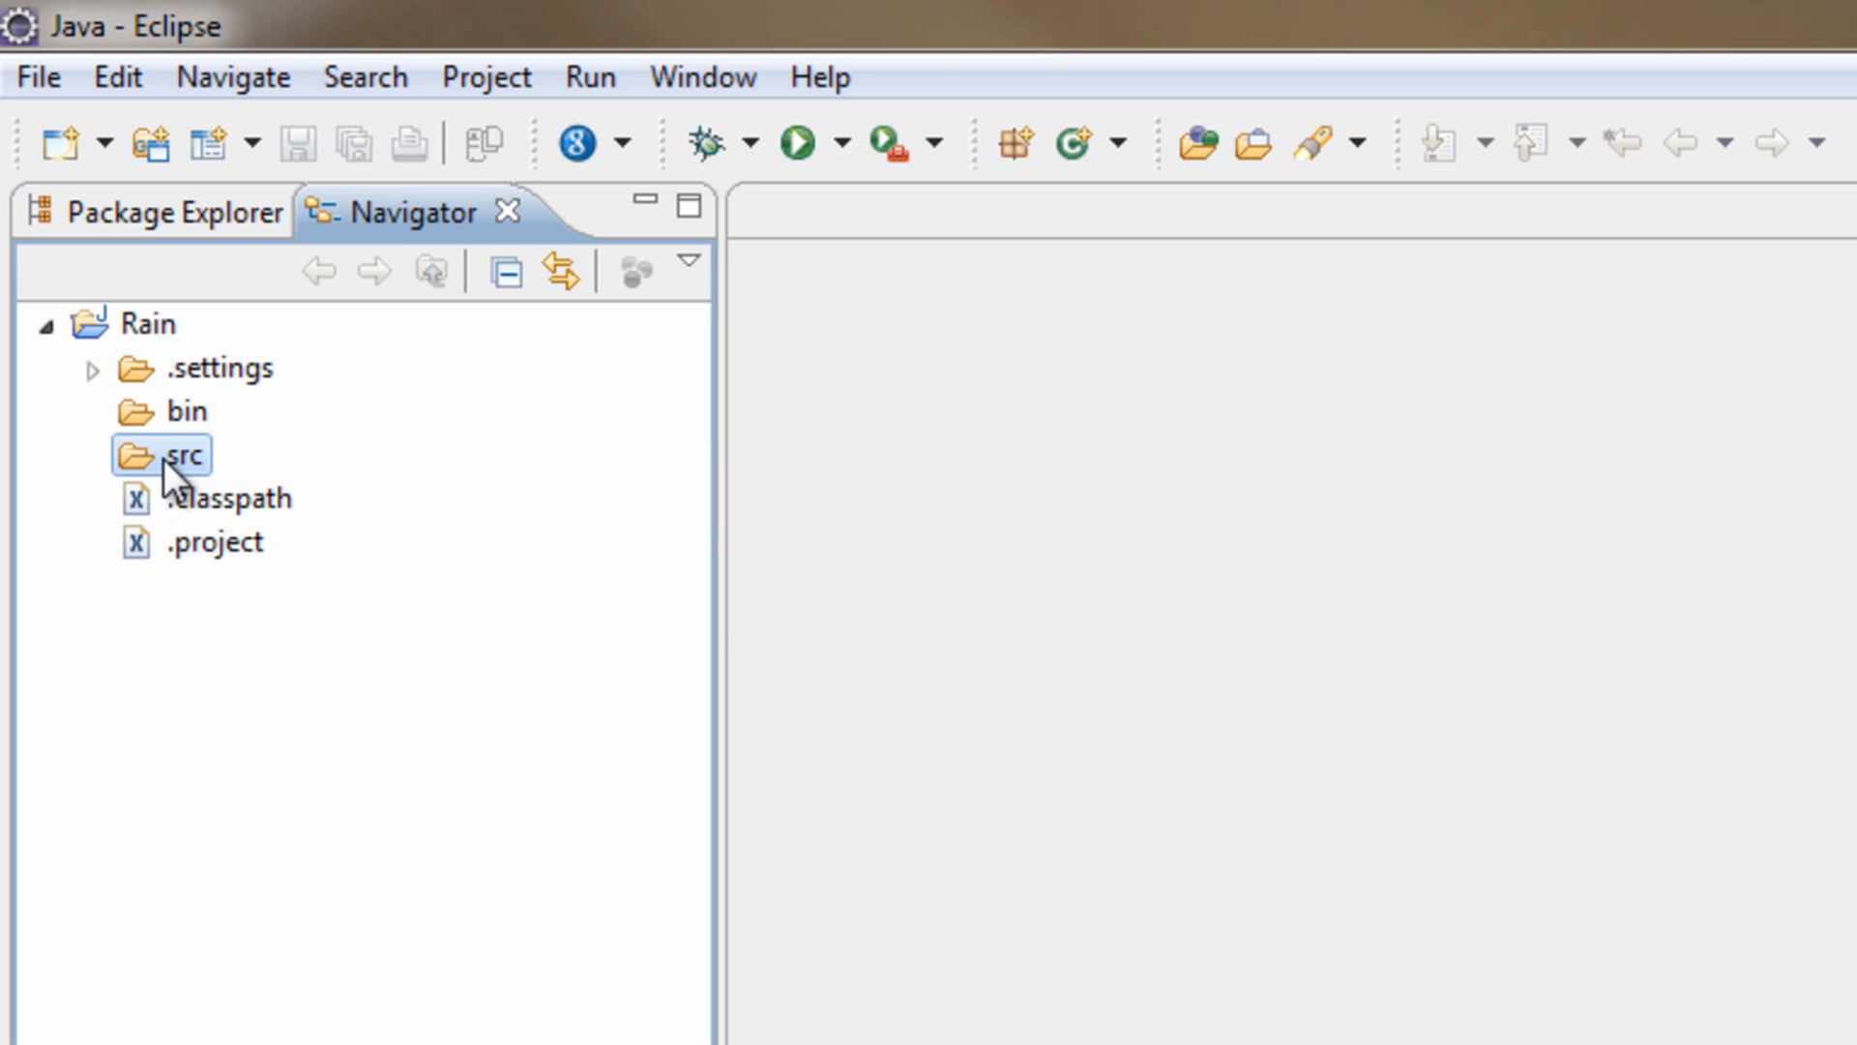
Step: Start the New Java Class wizard from the src folder's context menu
right_click(180, 454)
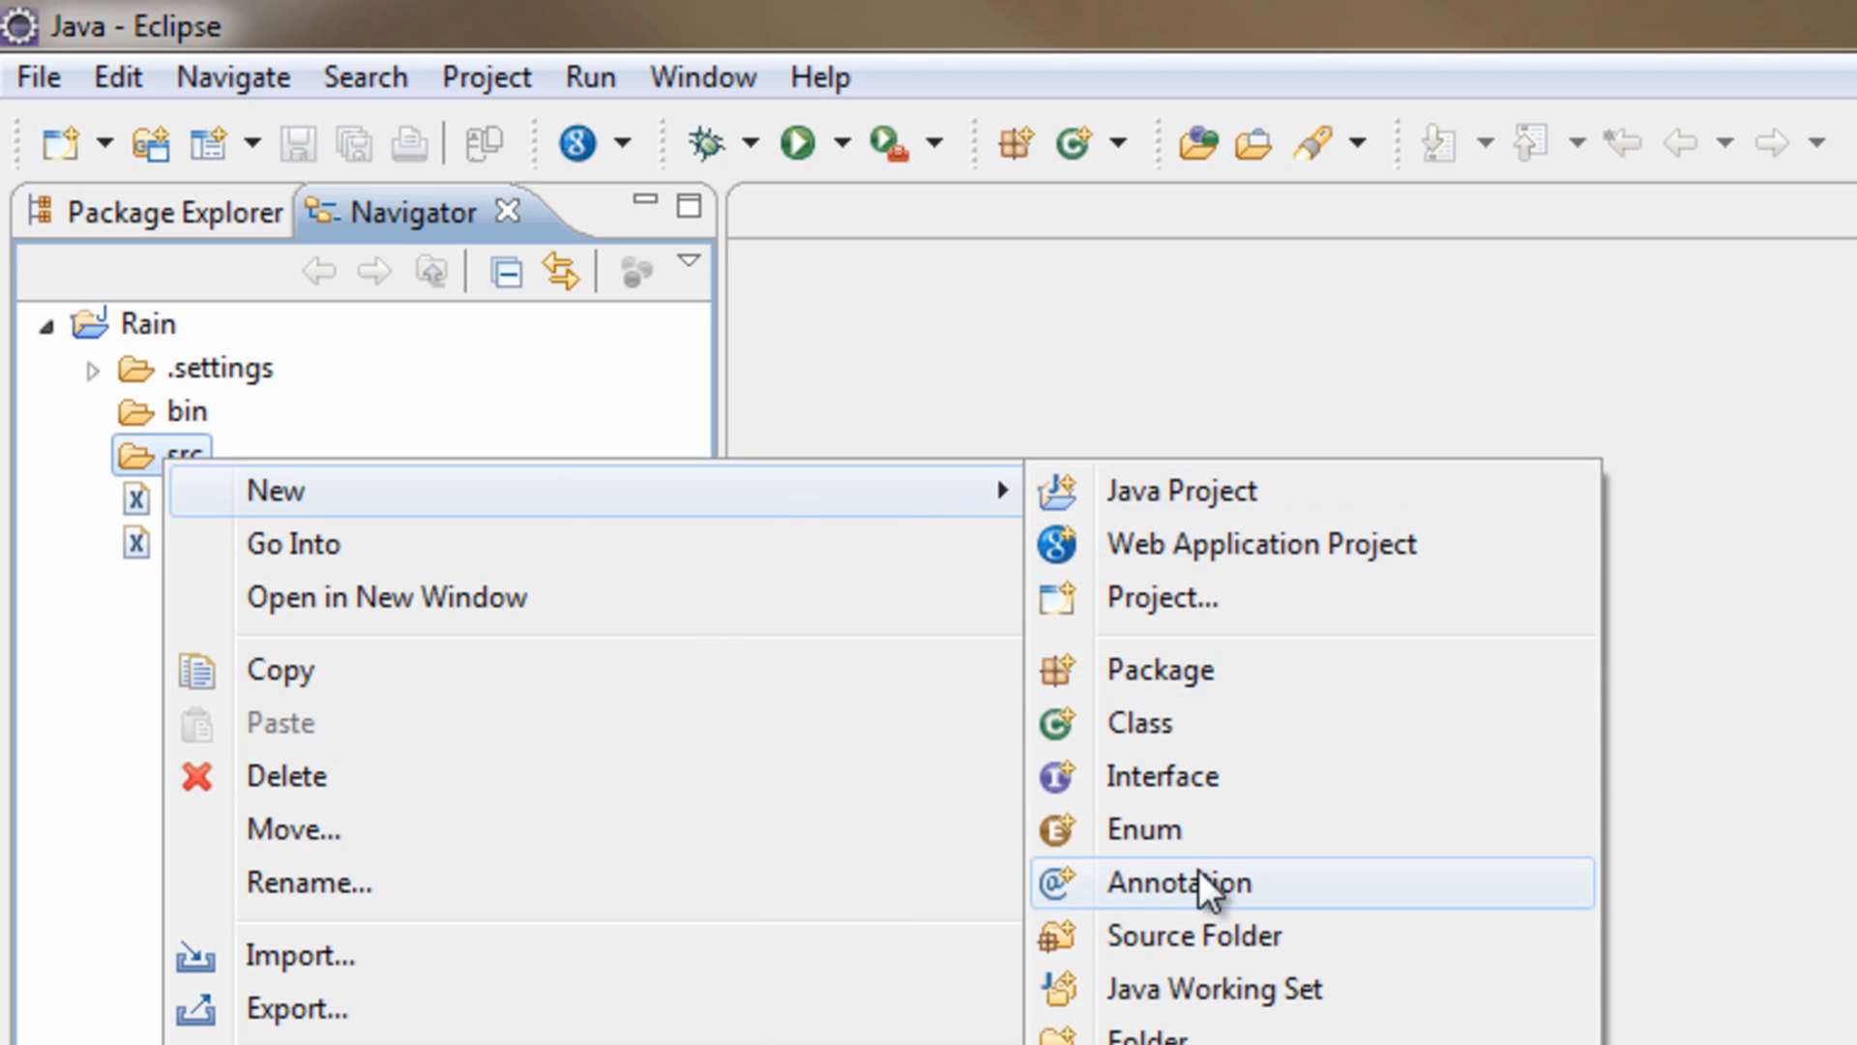
left_click(1138, 723)
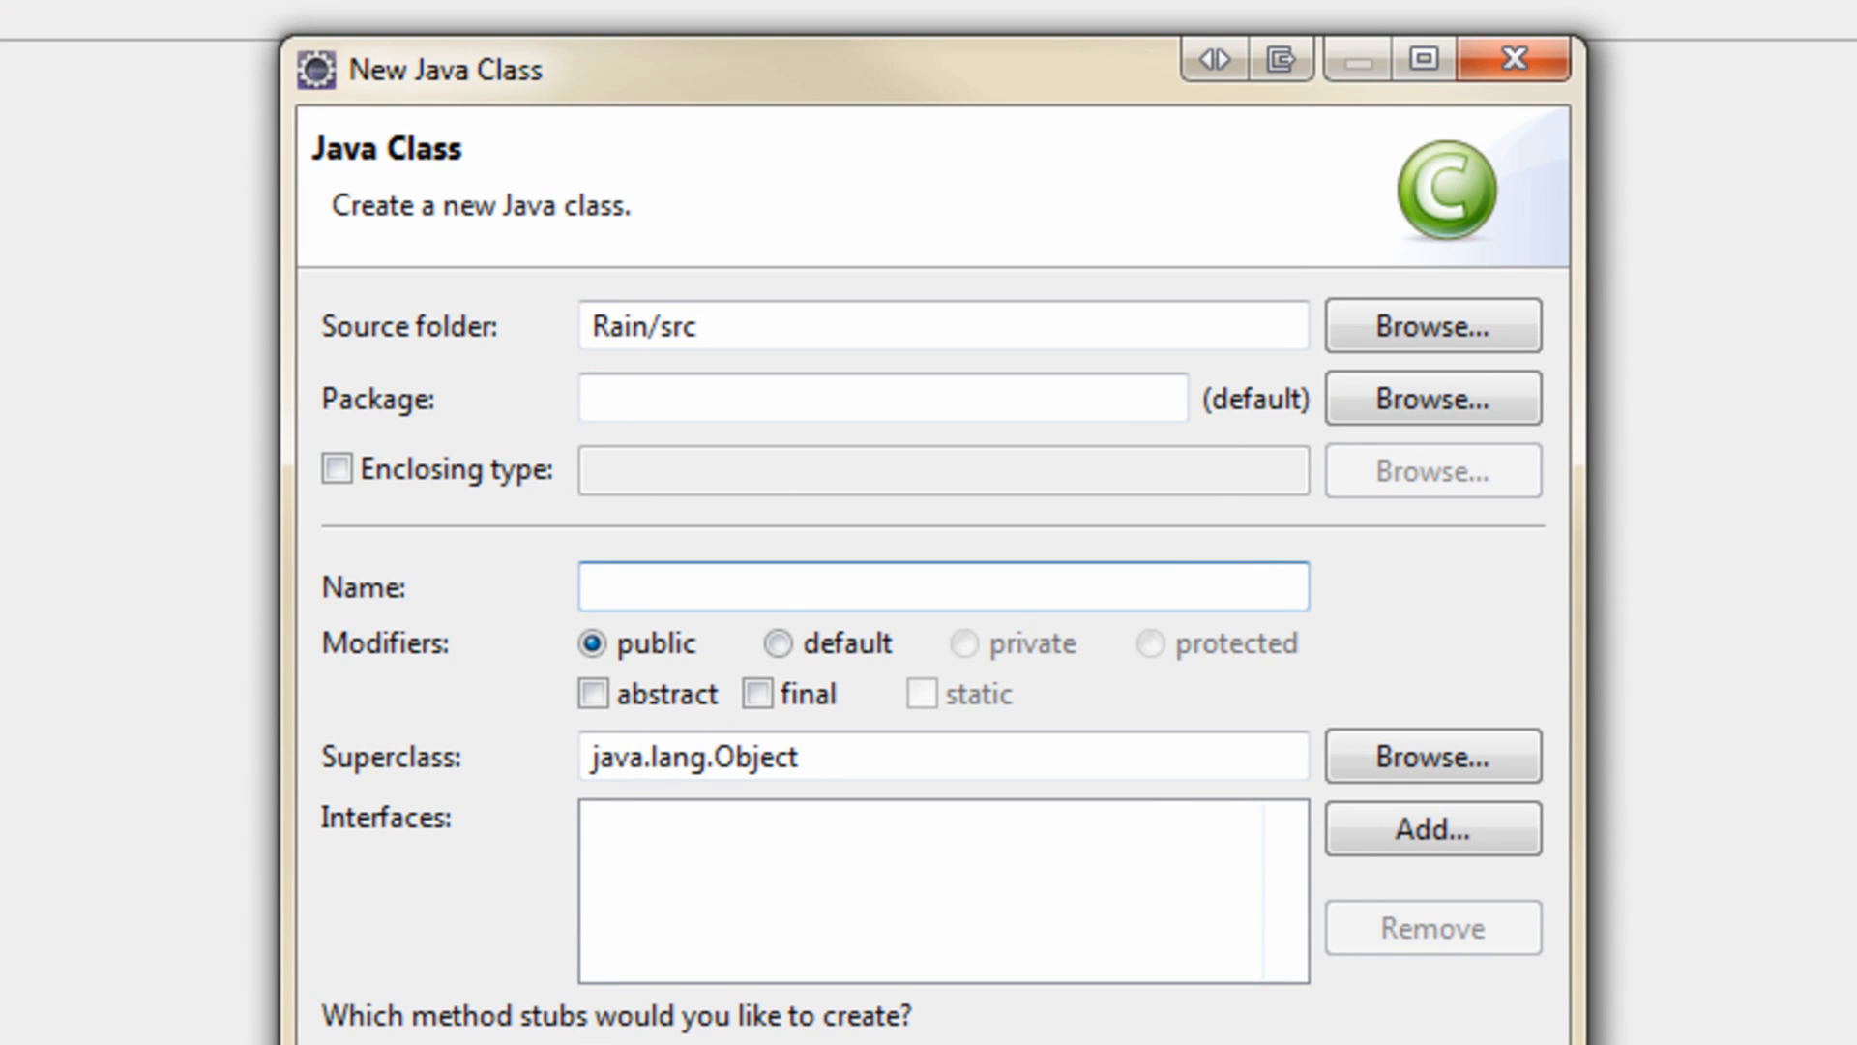
left_click(881, 398)
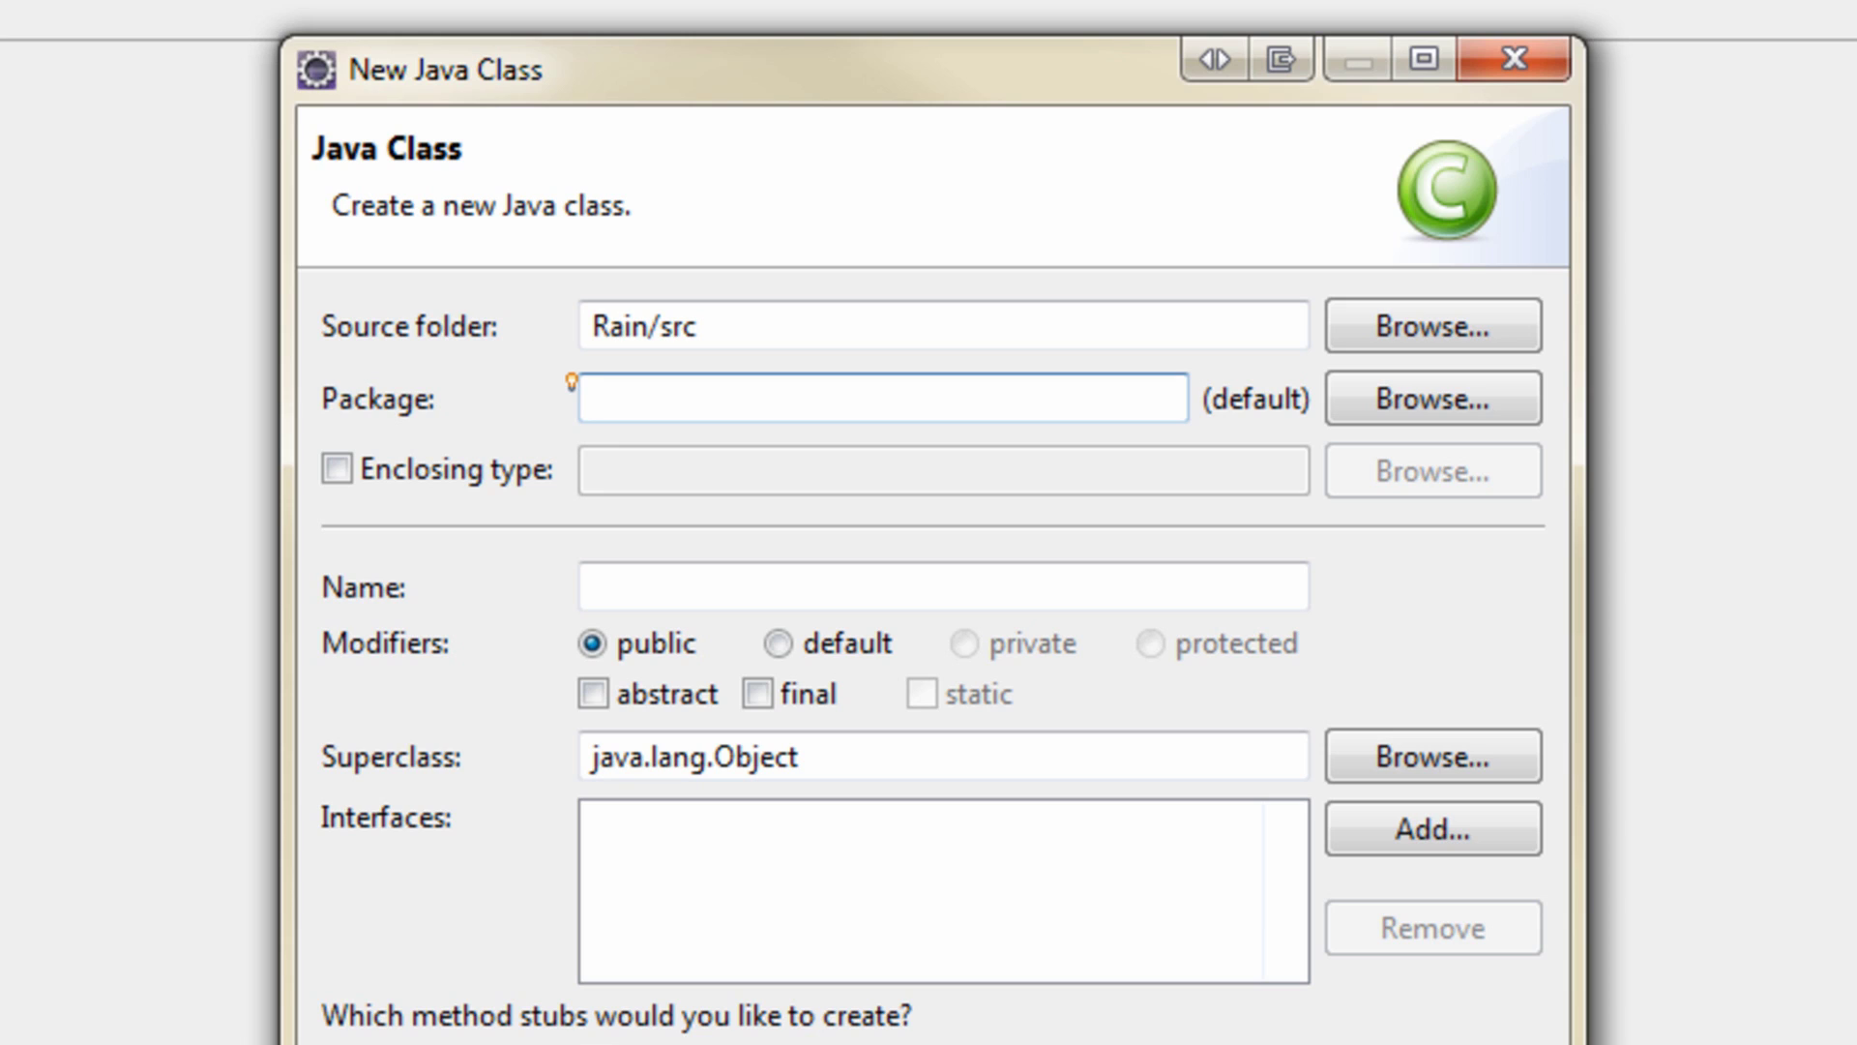
Step: Enter package com.thecherno.rain and class name Game, then finish
left_click(882, 398)
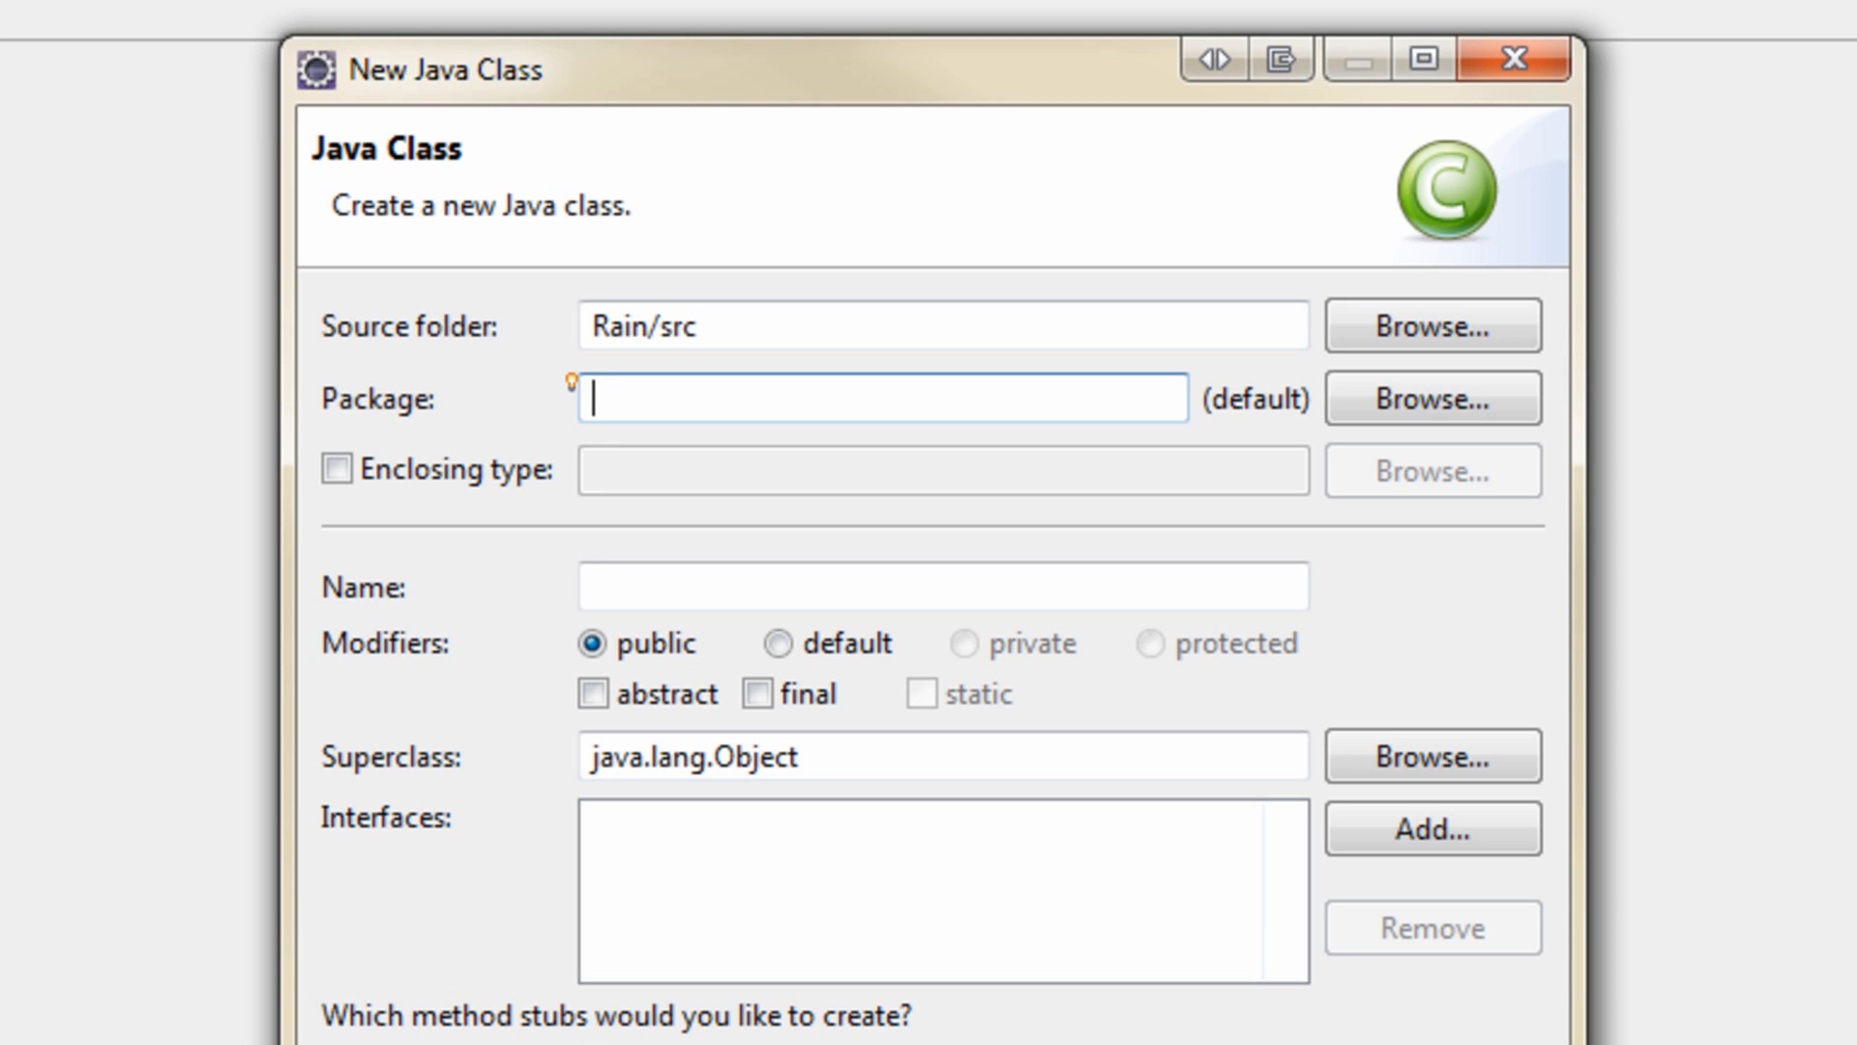
type("com.")
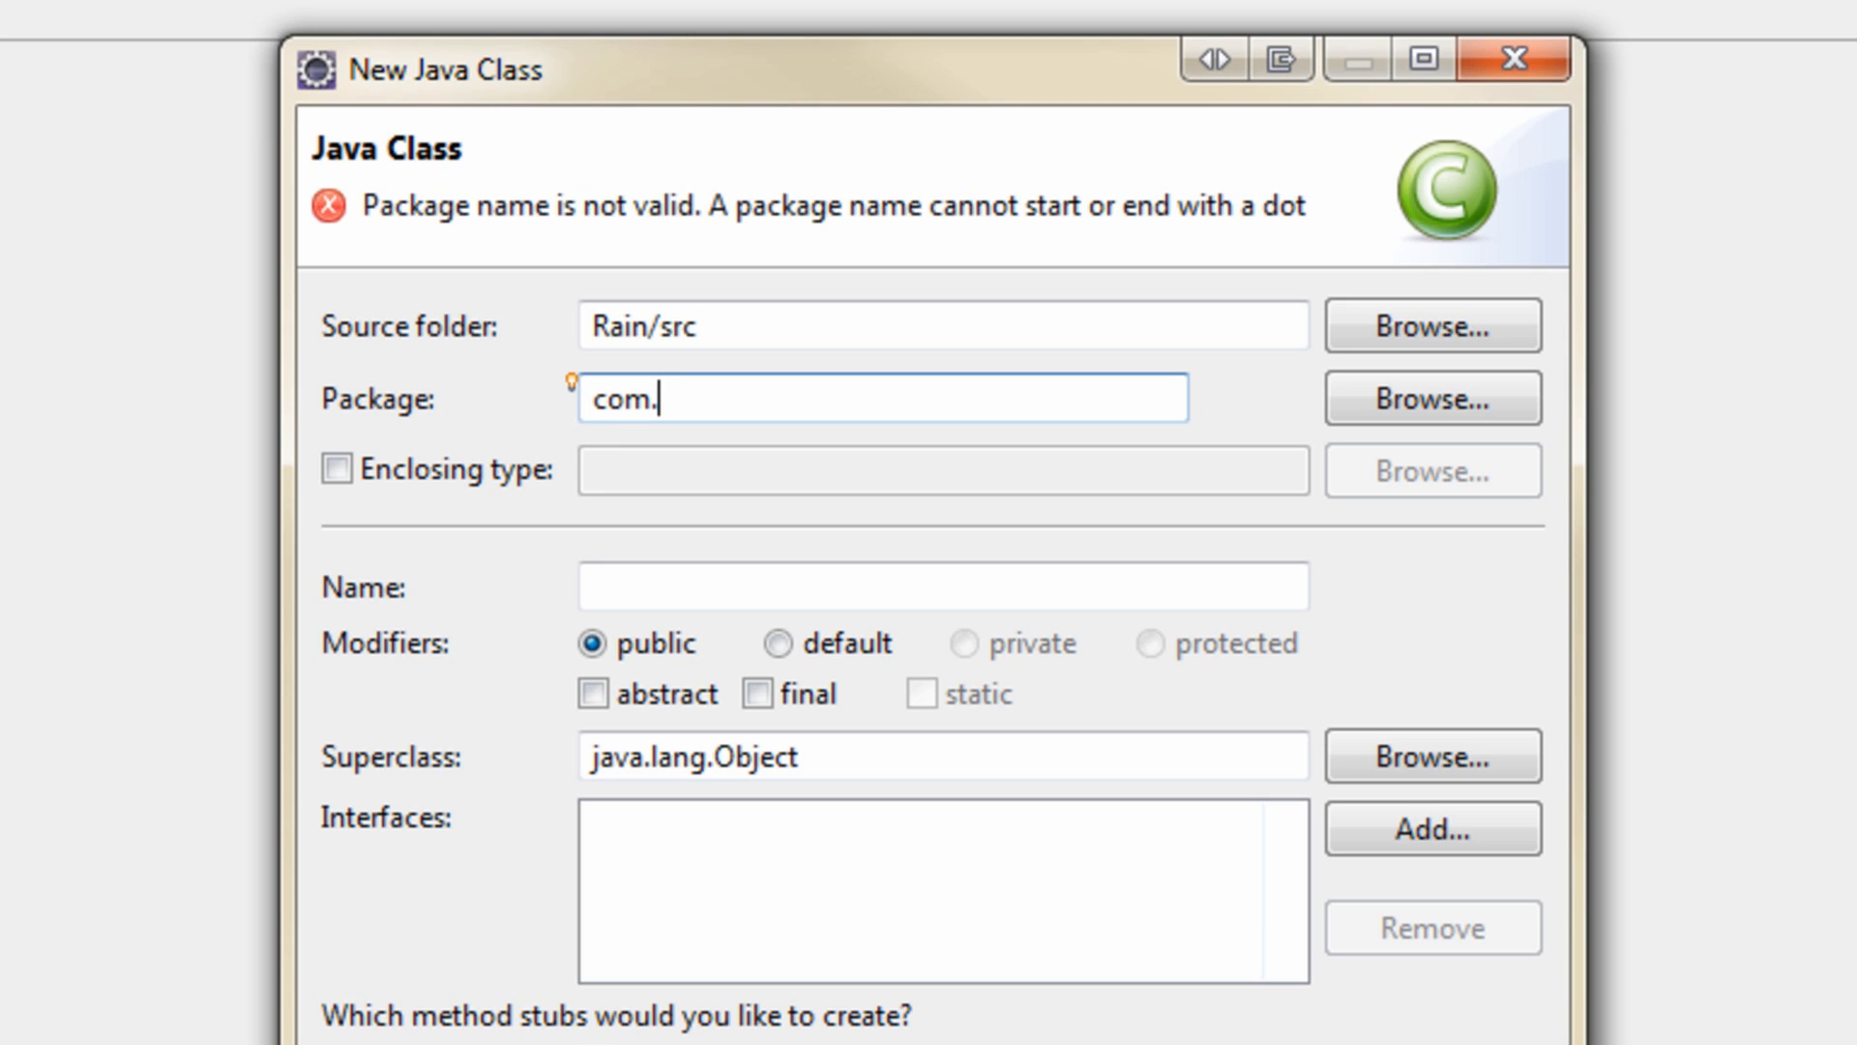
type("thecherno")
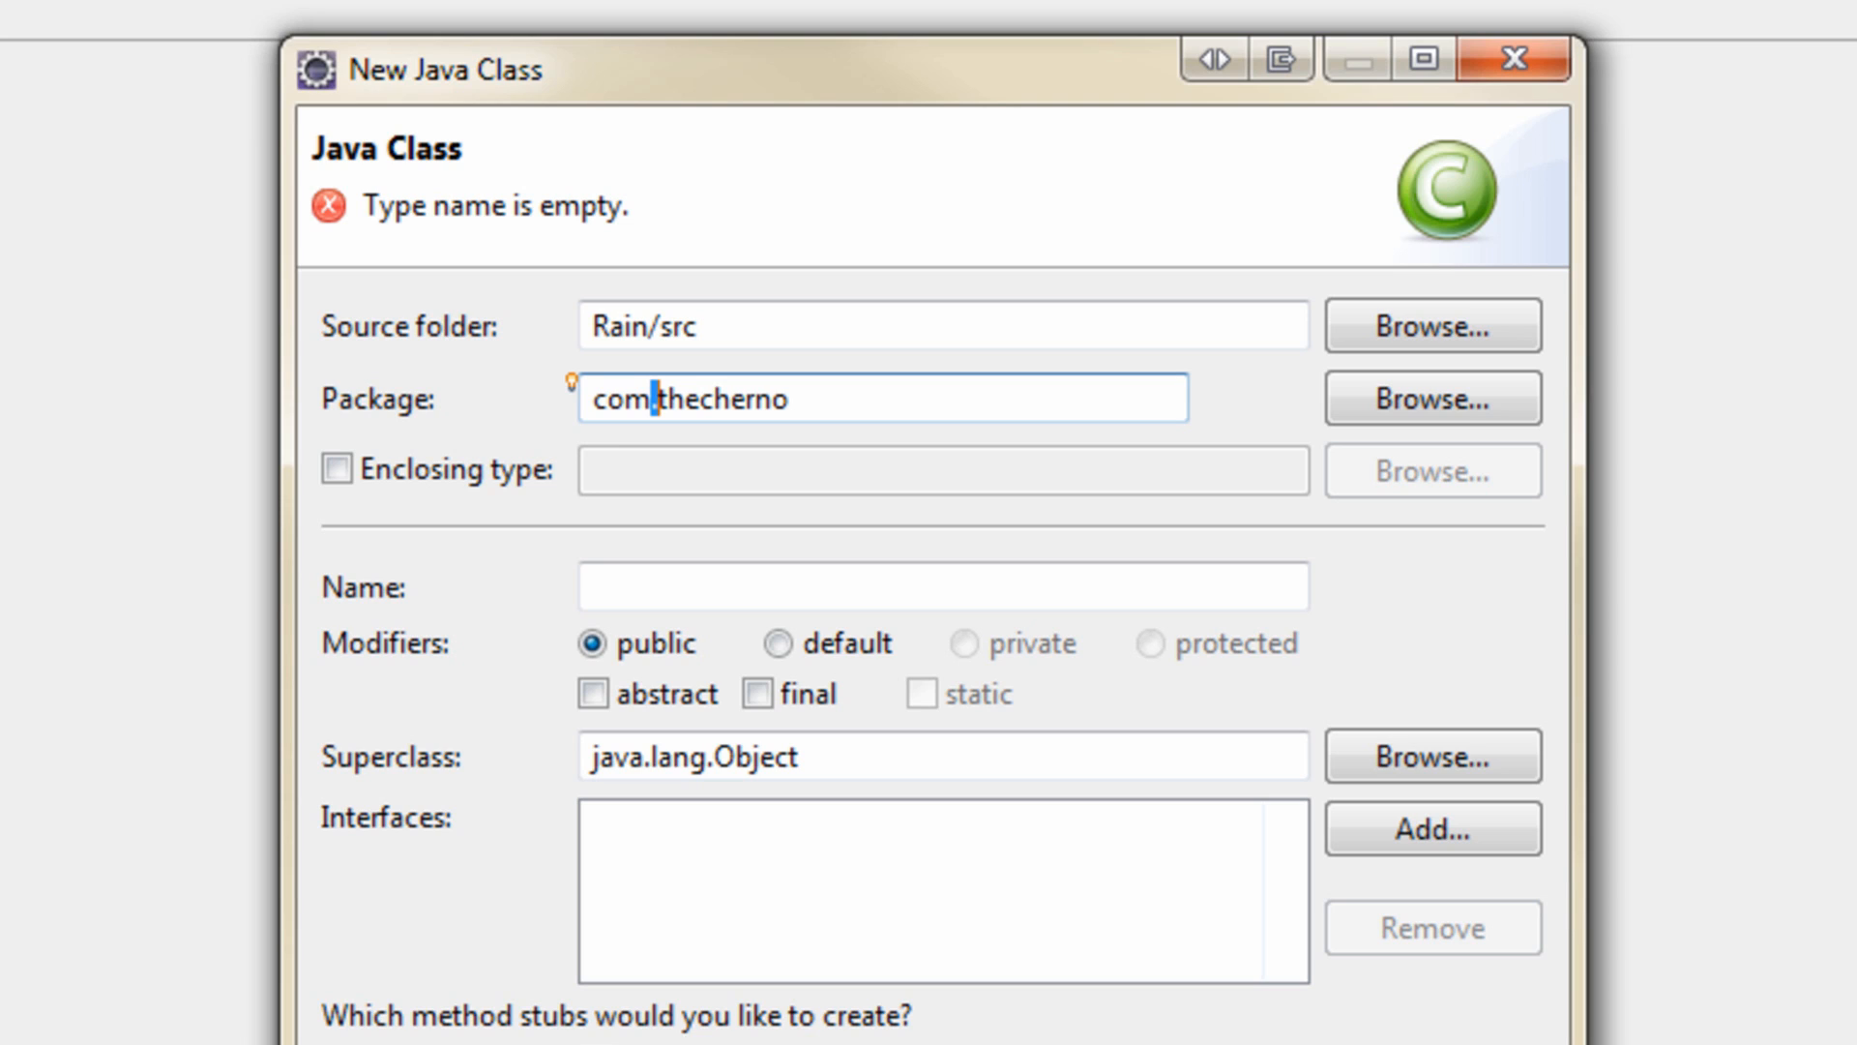
type("/")
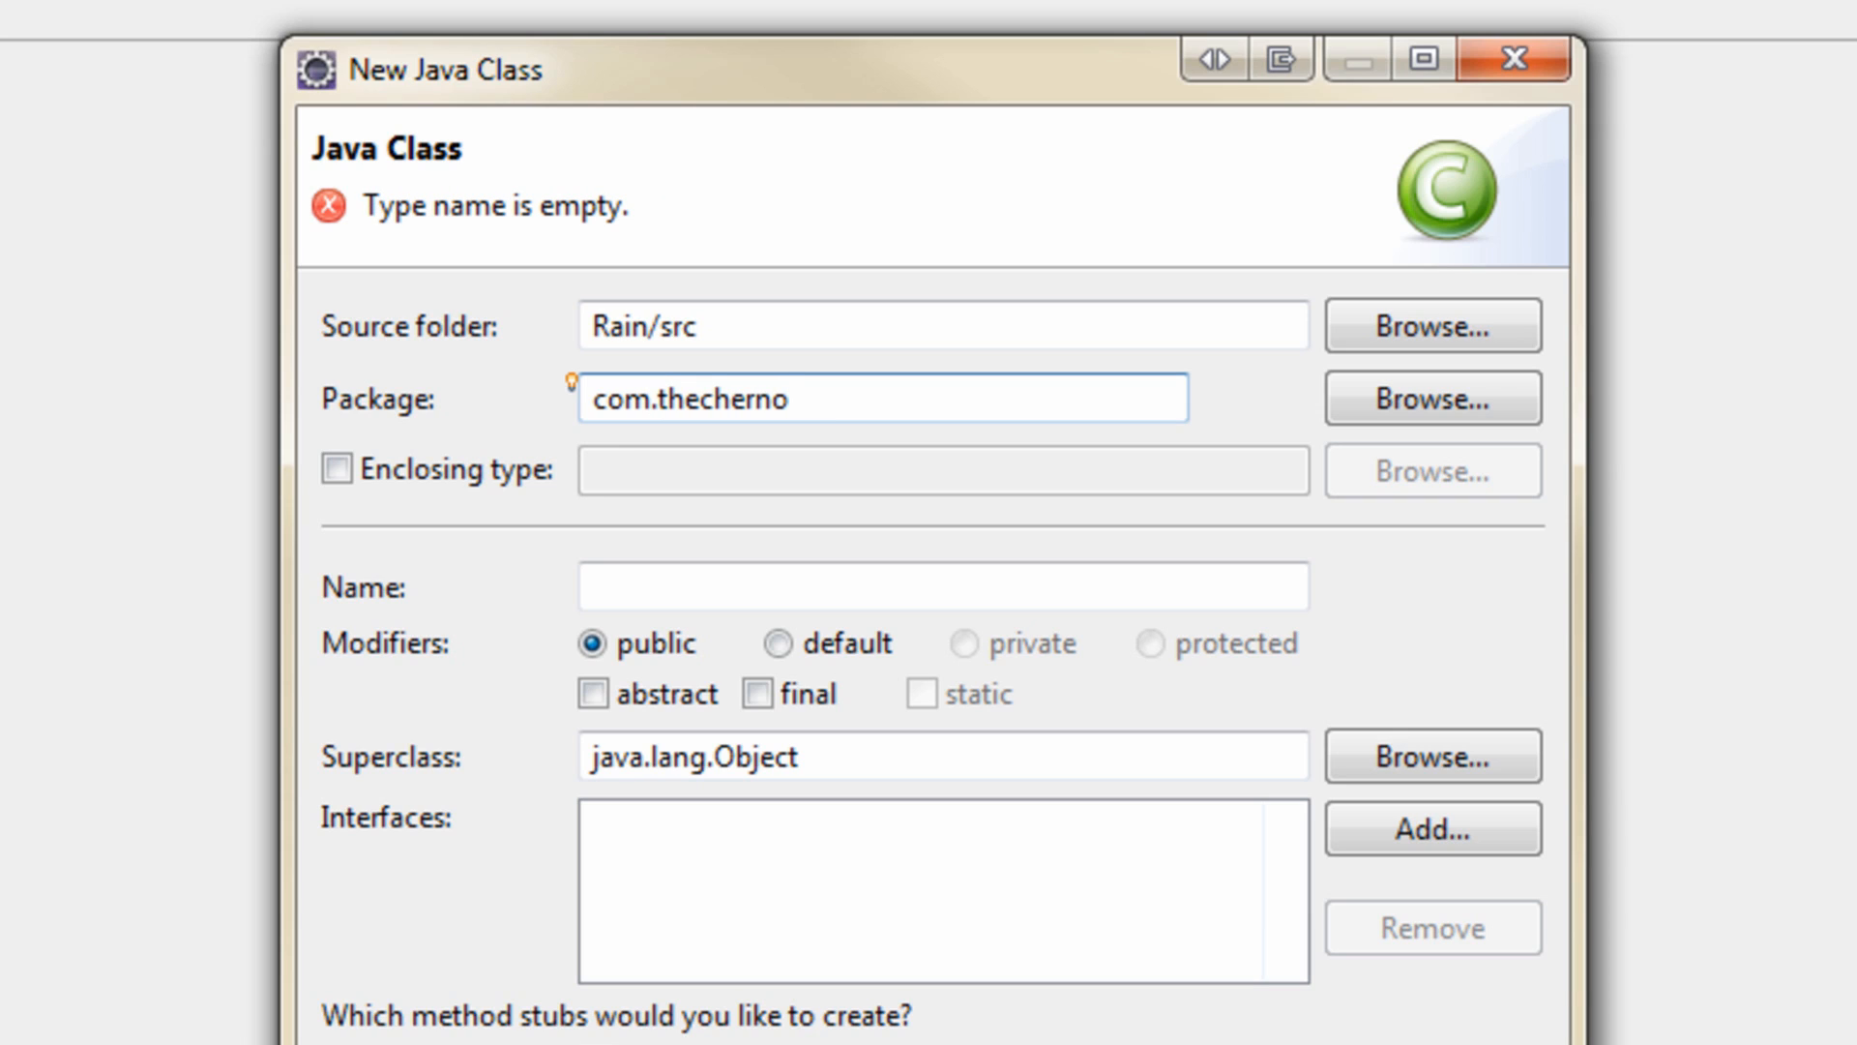
type(".")
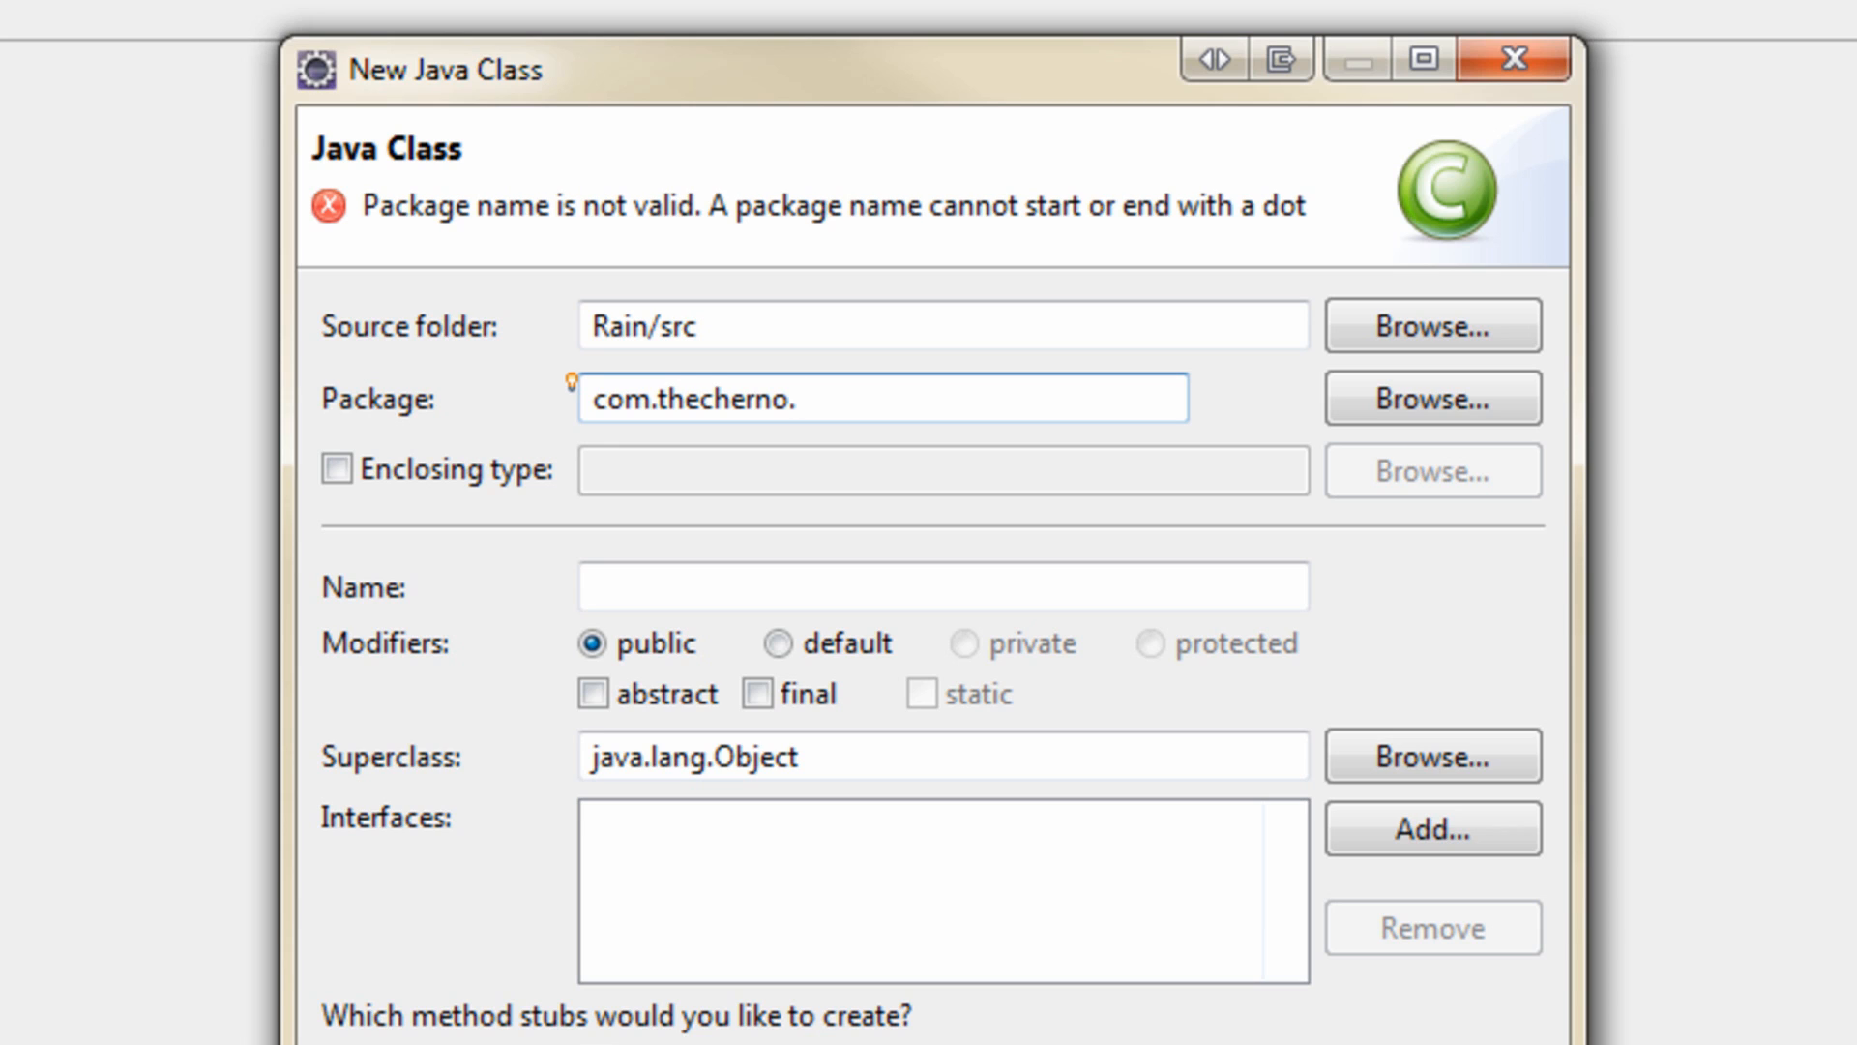
type("rain")
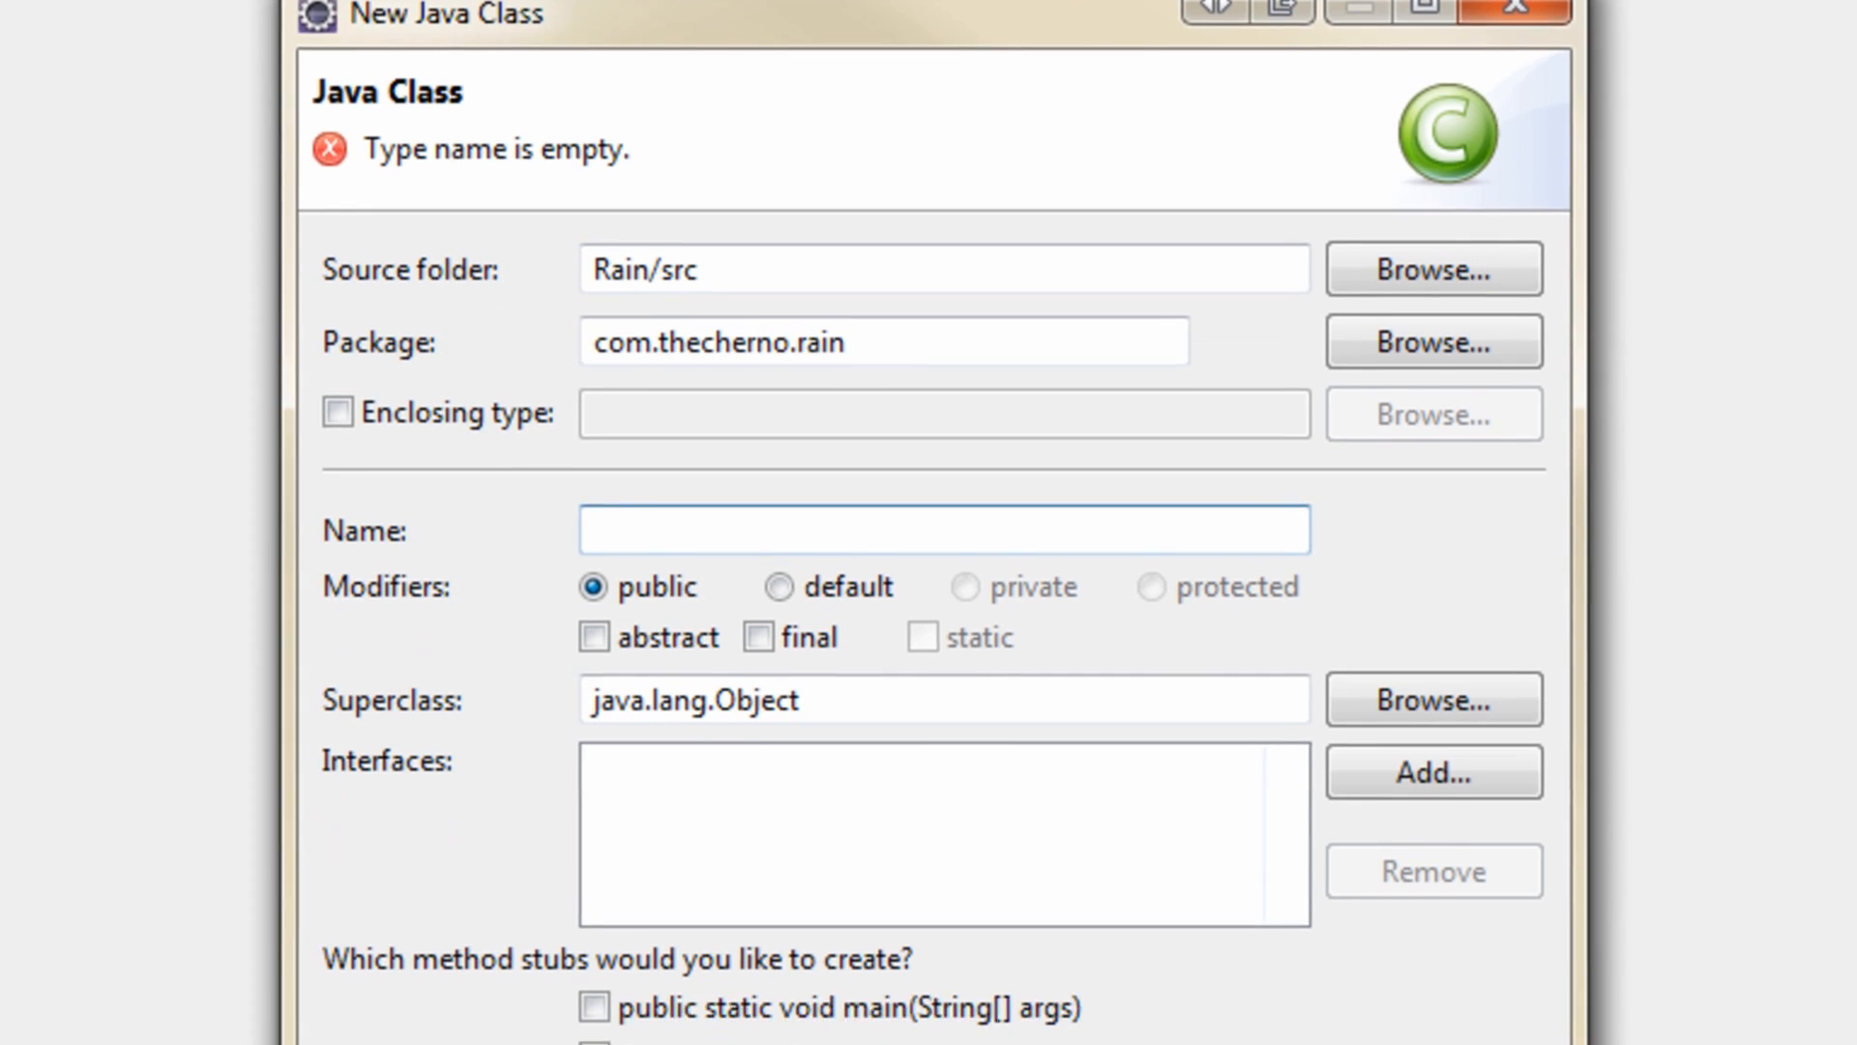
type("Game")
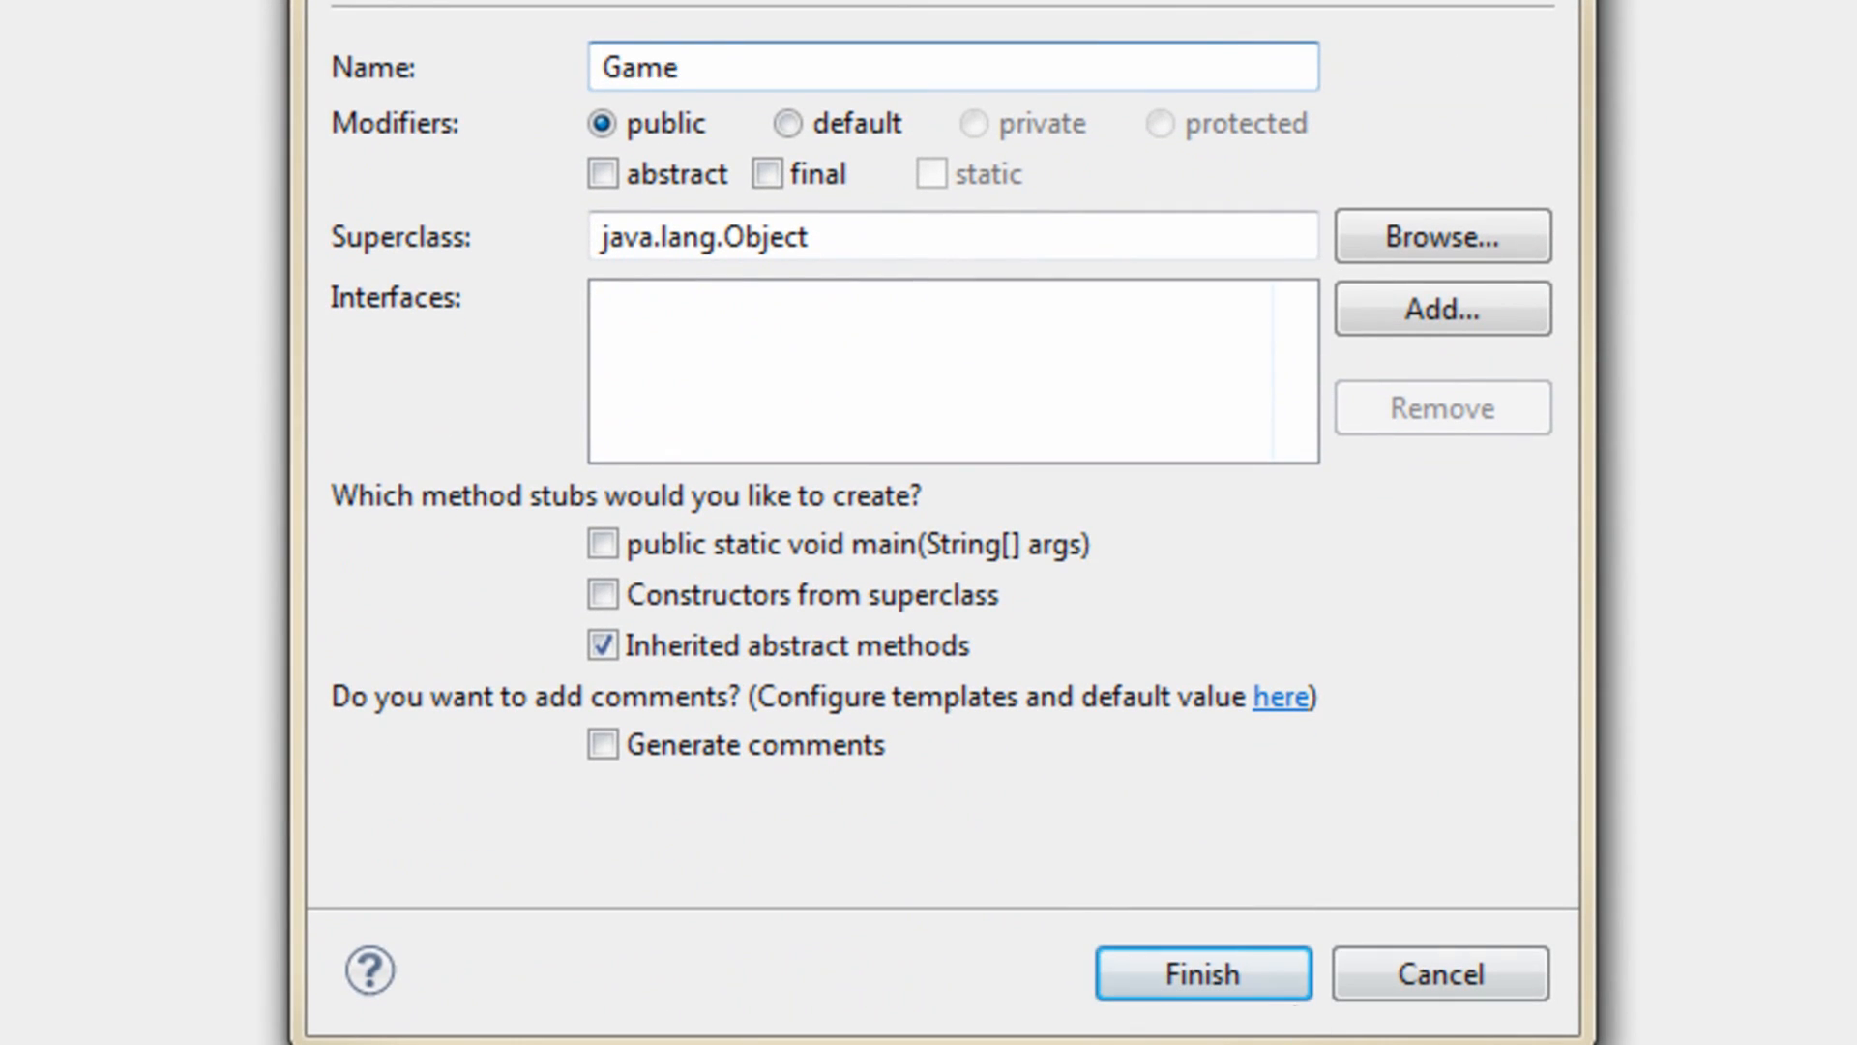
left_click(1201, 974)
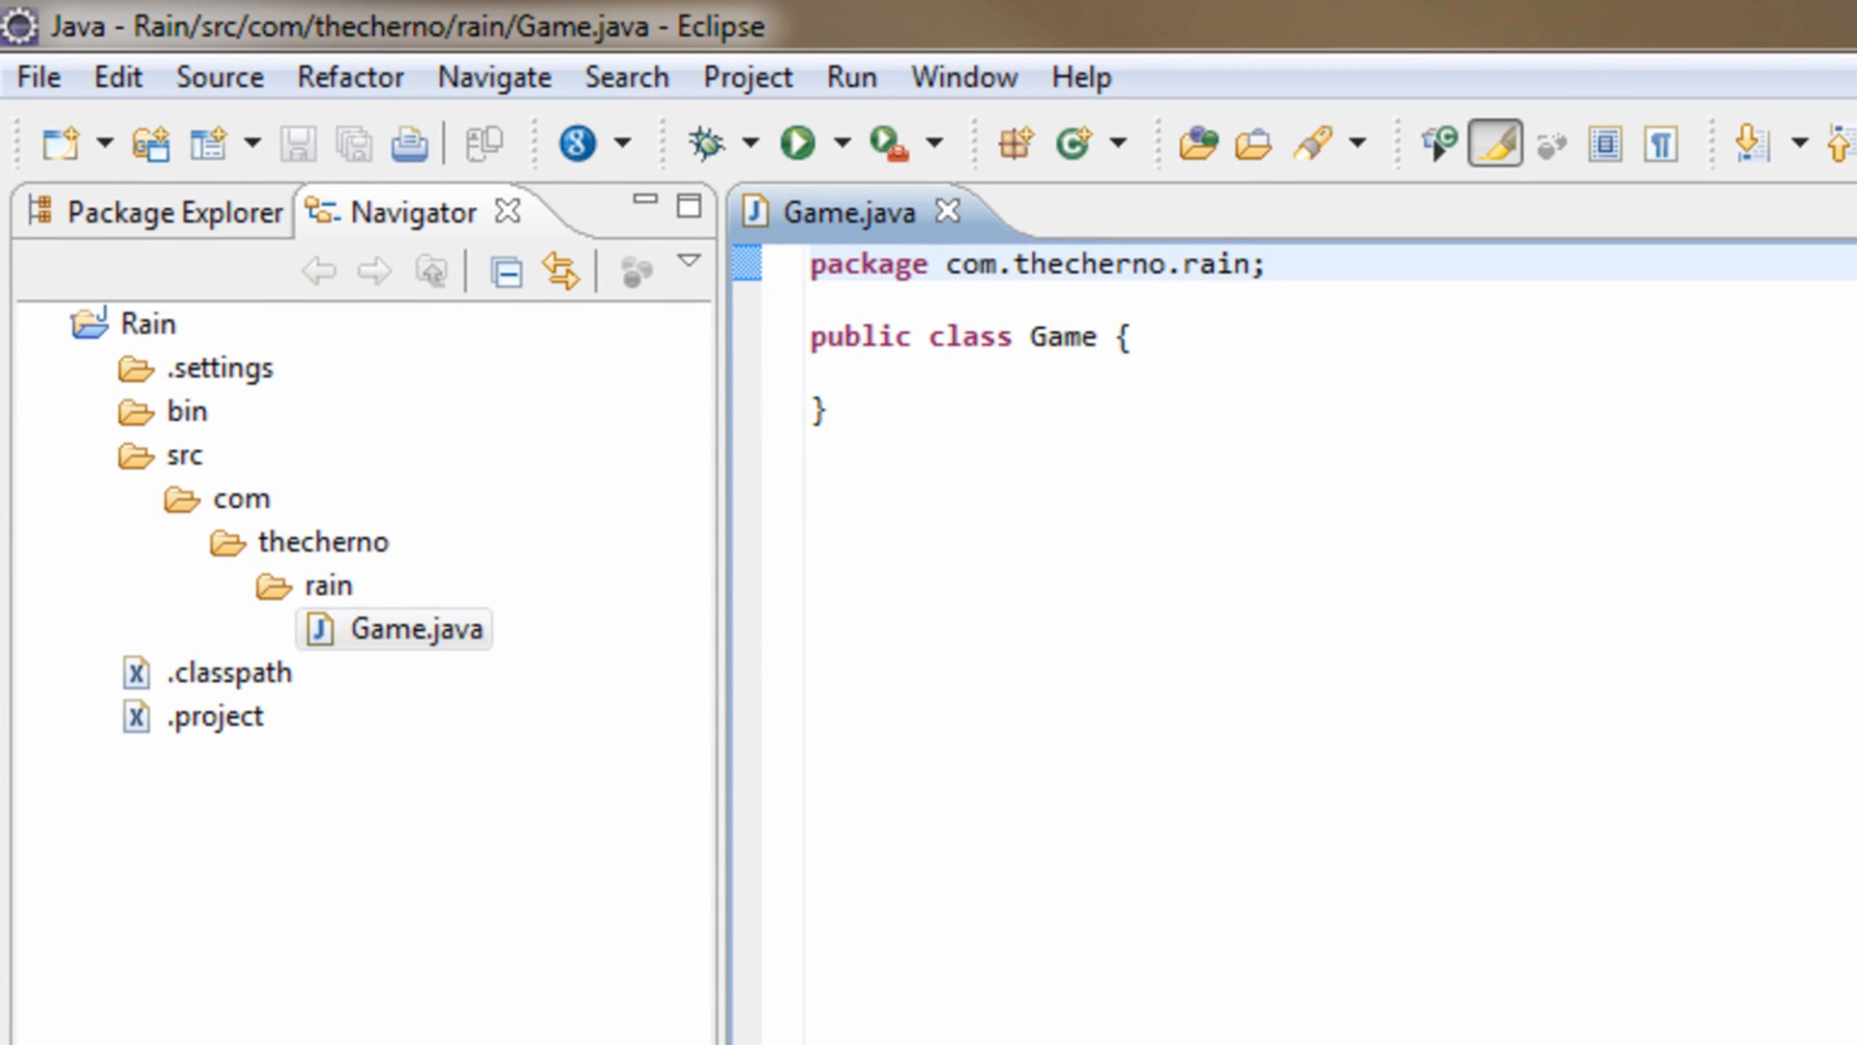
mouse_move(1022, 73)
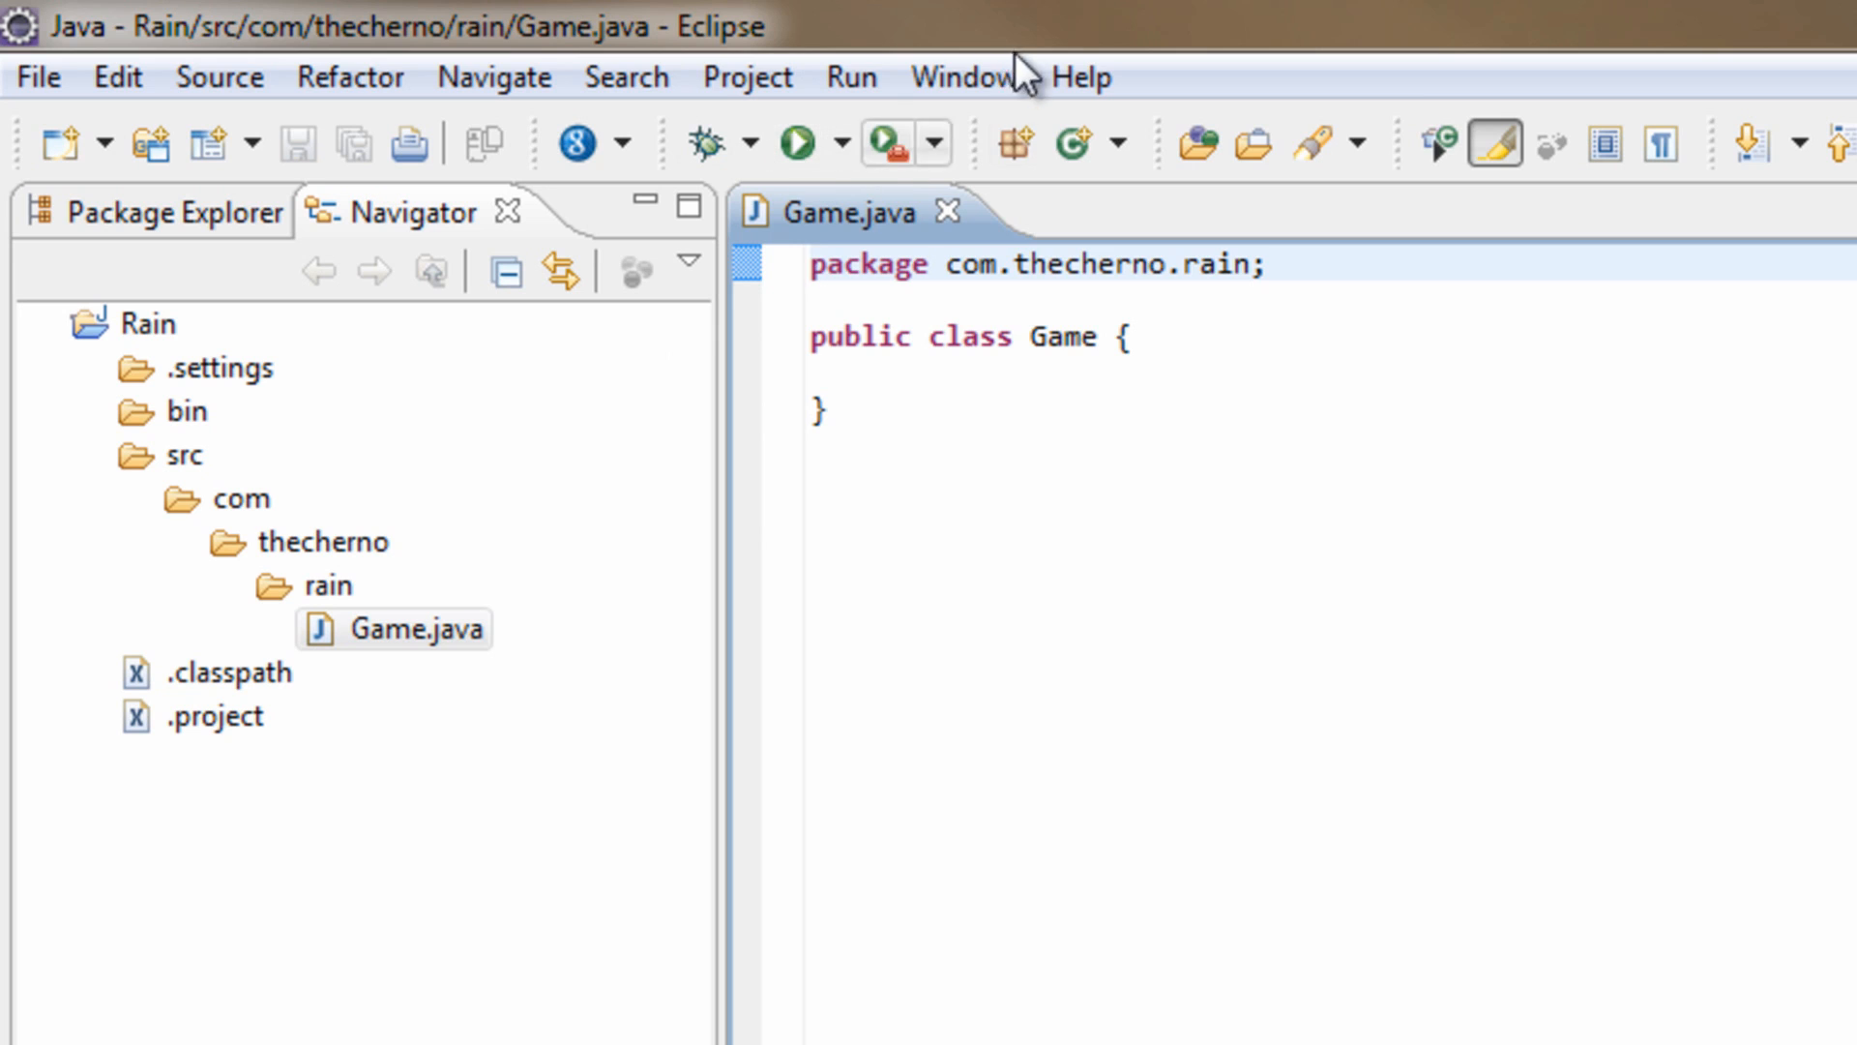
Step: Check Show line numbers under General > Editors > Text Editors in Preferences
left_click(957, 78)
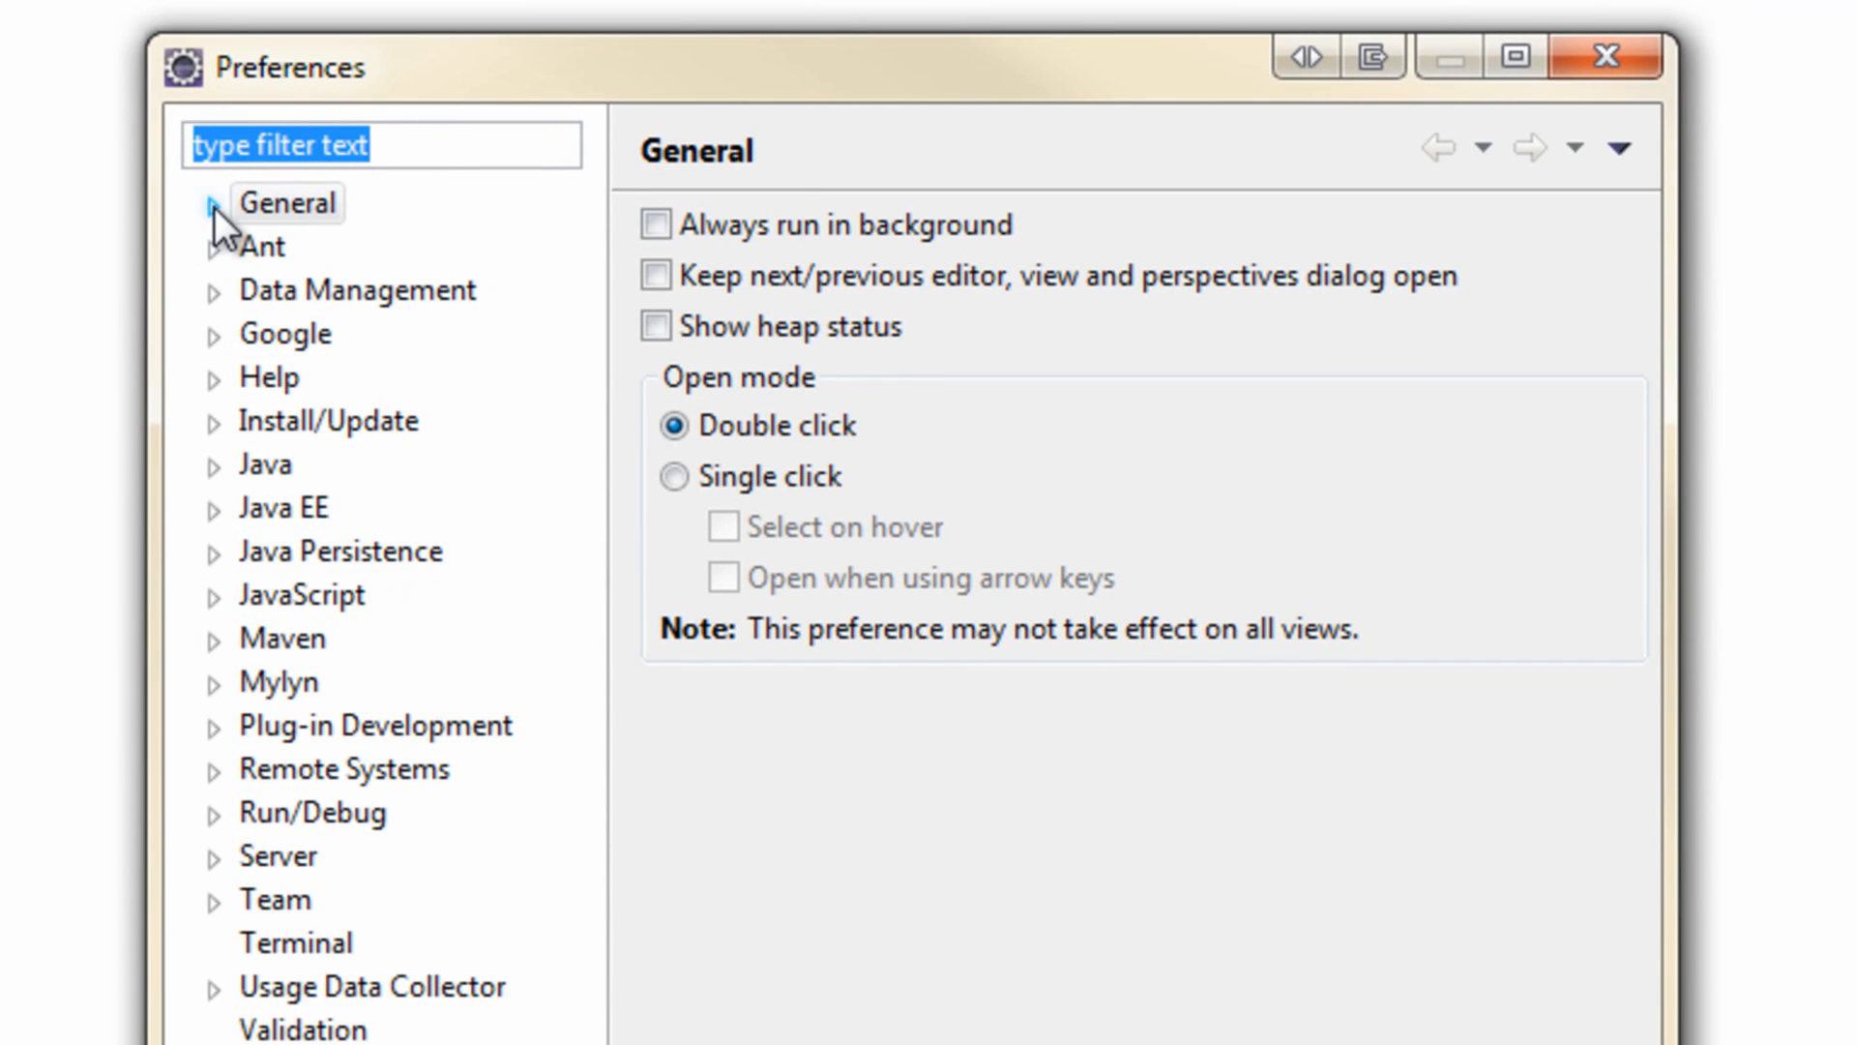
left_click(214, 202)
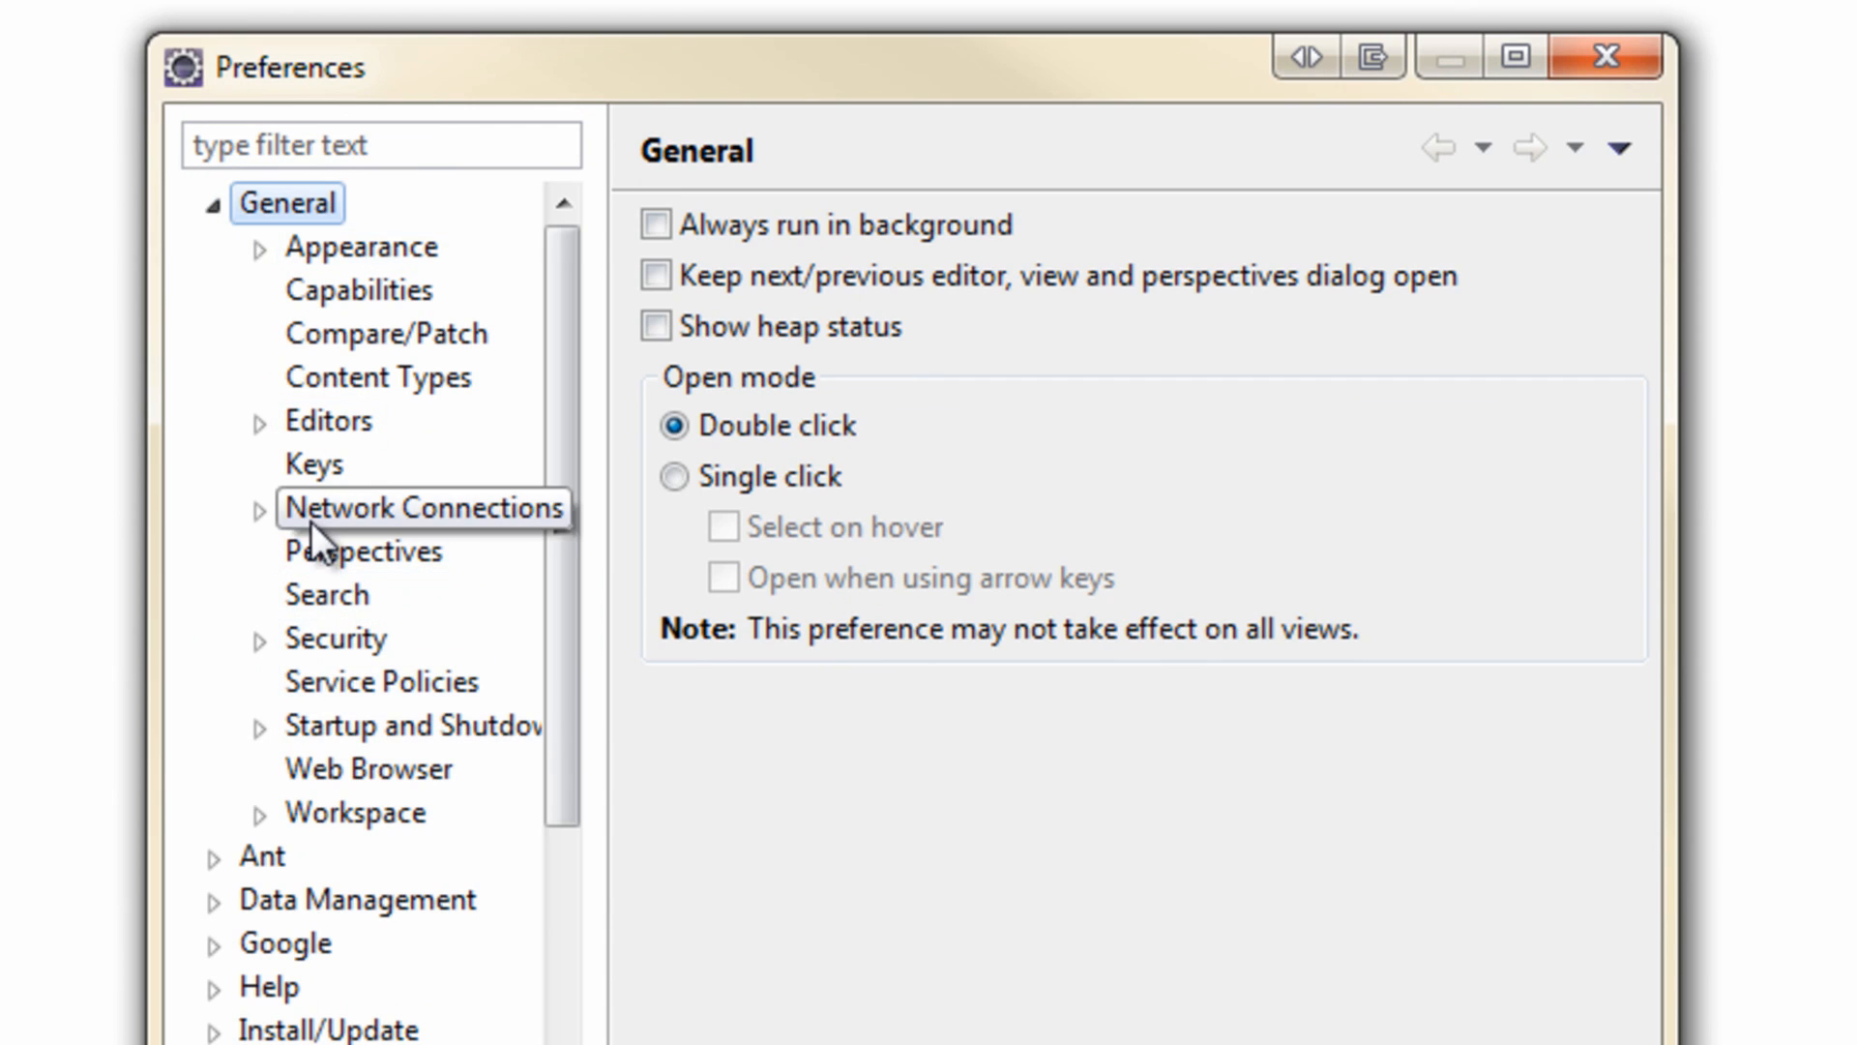
left_click(259, 421)
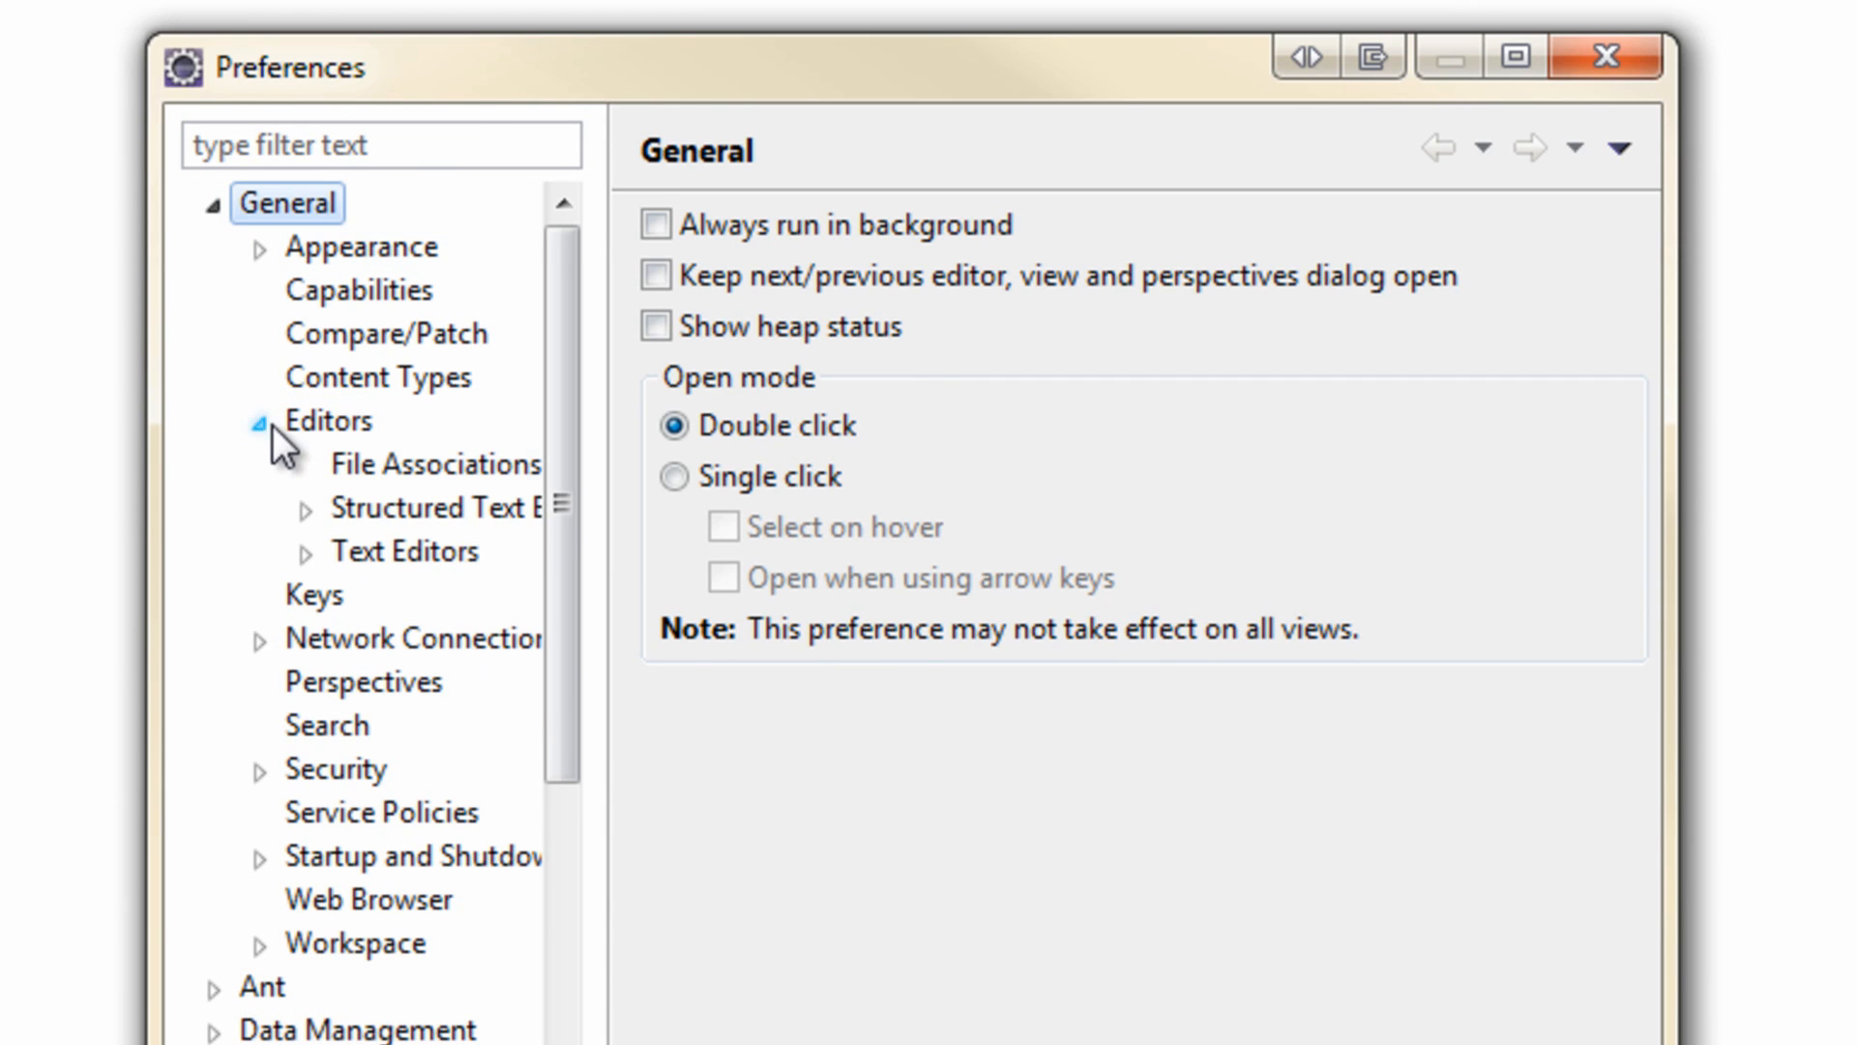
left_click(405, 551)
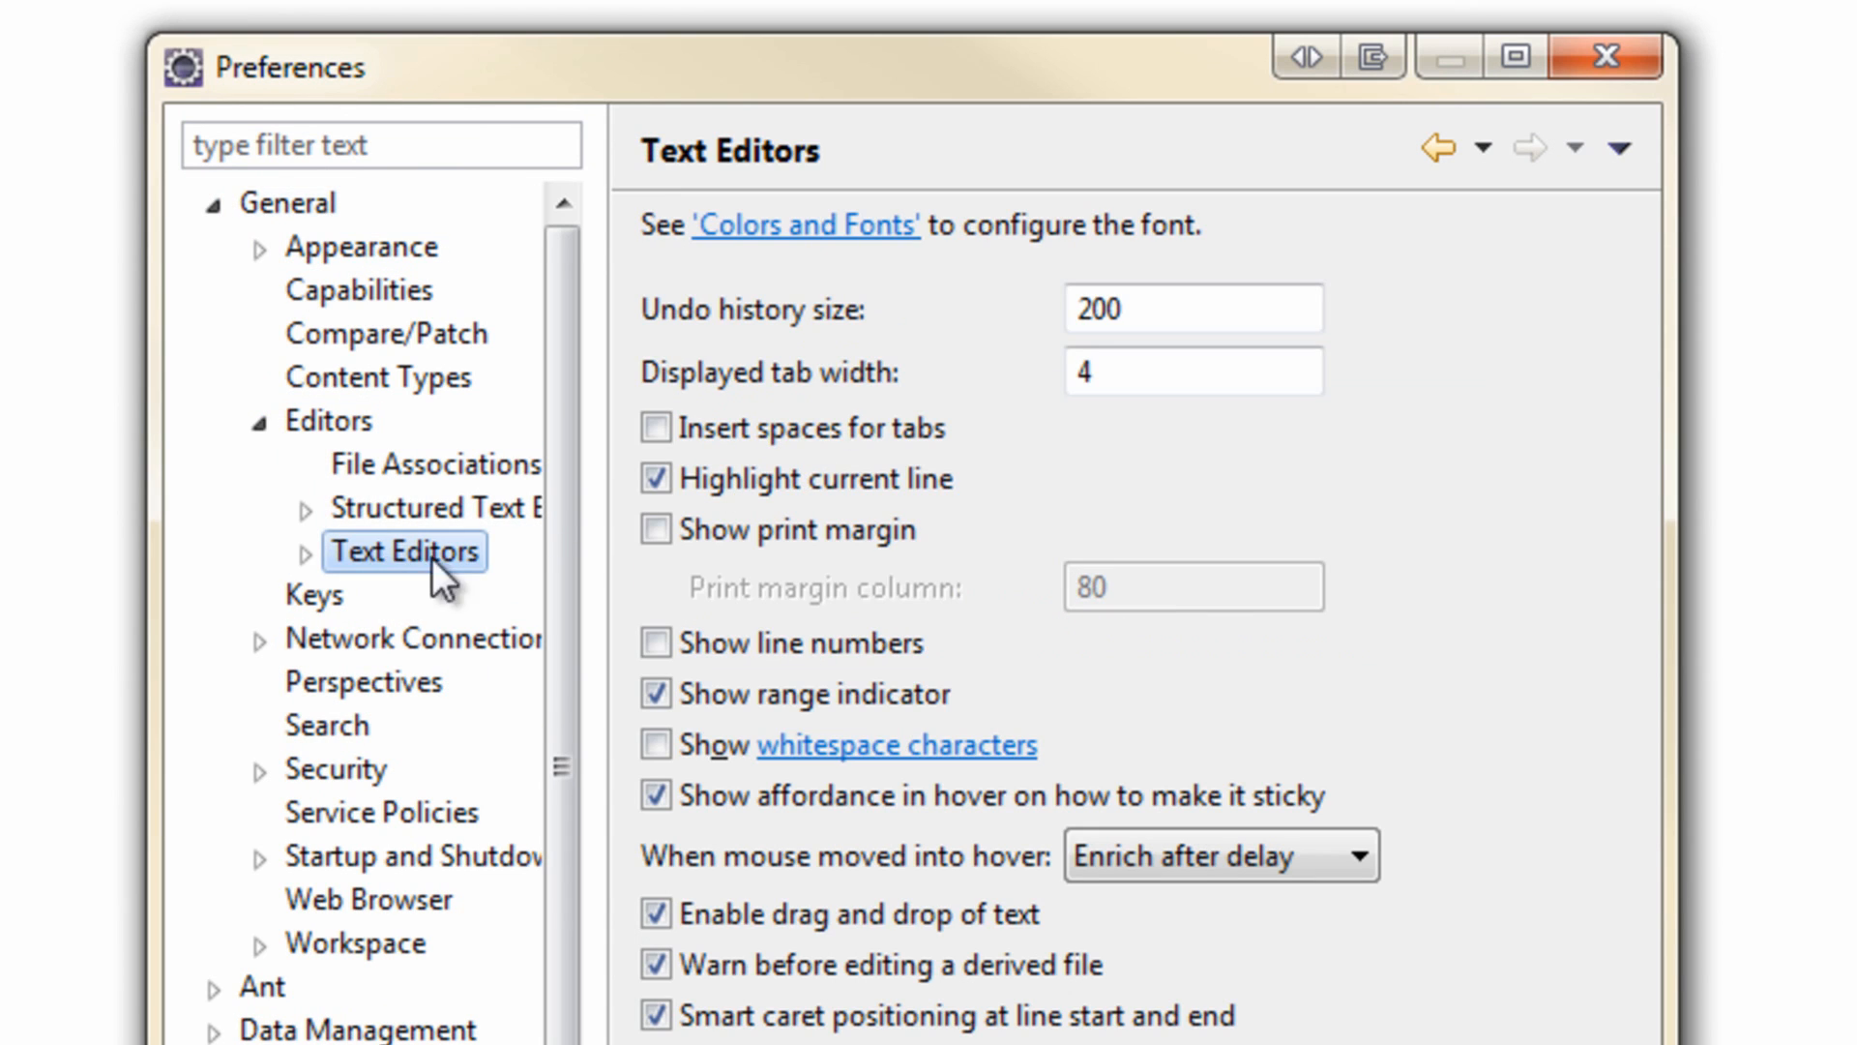
left_click(654, 643)
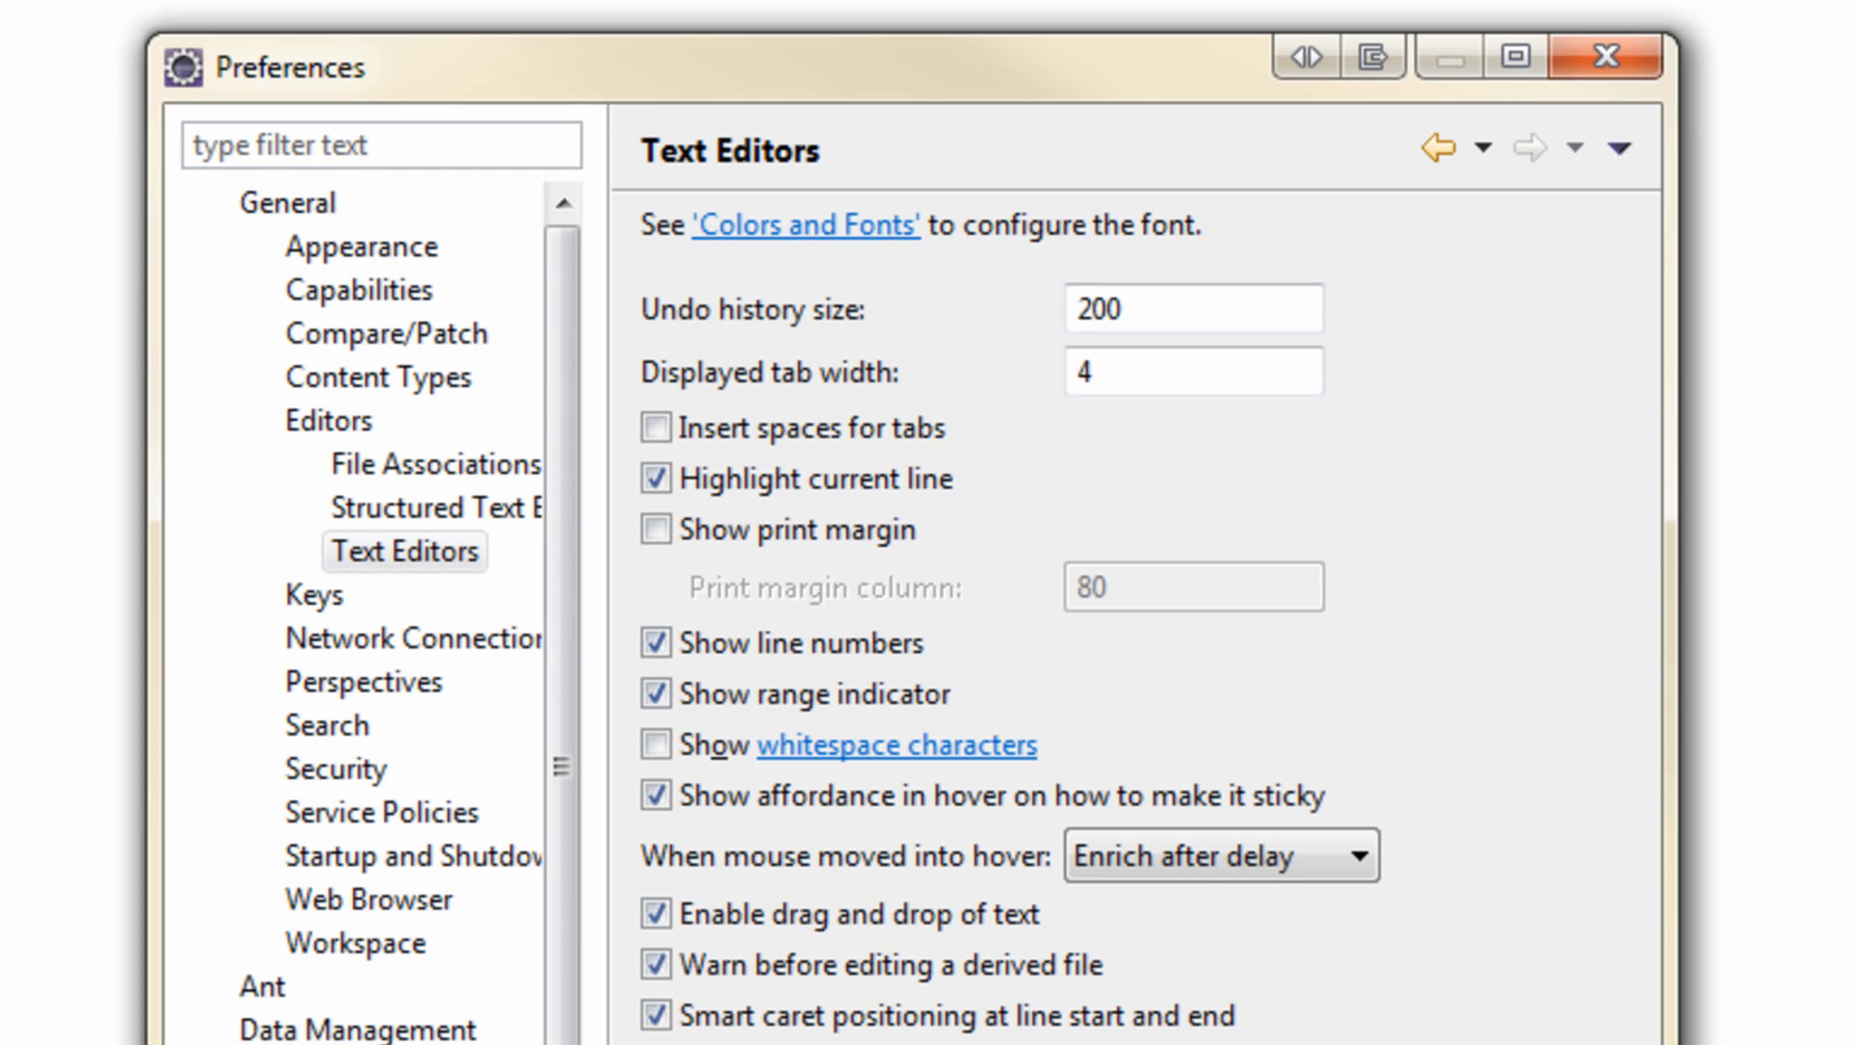
mouse_move(1565, 634)
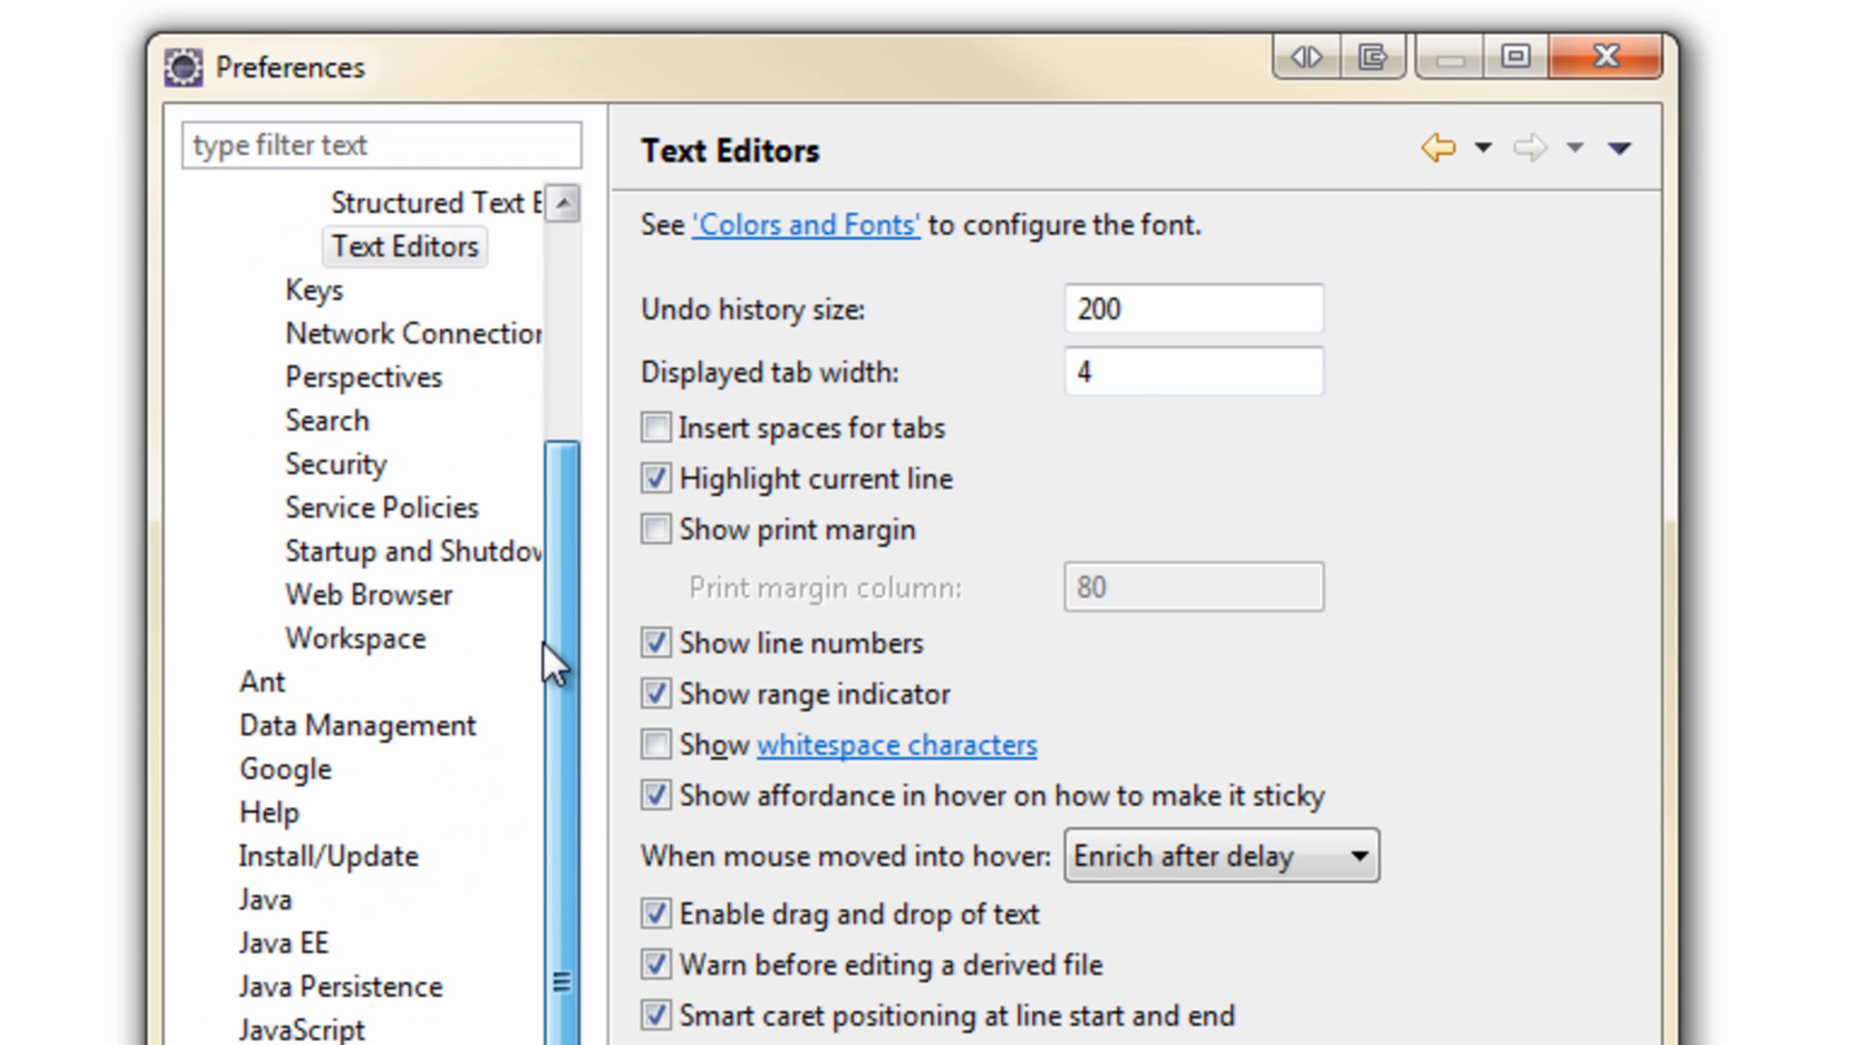
scroll("up", 3)
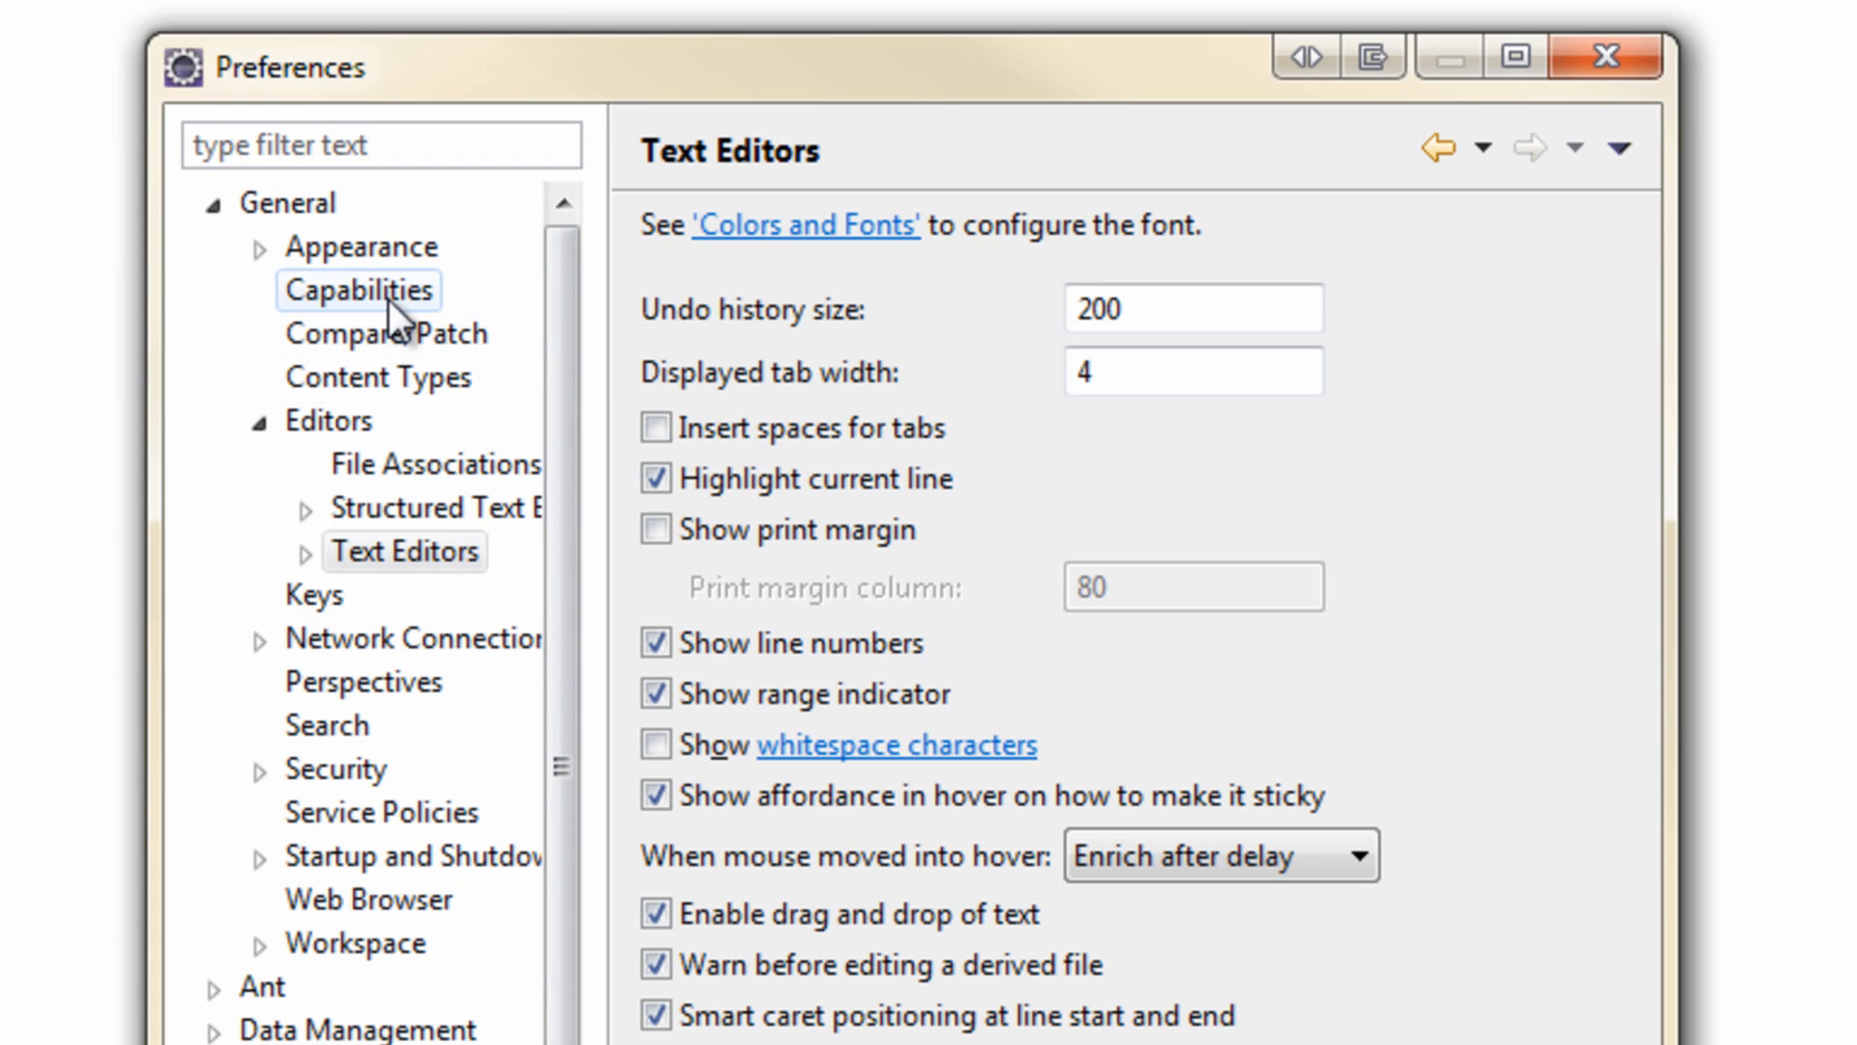
Step: Set the Java Editor Text Font to Courier New under Appearance > Colors and Fonts
left_click(363, 246)
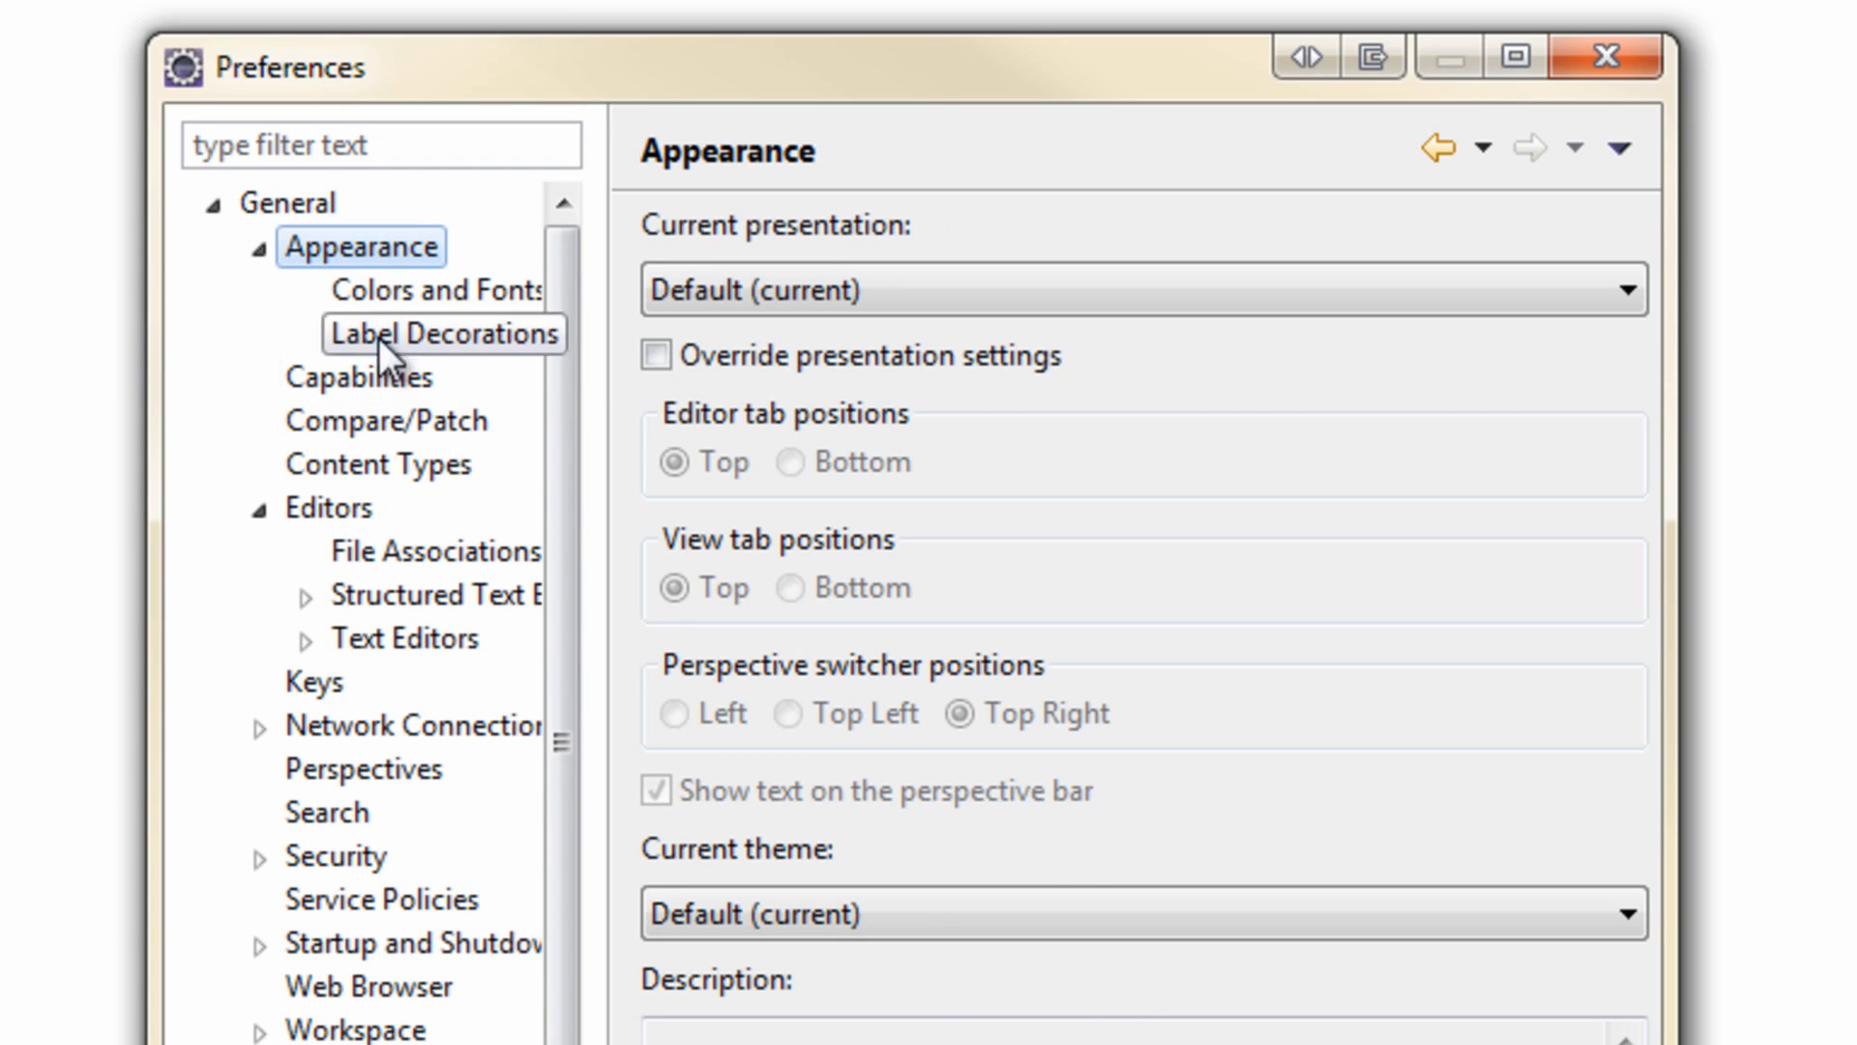
left_click(436, 289)
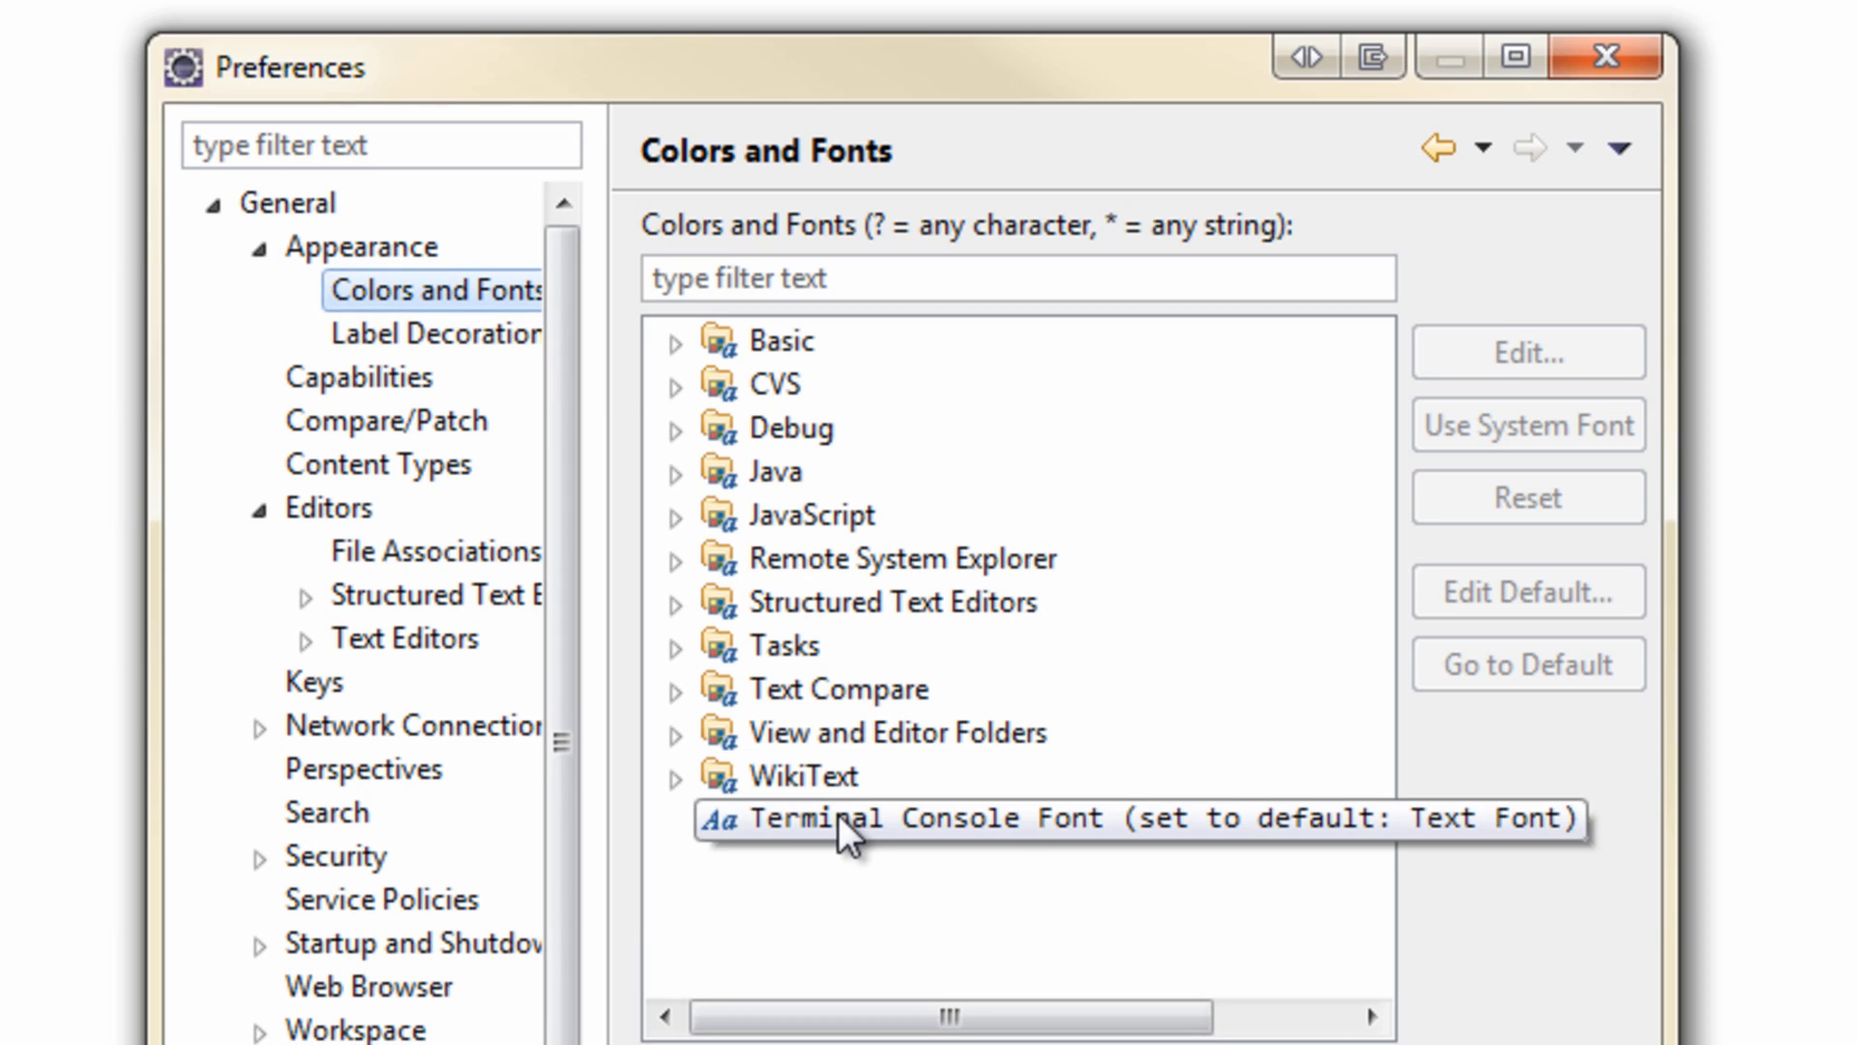
left_click(675, 471)
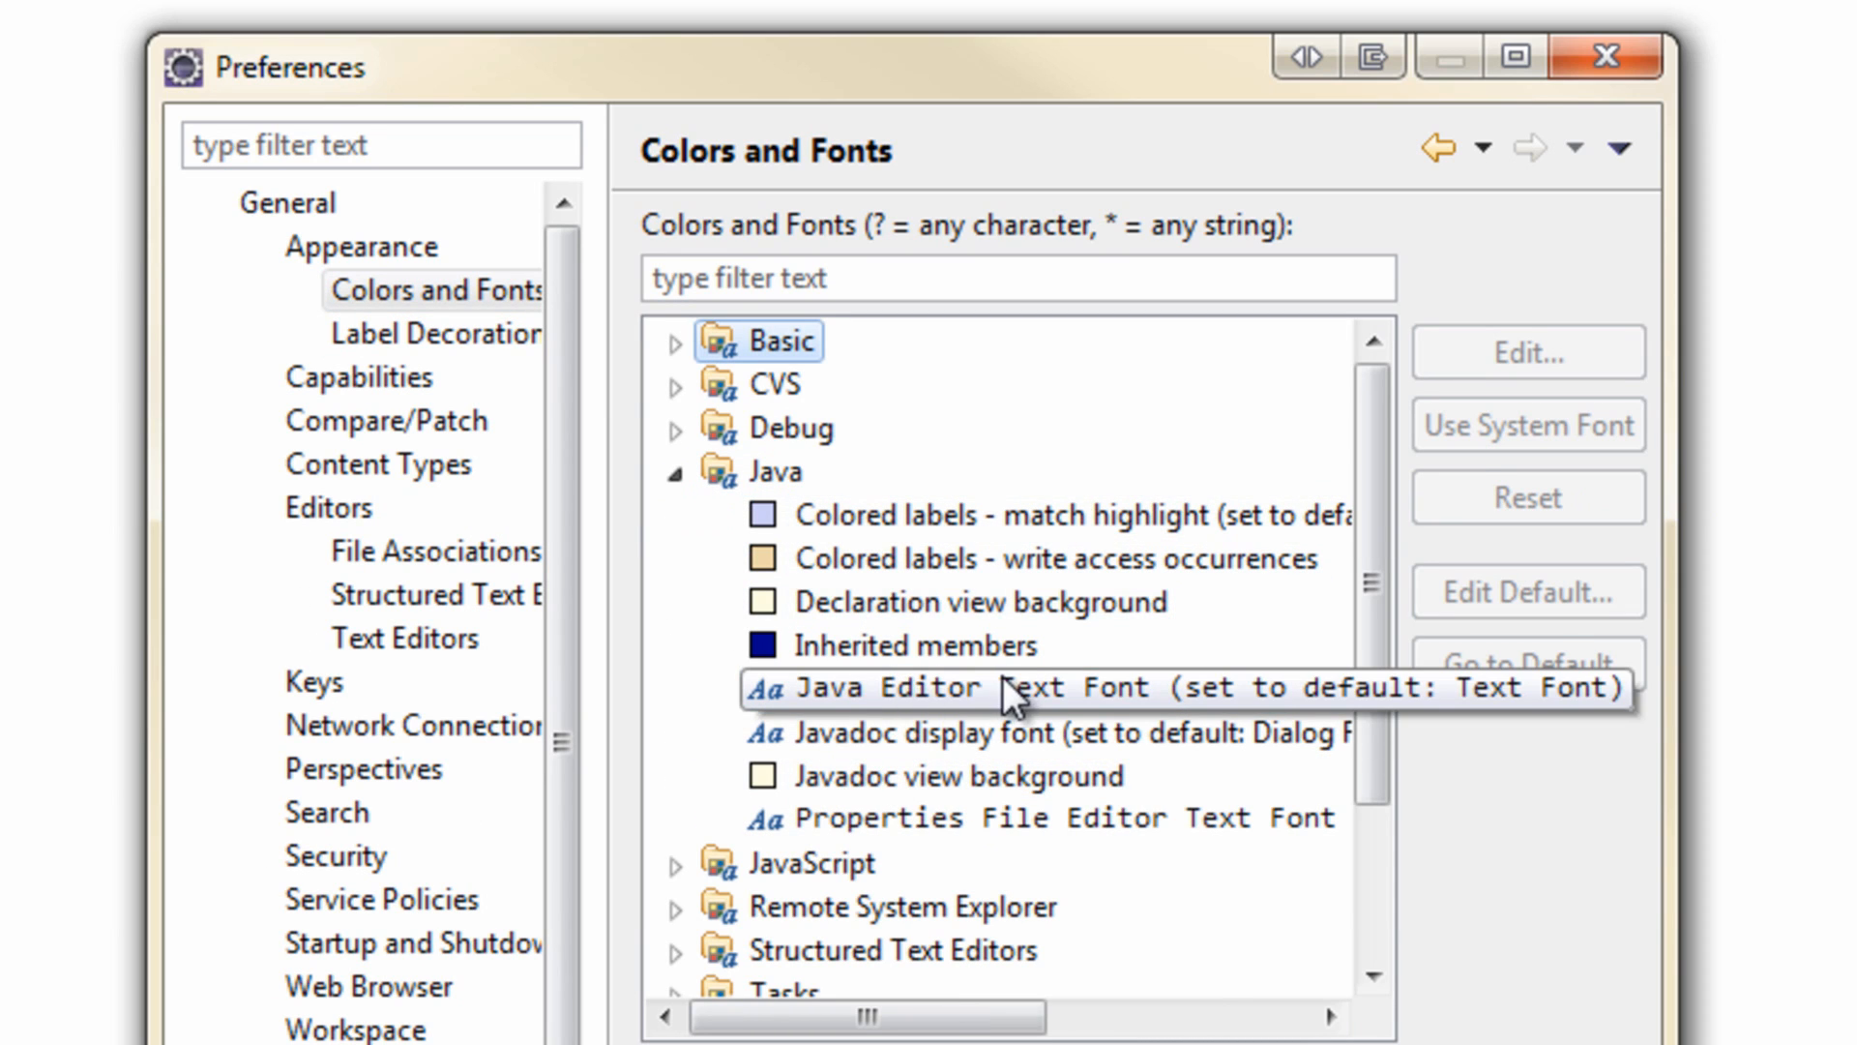
left_click(1525, 353)
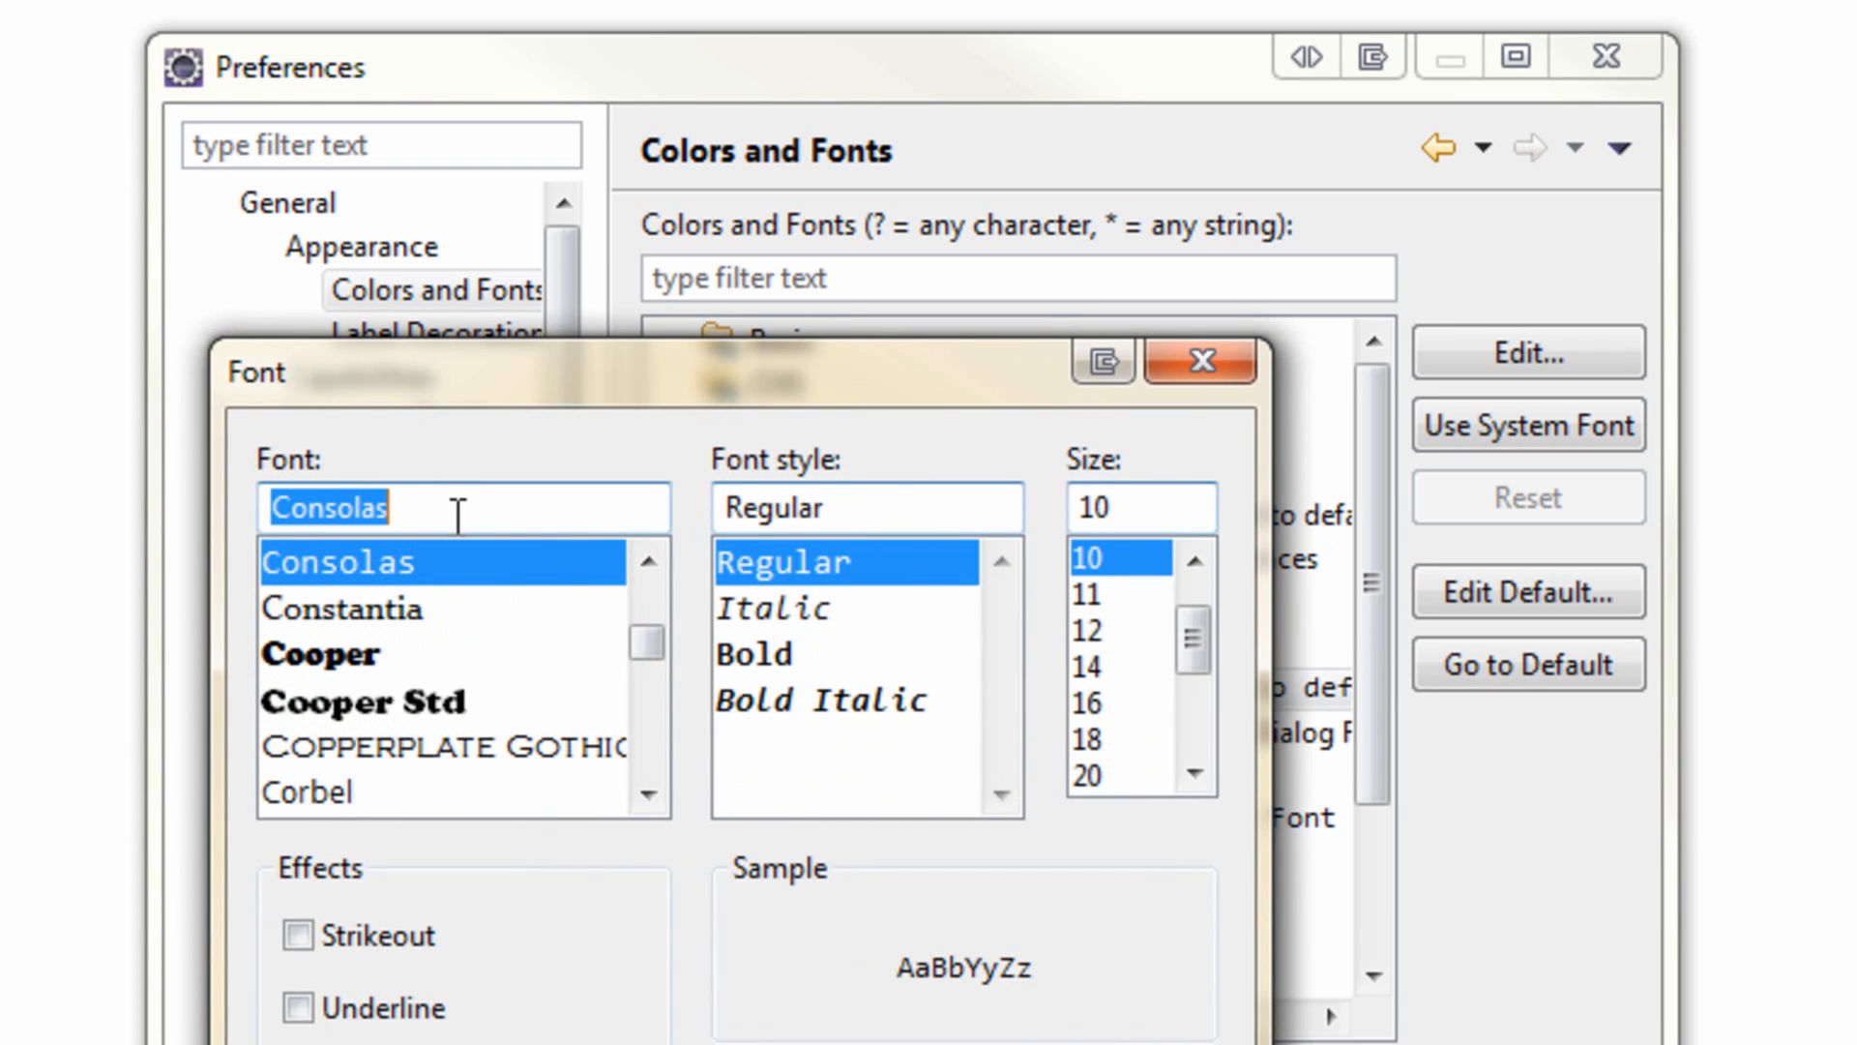
left_click(395, 607)
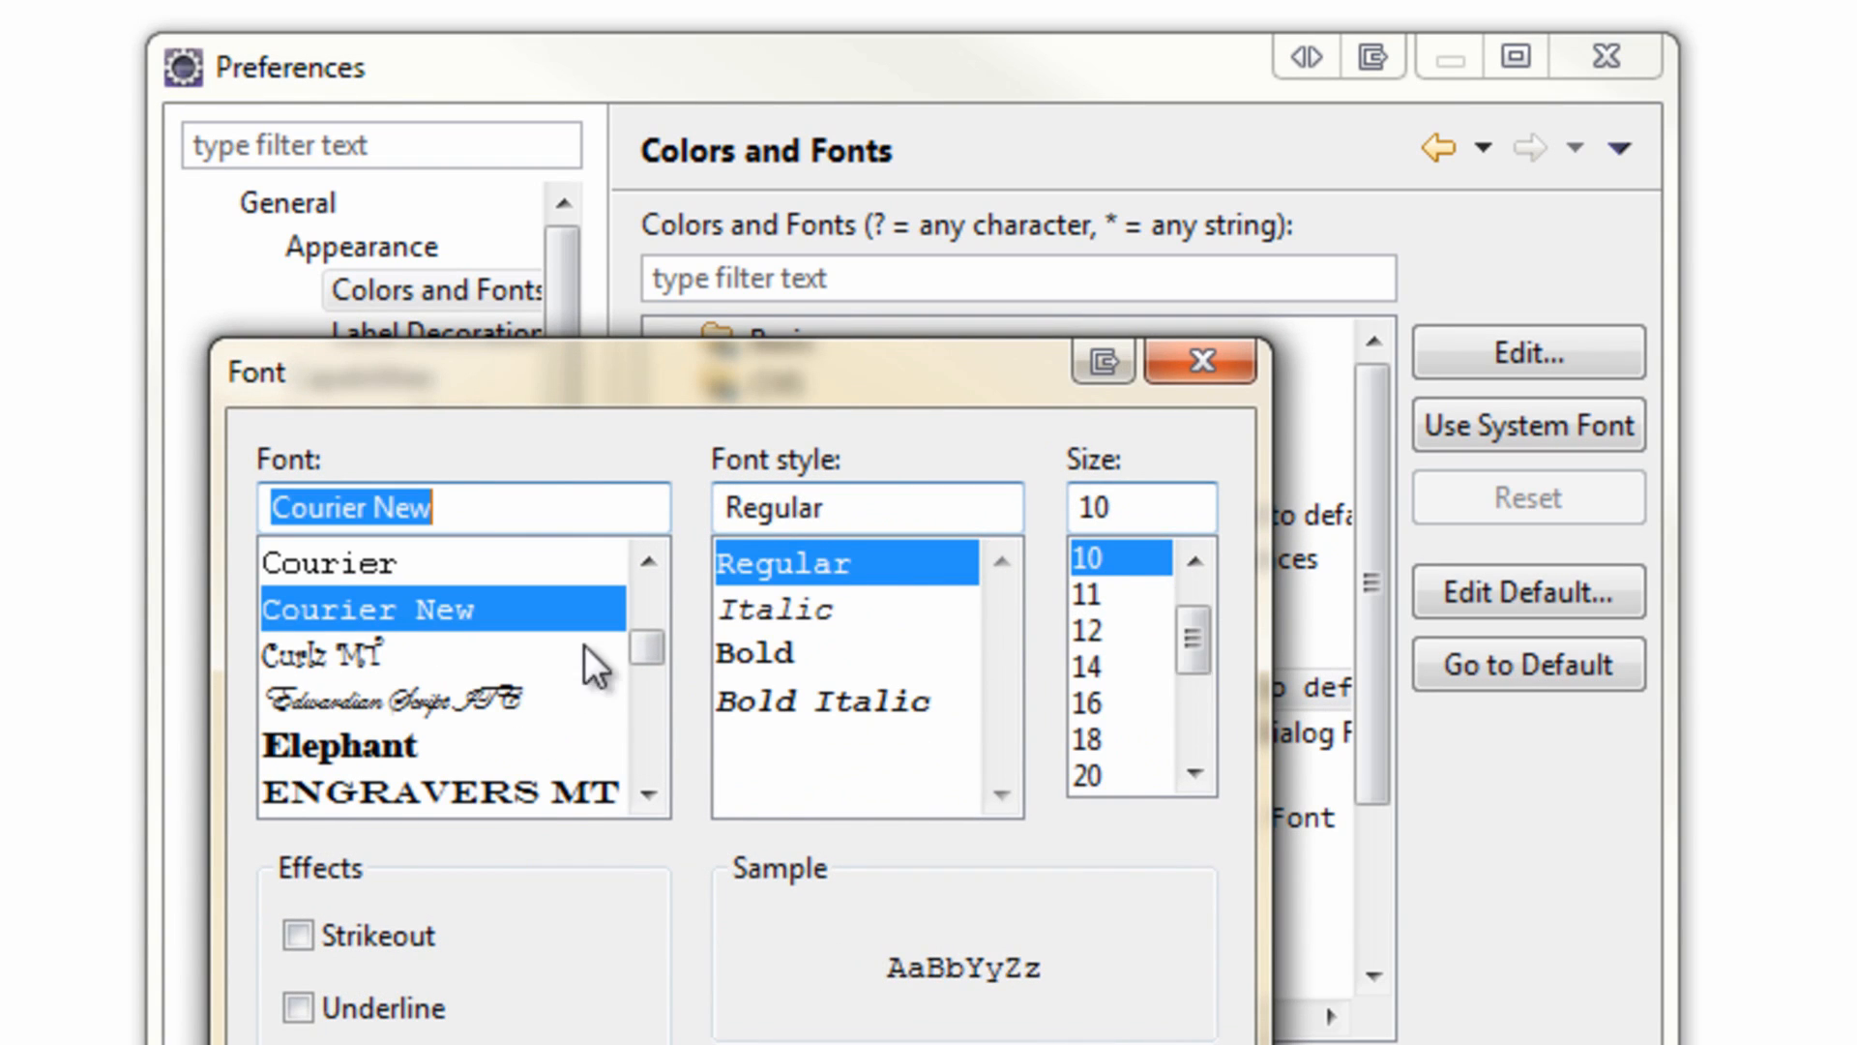
left_click(1088, 665)
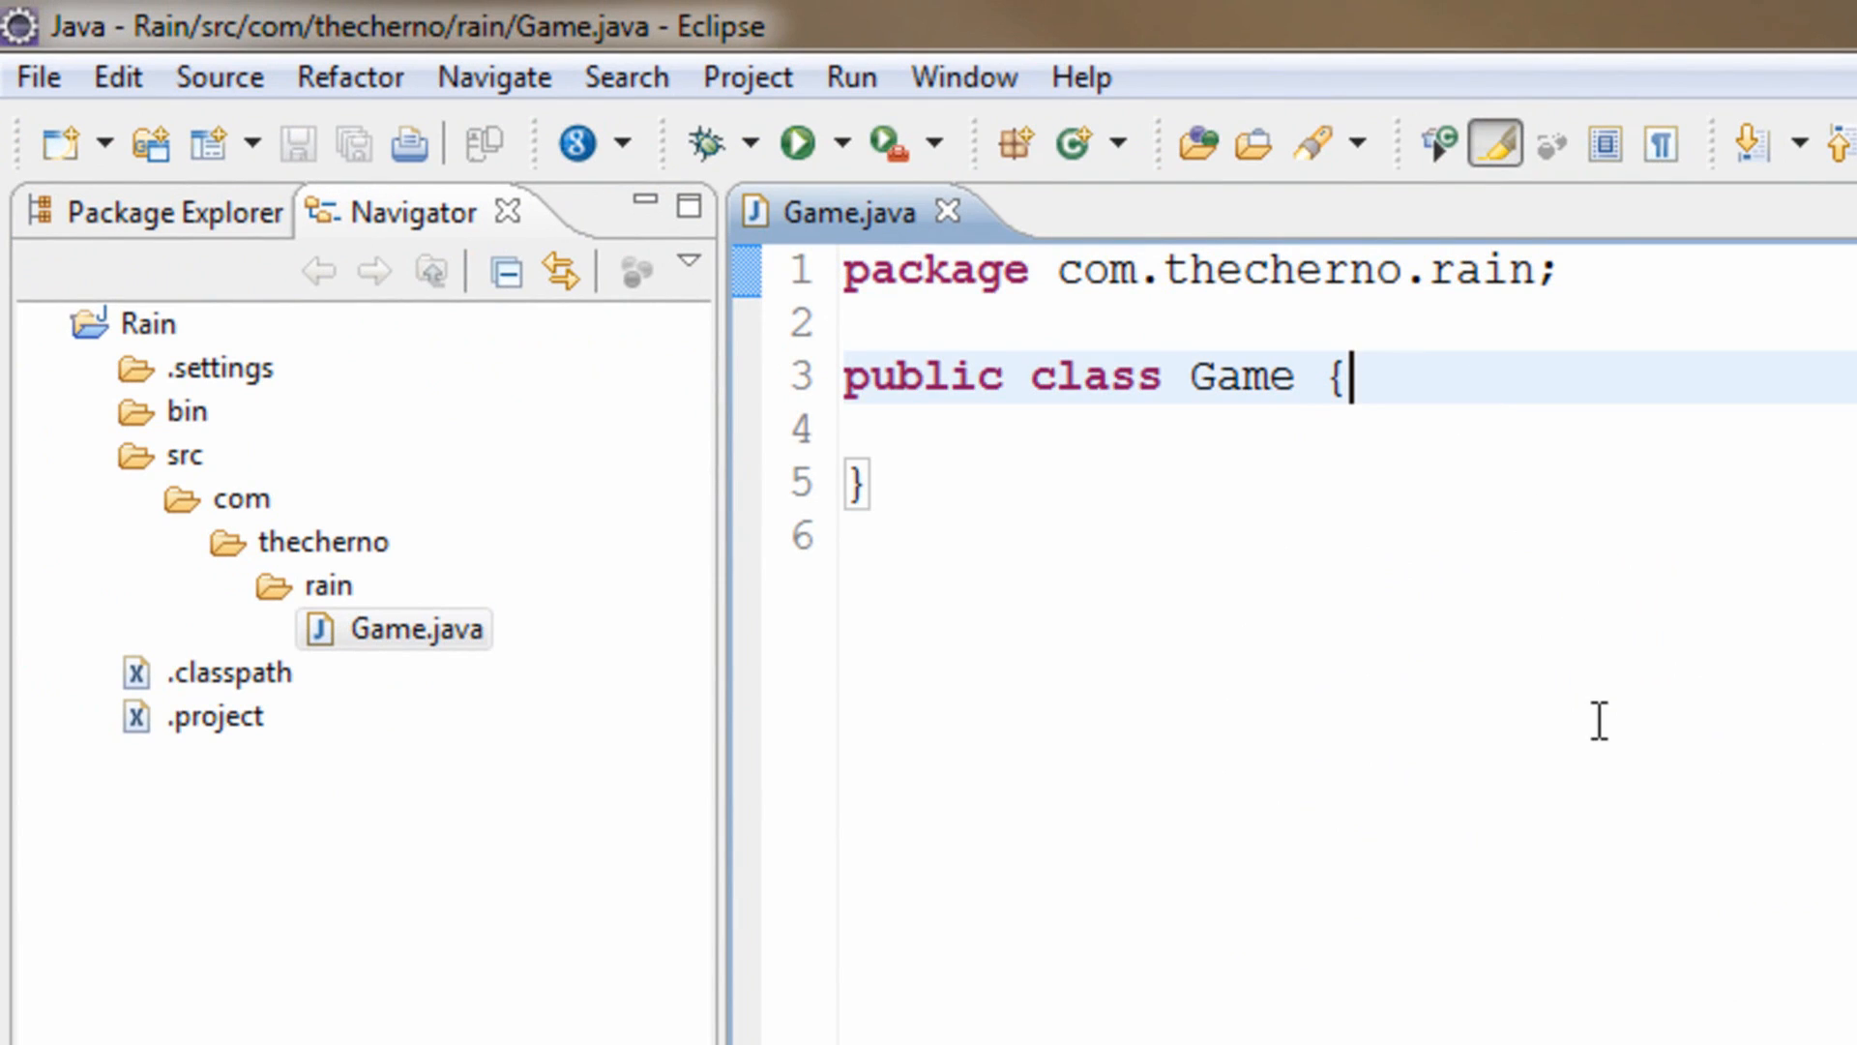
mouse_move(756, 706)
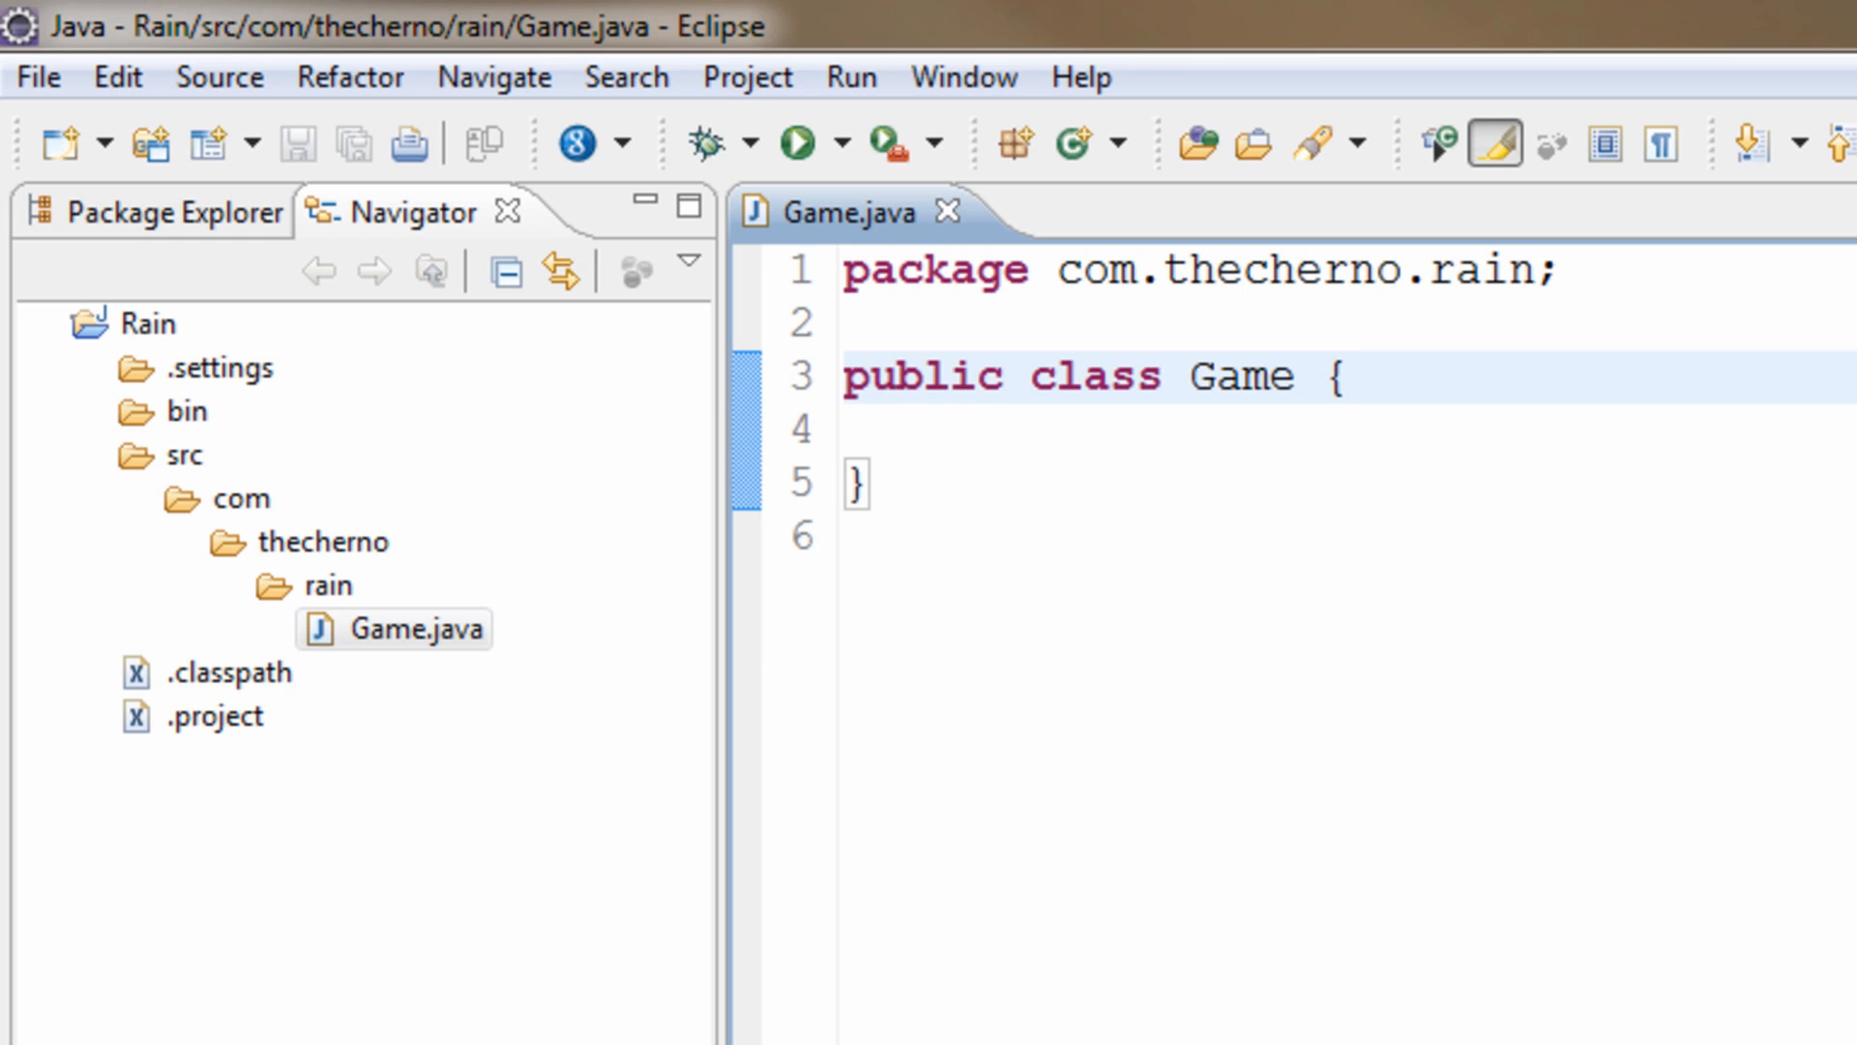
Step: Select the com, thecherno, rain package words, then add blank lines after 'public class Game'
double_click(841, 211)
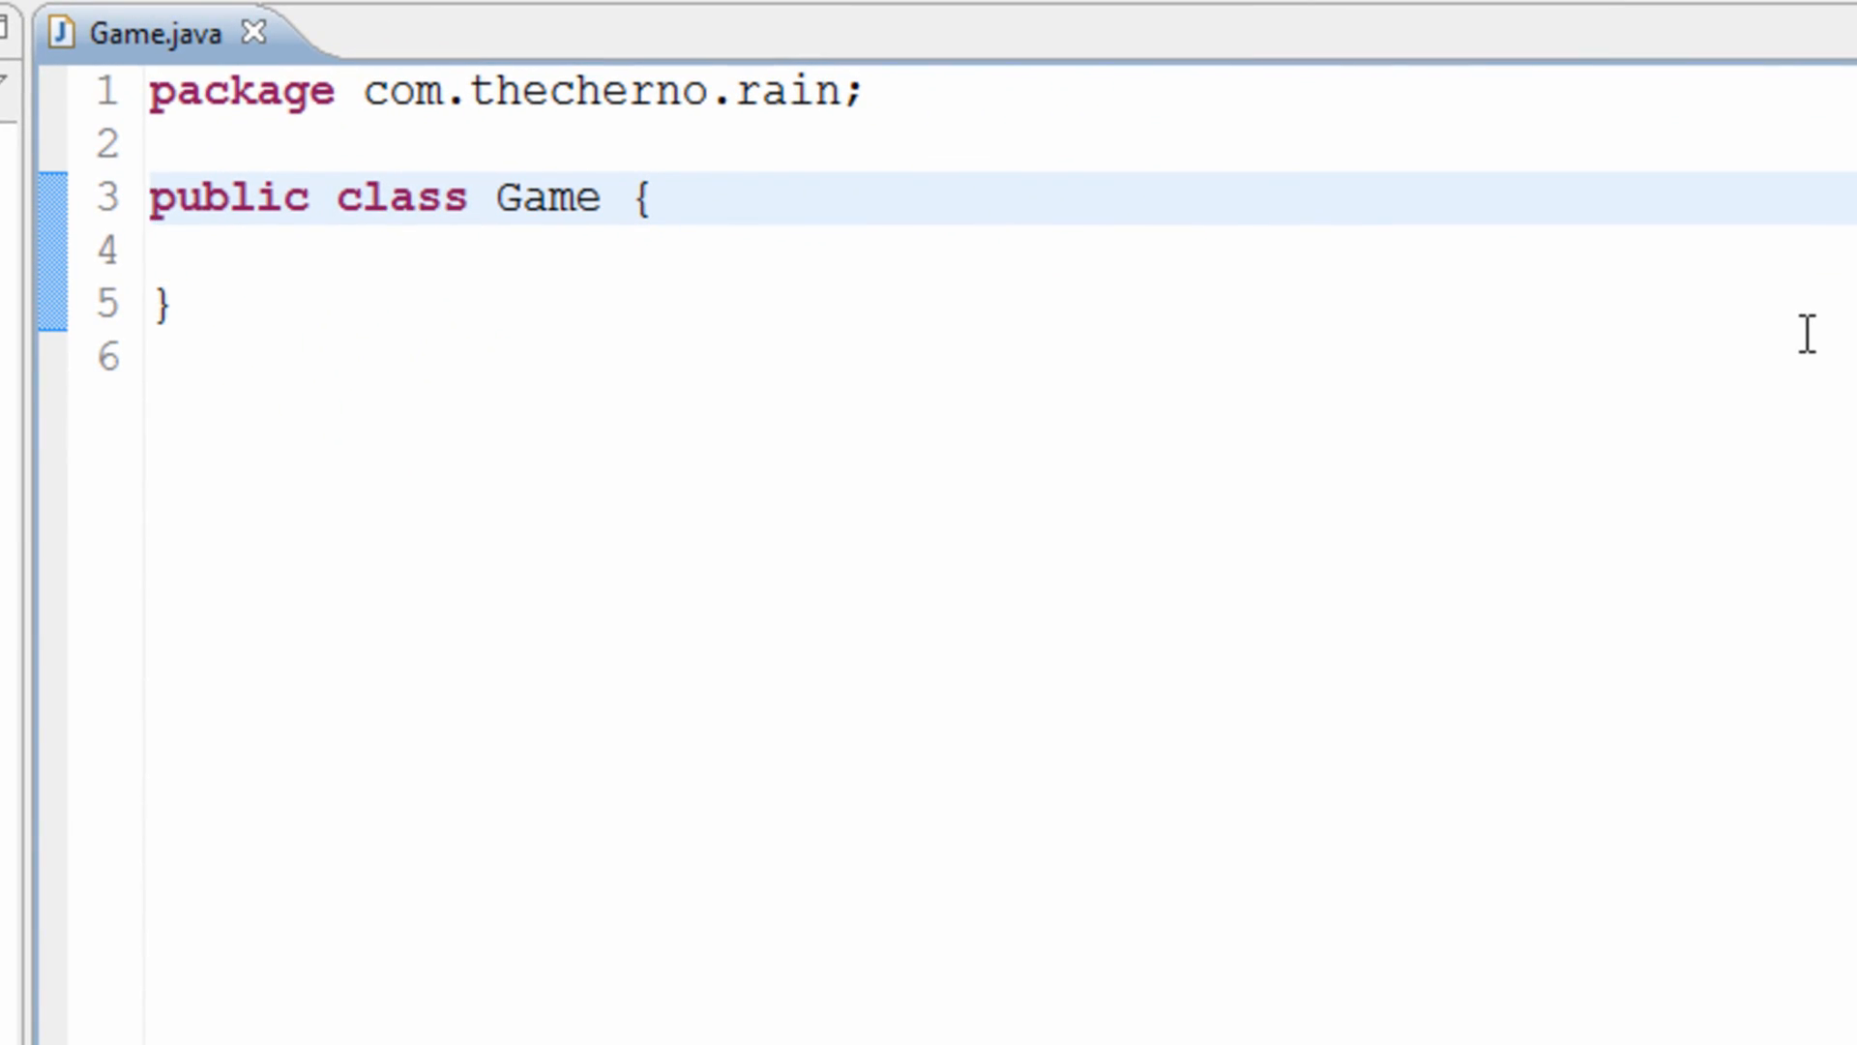
left_click(154, 91)
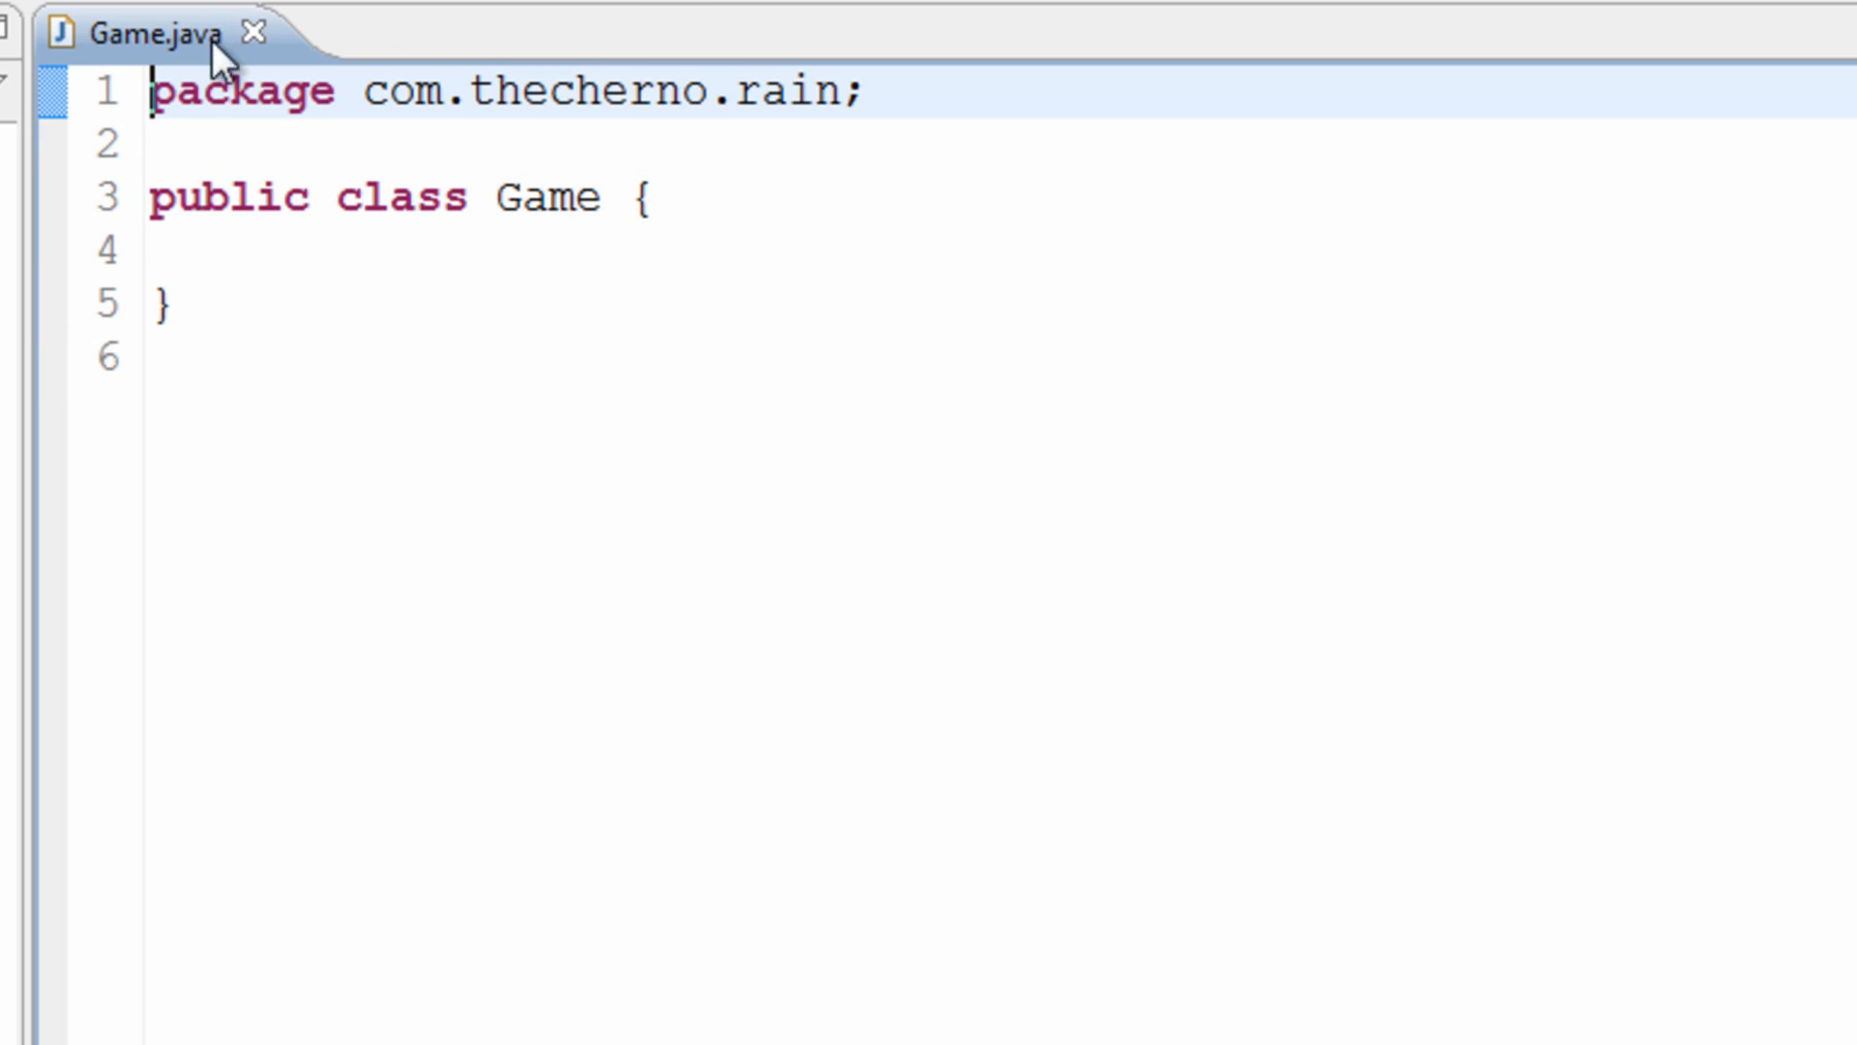
double_click(402, 93)
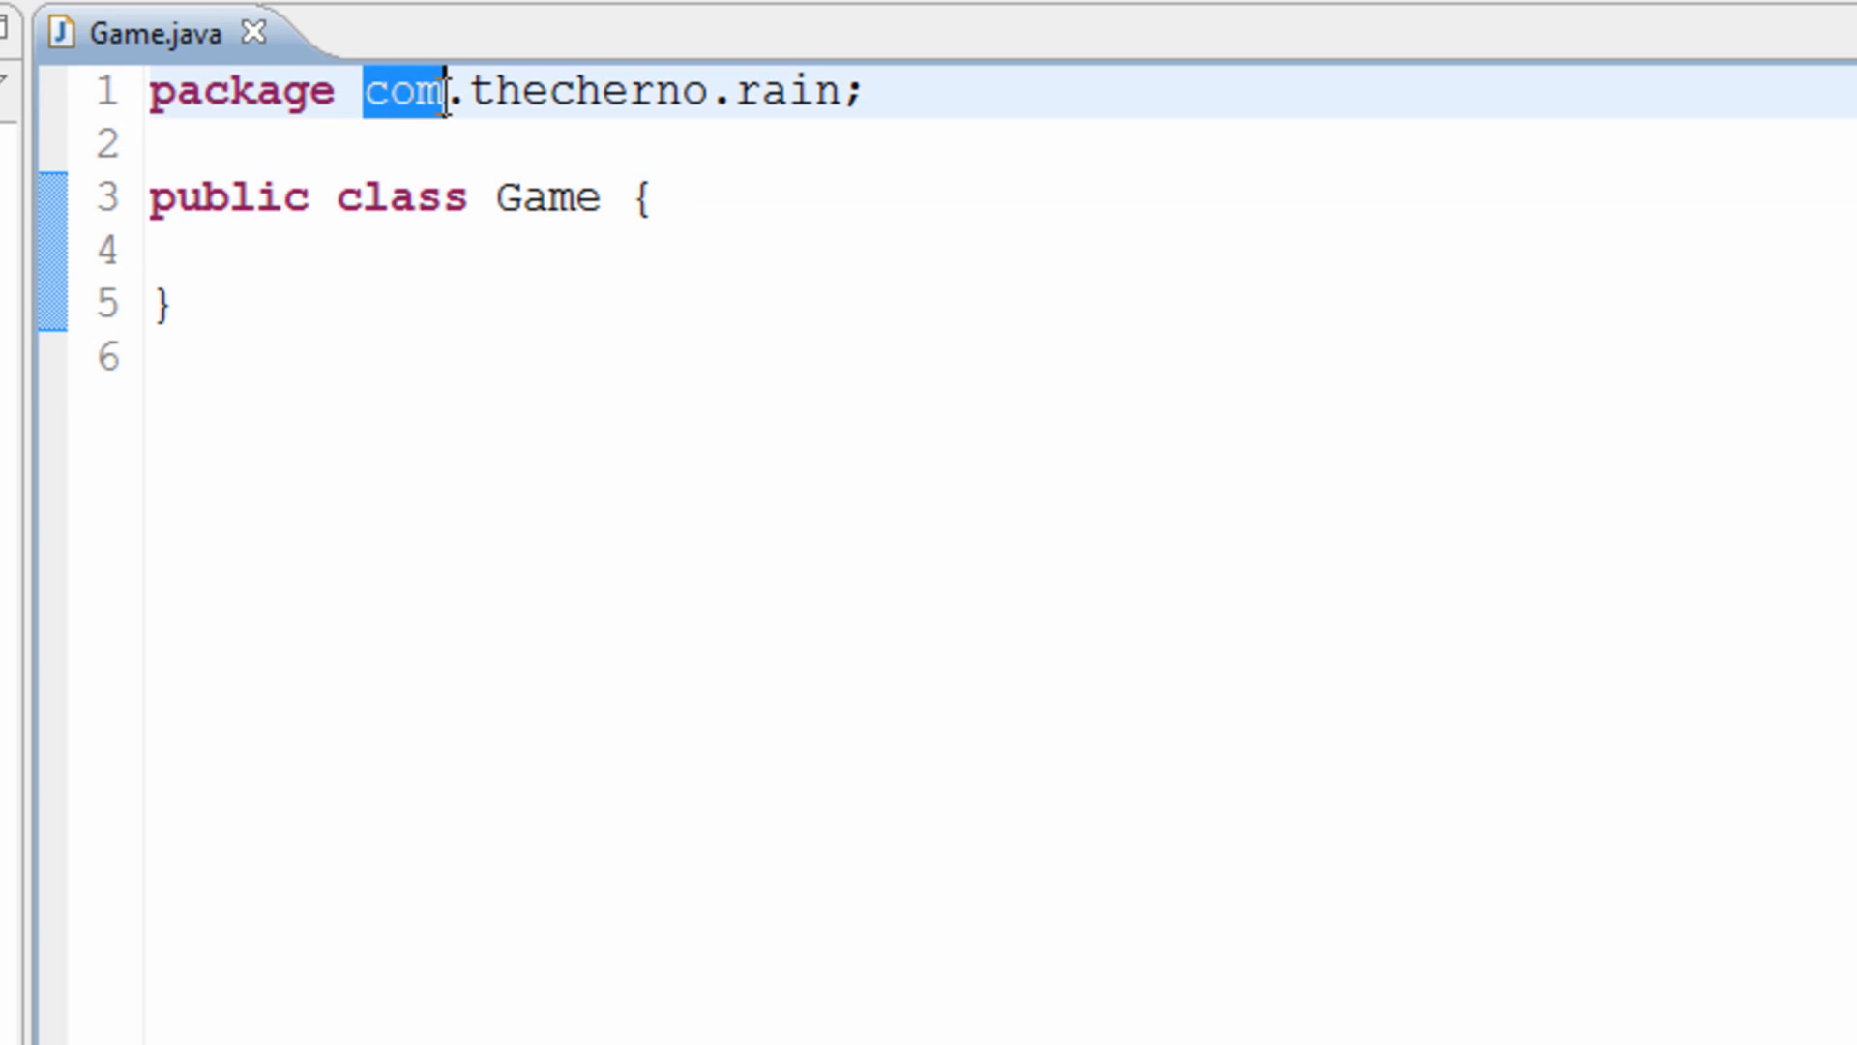
left_click(402, 196)
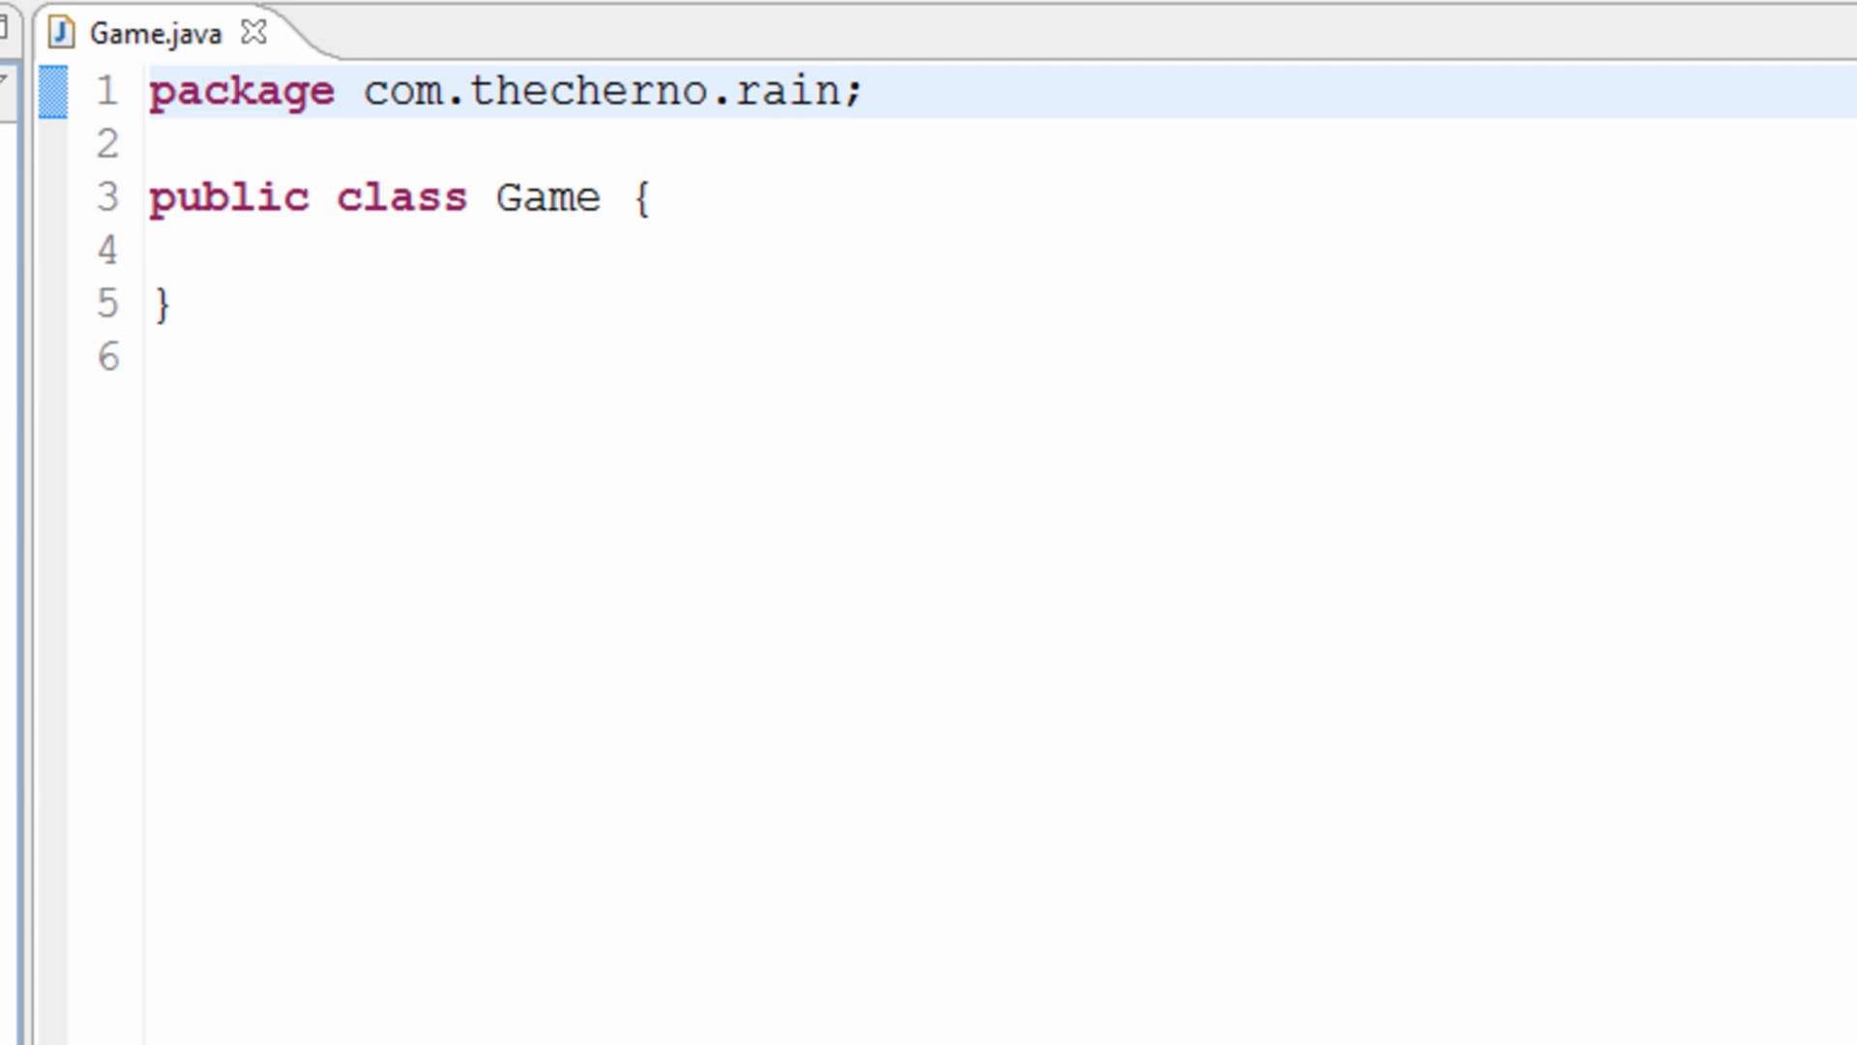
double_click(402, 93)
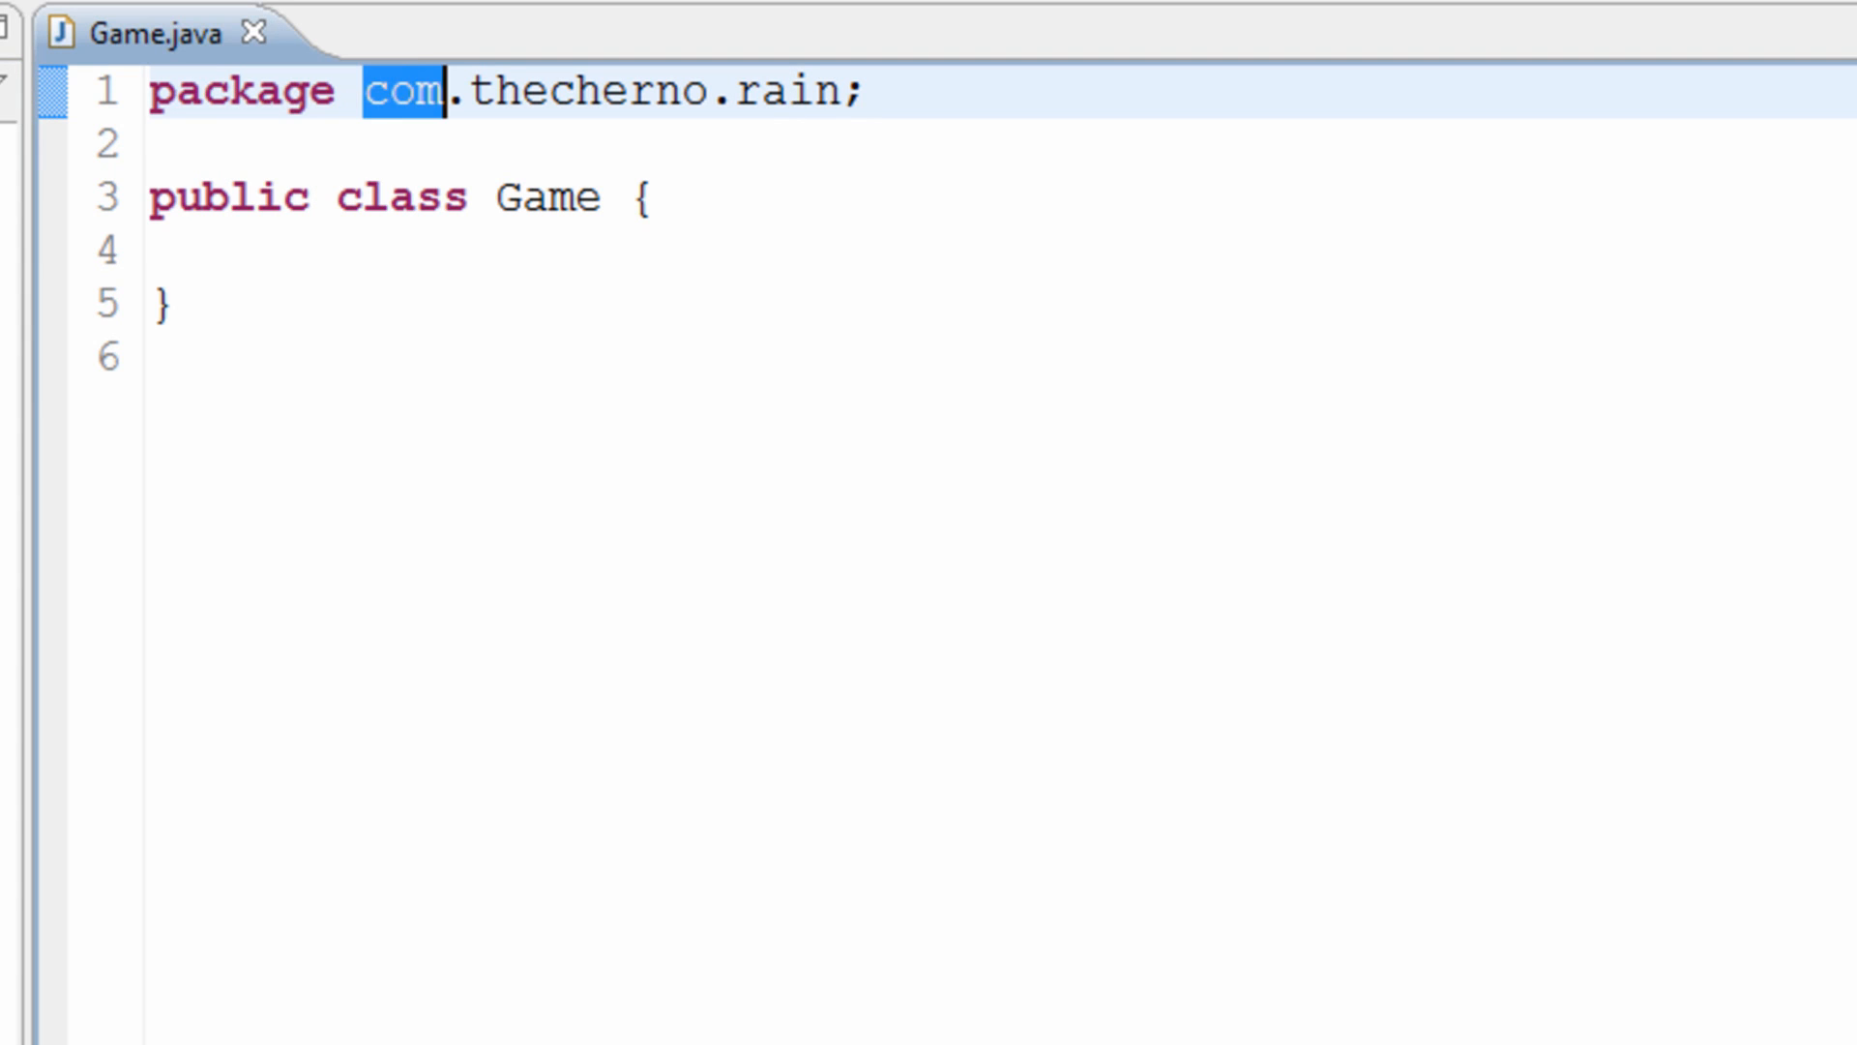
mouse_move(510, 93)
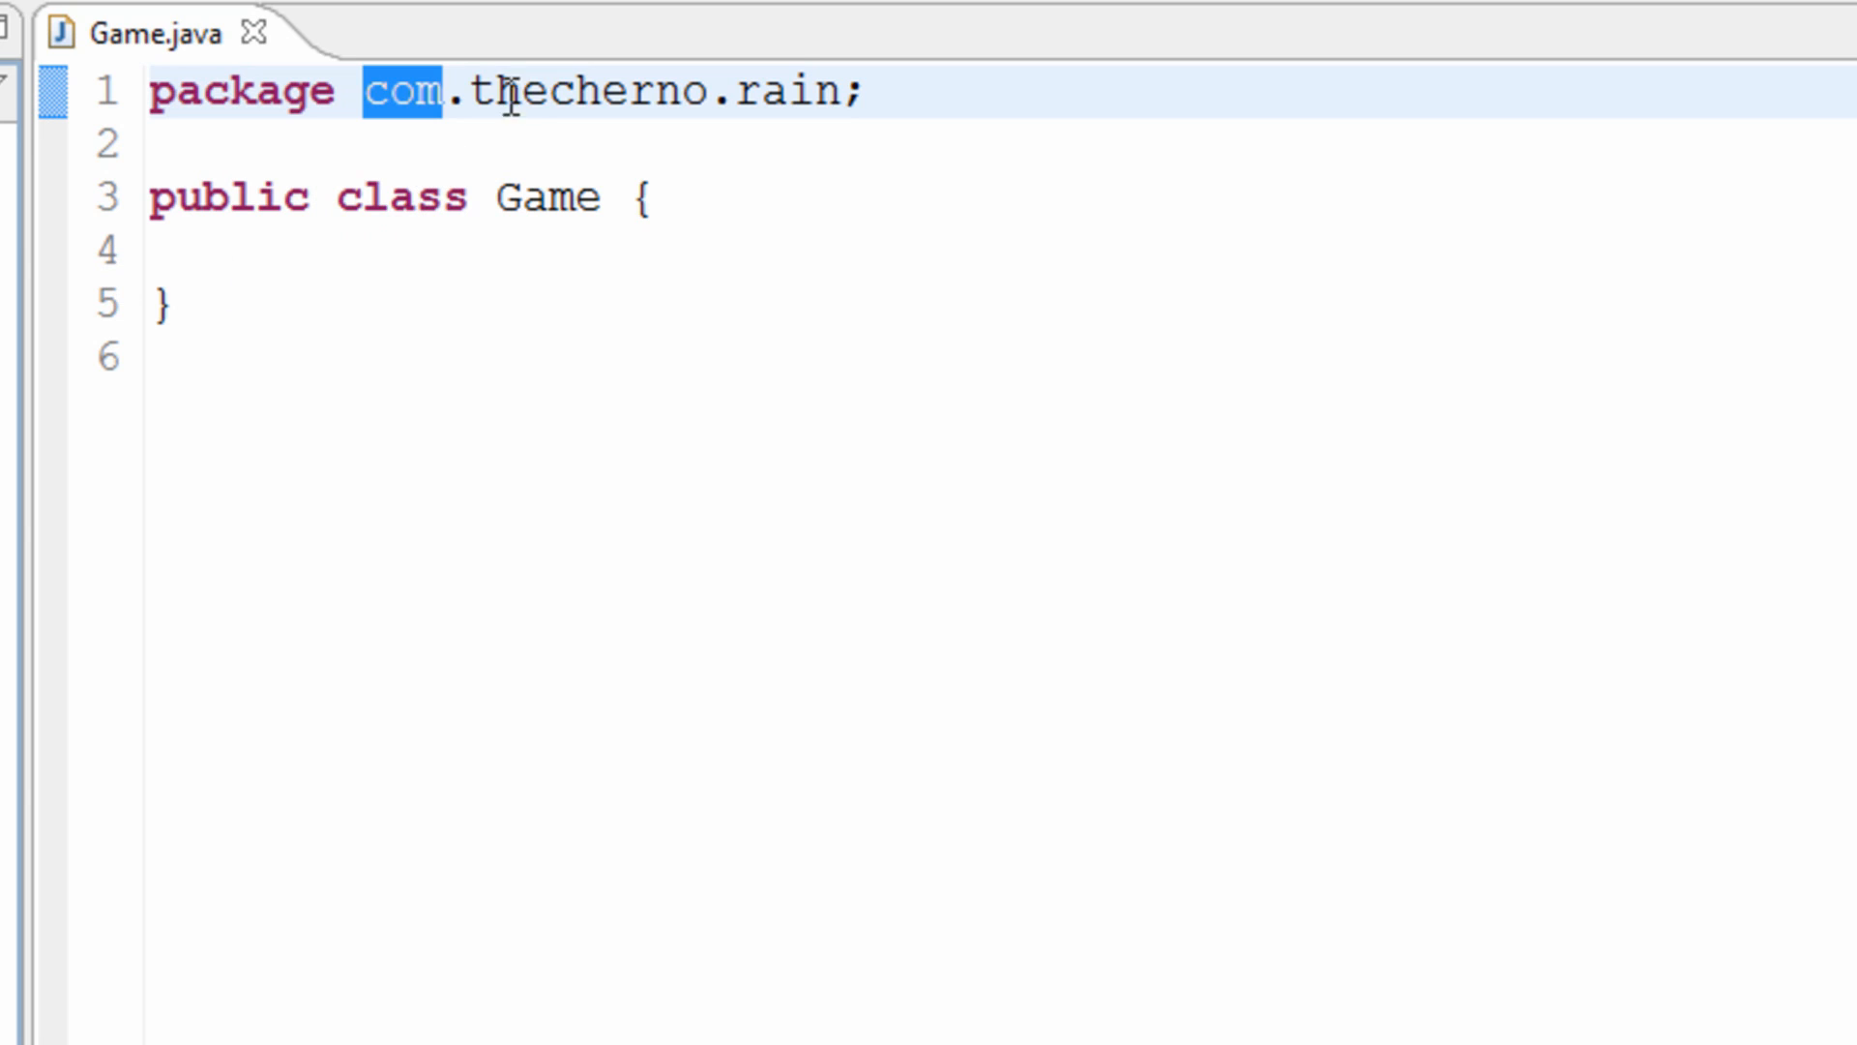
double_click(581, 93)
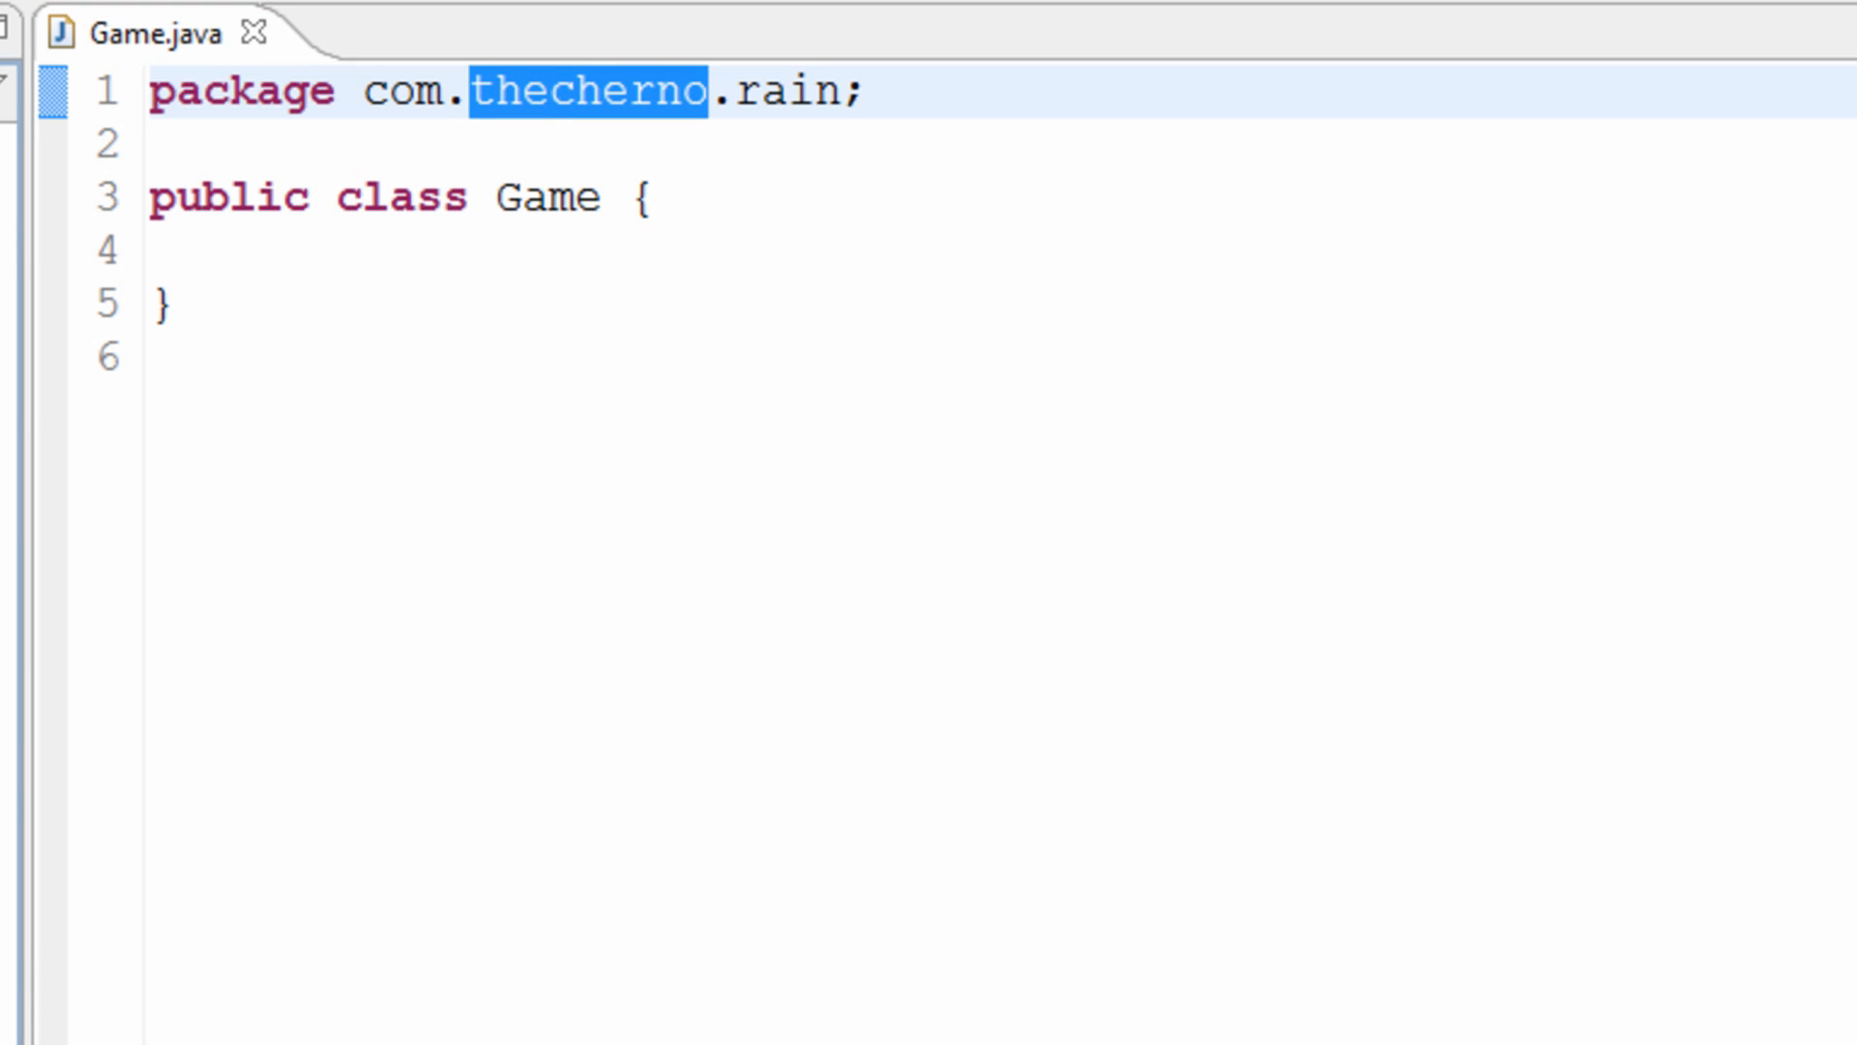
double_click(786, 93)
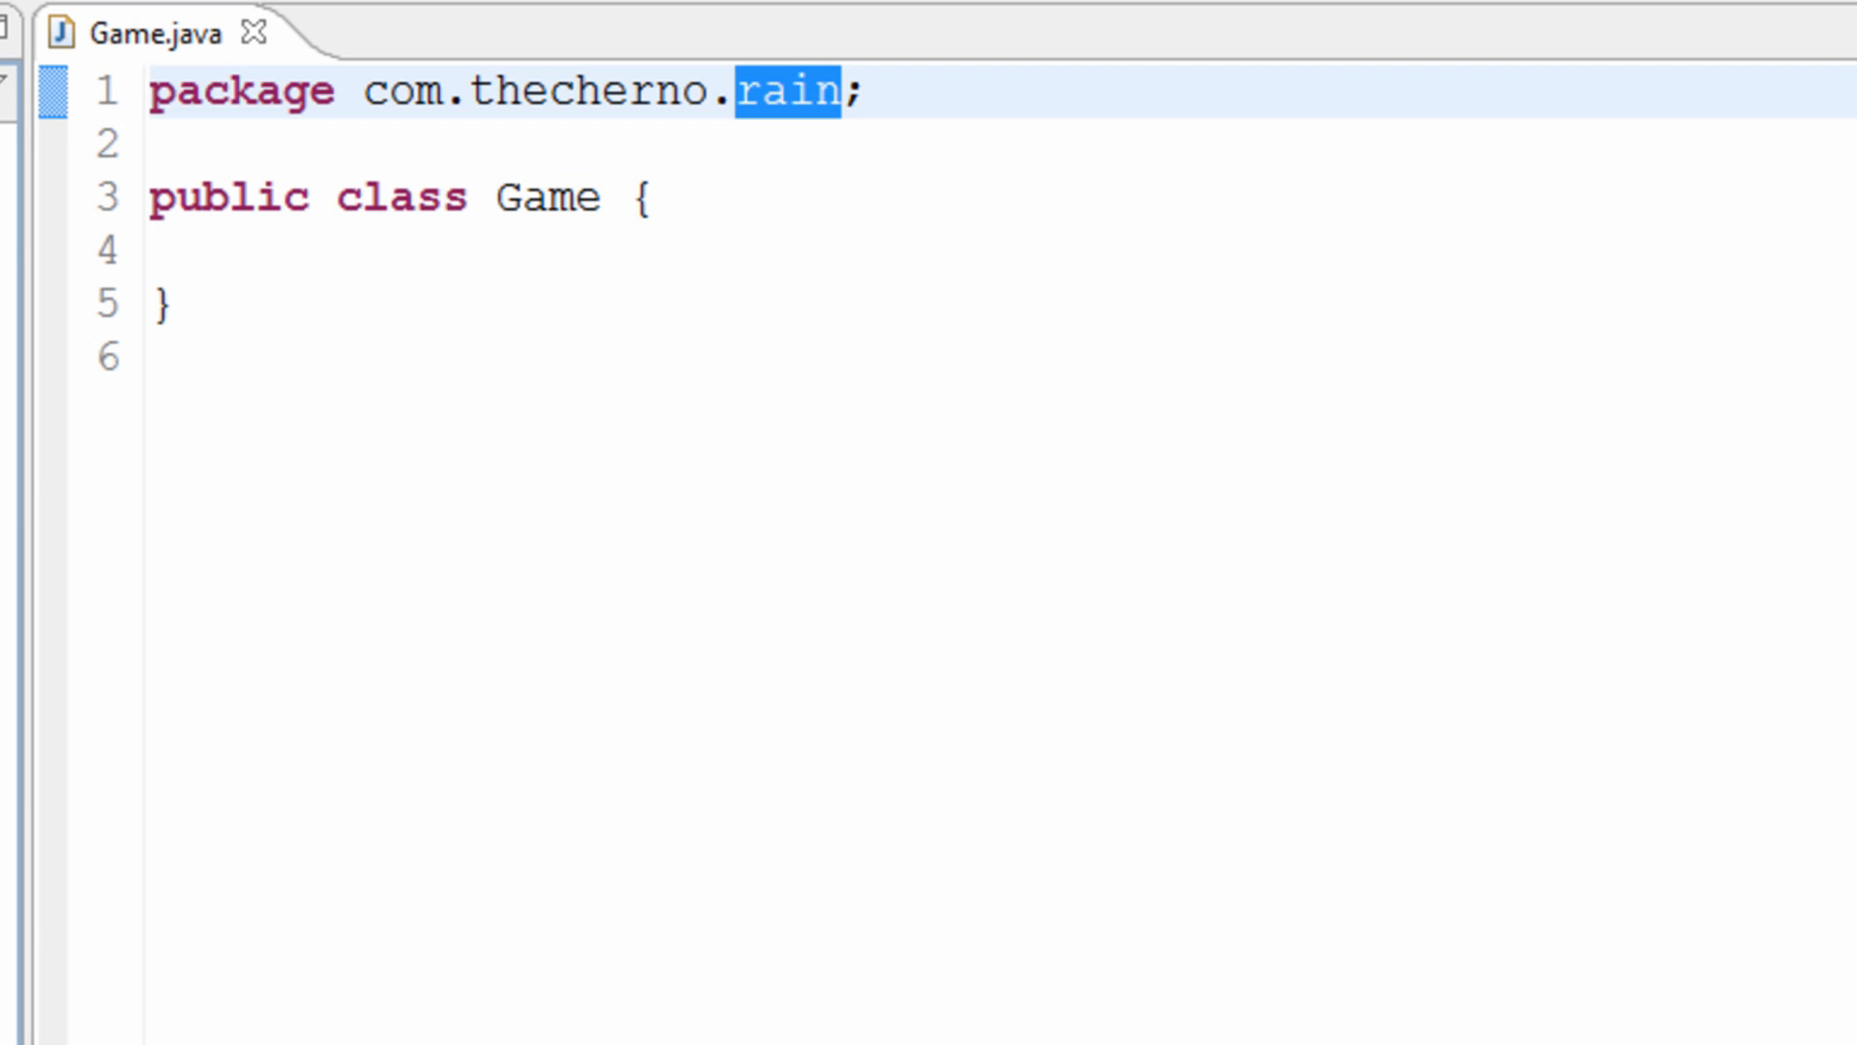
mouse_move(154, 65)
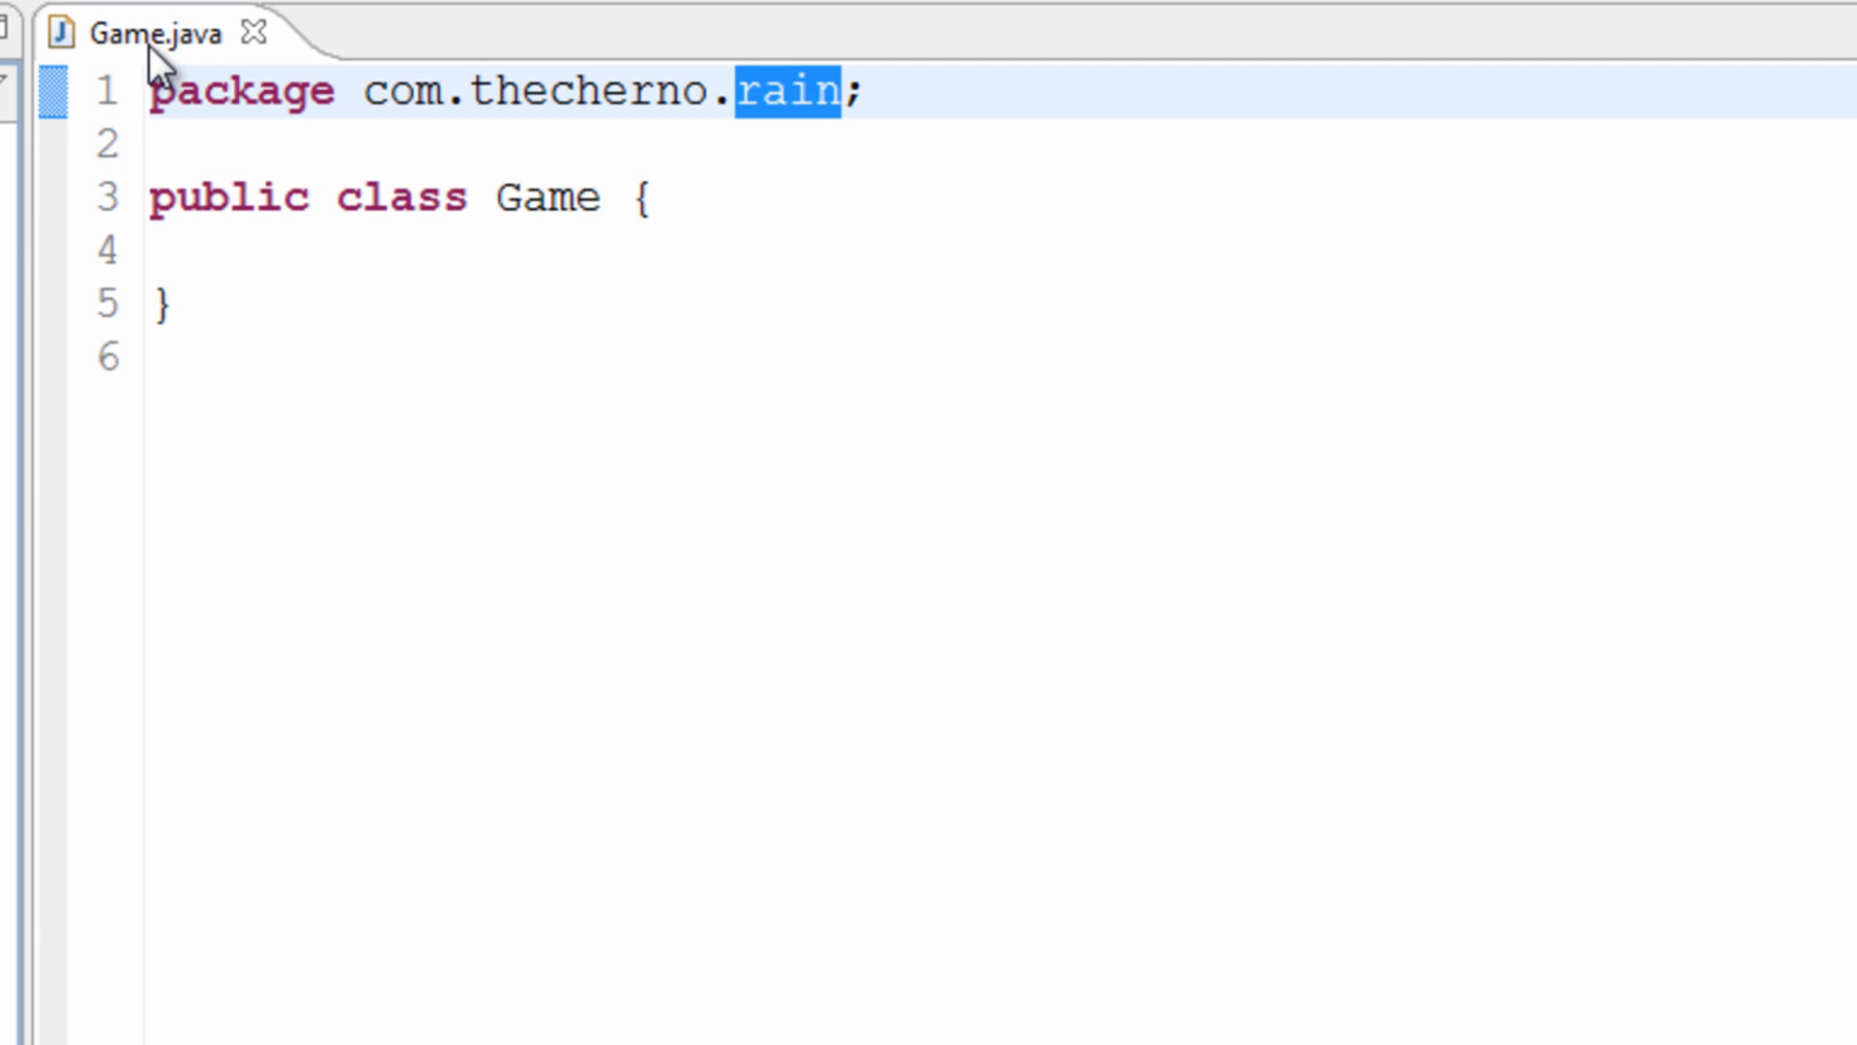
mouse_move(163, 213)
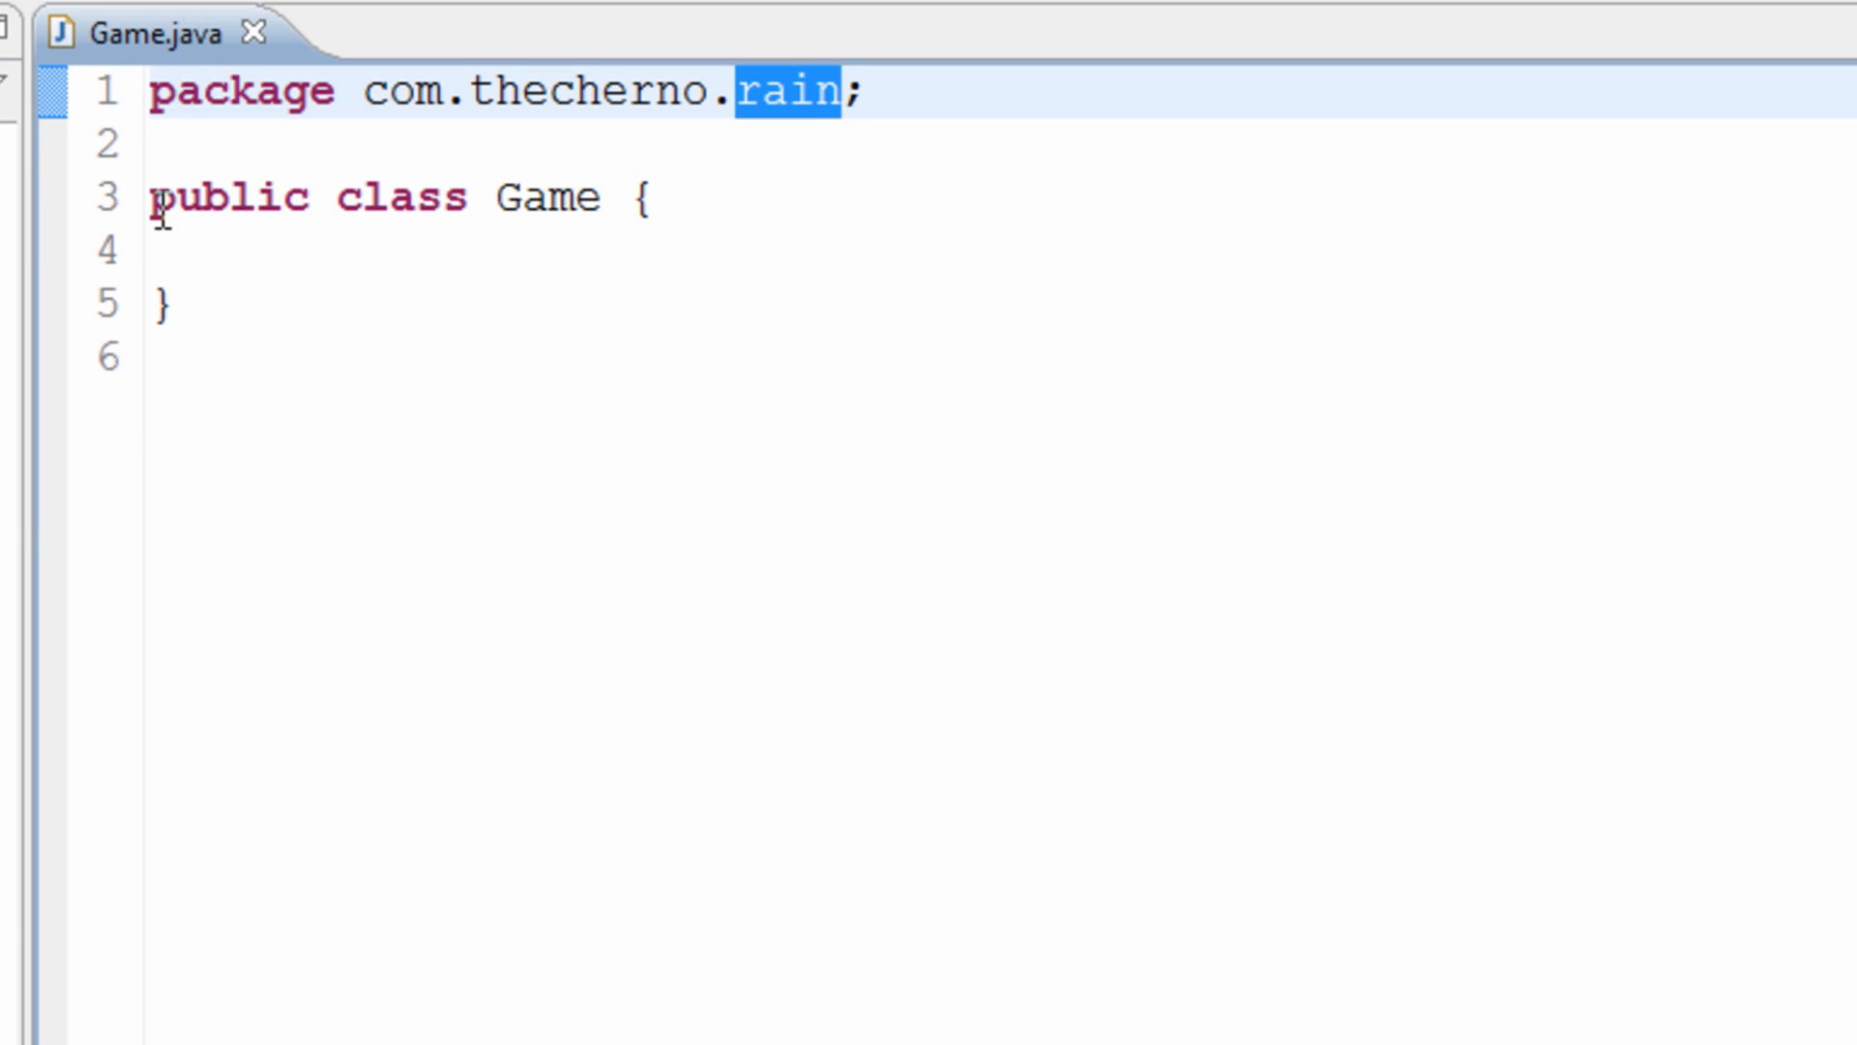
left_click(633, 197)
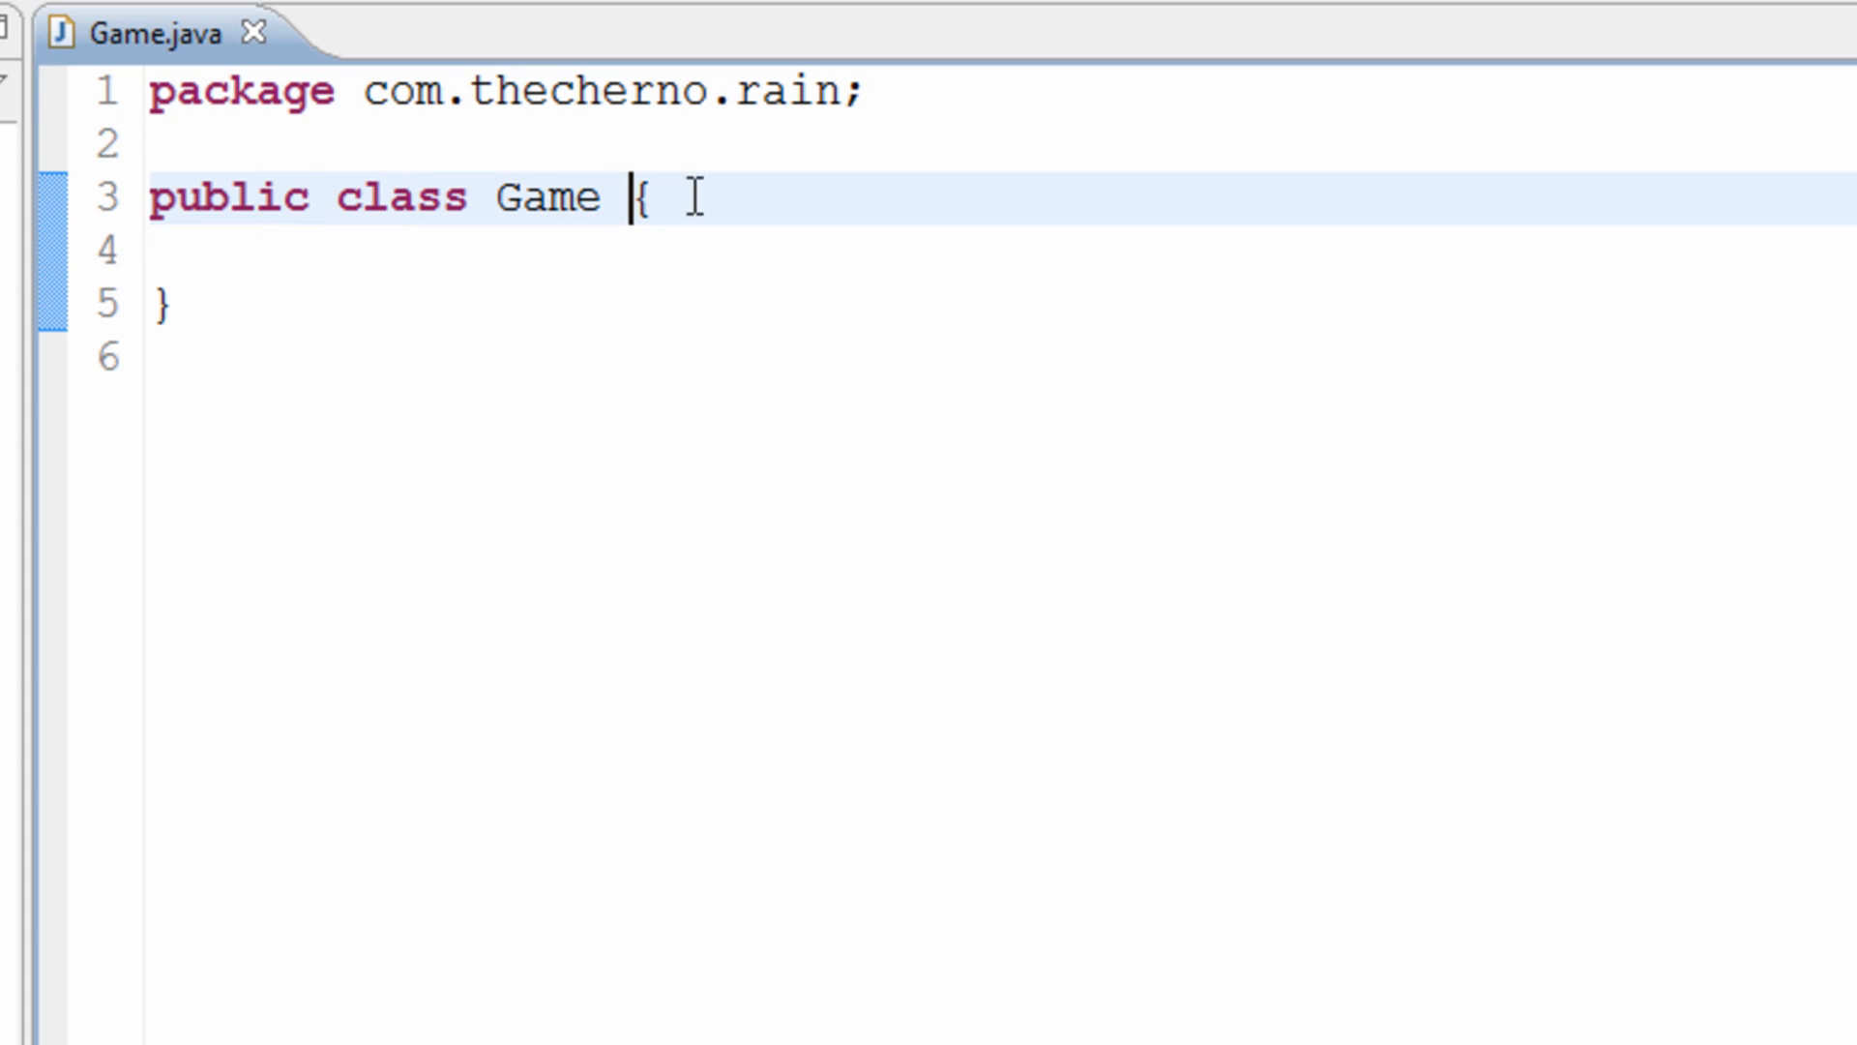
key("enter")
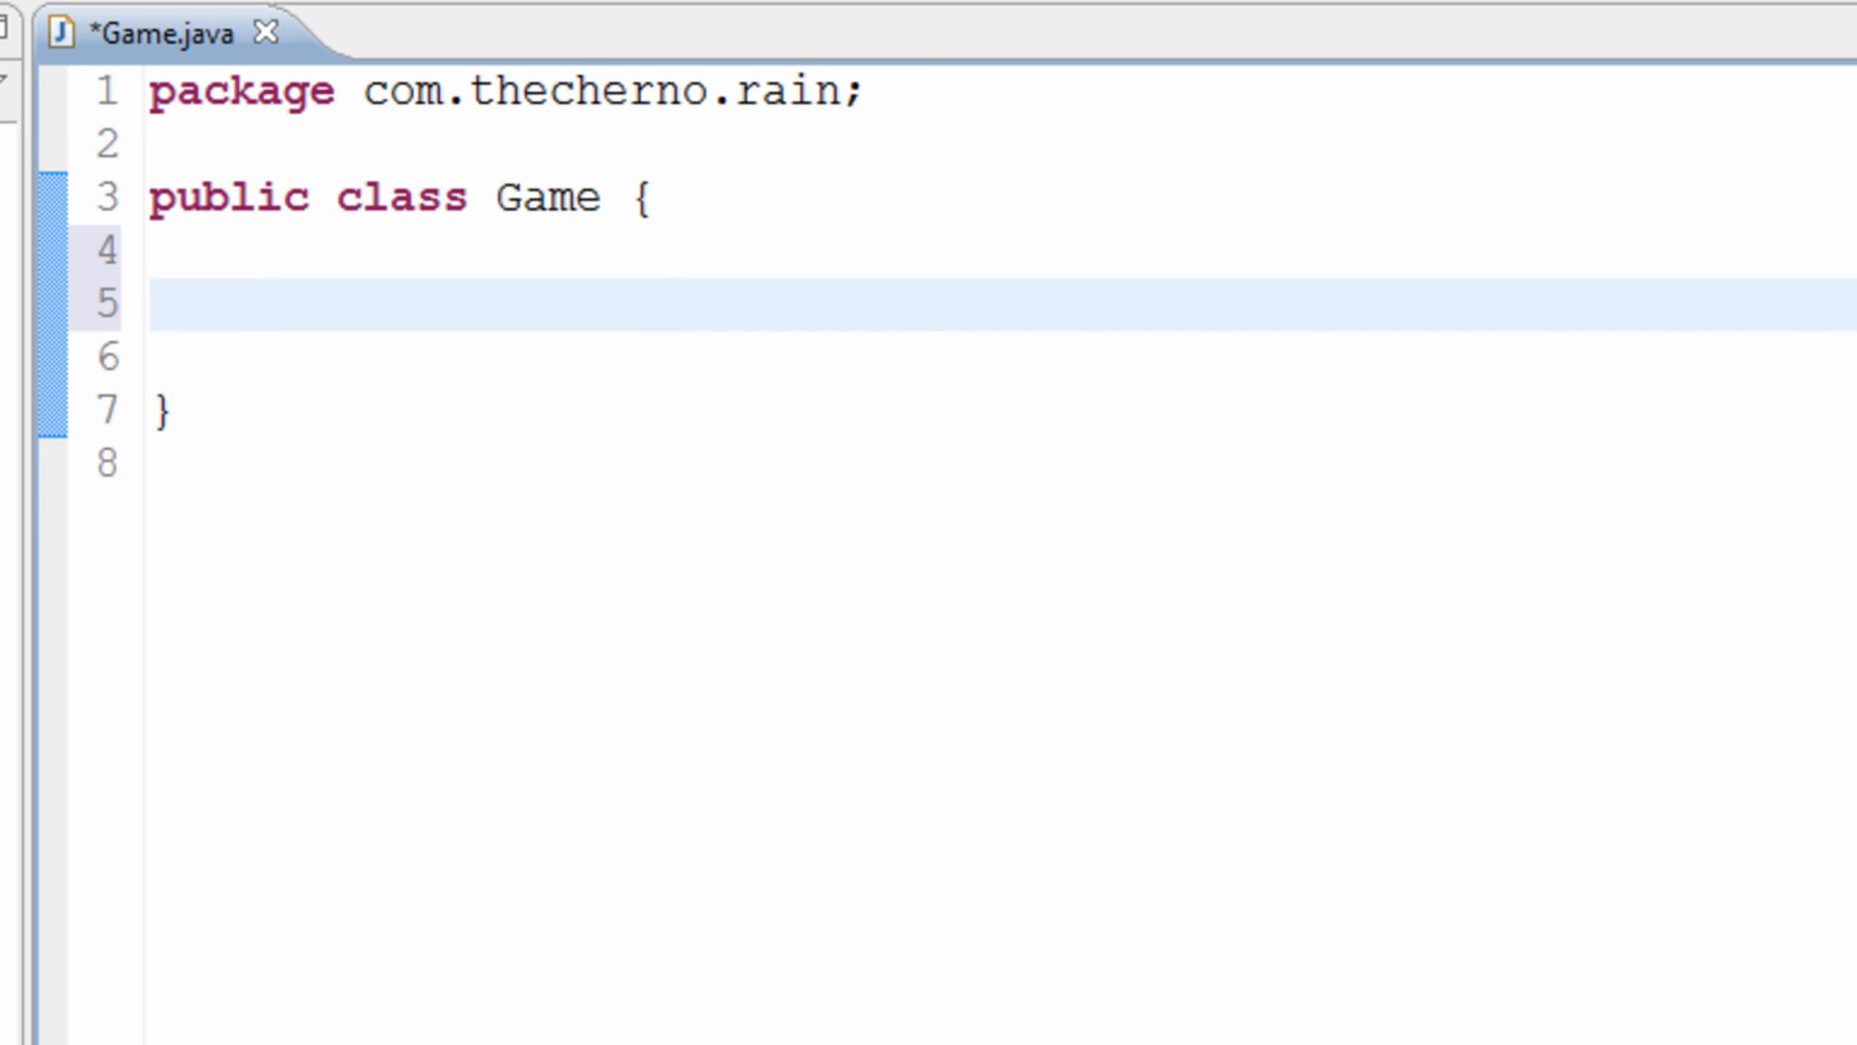
Step: Type 'public static int width = 300;' in the Game class and save the file
key("ctrl+s")
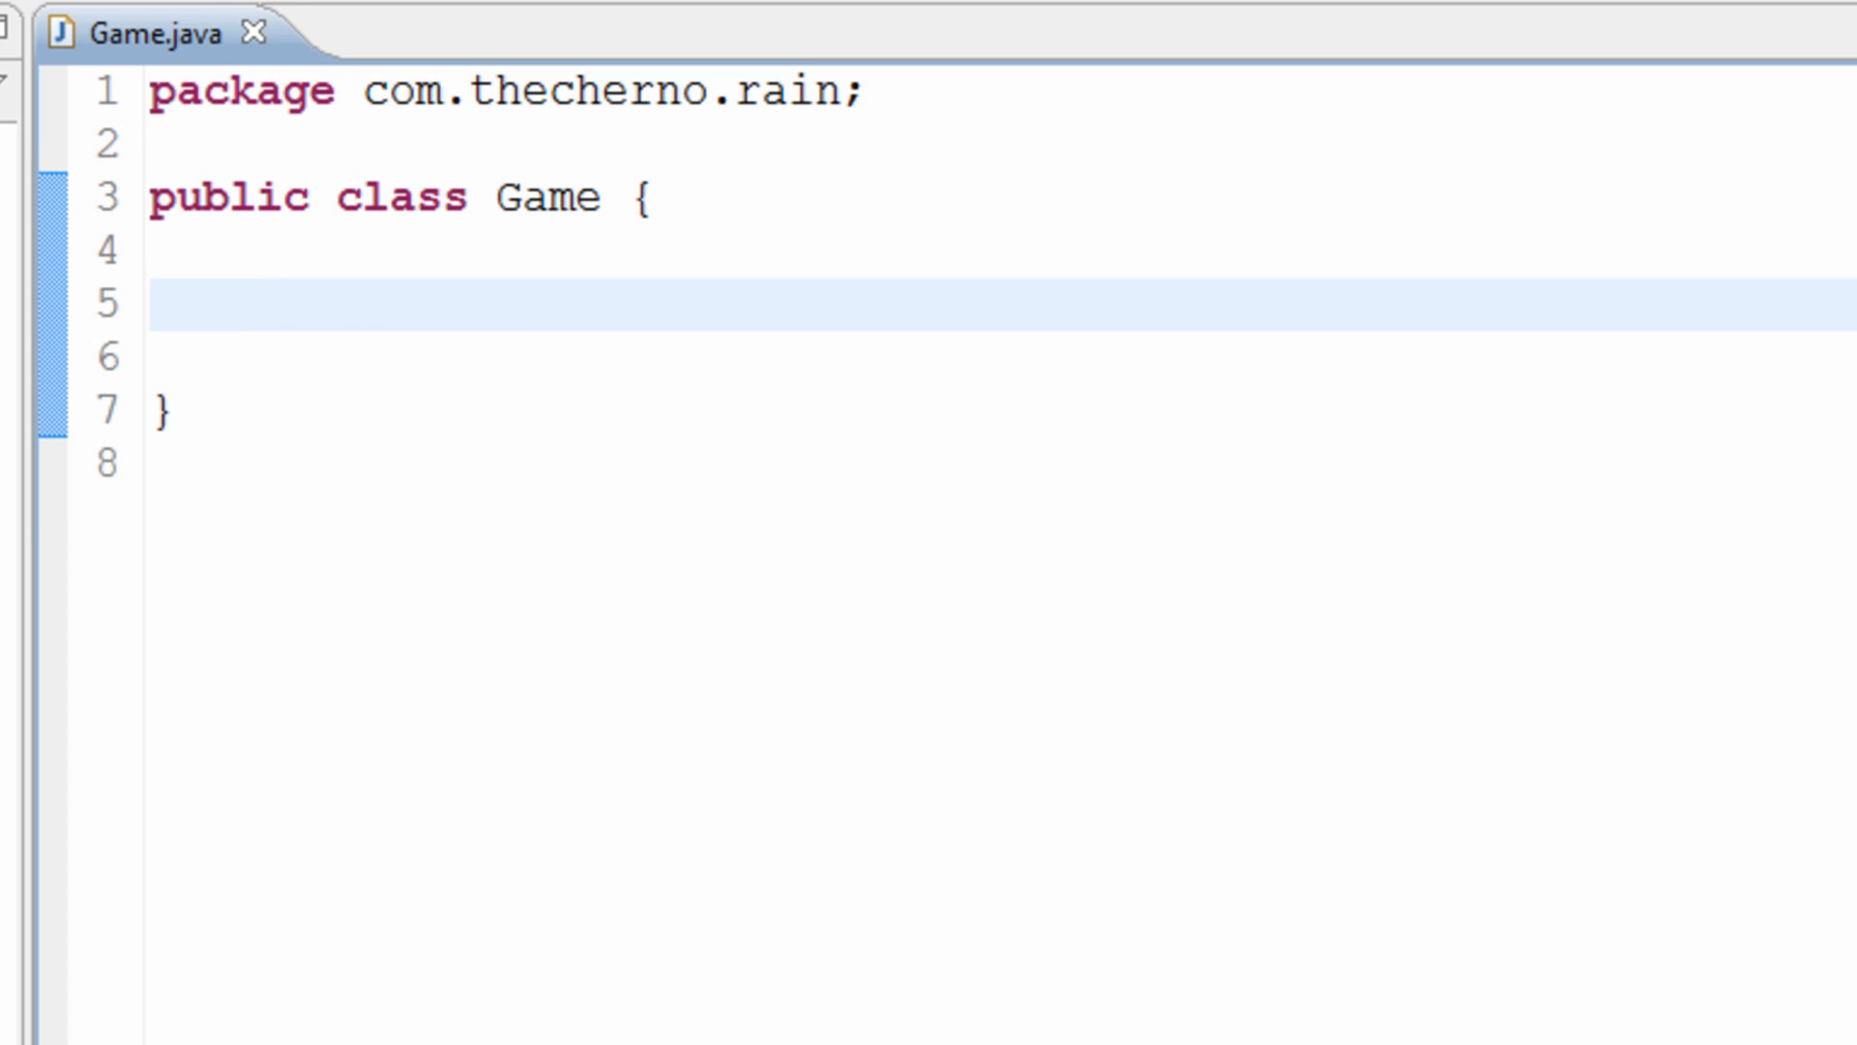
type("public static")
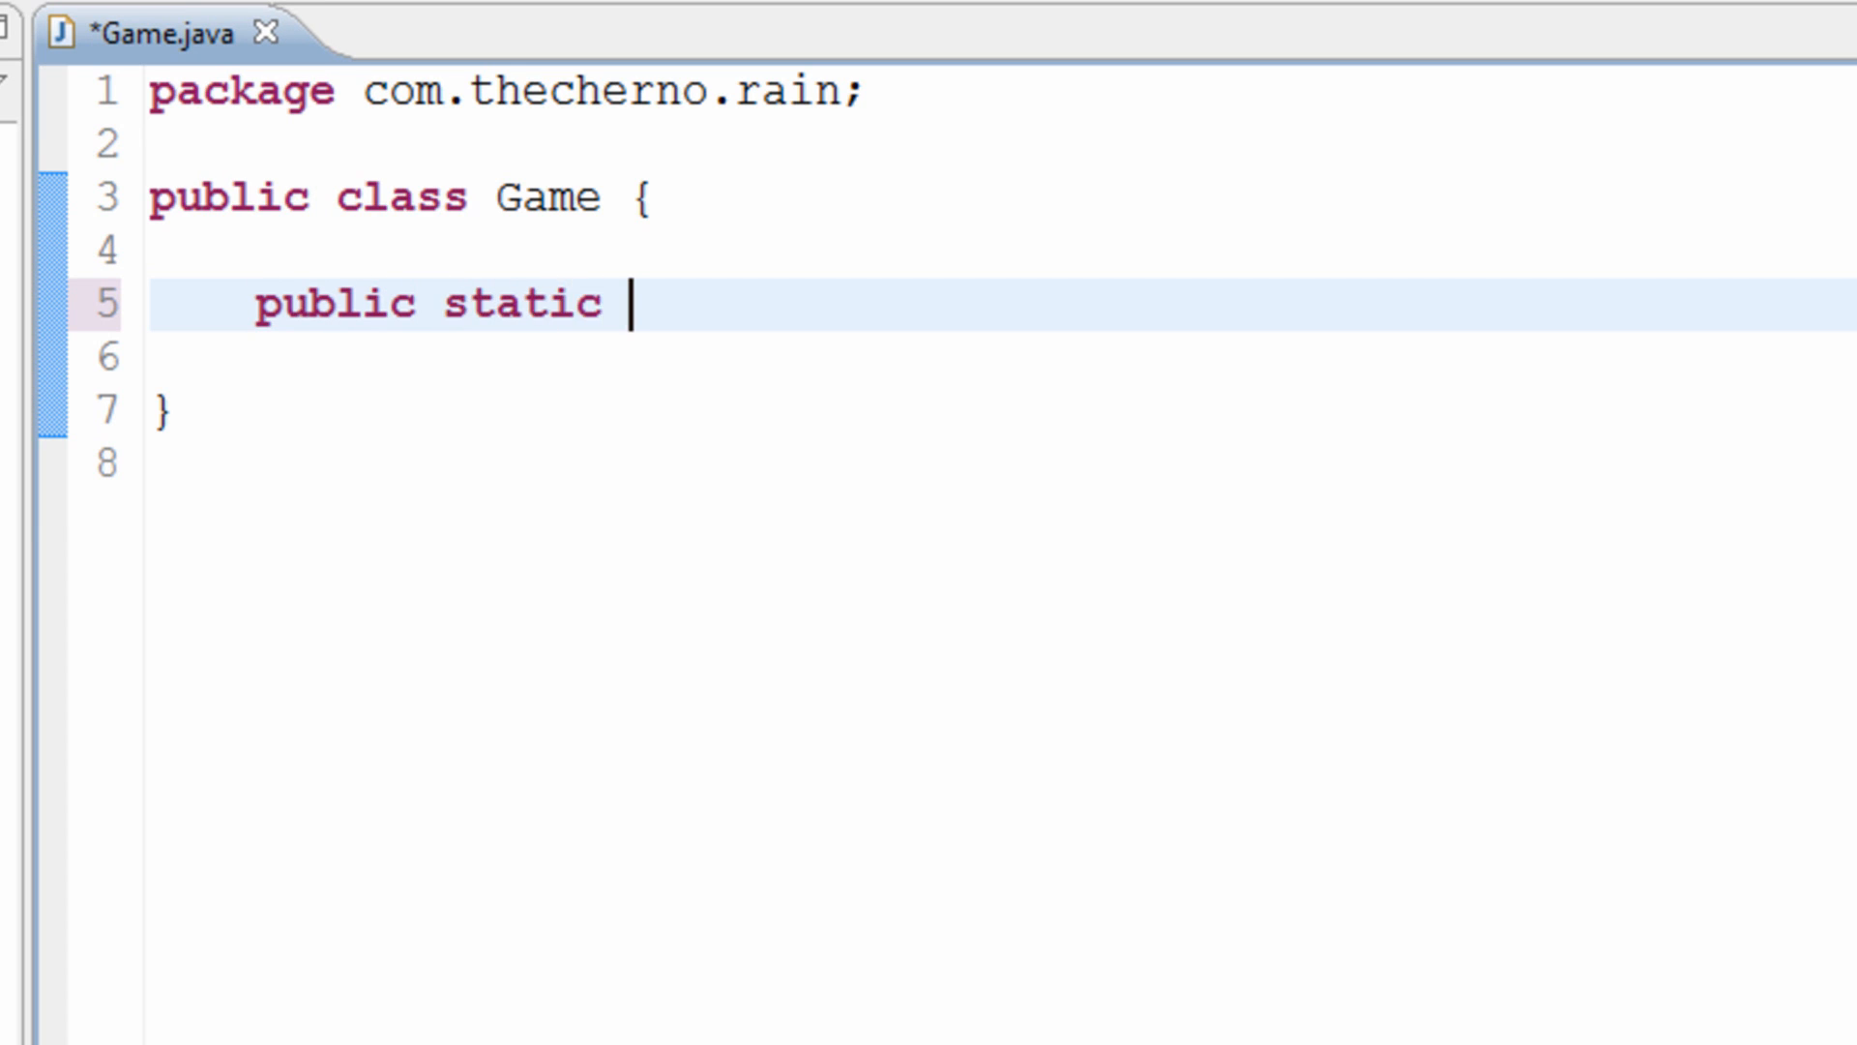
type("int")
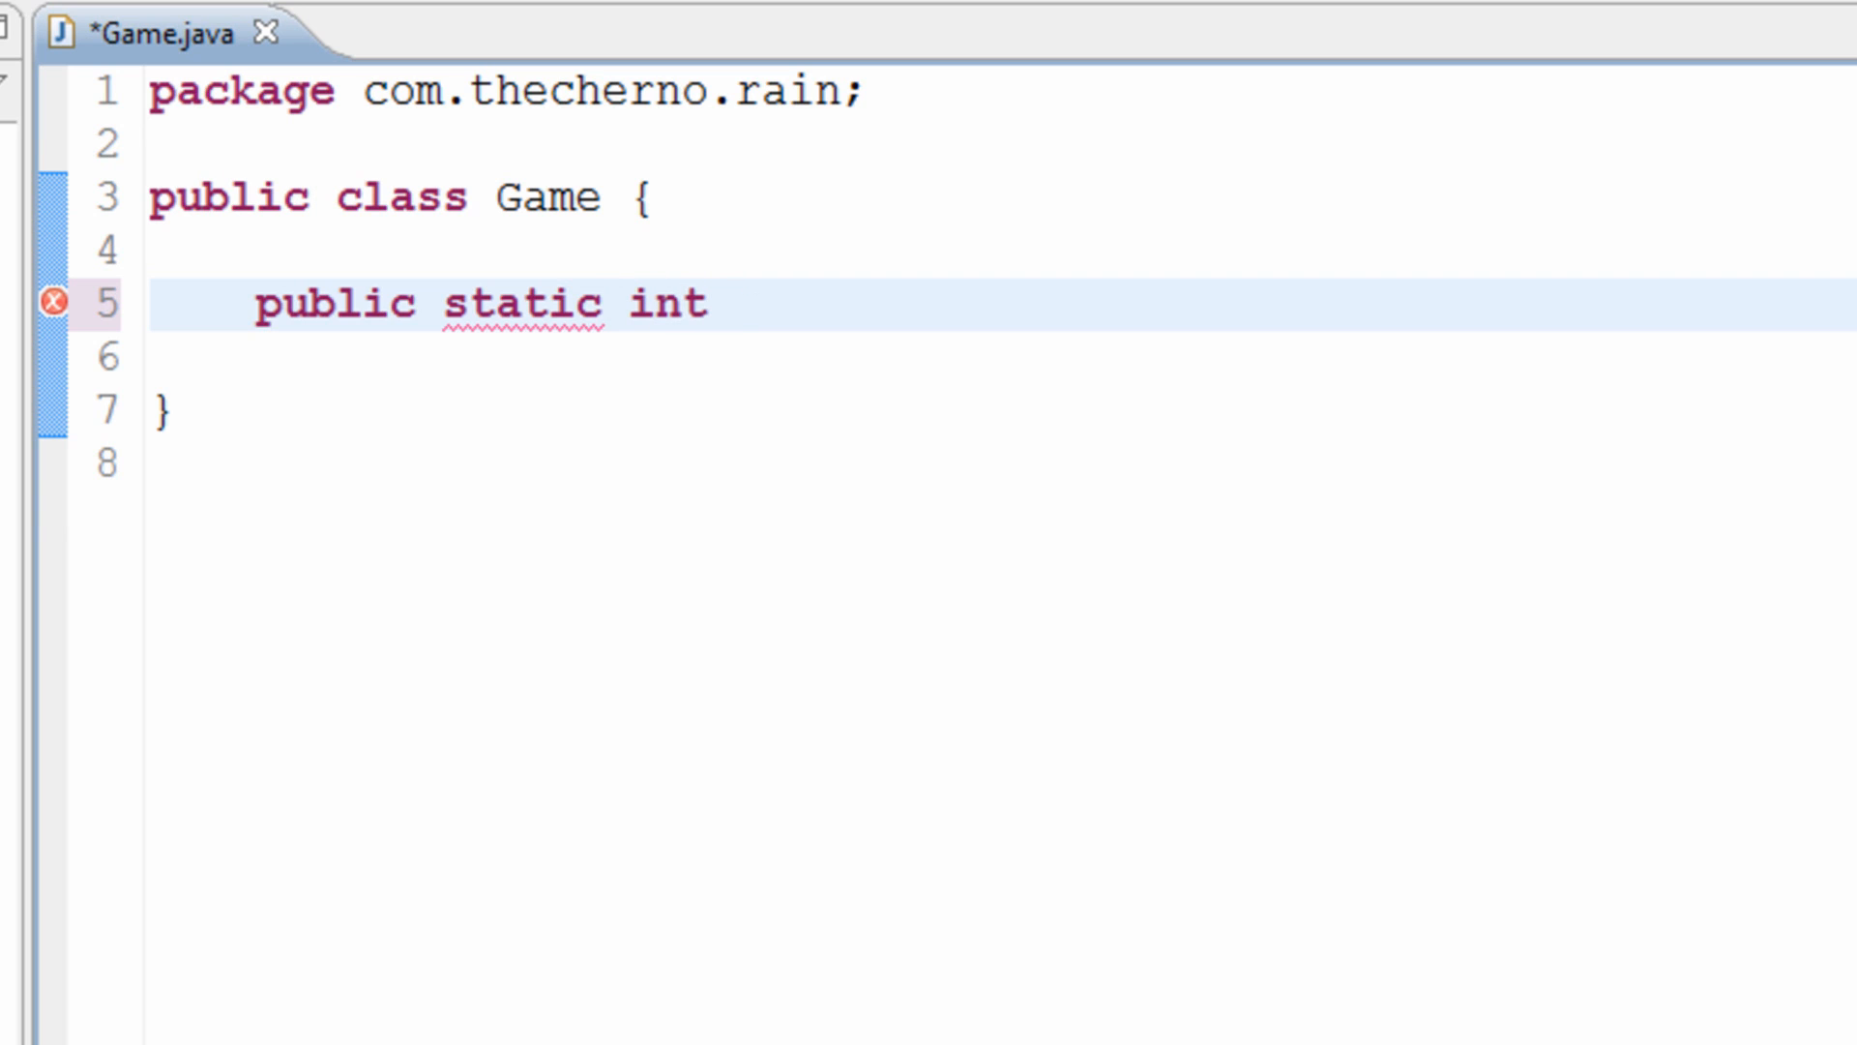
type("width")
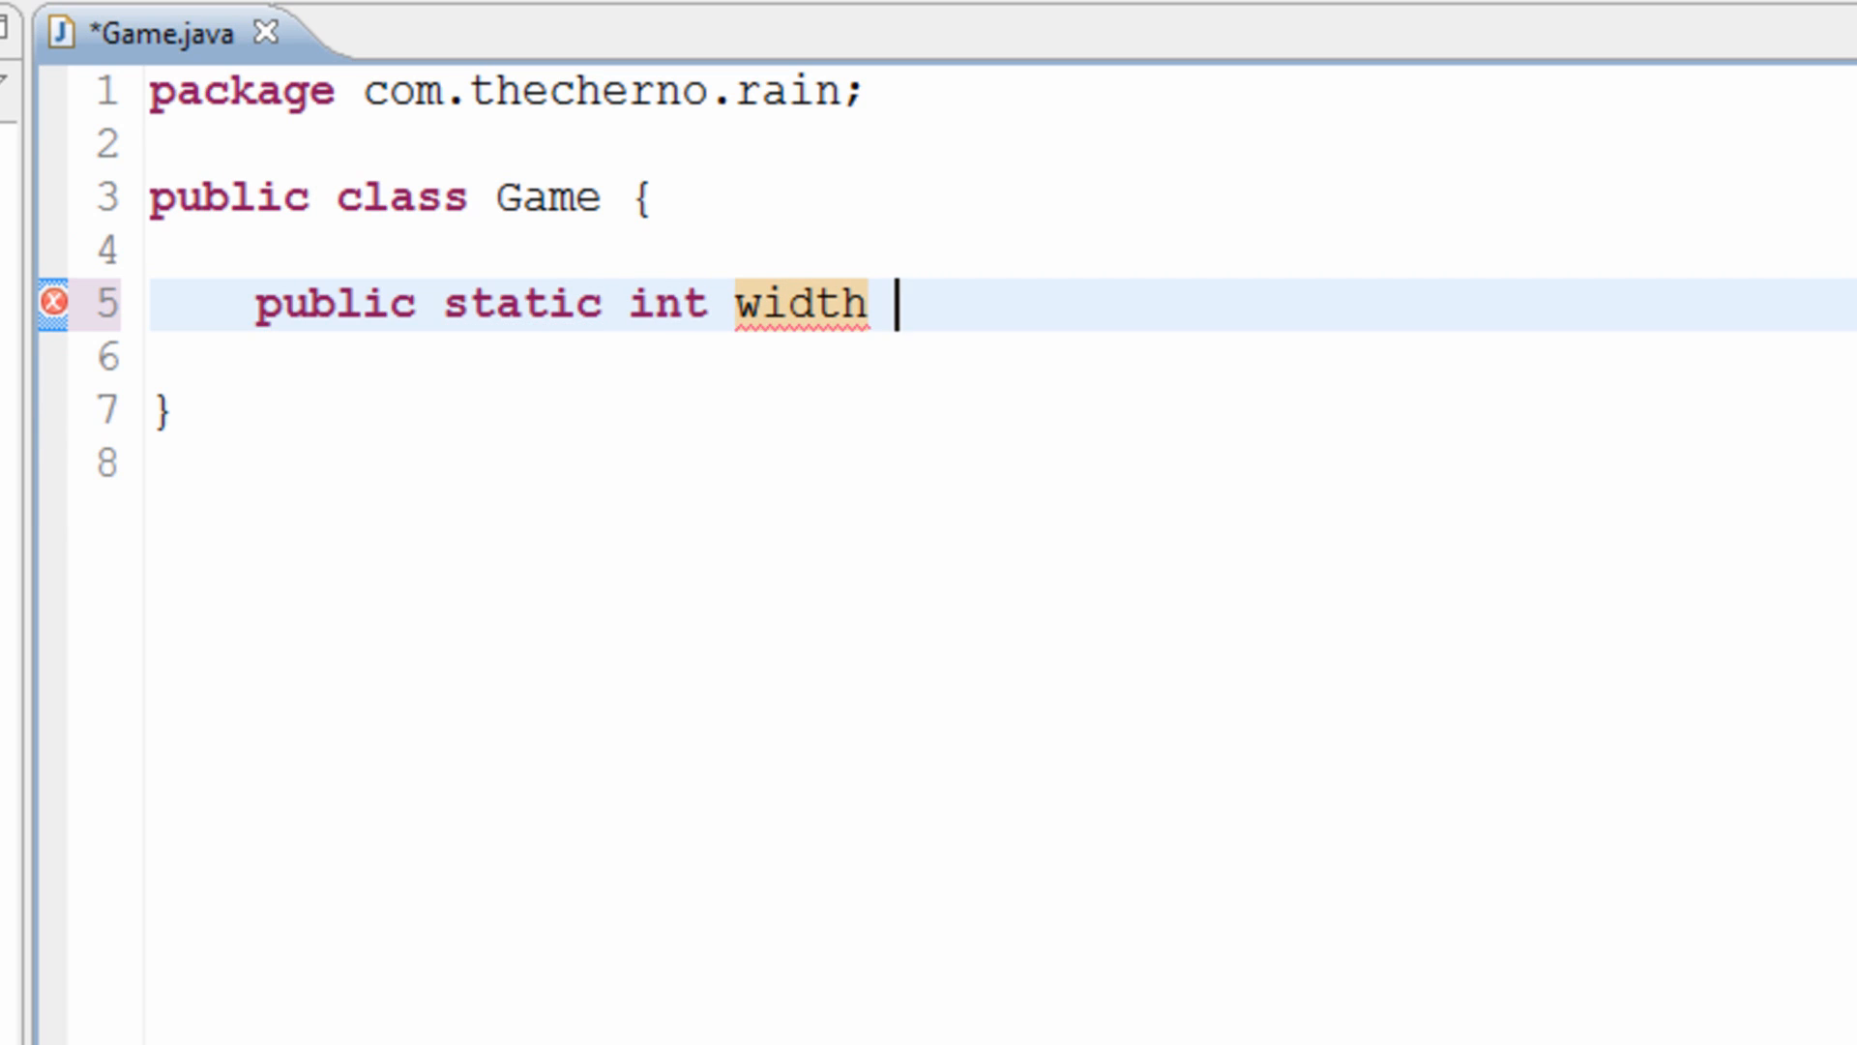
type("= 300;")
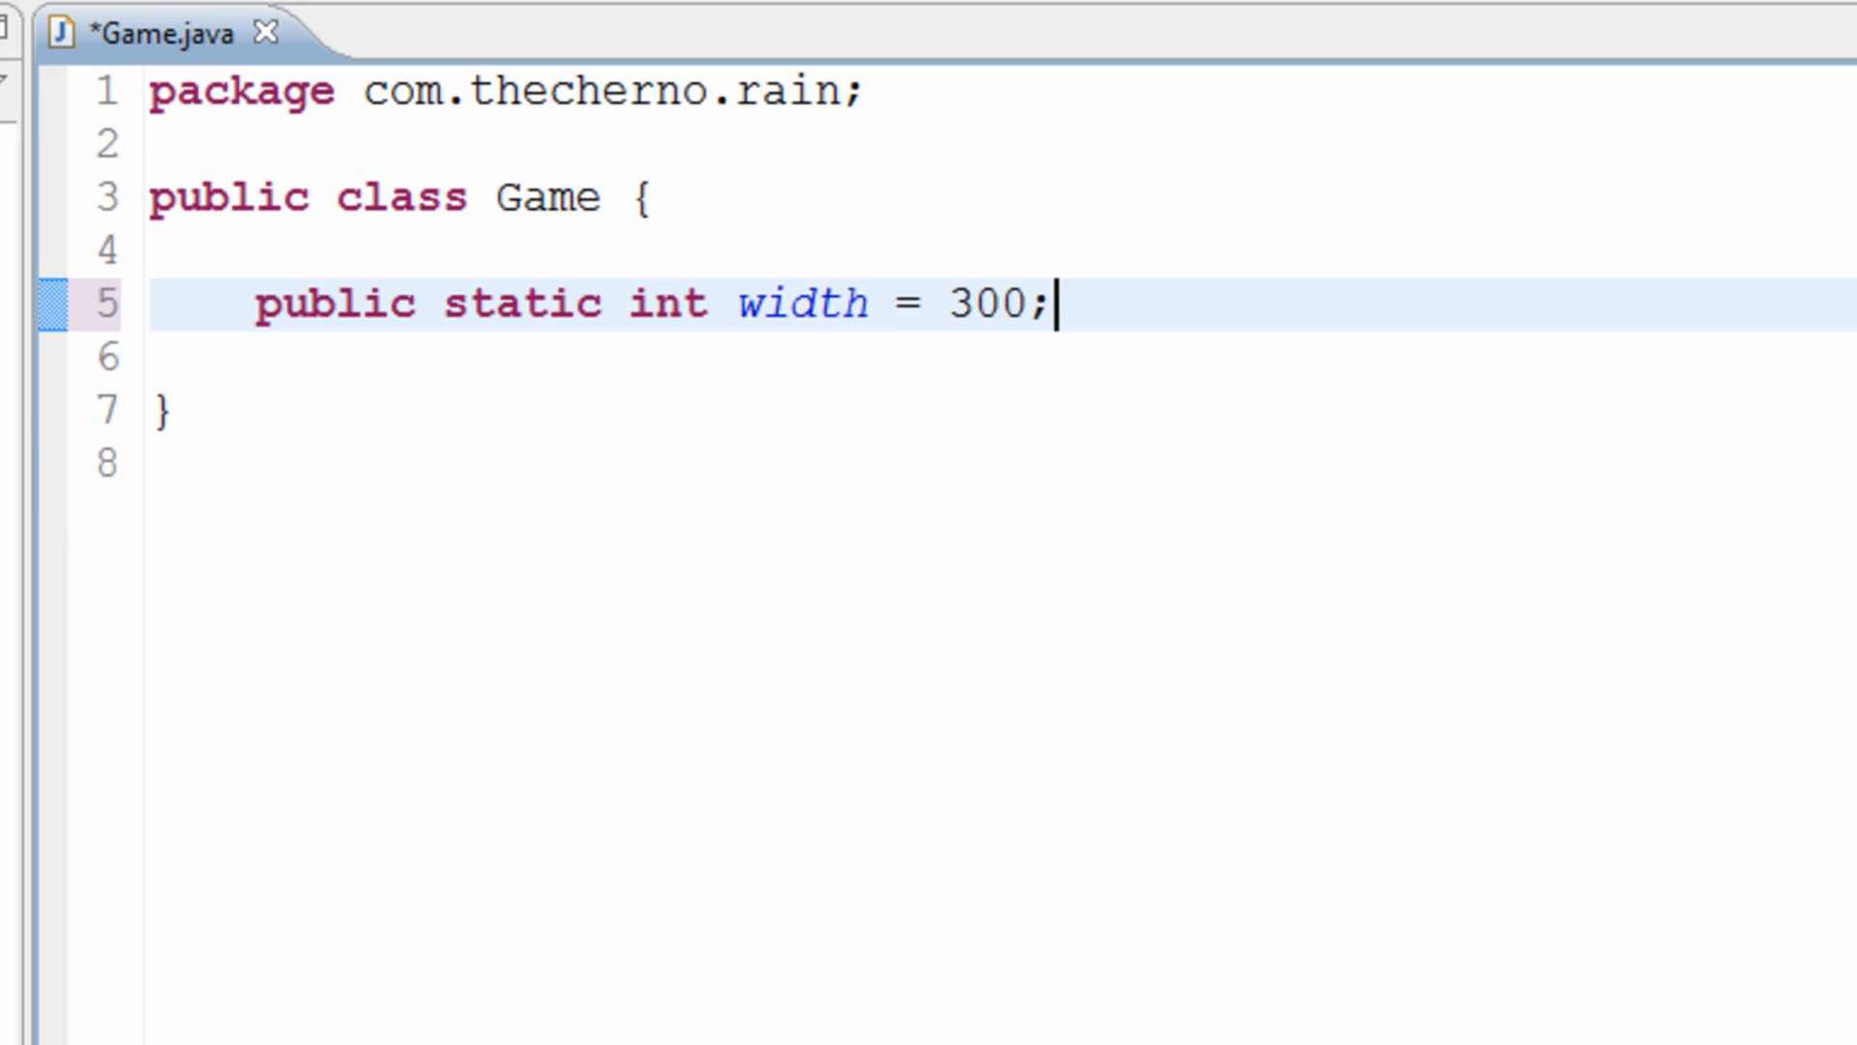
double_click(336, 305)
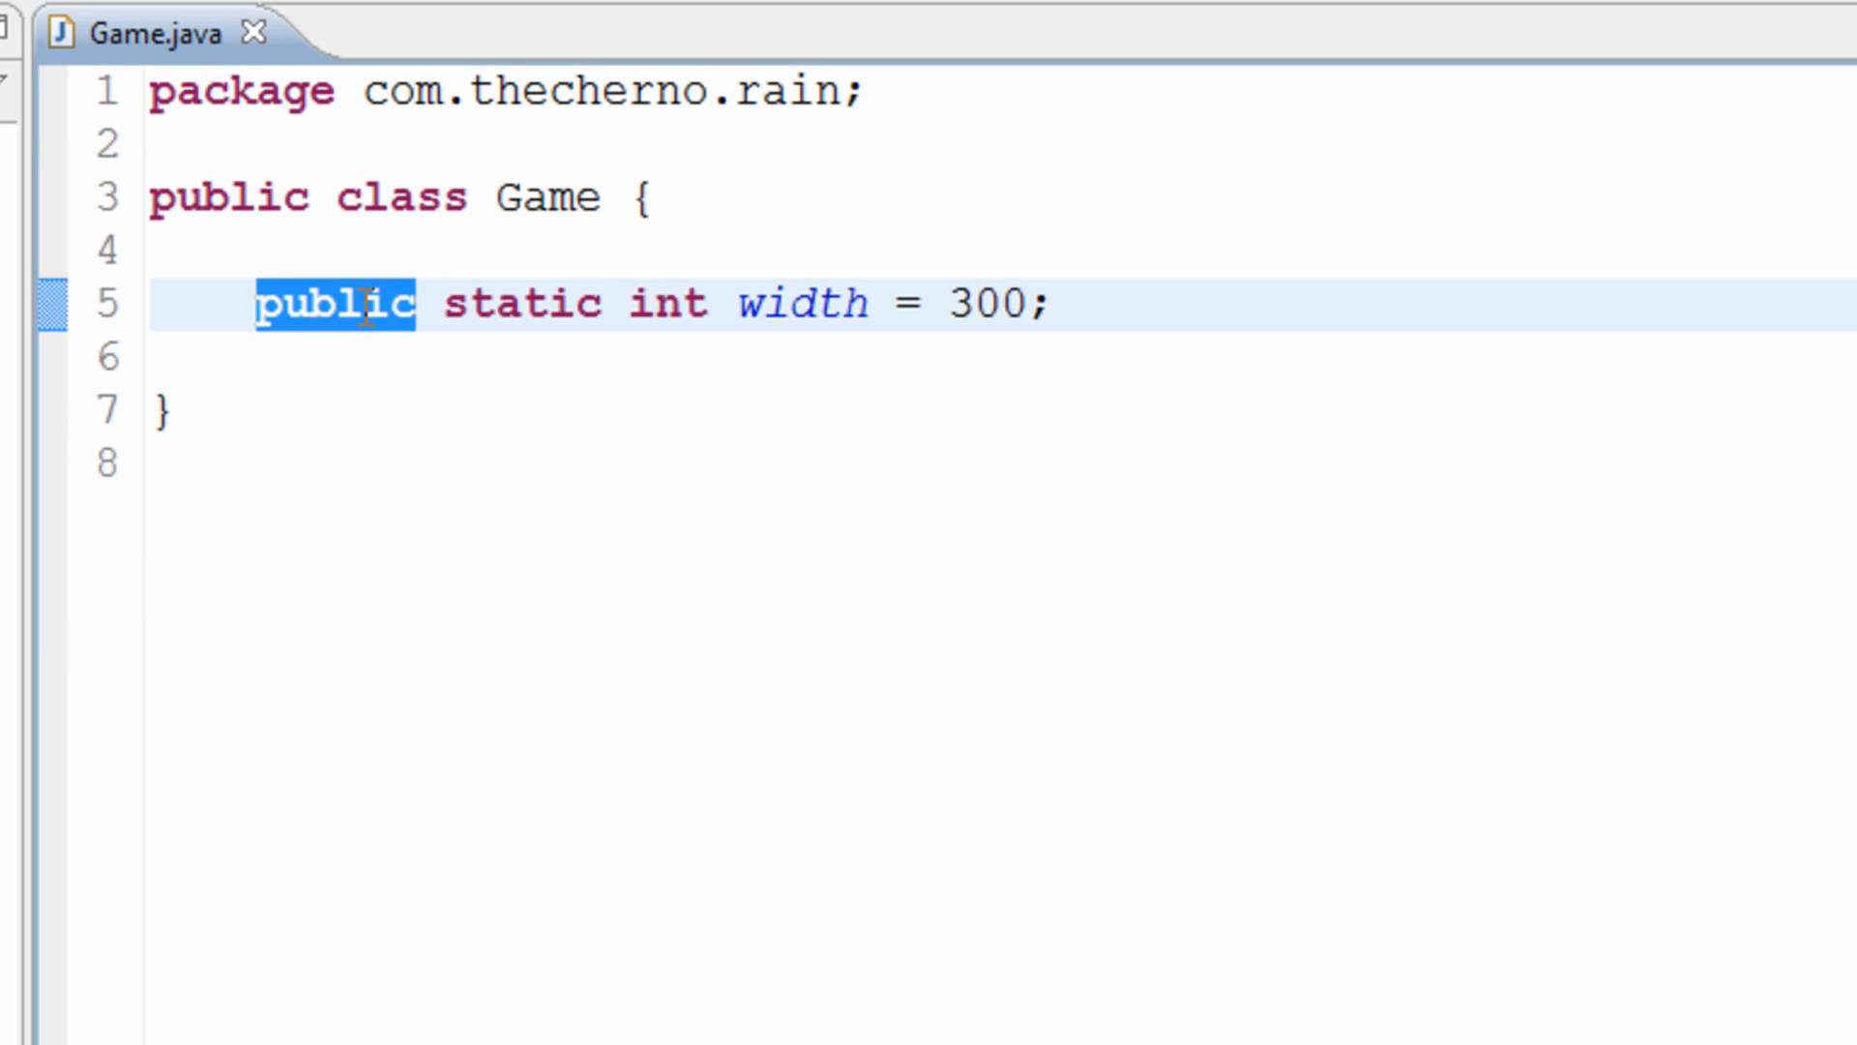
mouse_move(870, 339)
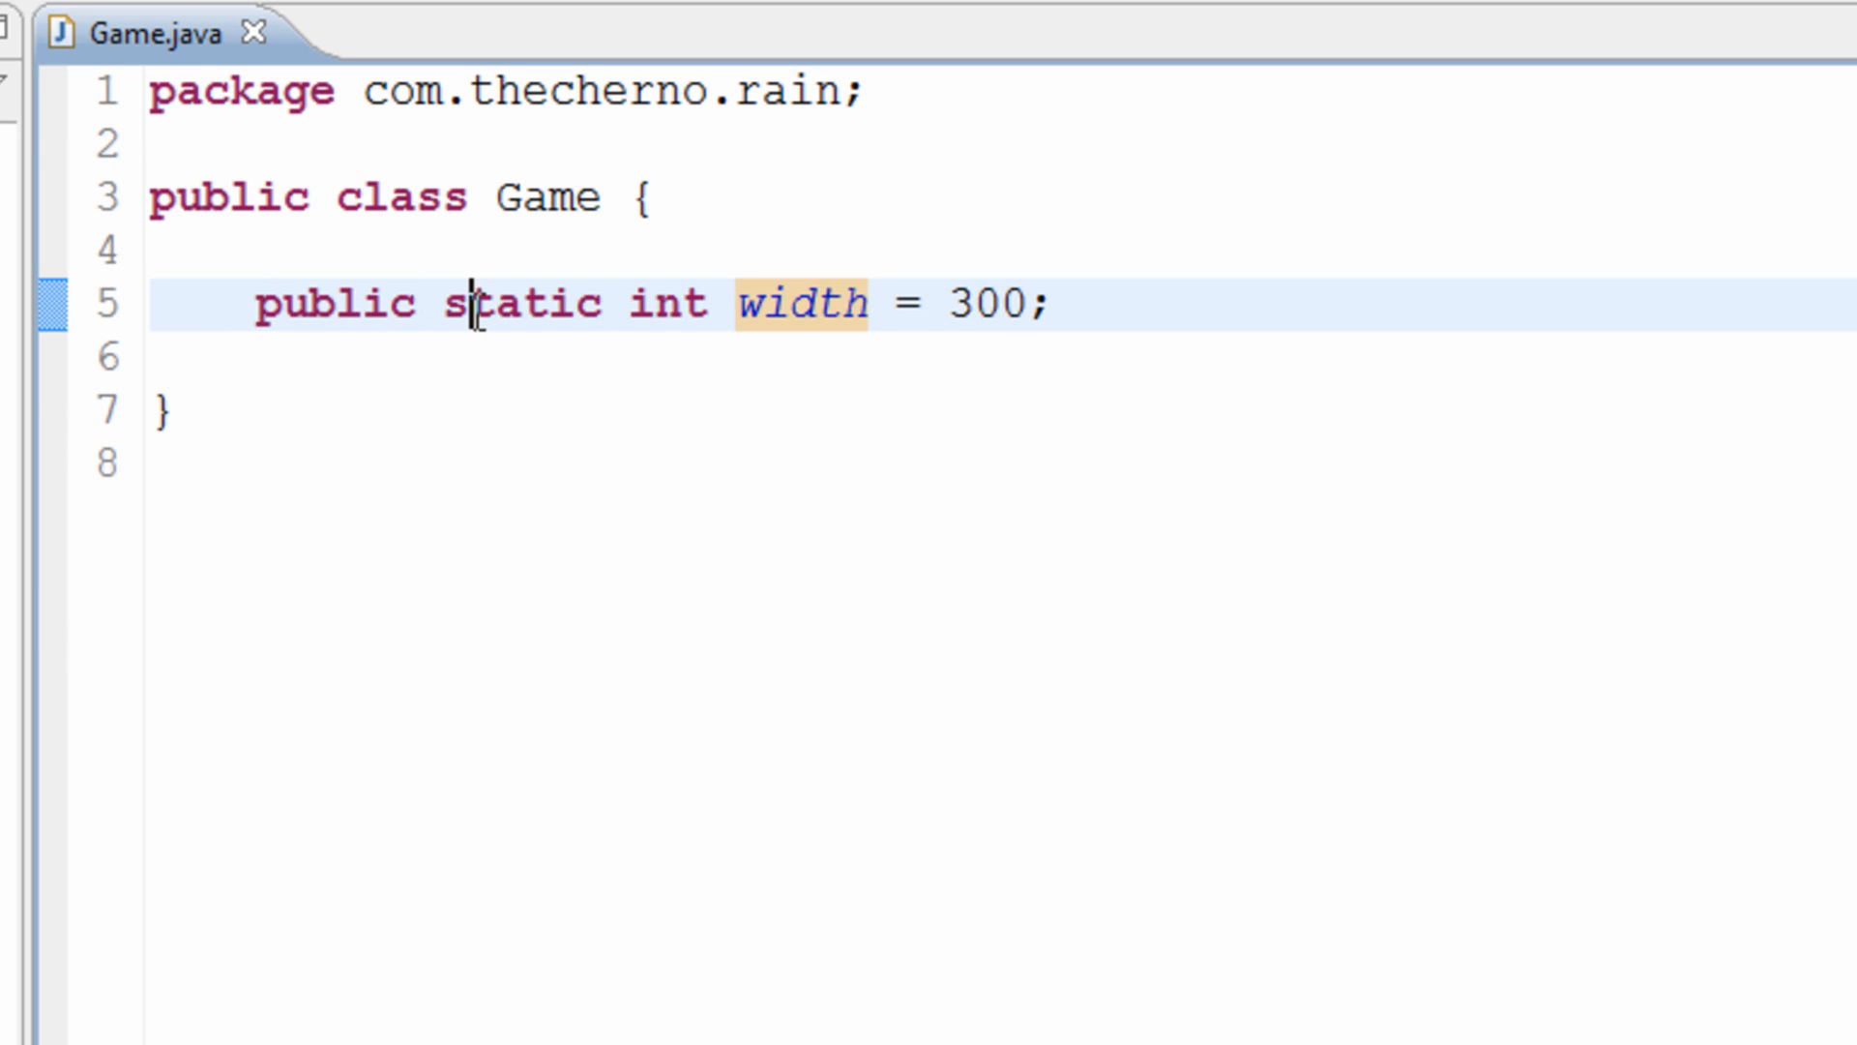
double_click(521, 303)
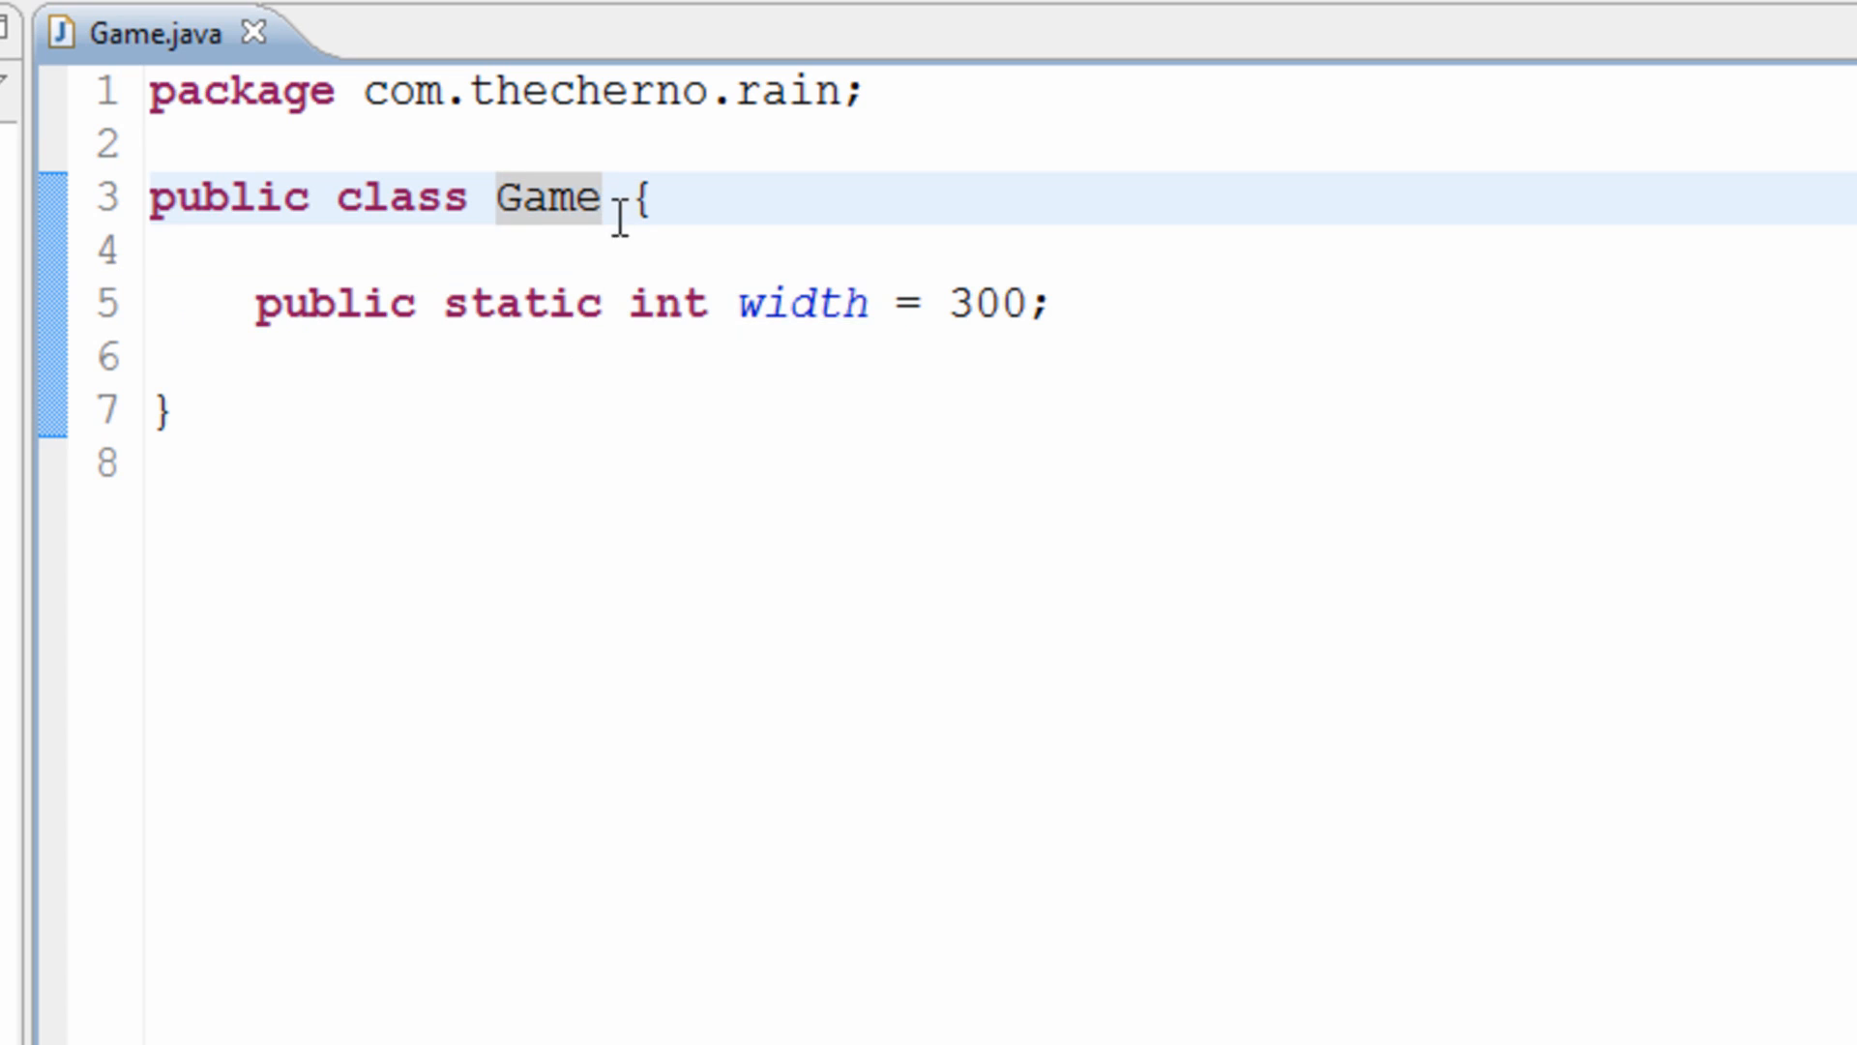
double_click(529, 302)
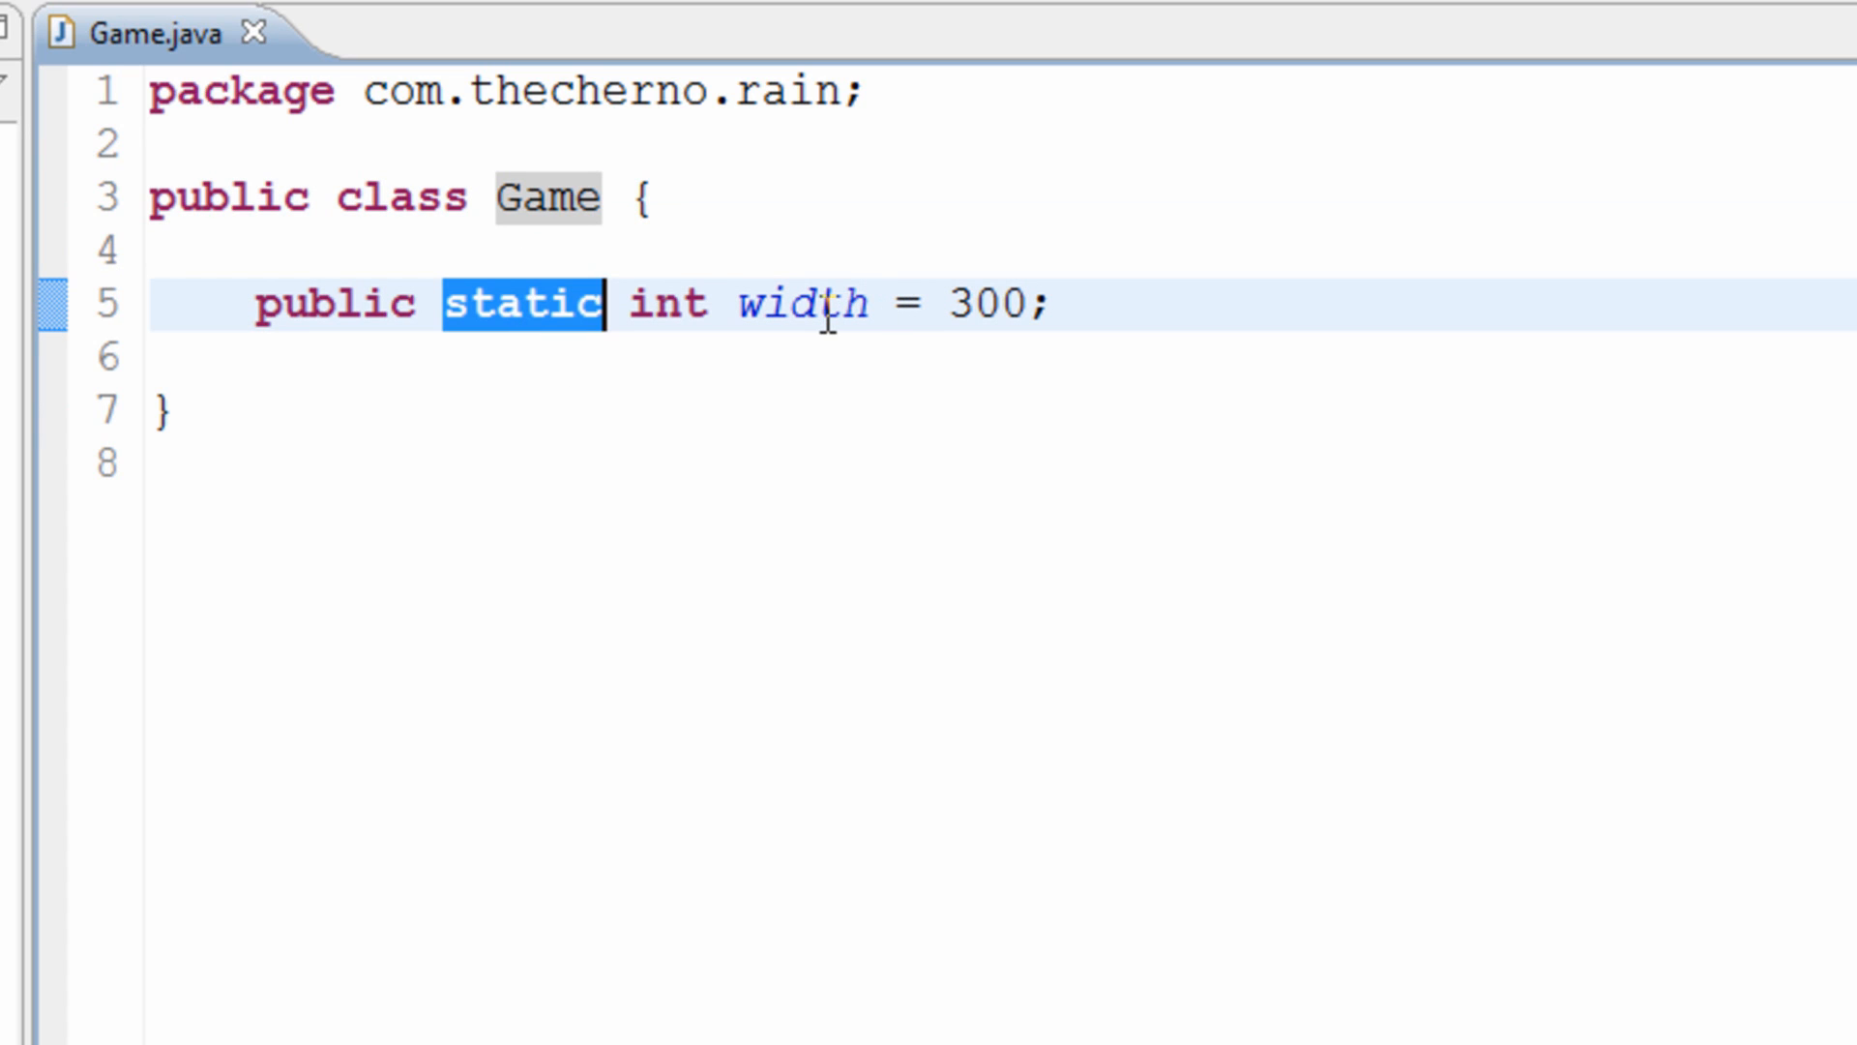
double_click(544, 197)
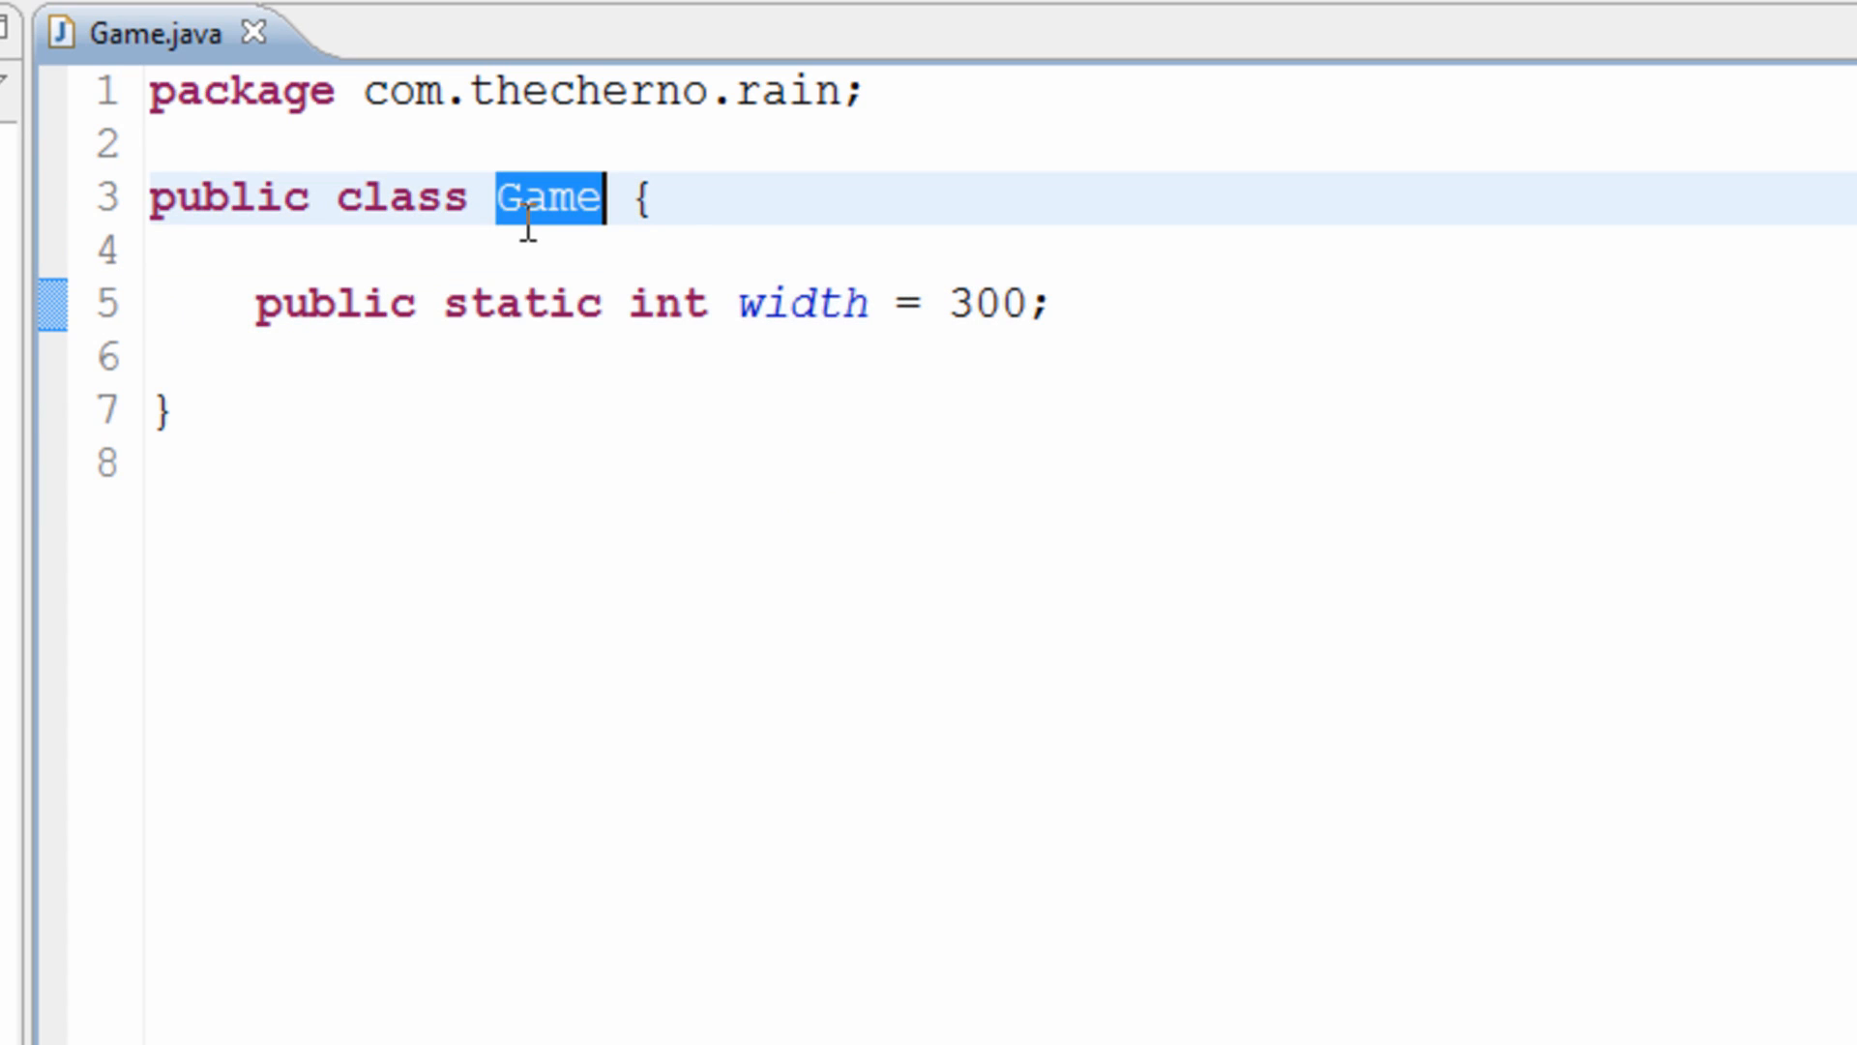
double_click(528, 302)
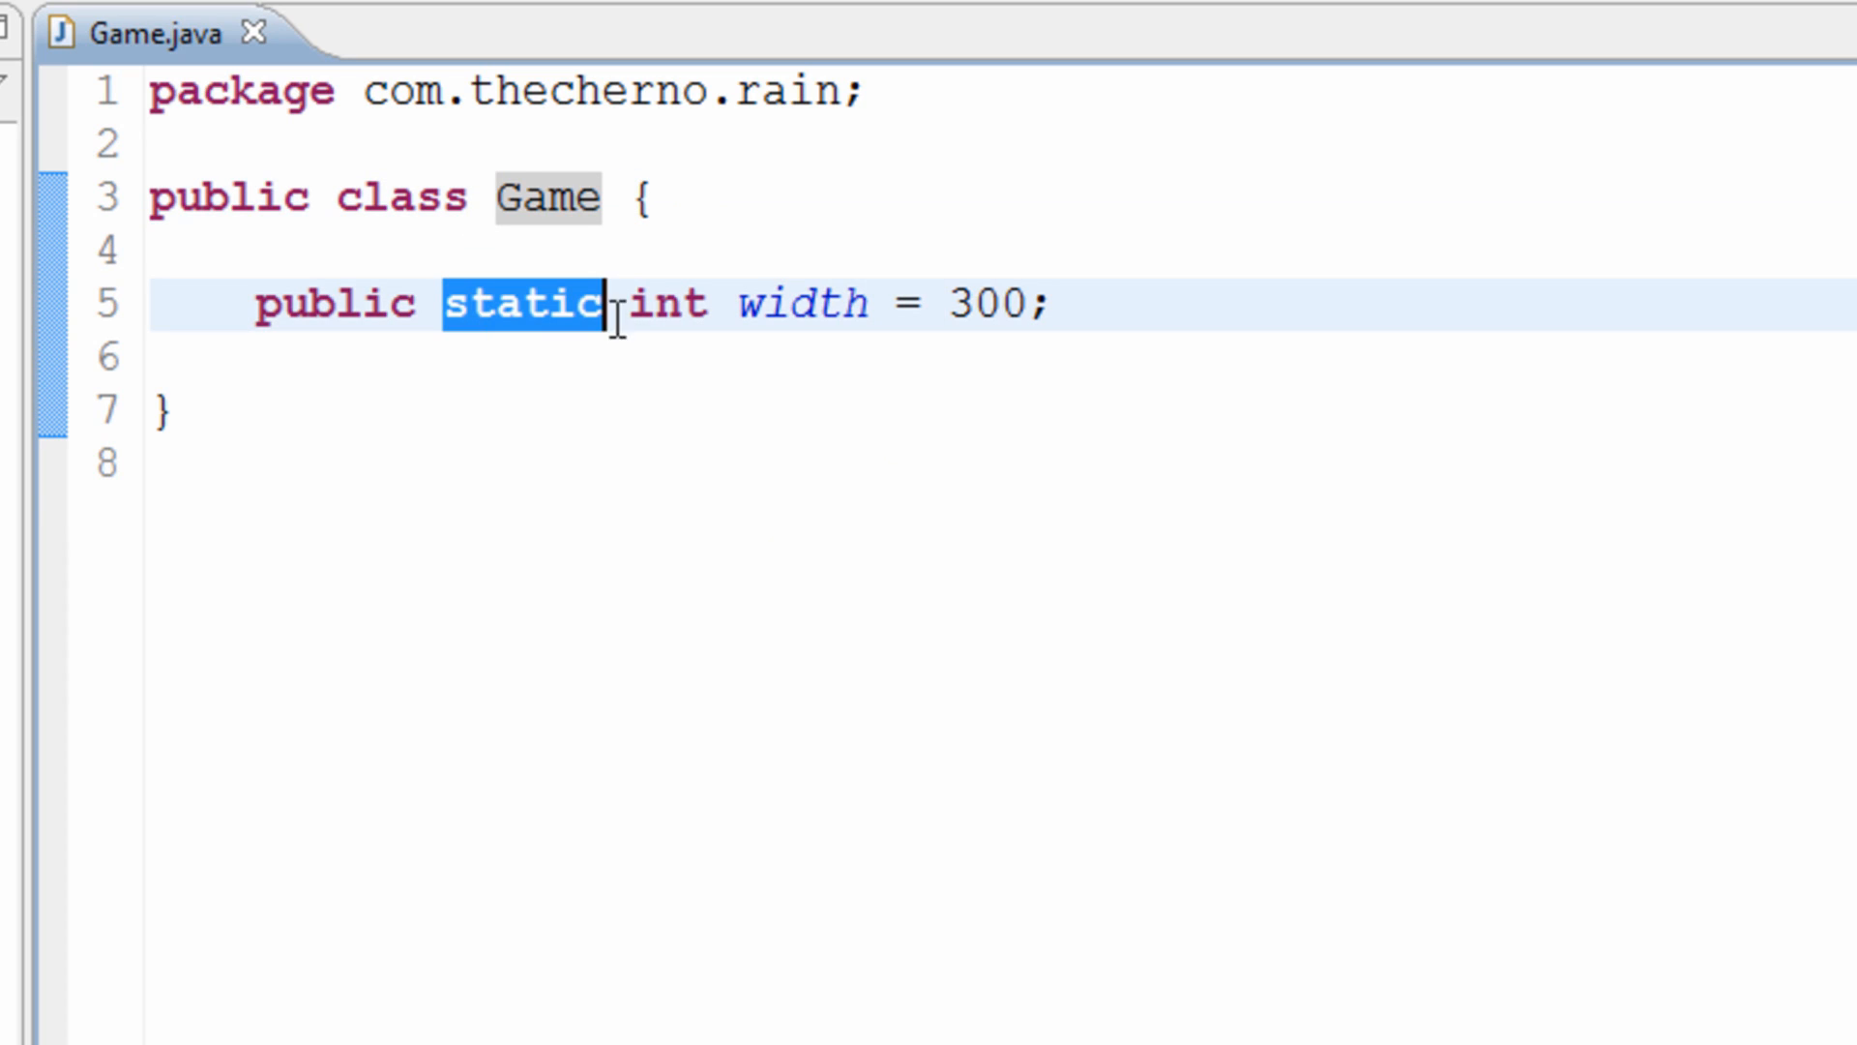
mouse_move(940, 549)
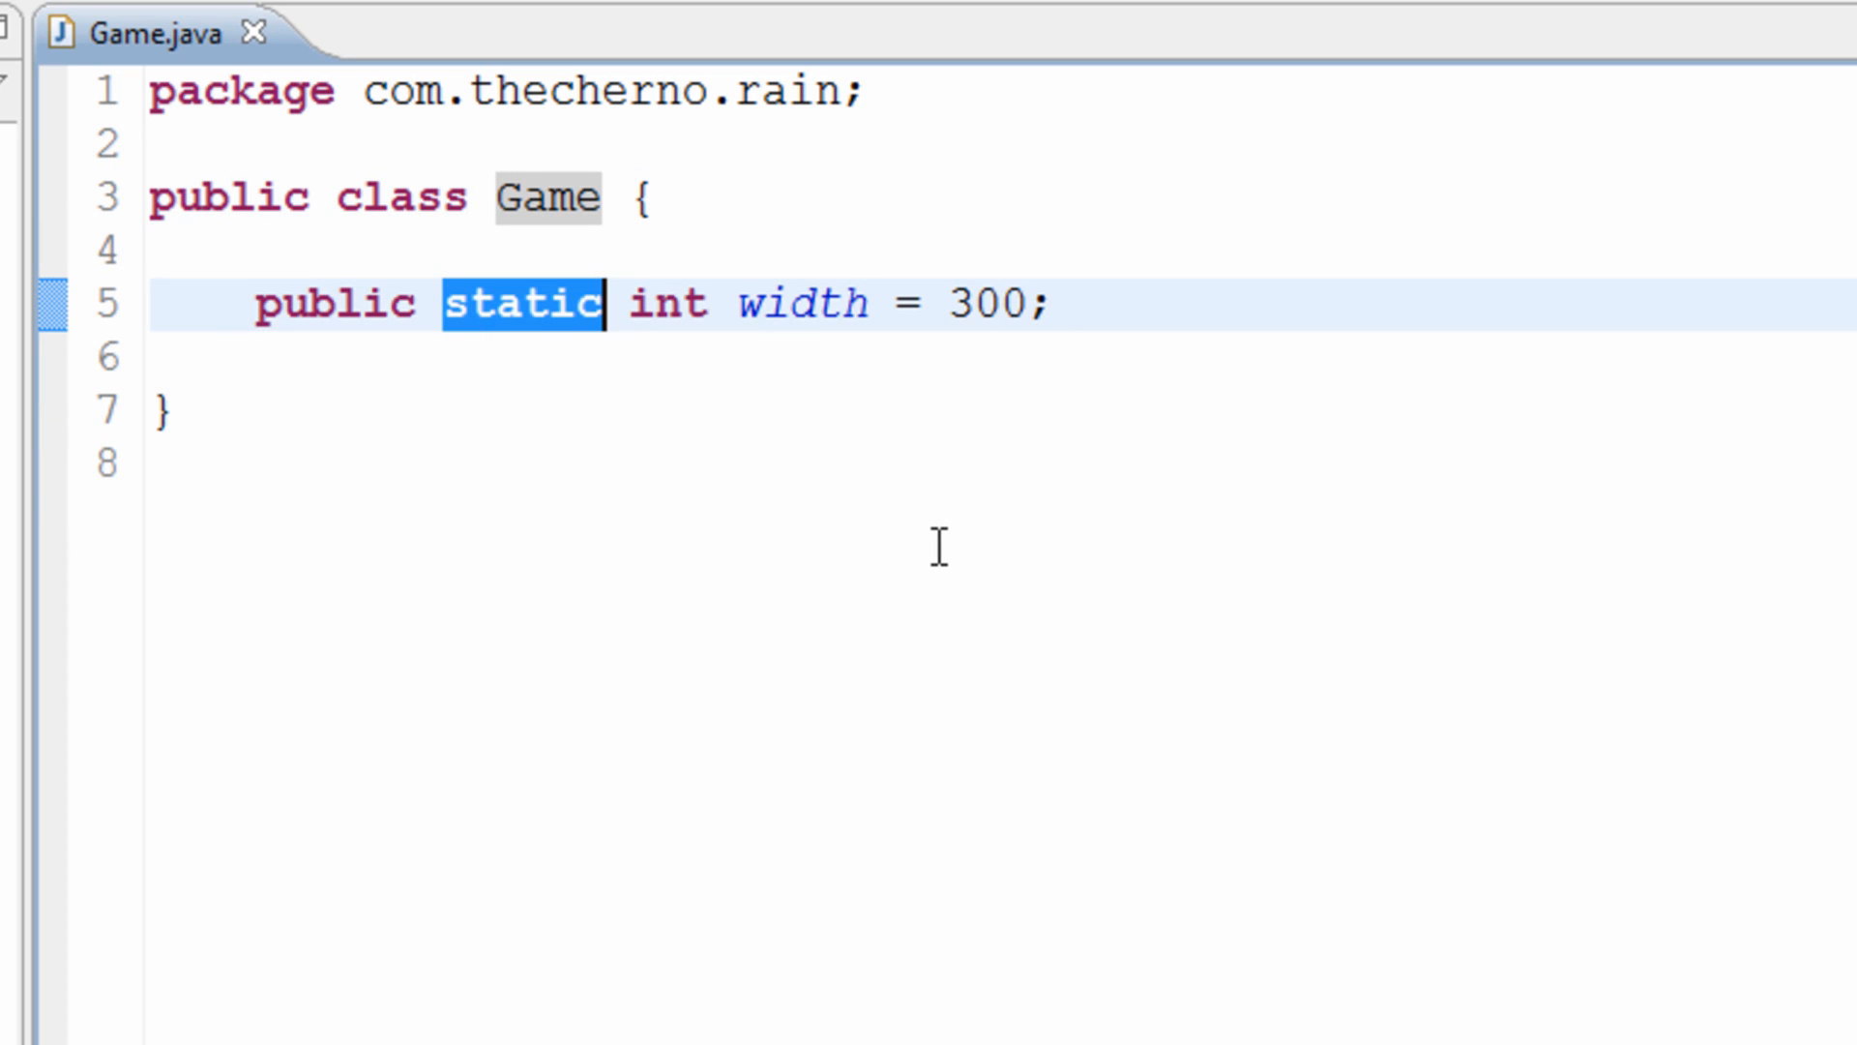
mouse_move(529, 205)
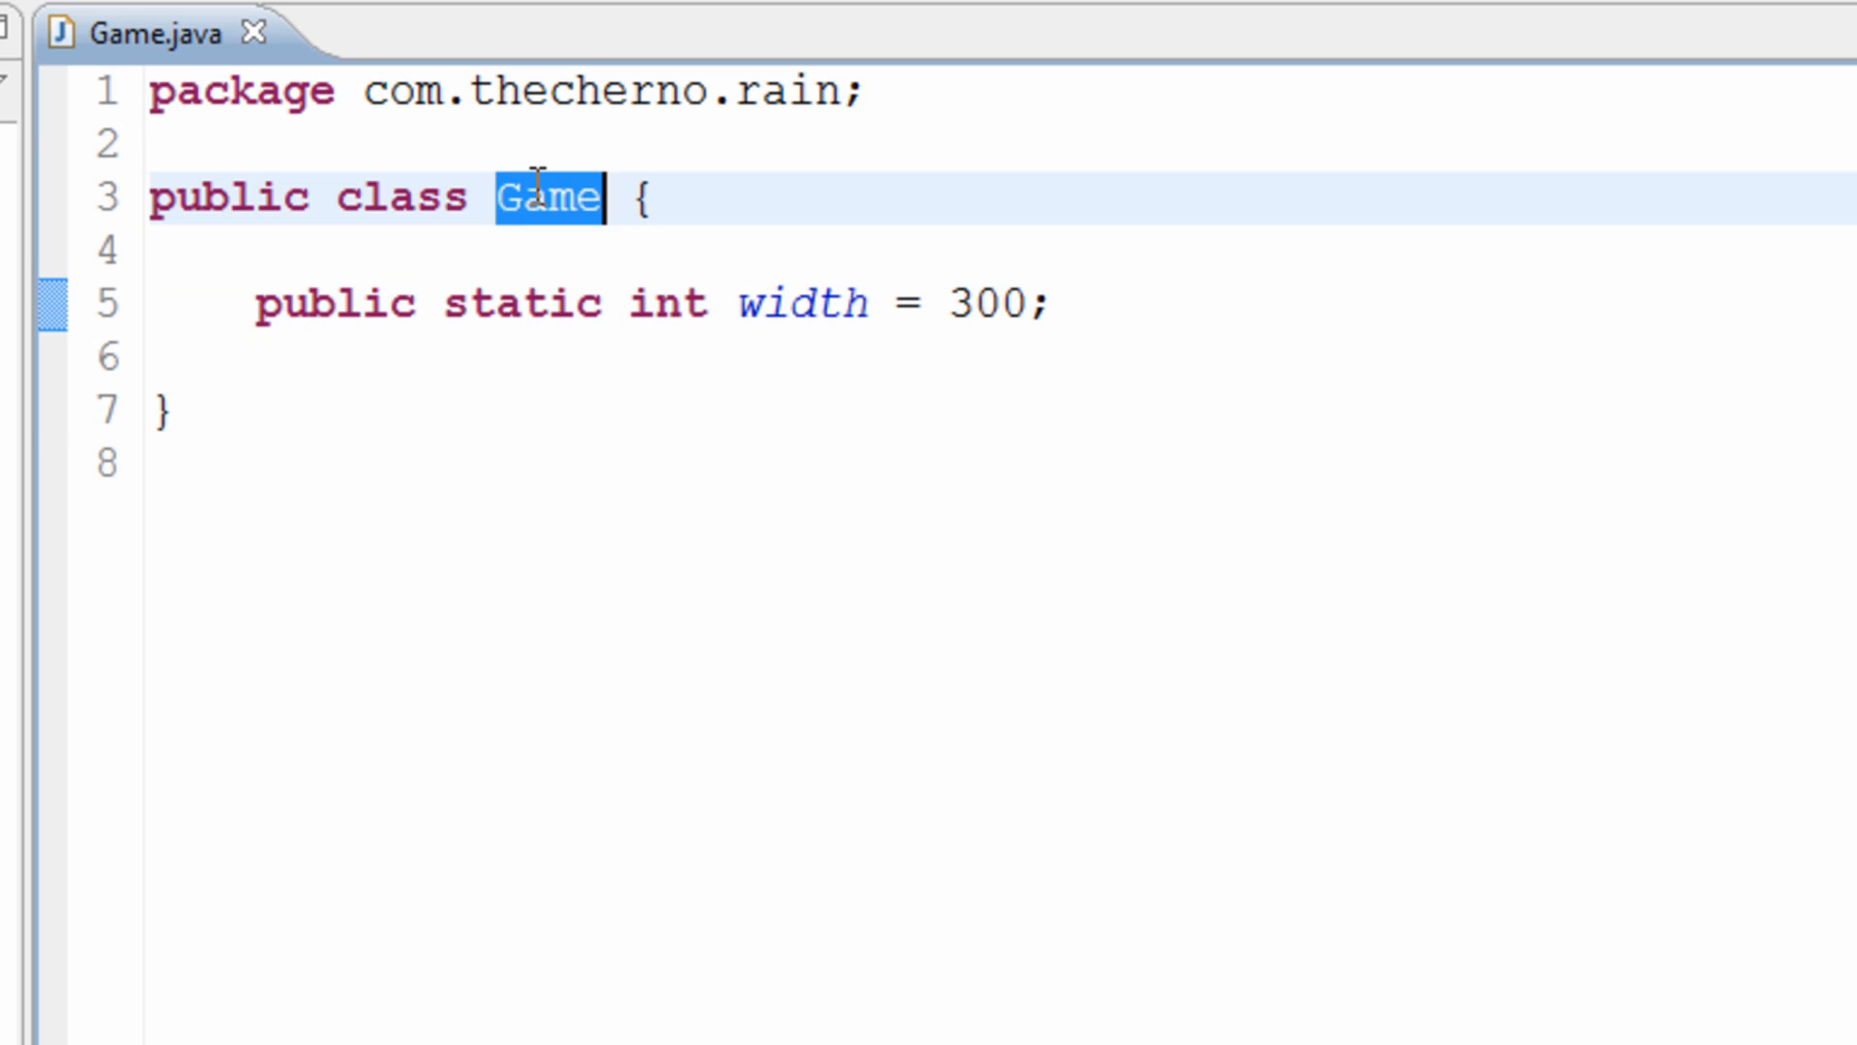
mouse_move(610, 303)
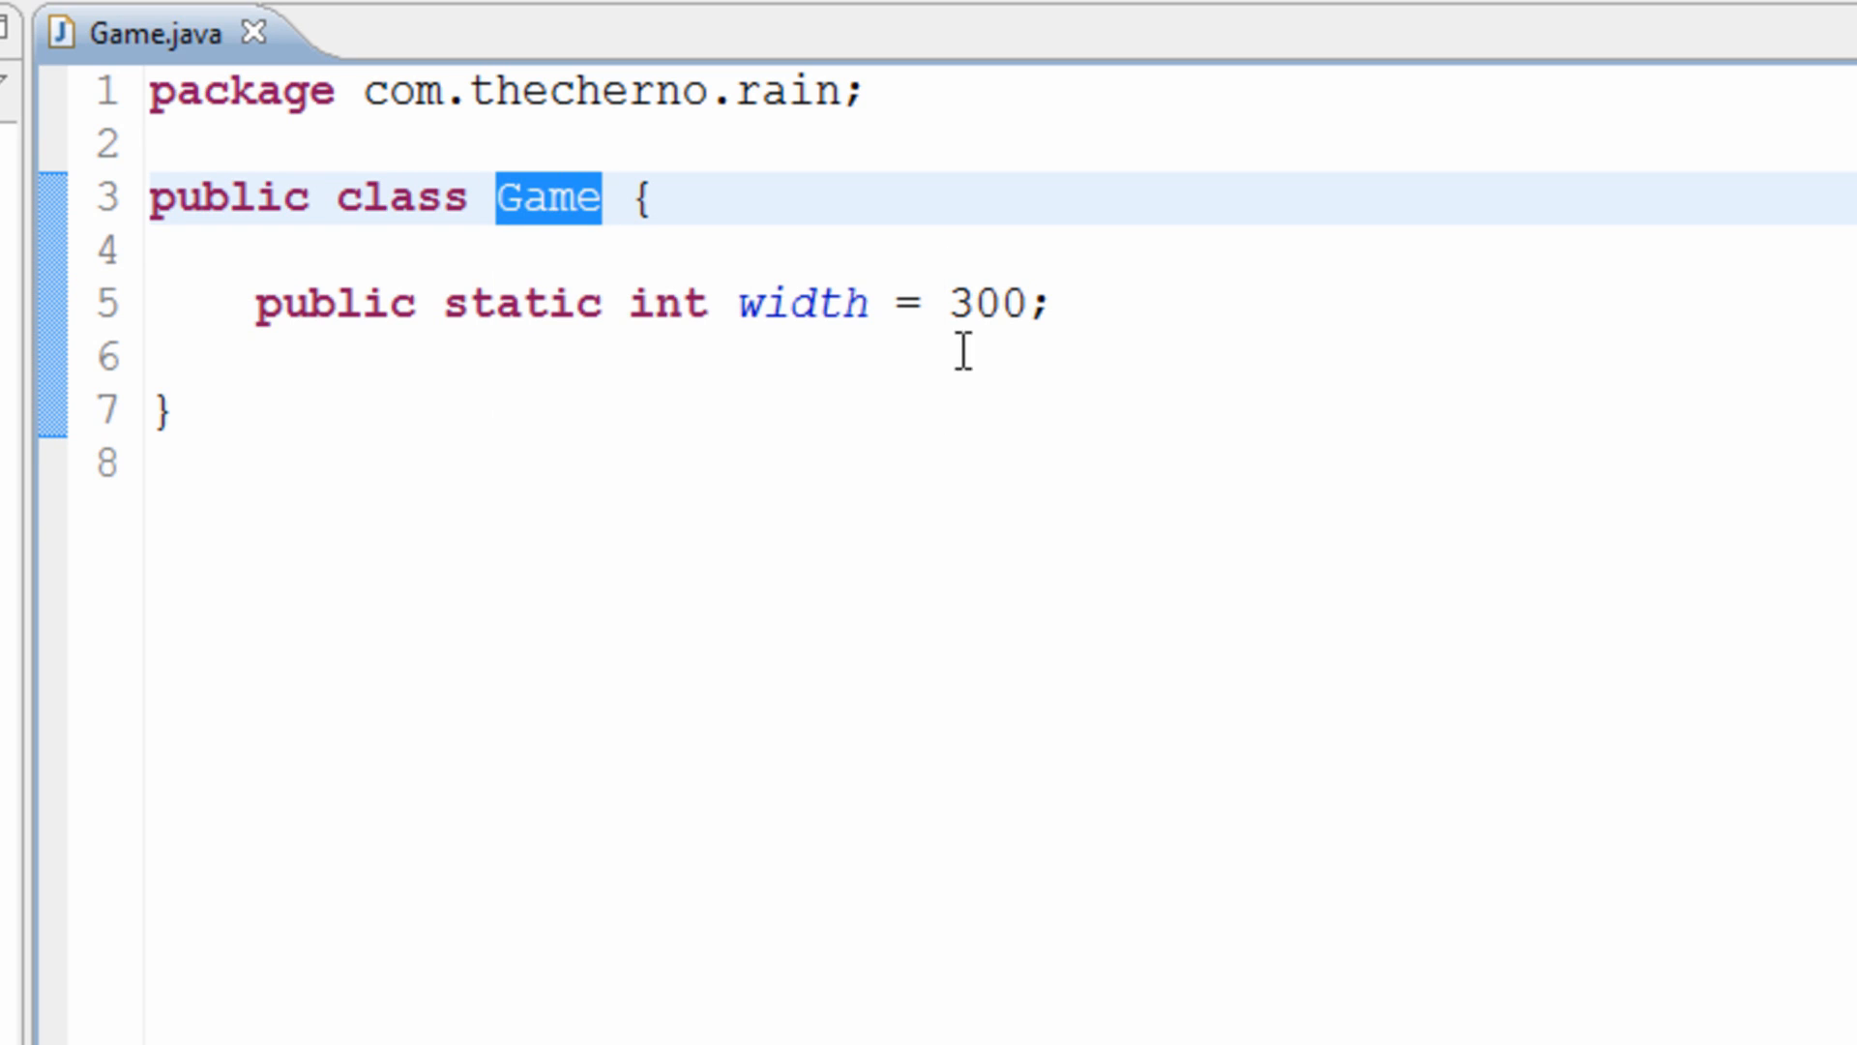
left_click(604, 303)
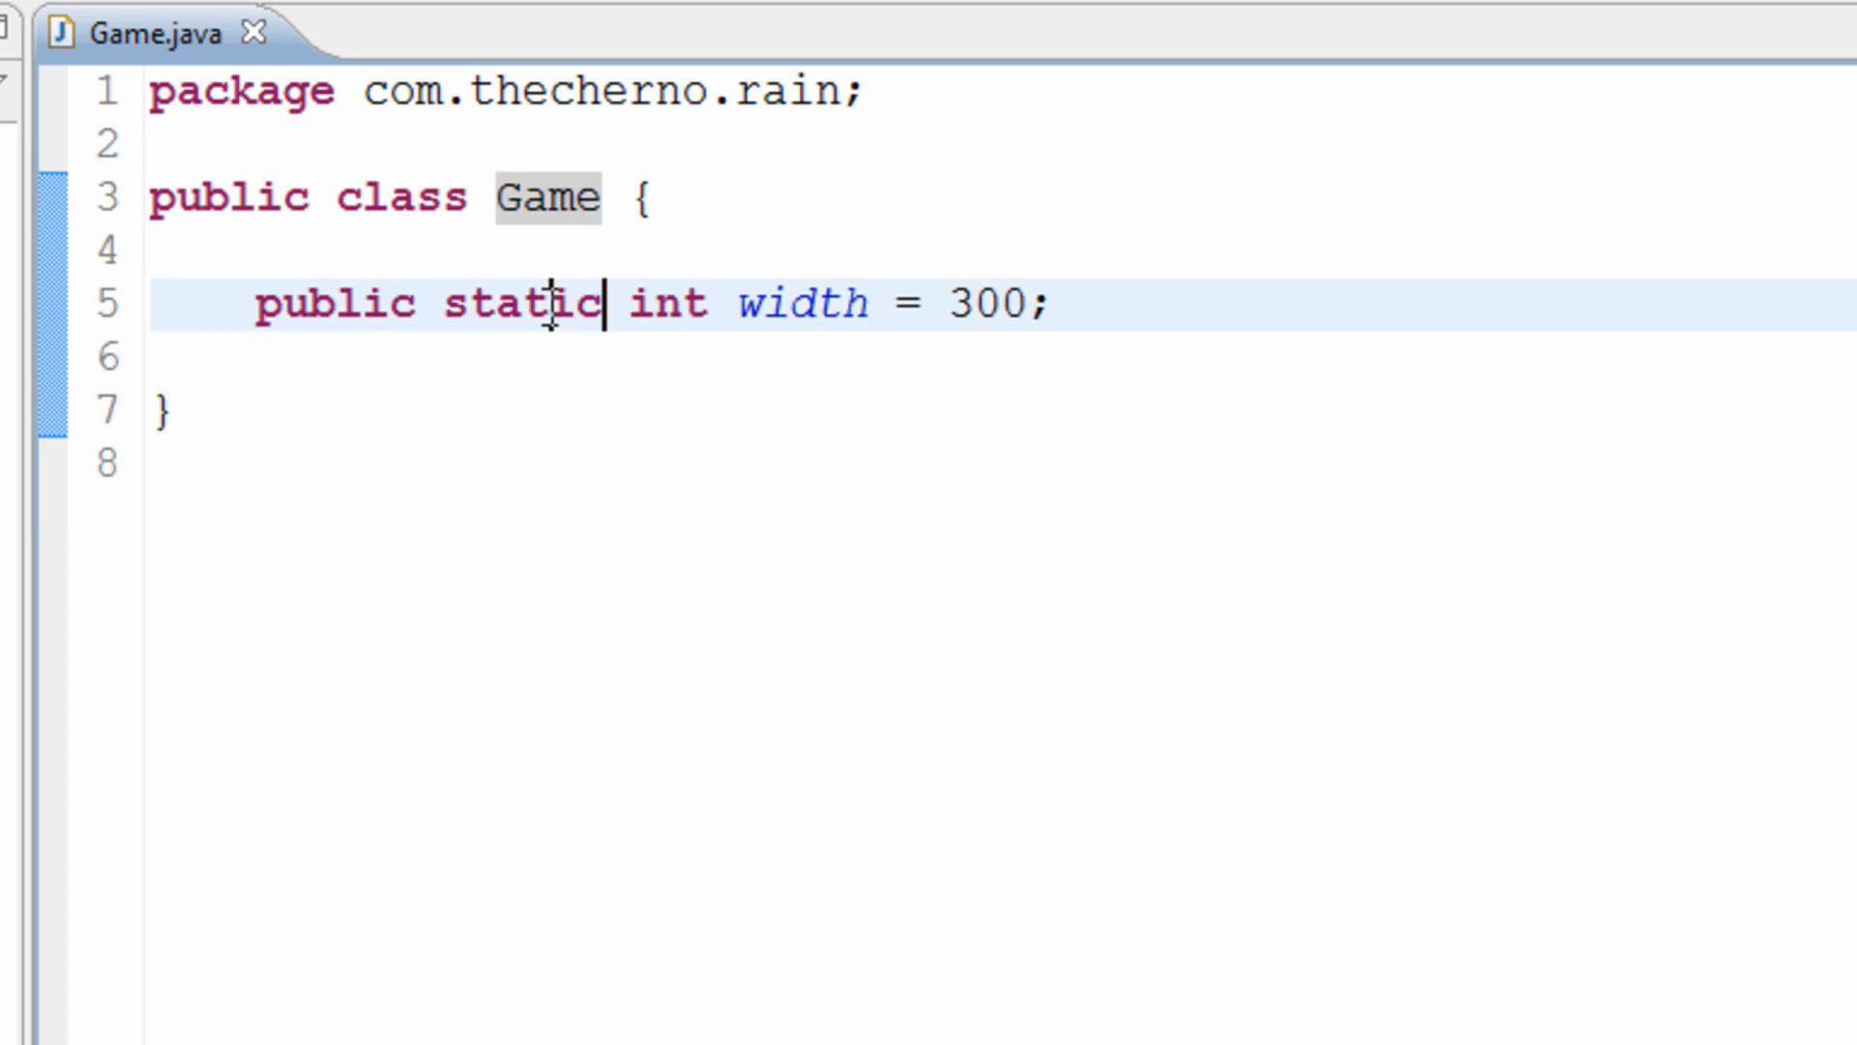
double_click(522, 302)
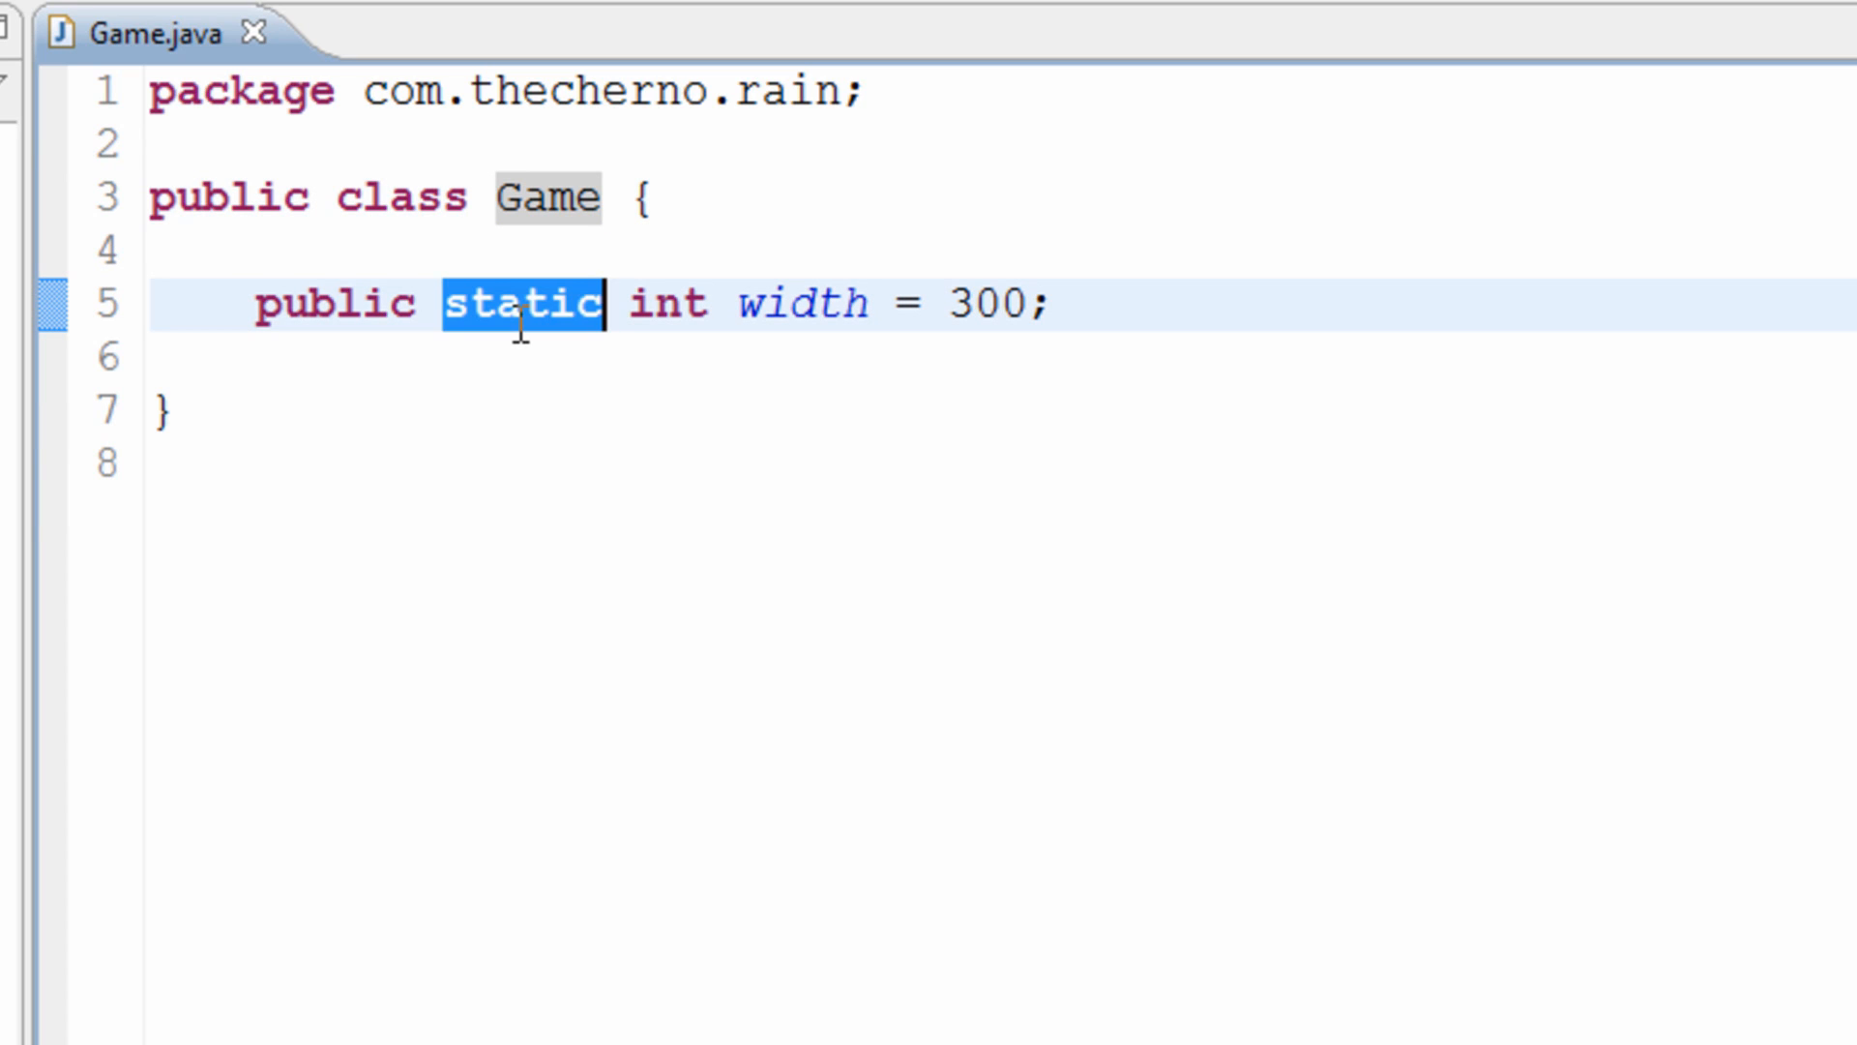
double_click(801, 302)
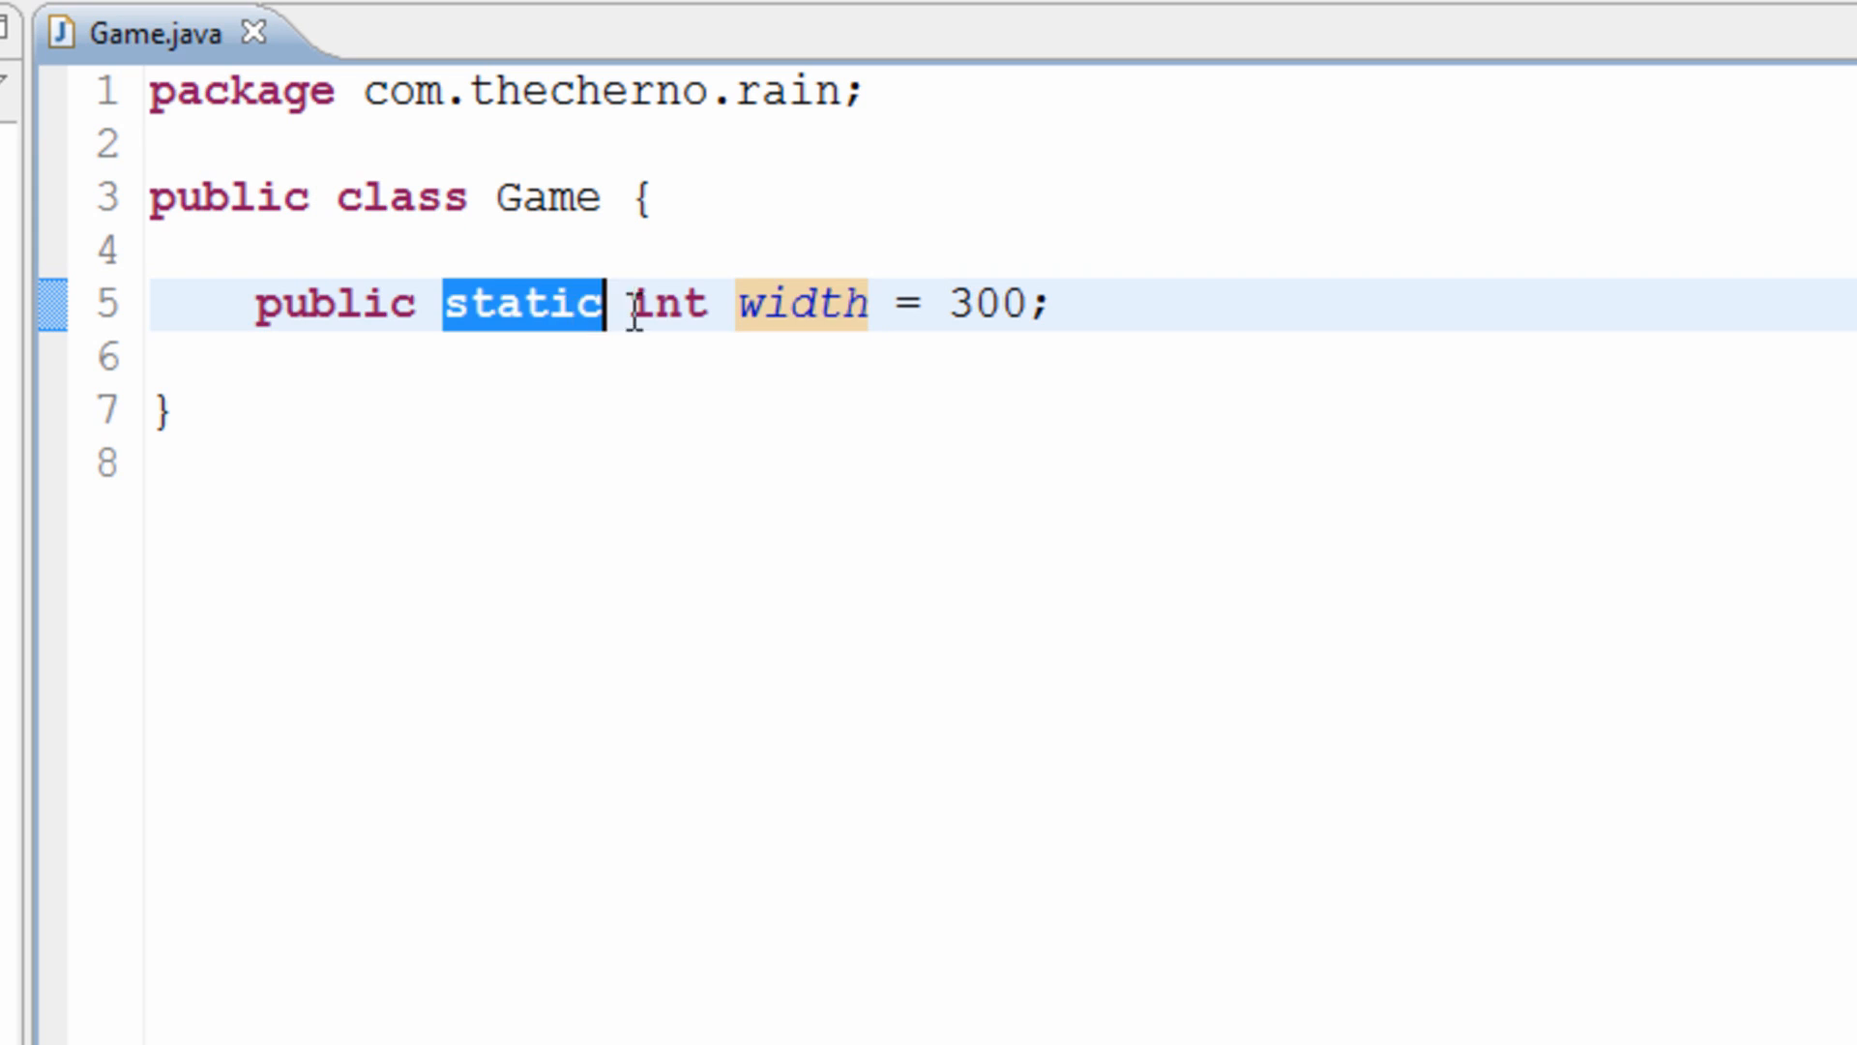
double_click(670, 303)
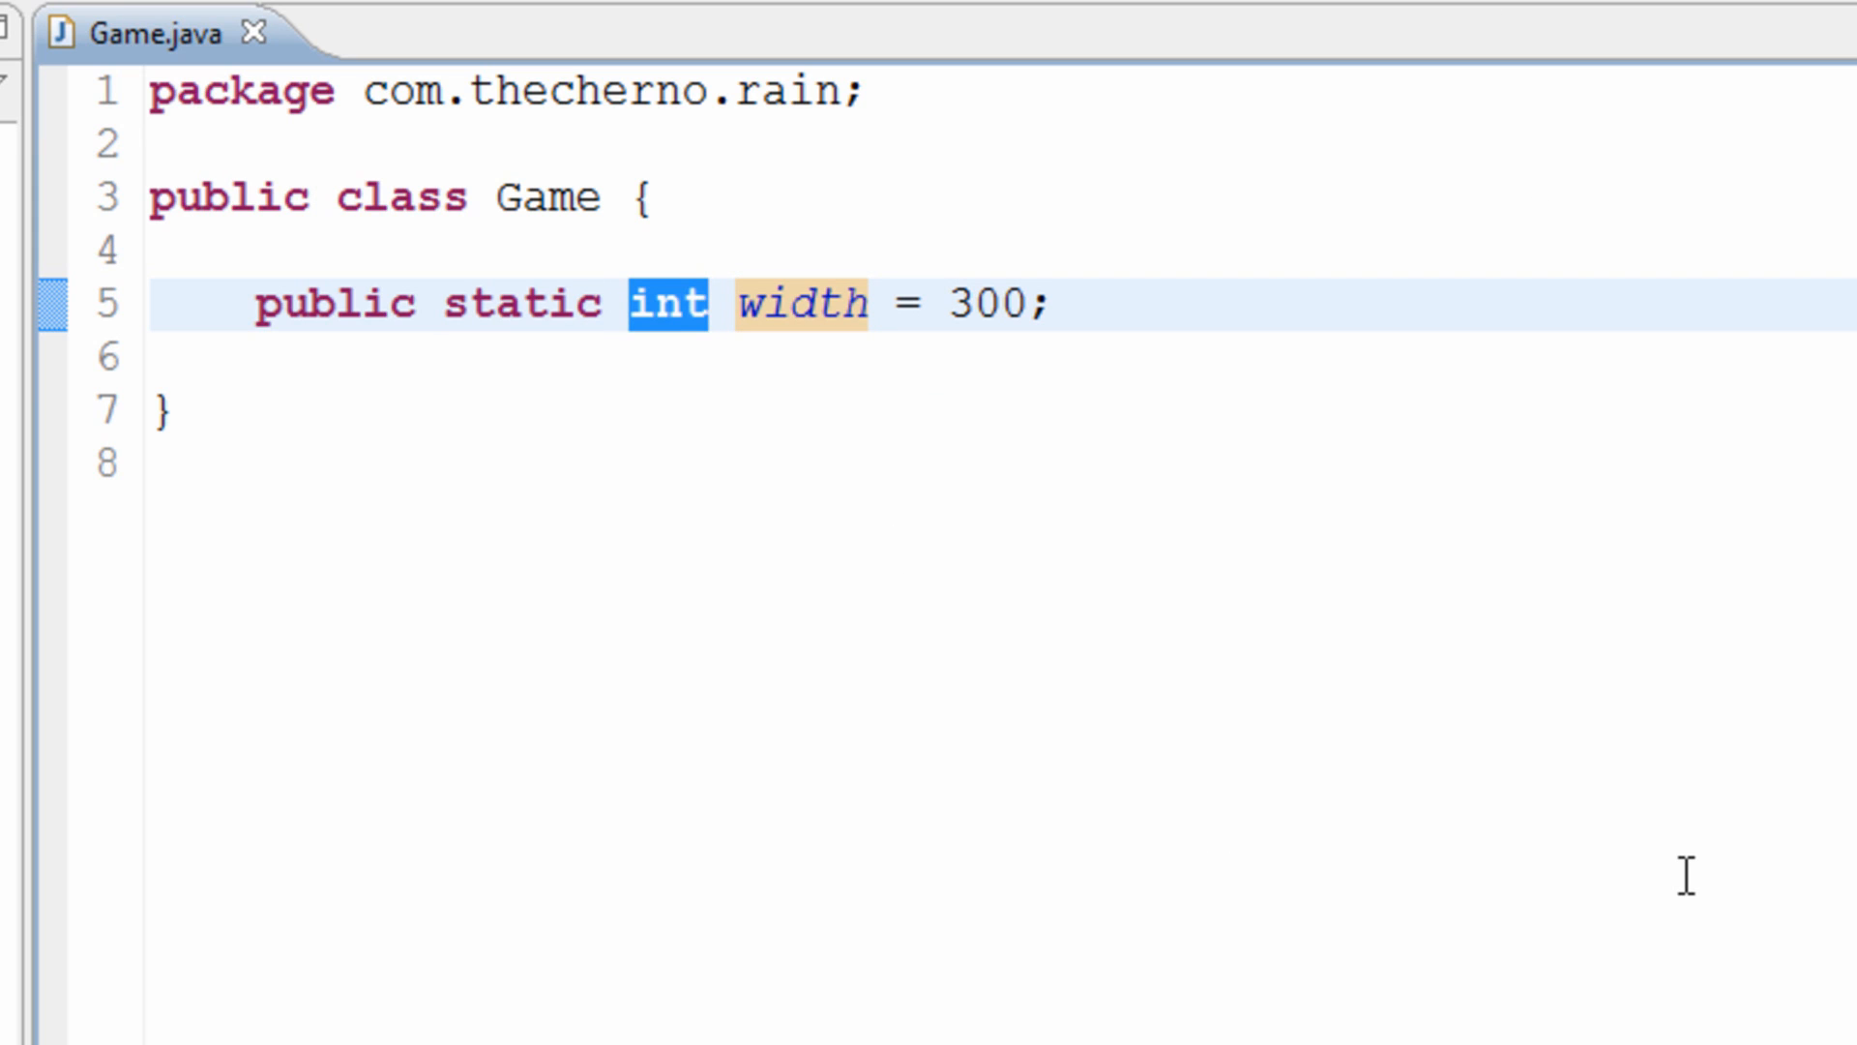
left_click(711, 302)
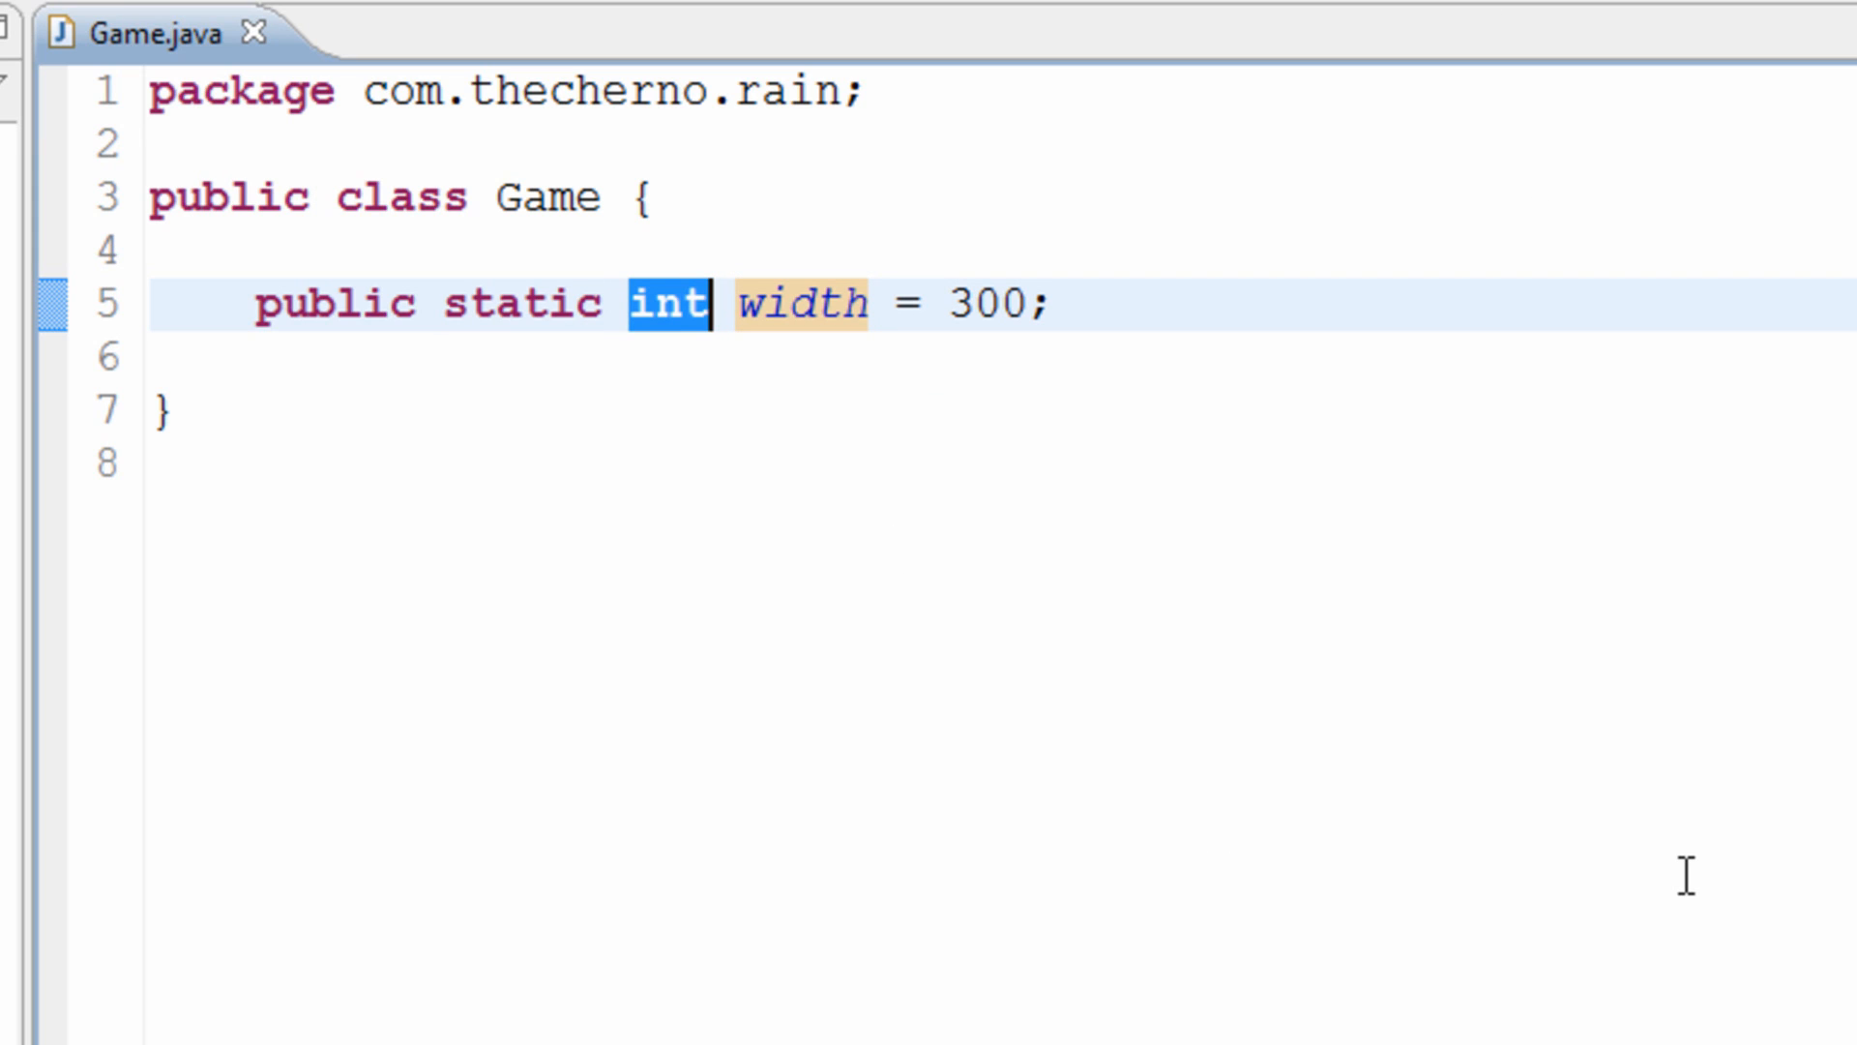
type(".2")
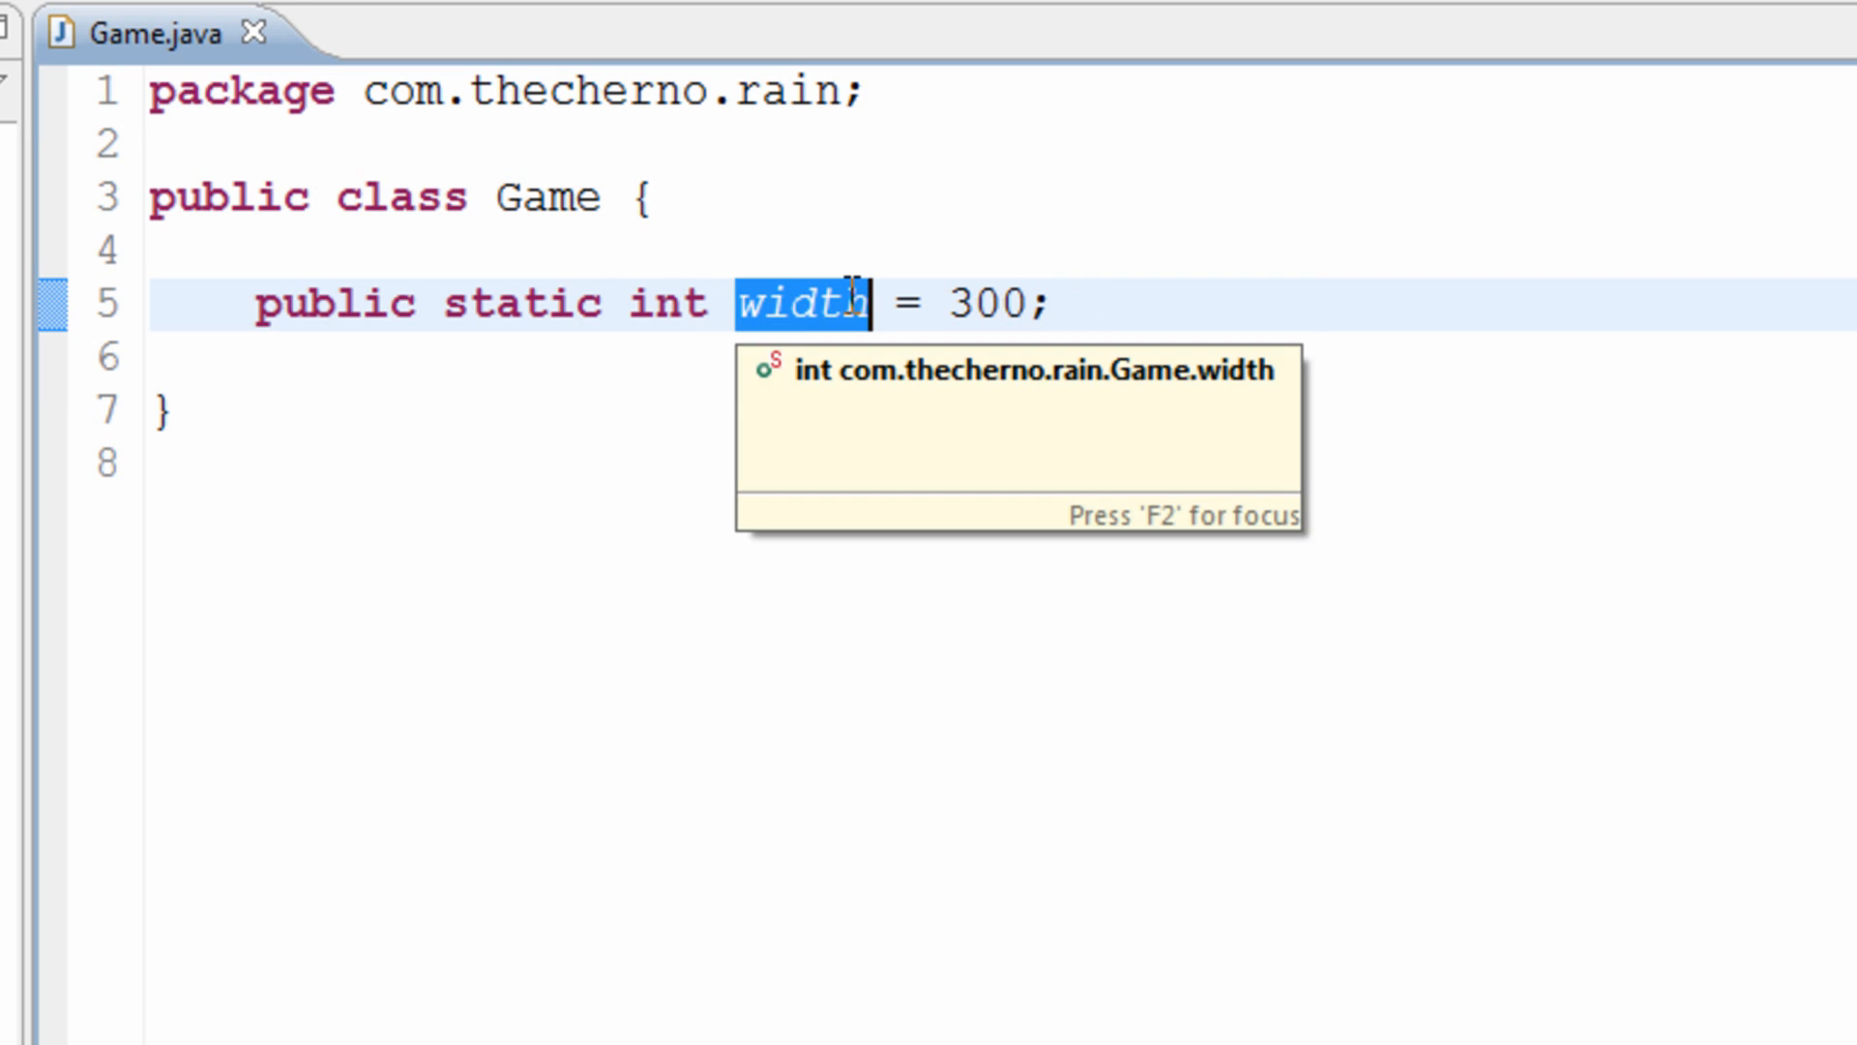
mouse_move(970, 303)
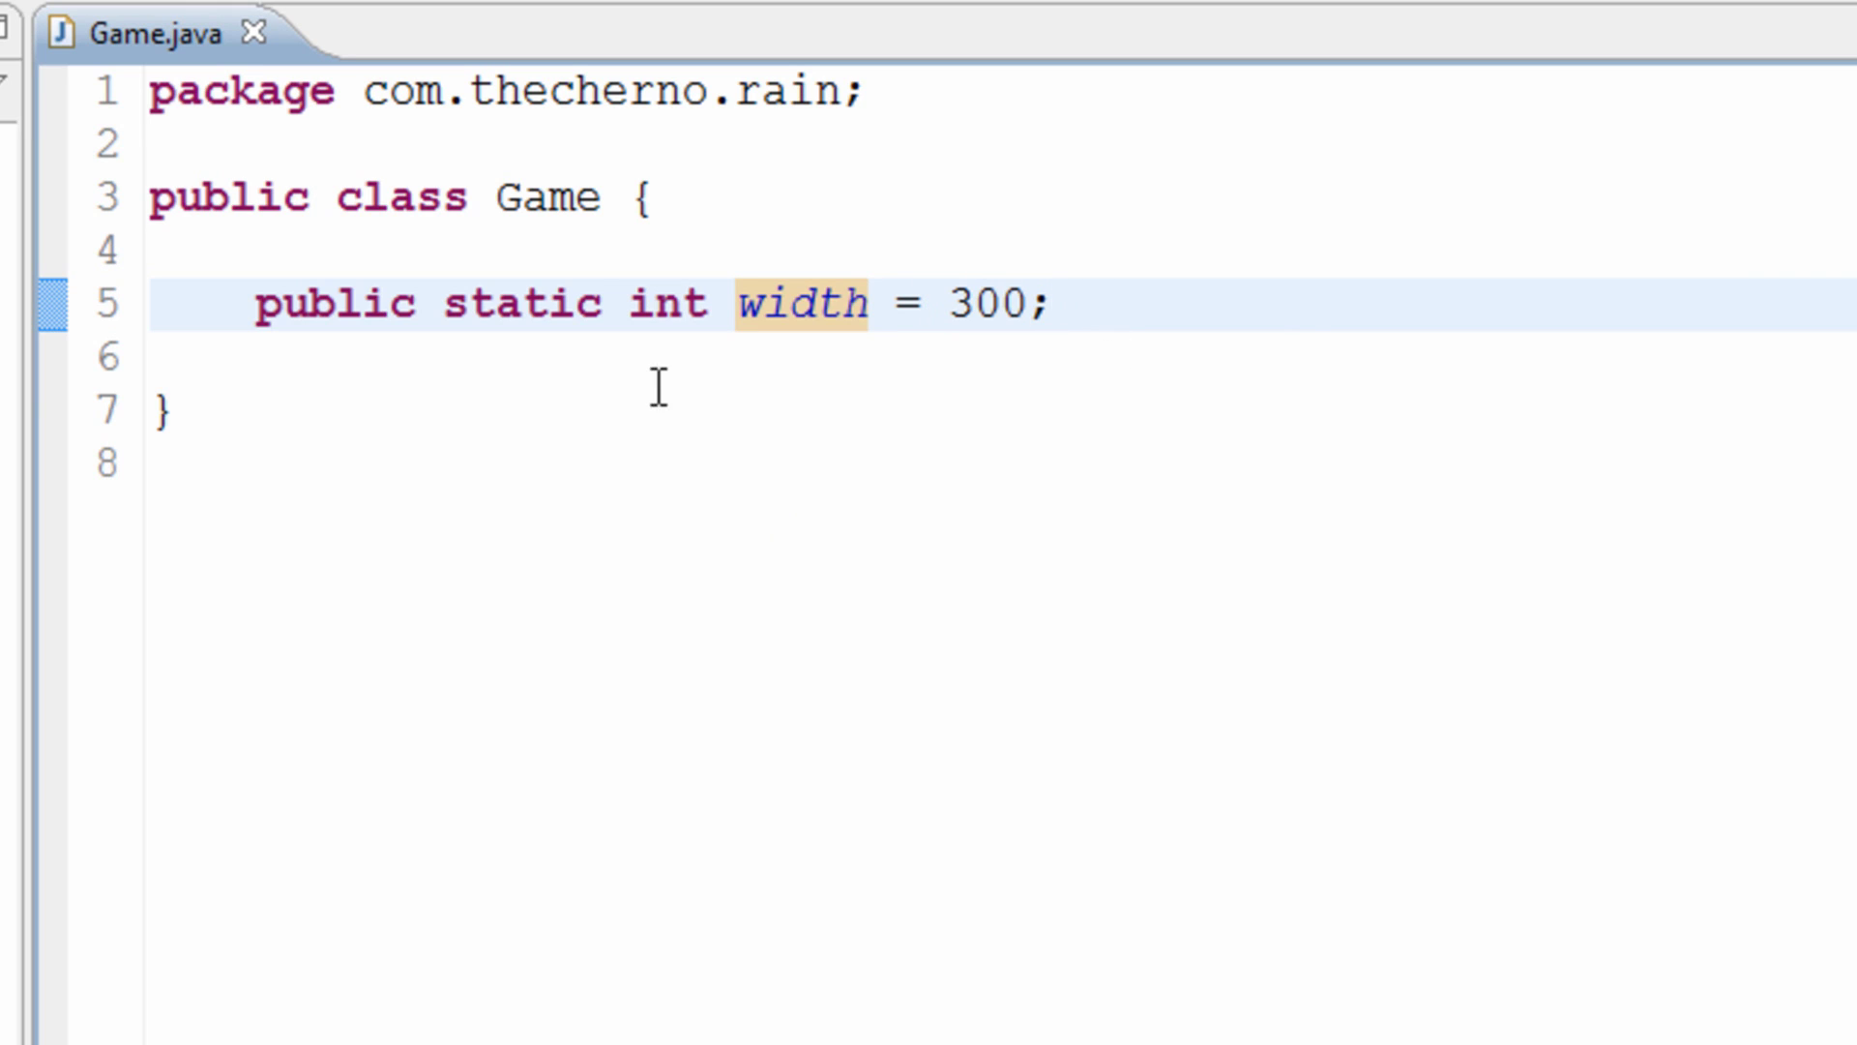
mouse_move(1235, 661)
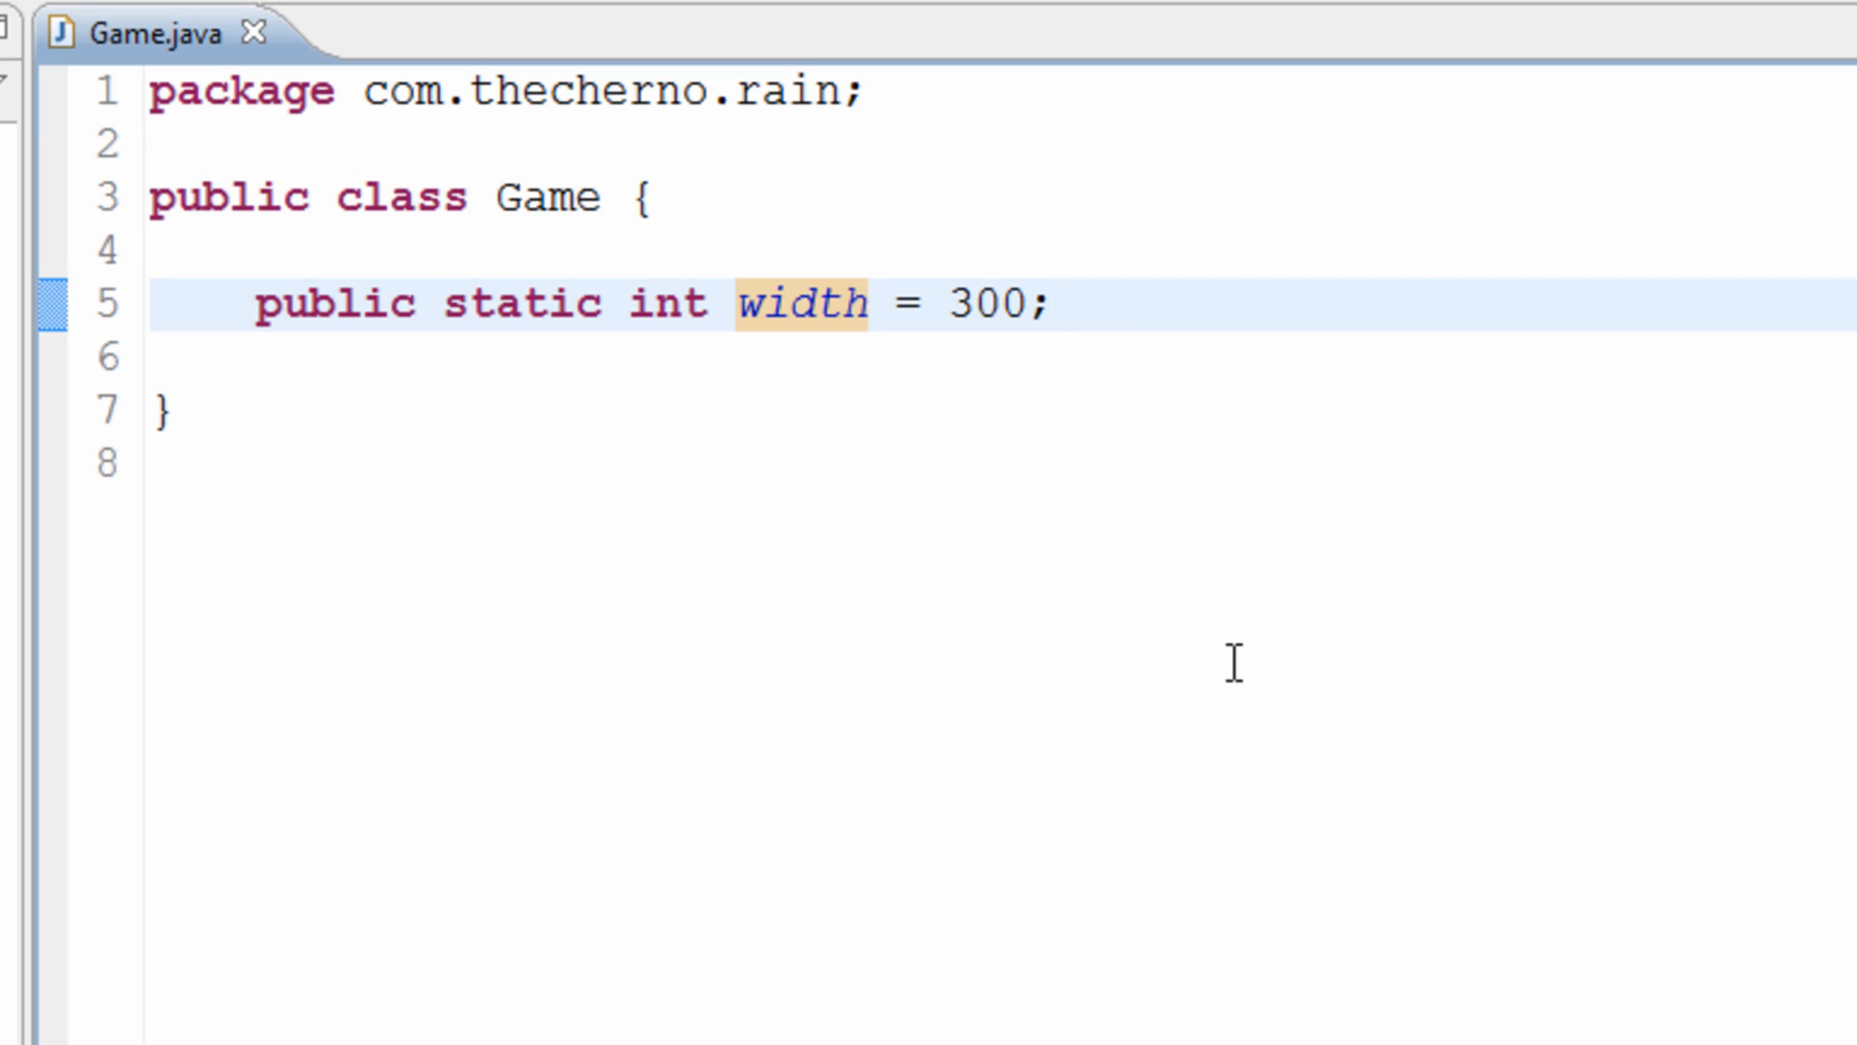
Step: Add 'public static int height = width / 16 * 9;' below width and save
key("Return")
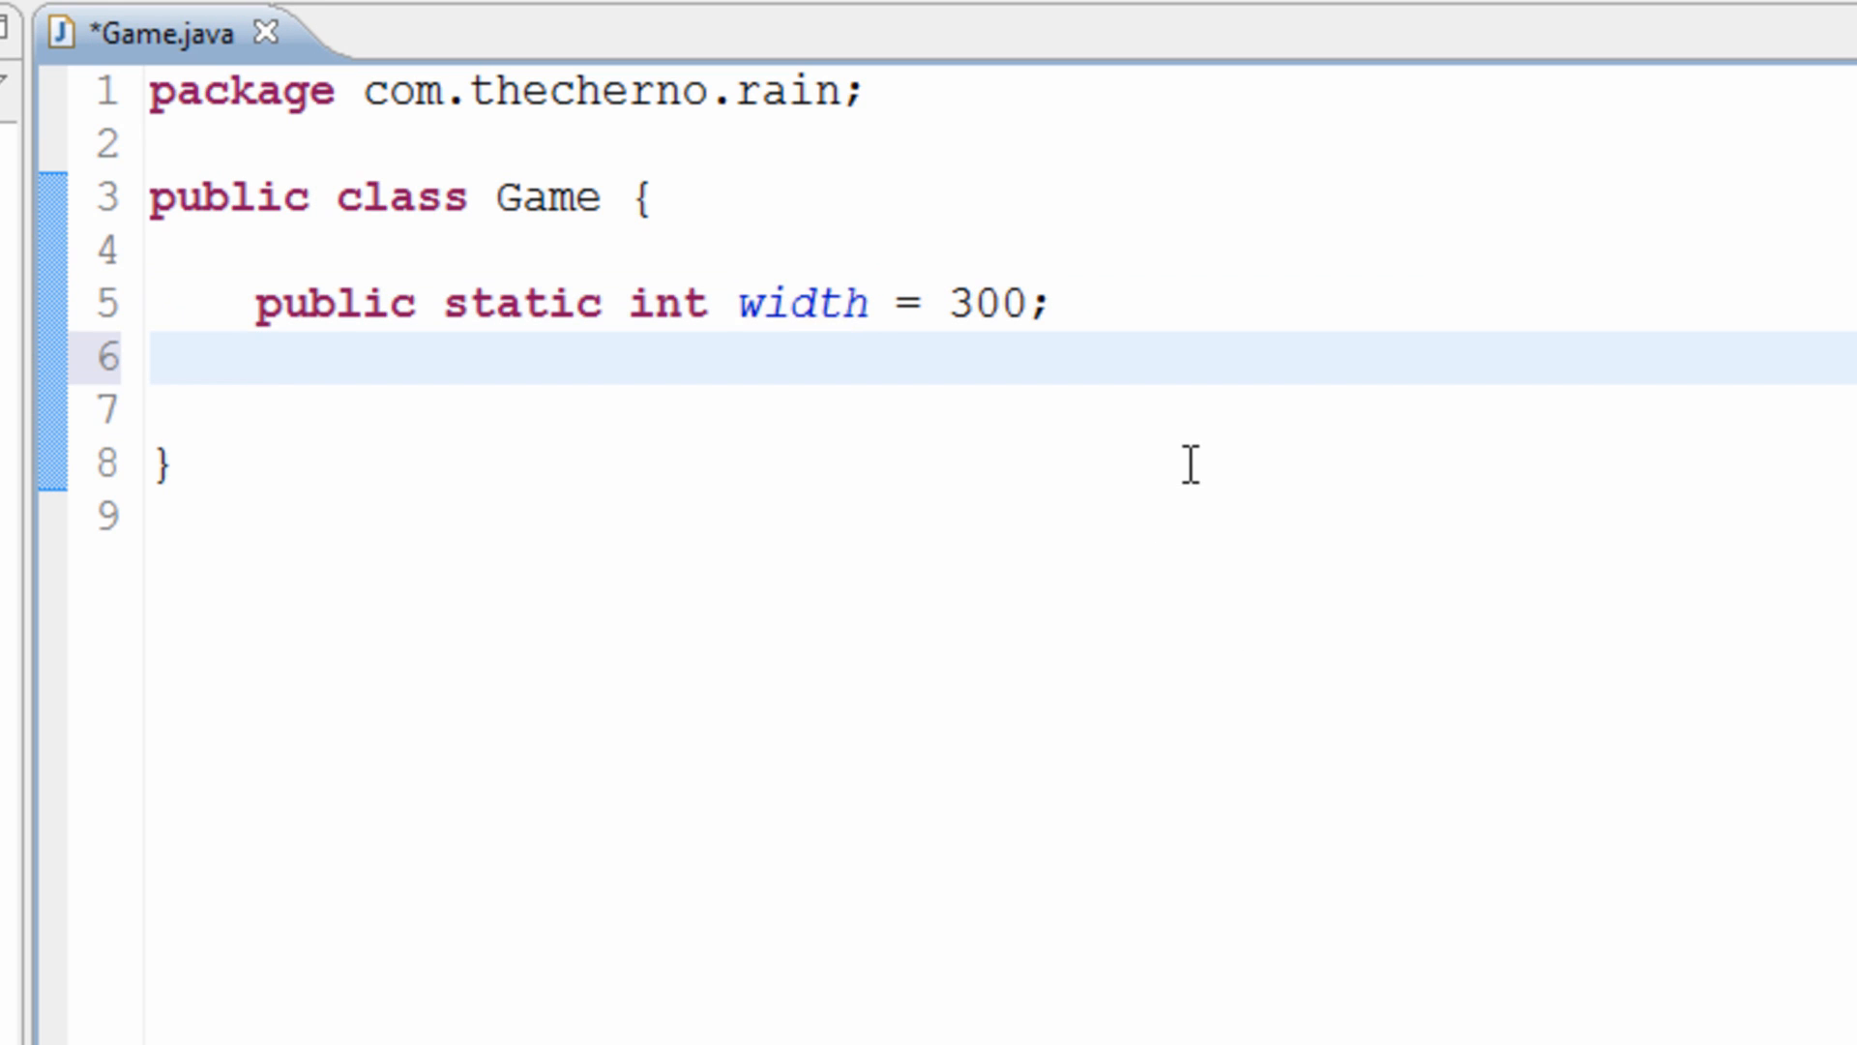
type("public static int")
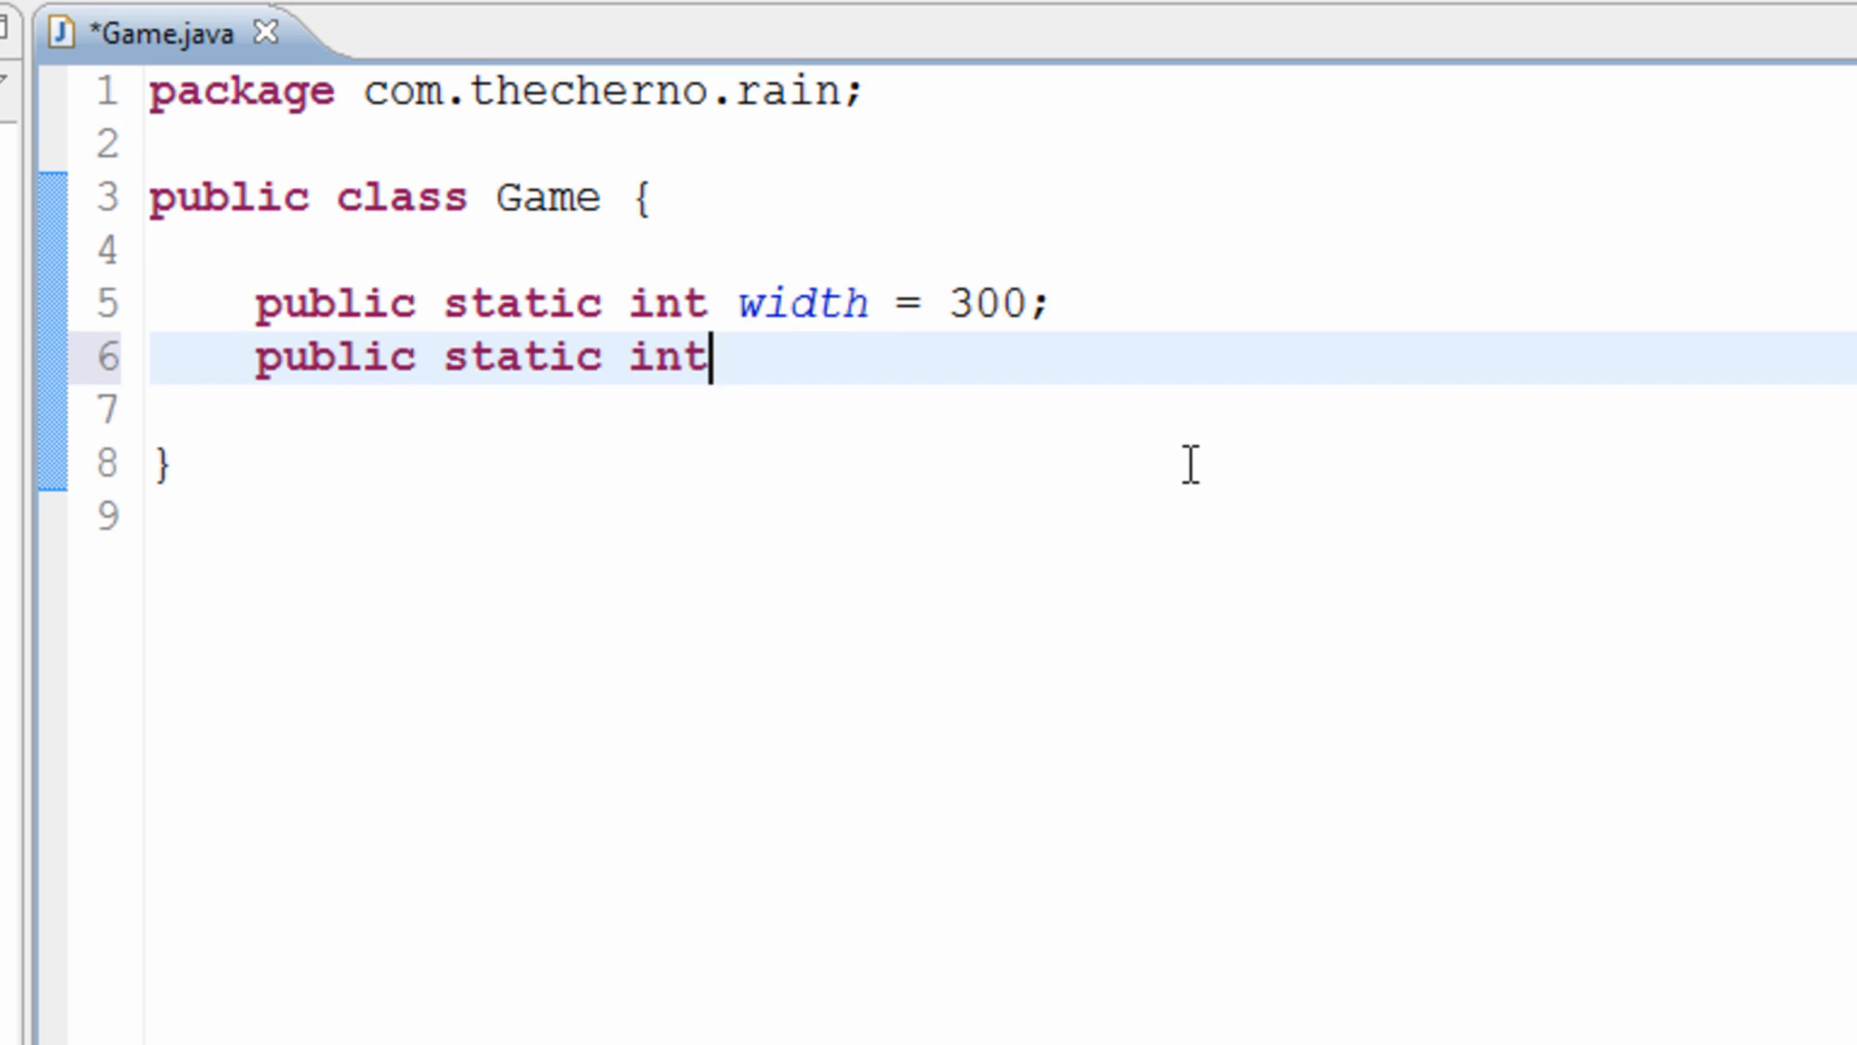
type("height")
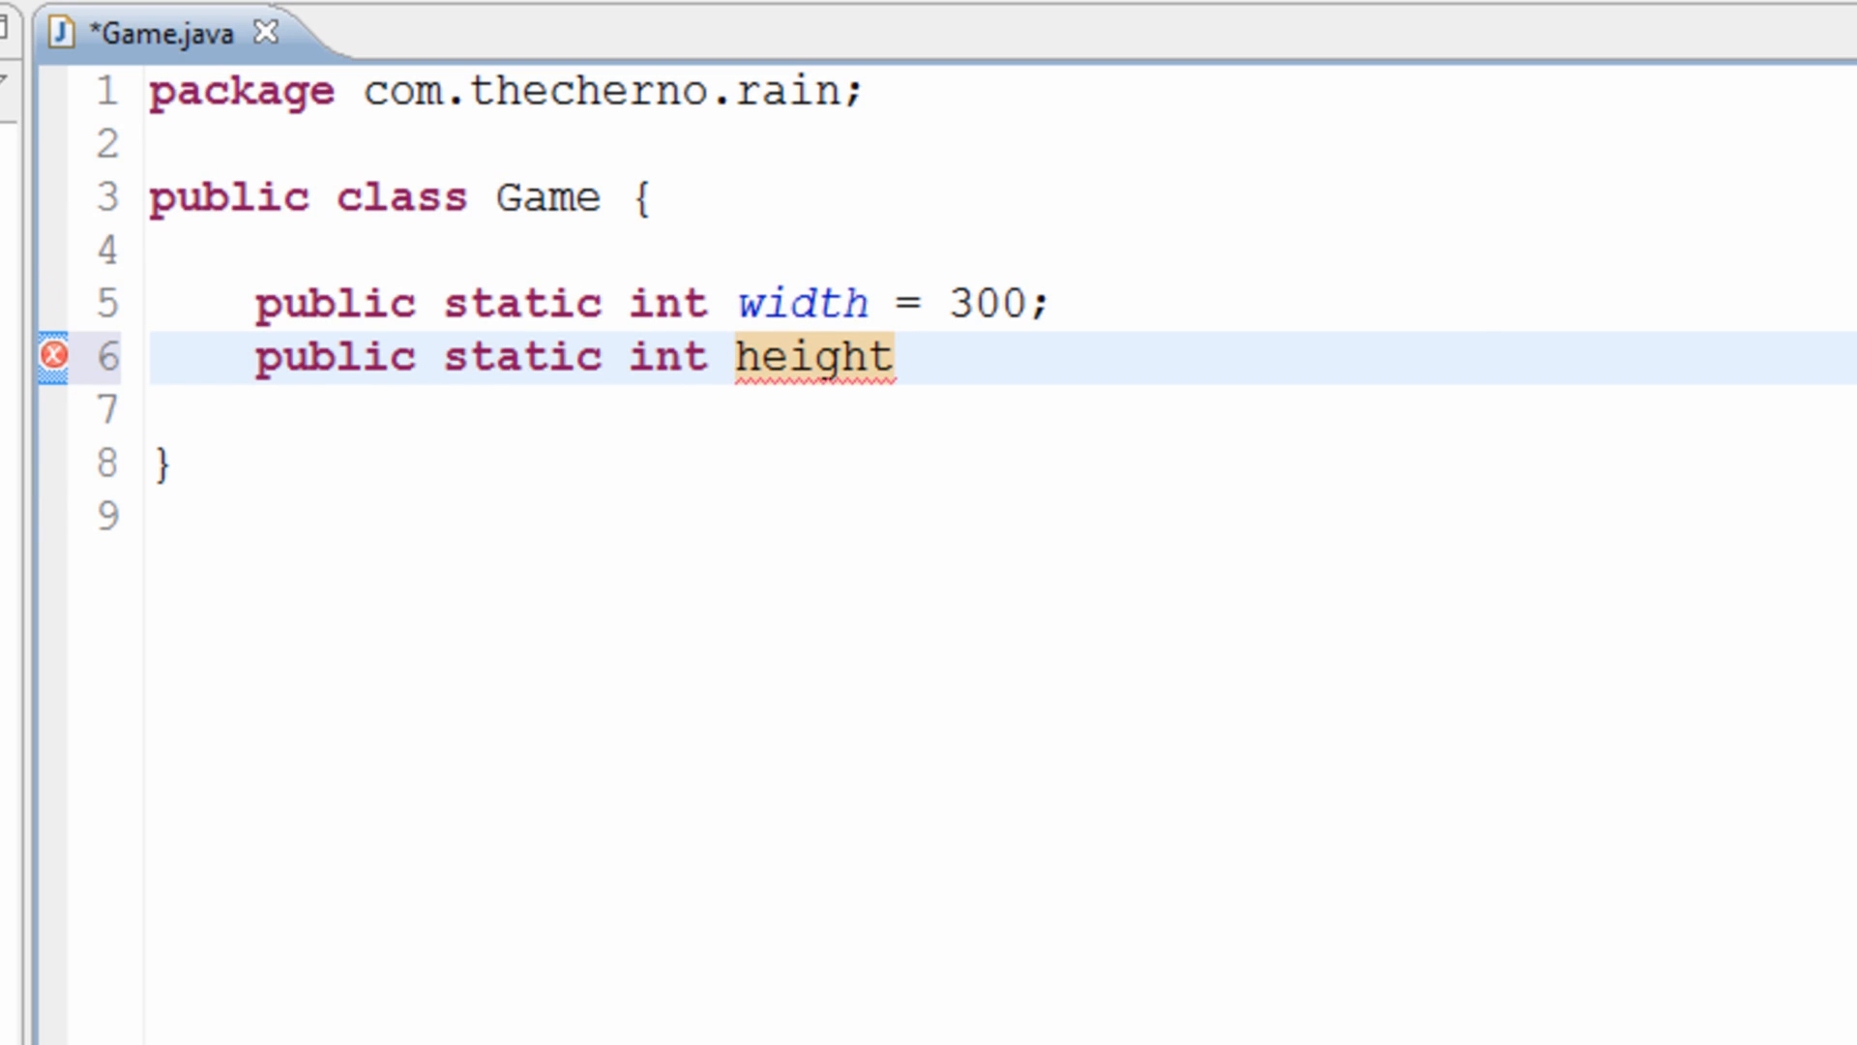
type("=")
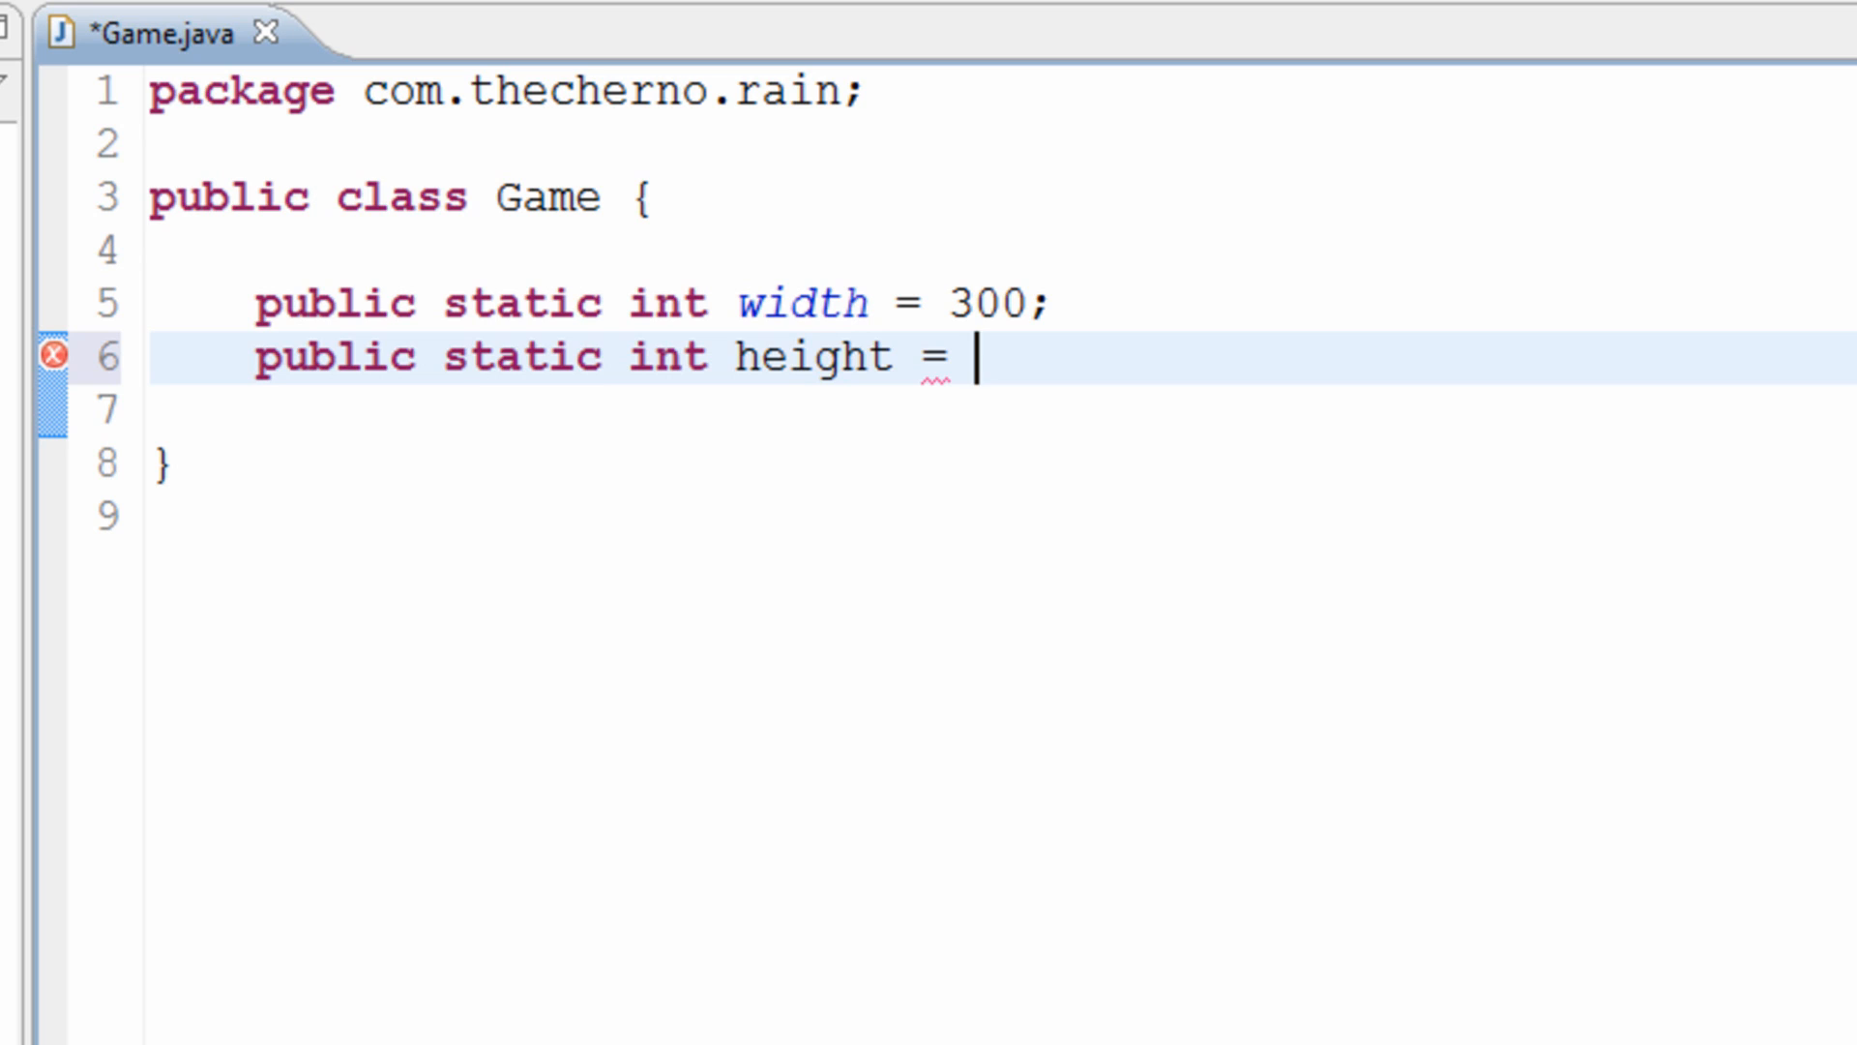
type("width")
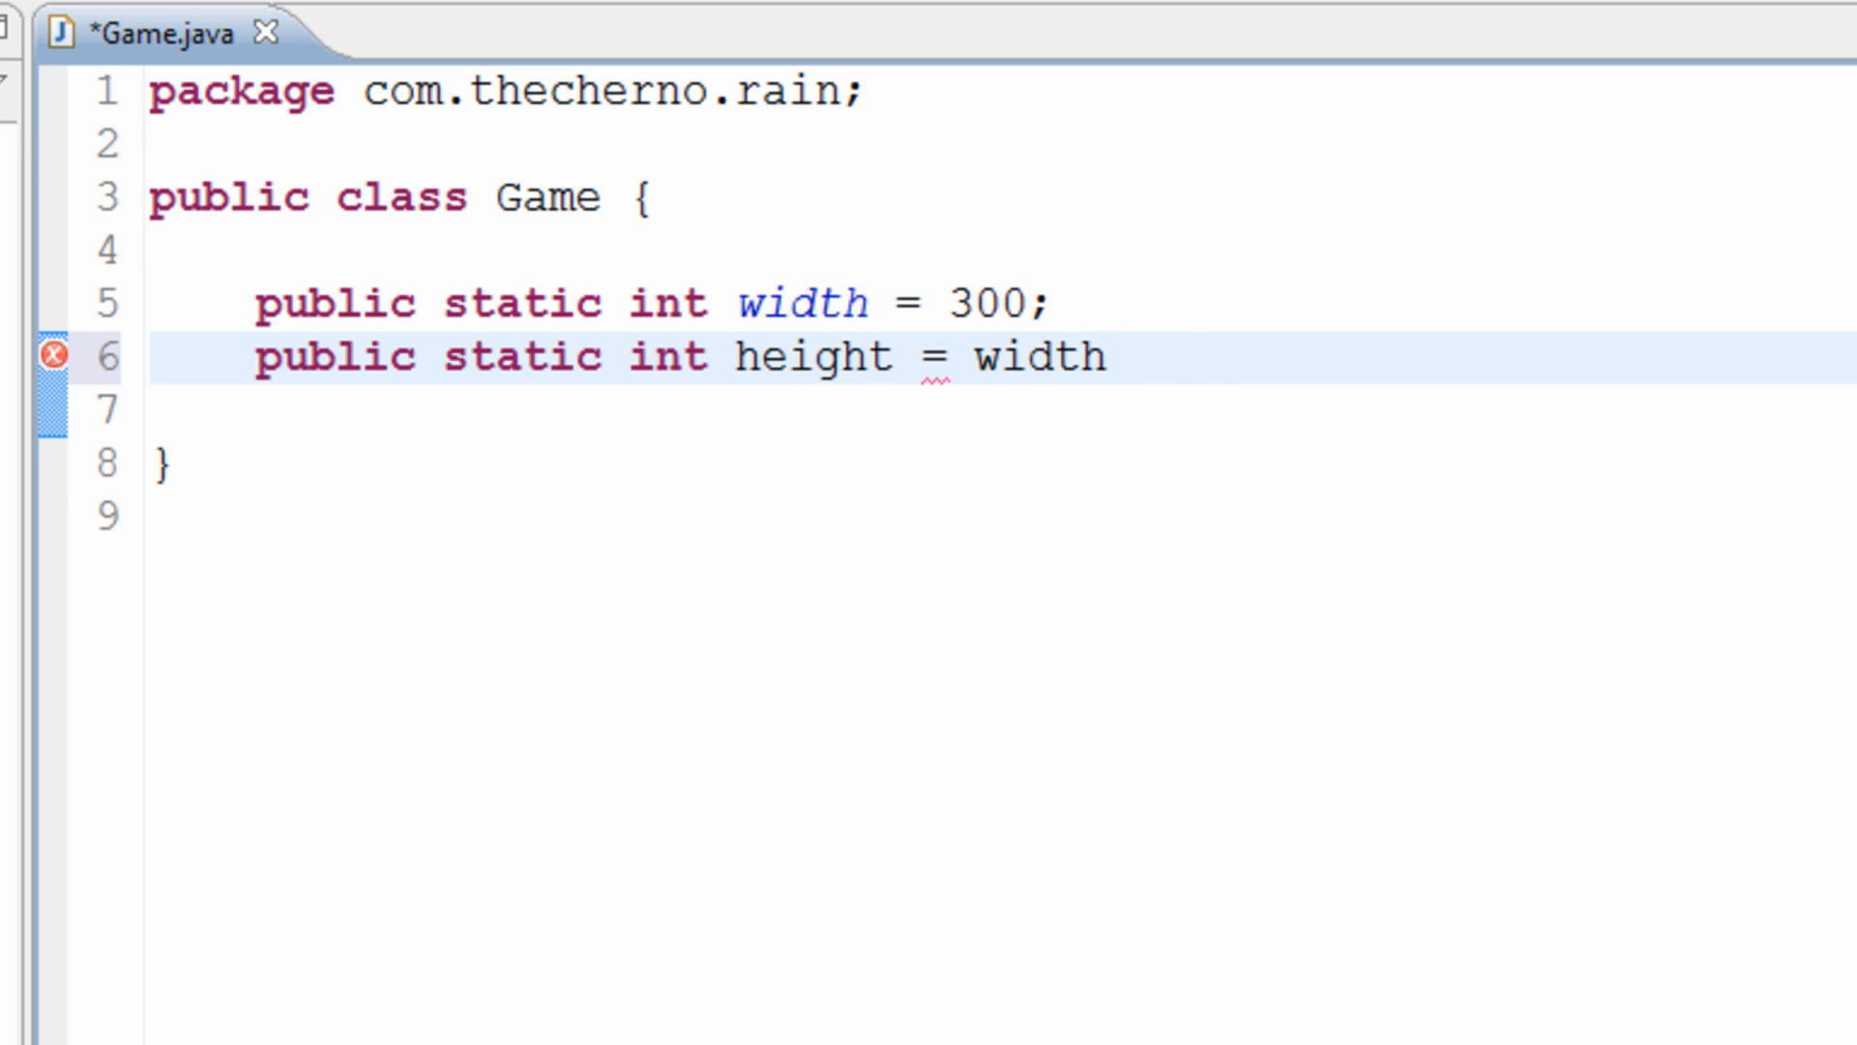
type("/ 16 * 9")
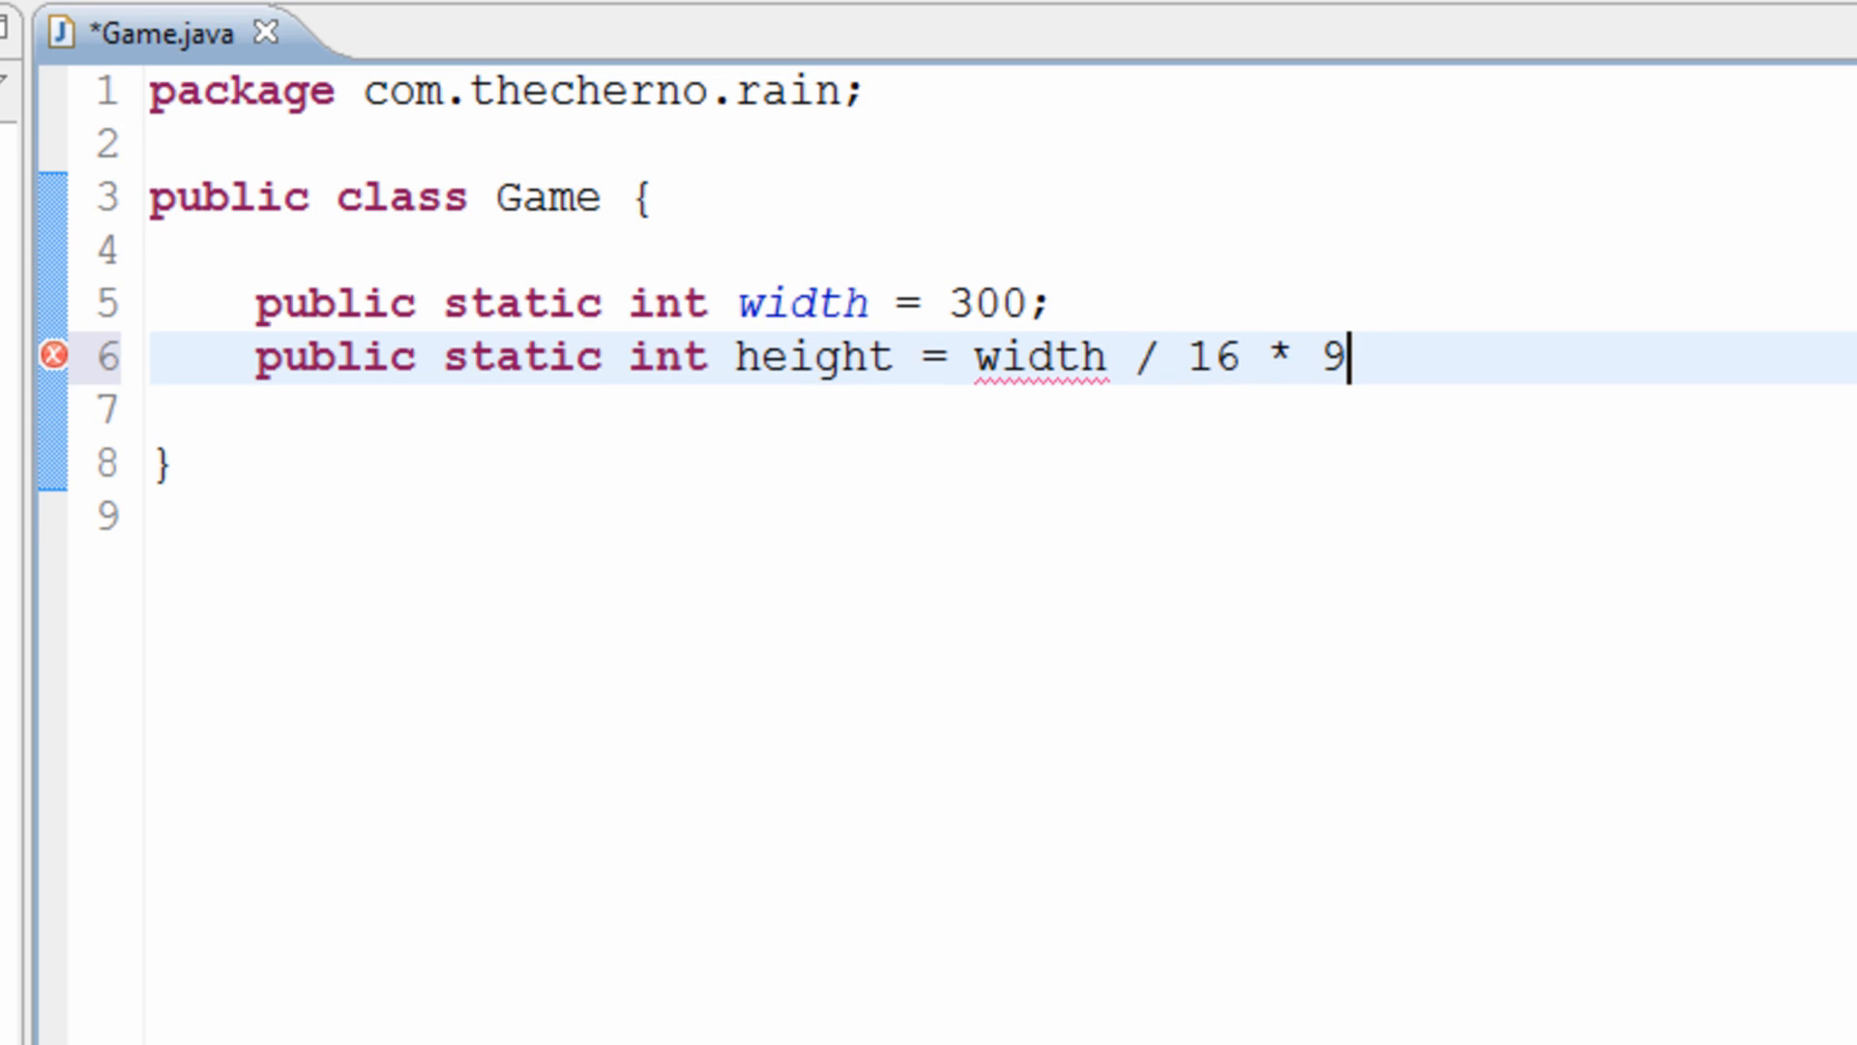
type(";")
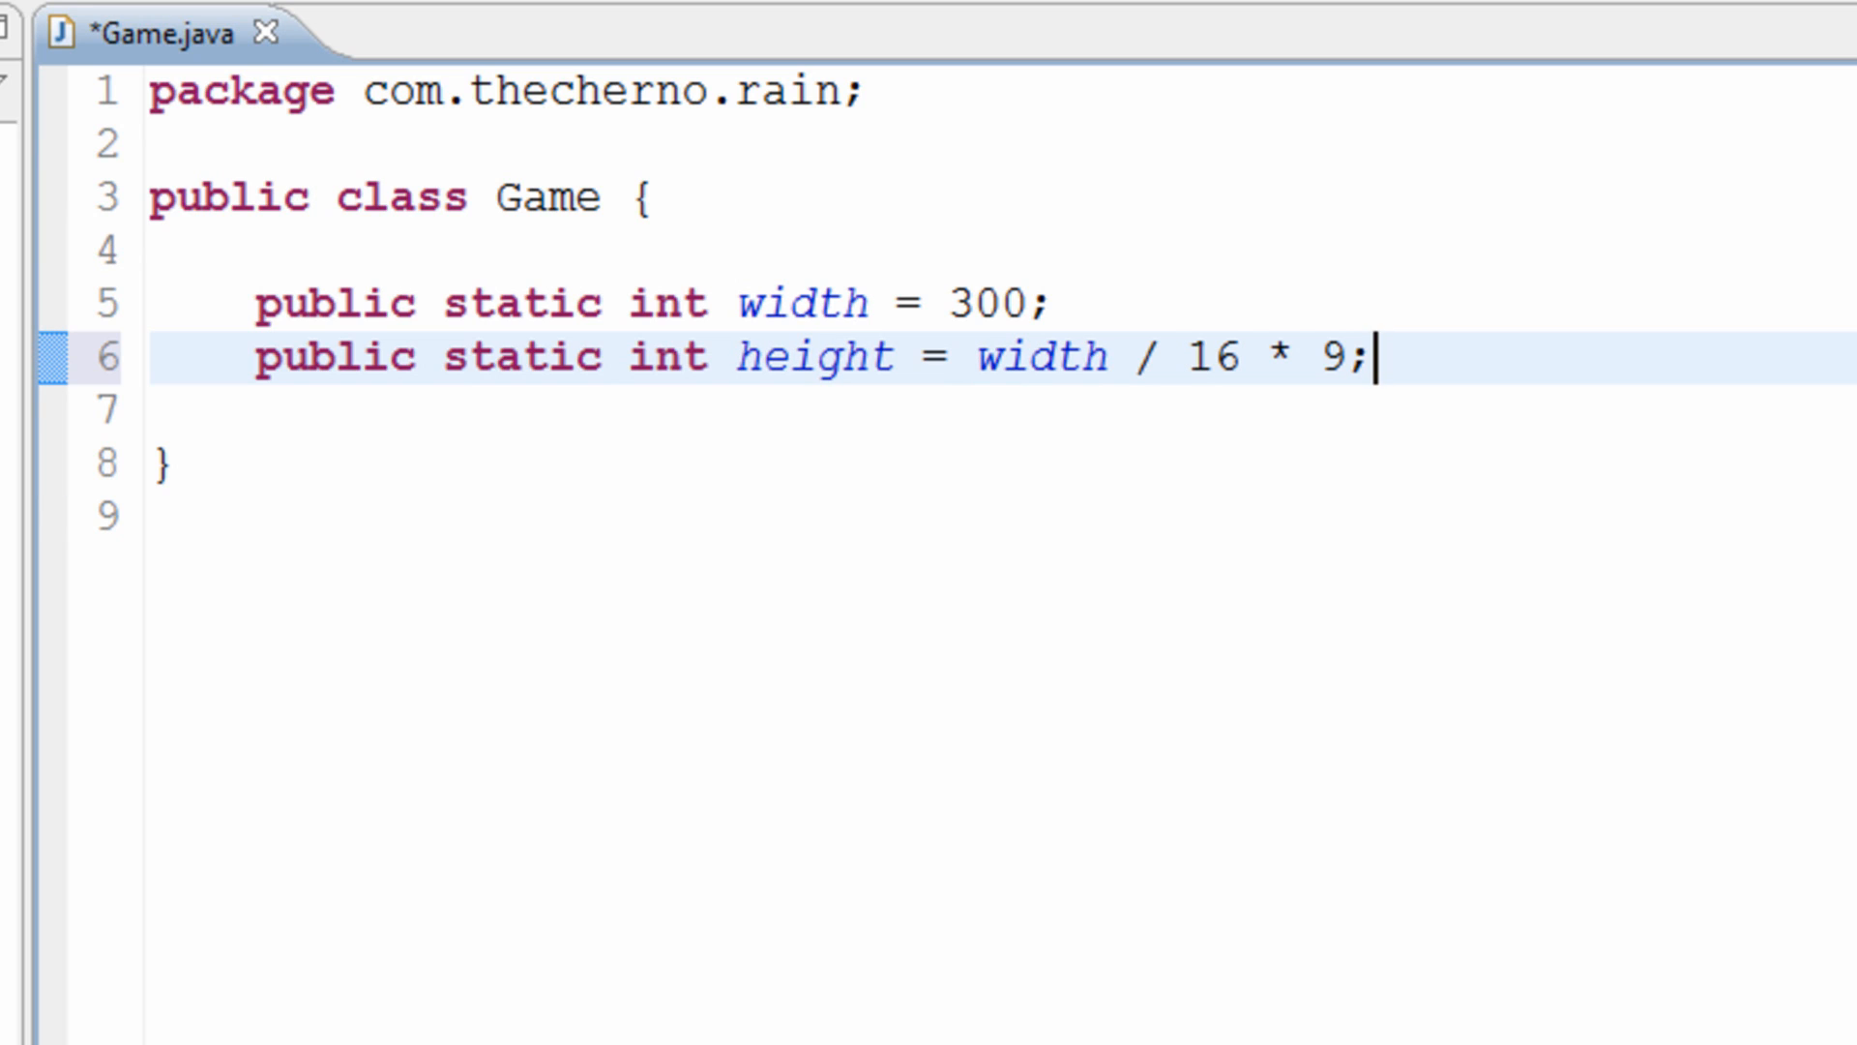
key("ctrl+s")
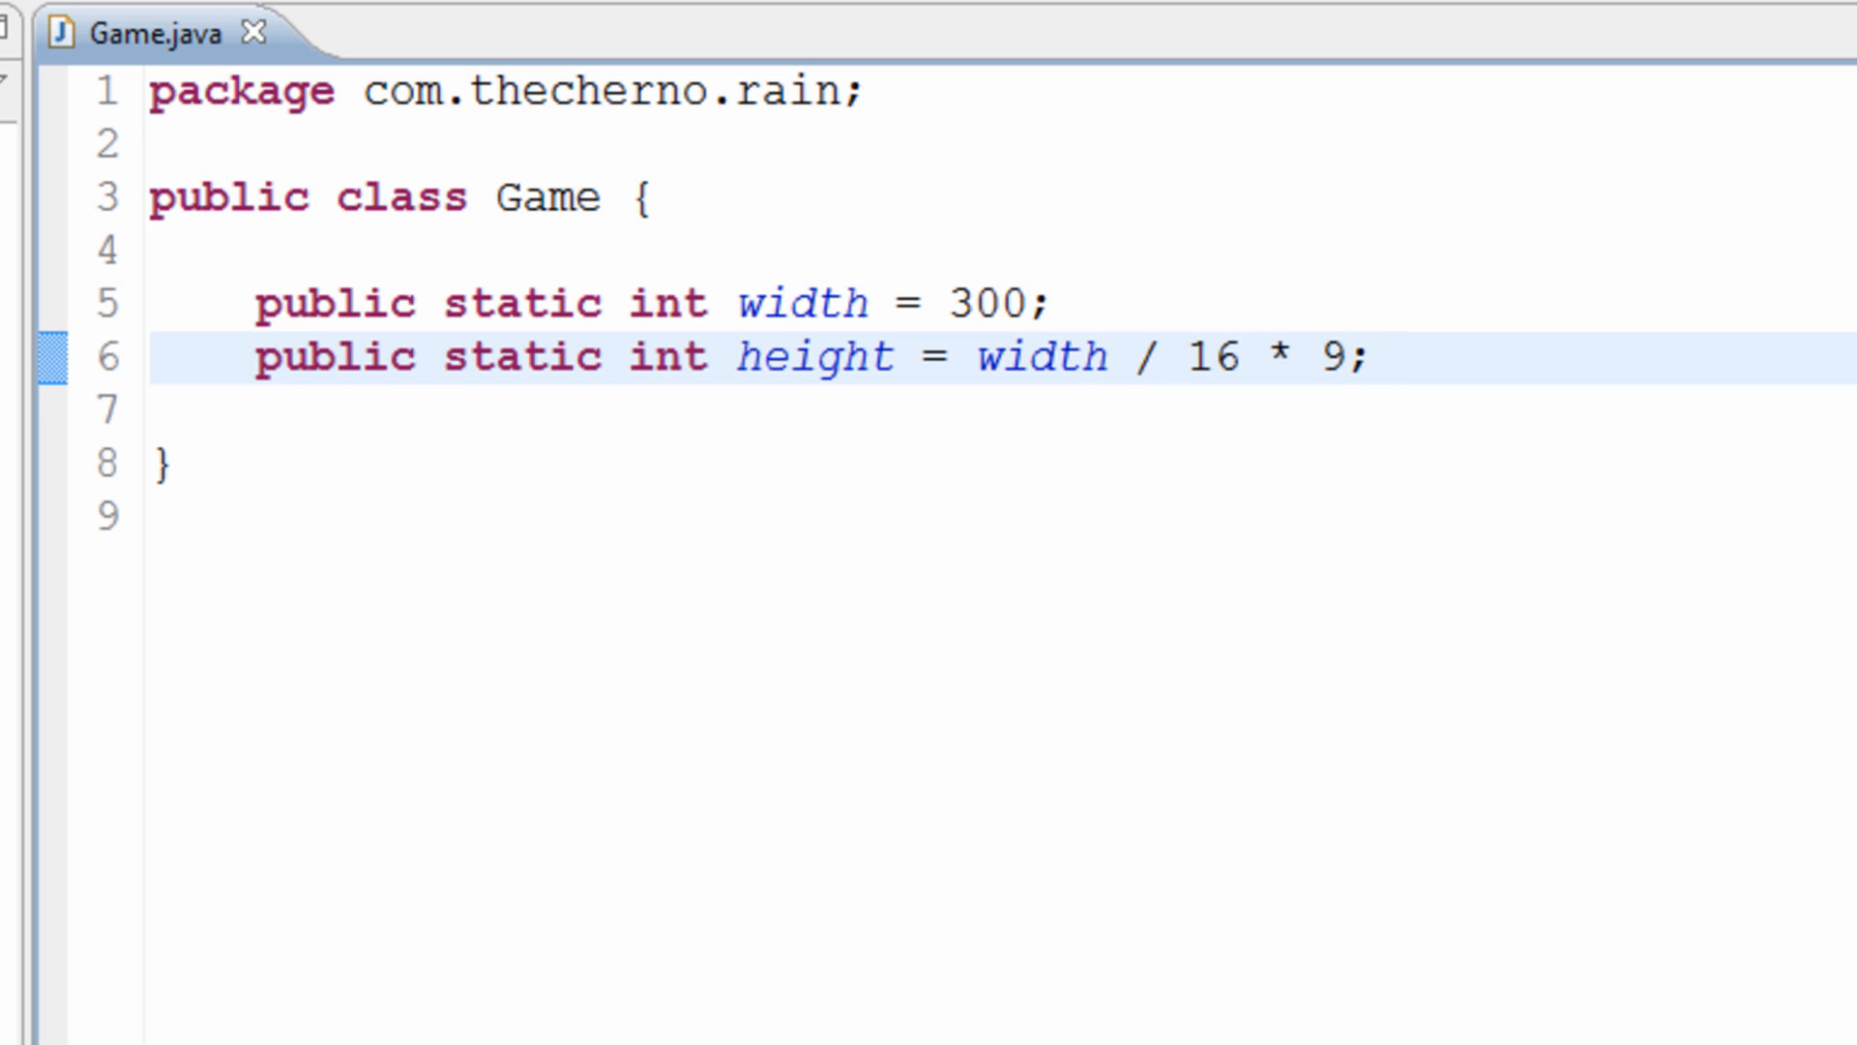
left_click(1372, 357)
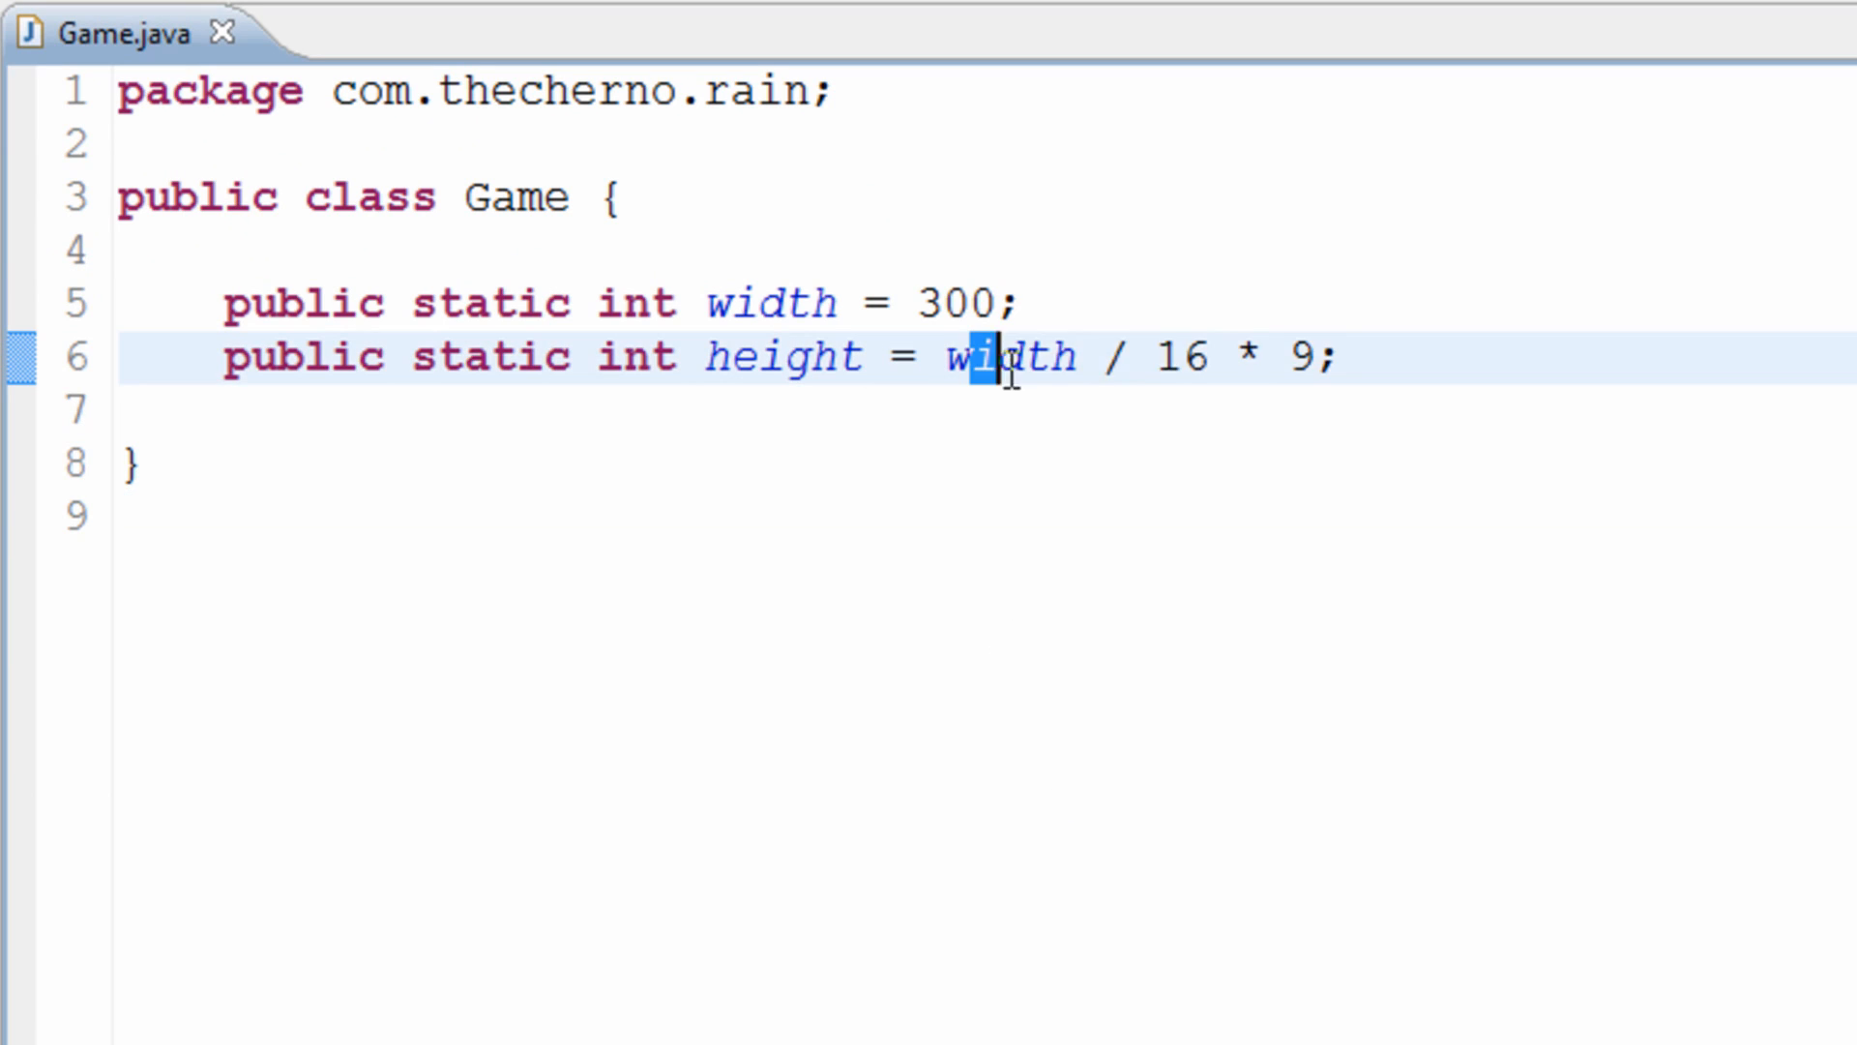
left_click(1208, 355)
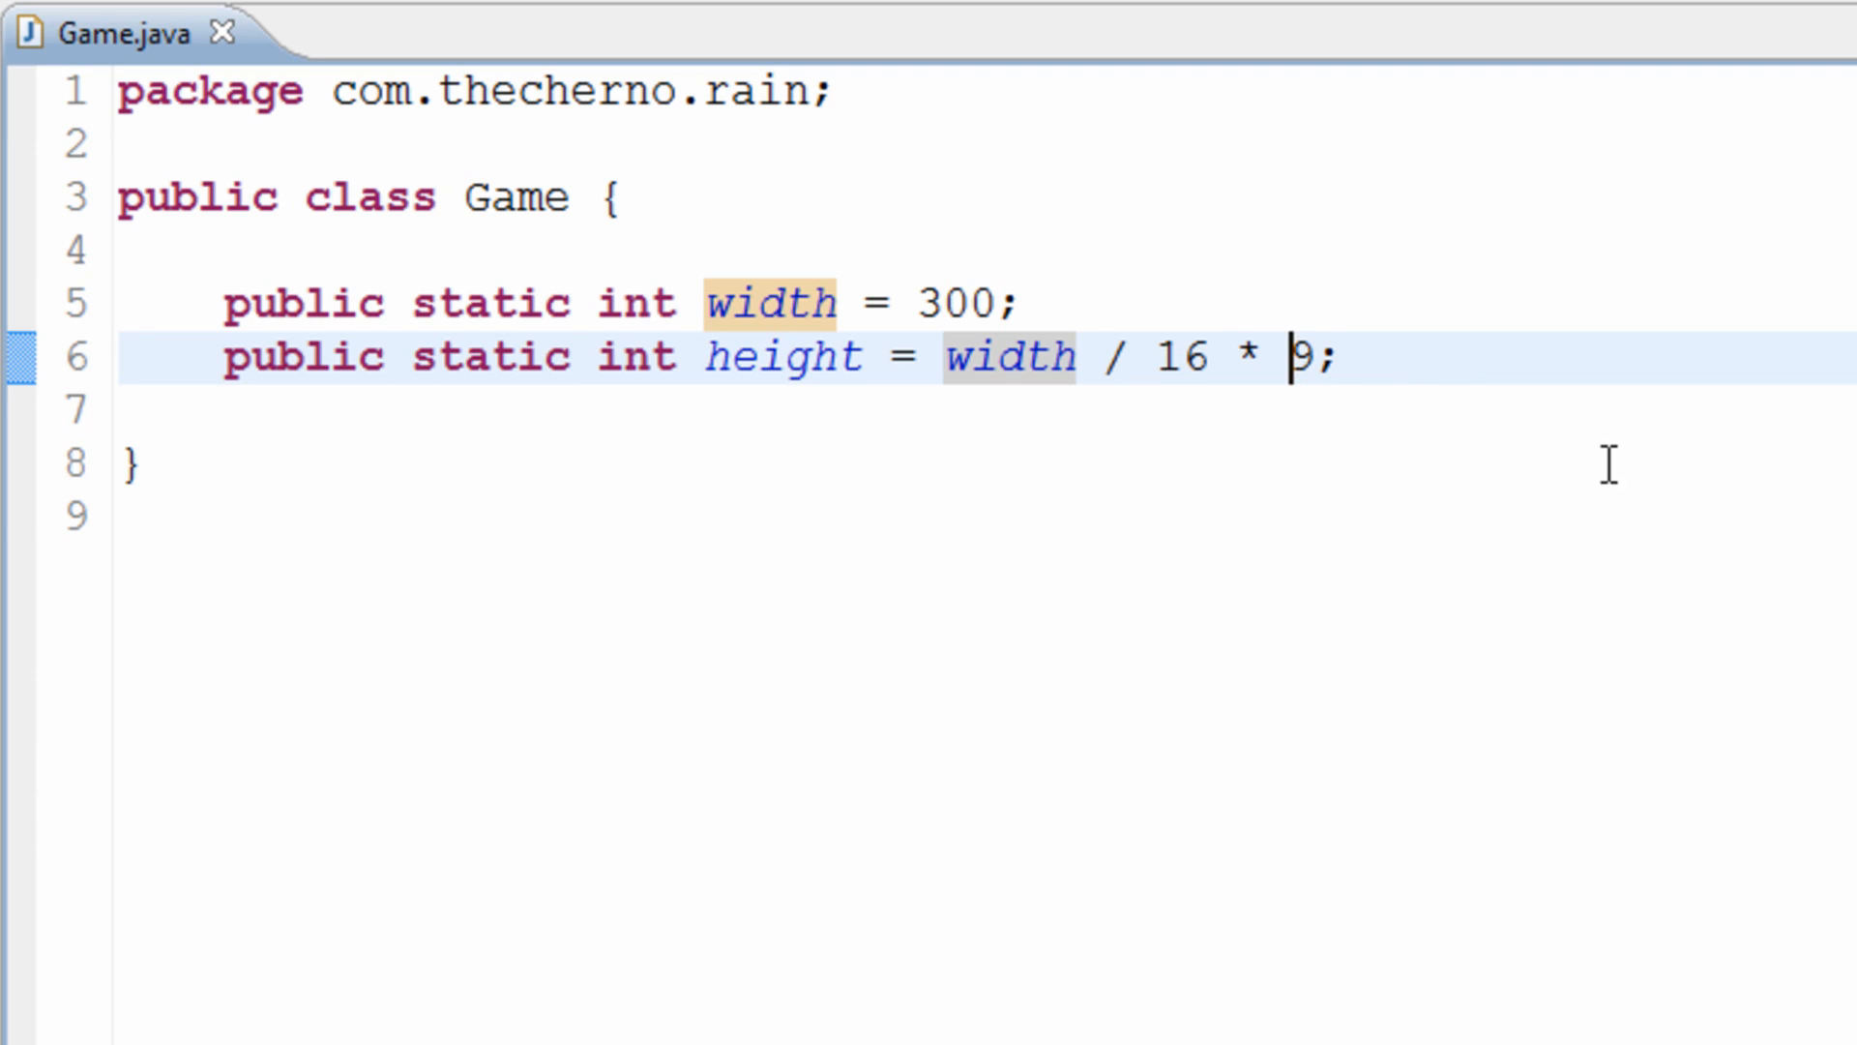
type("10")
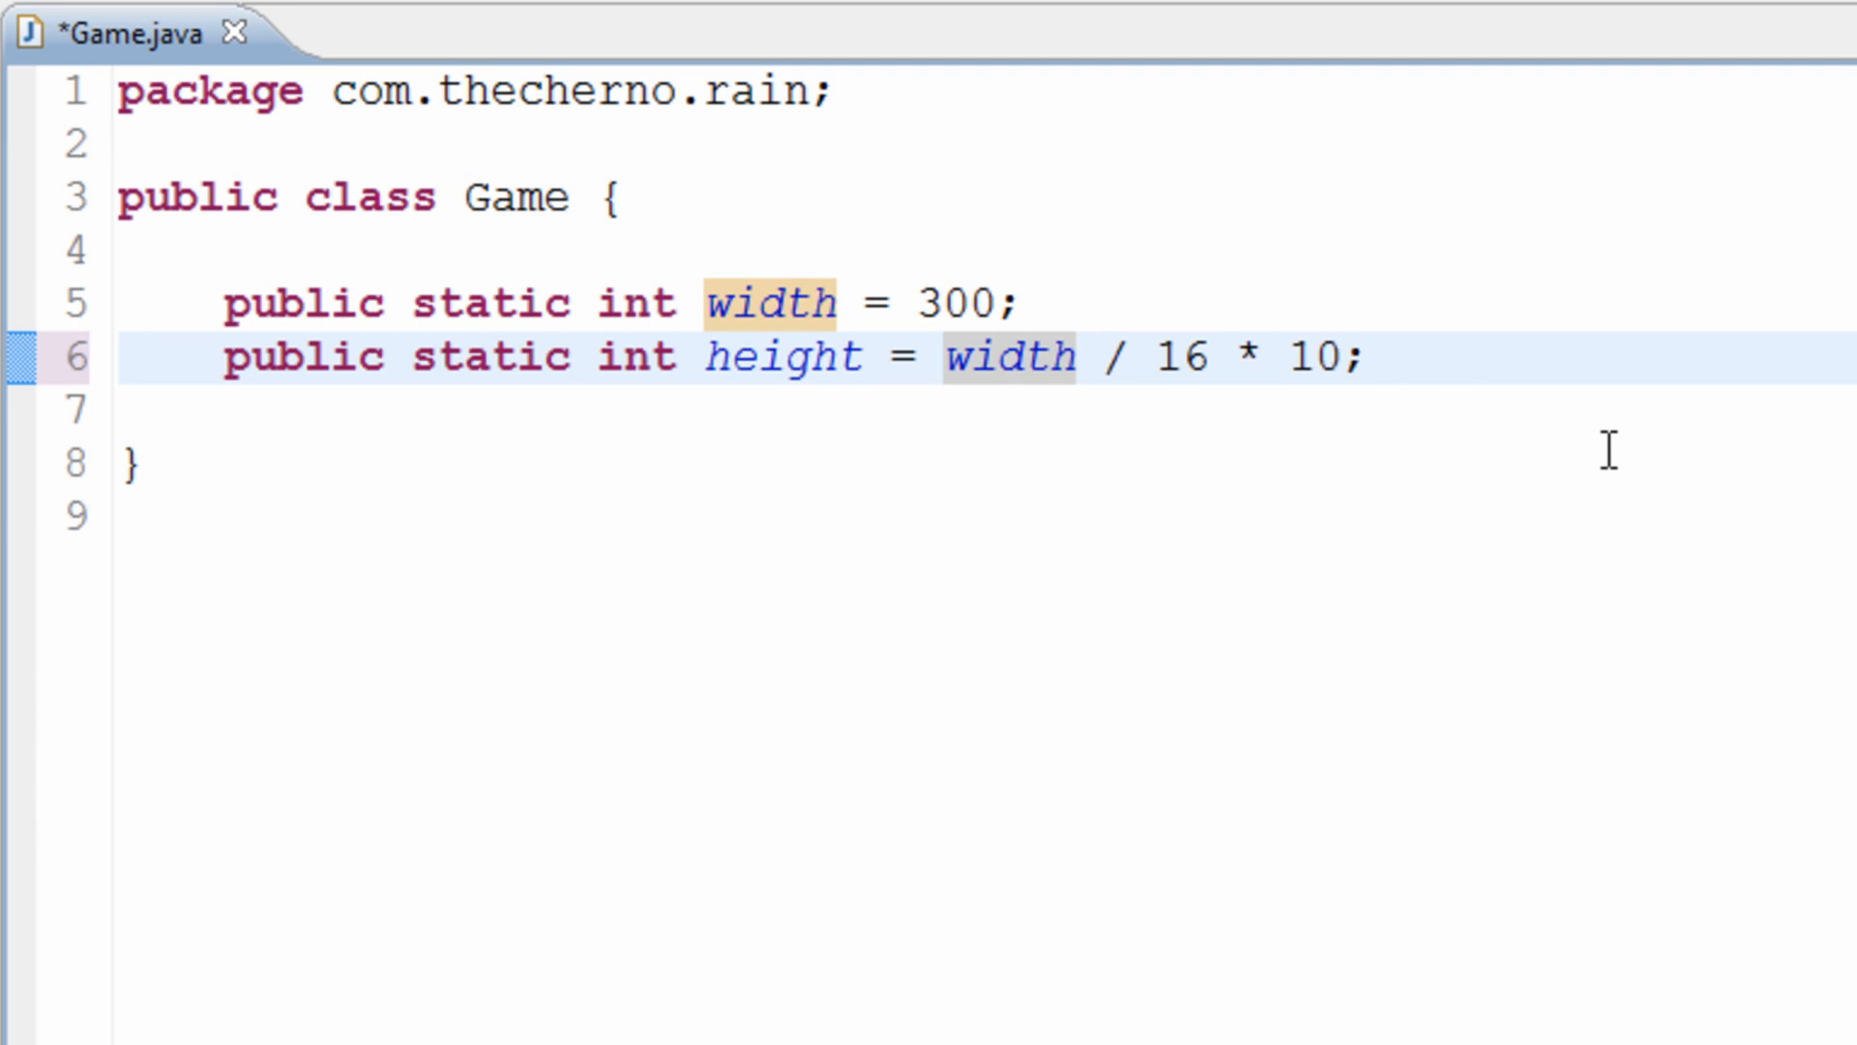
type("9")
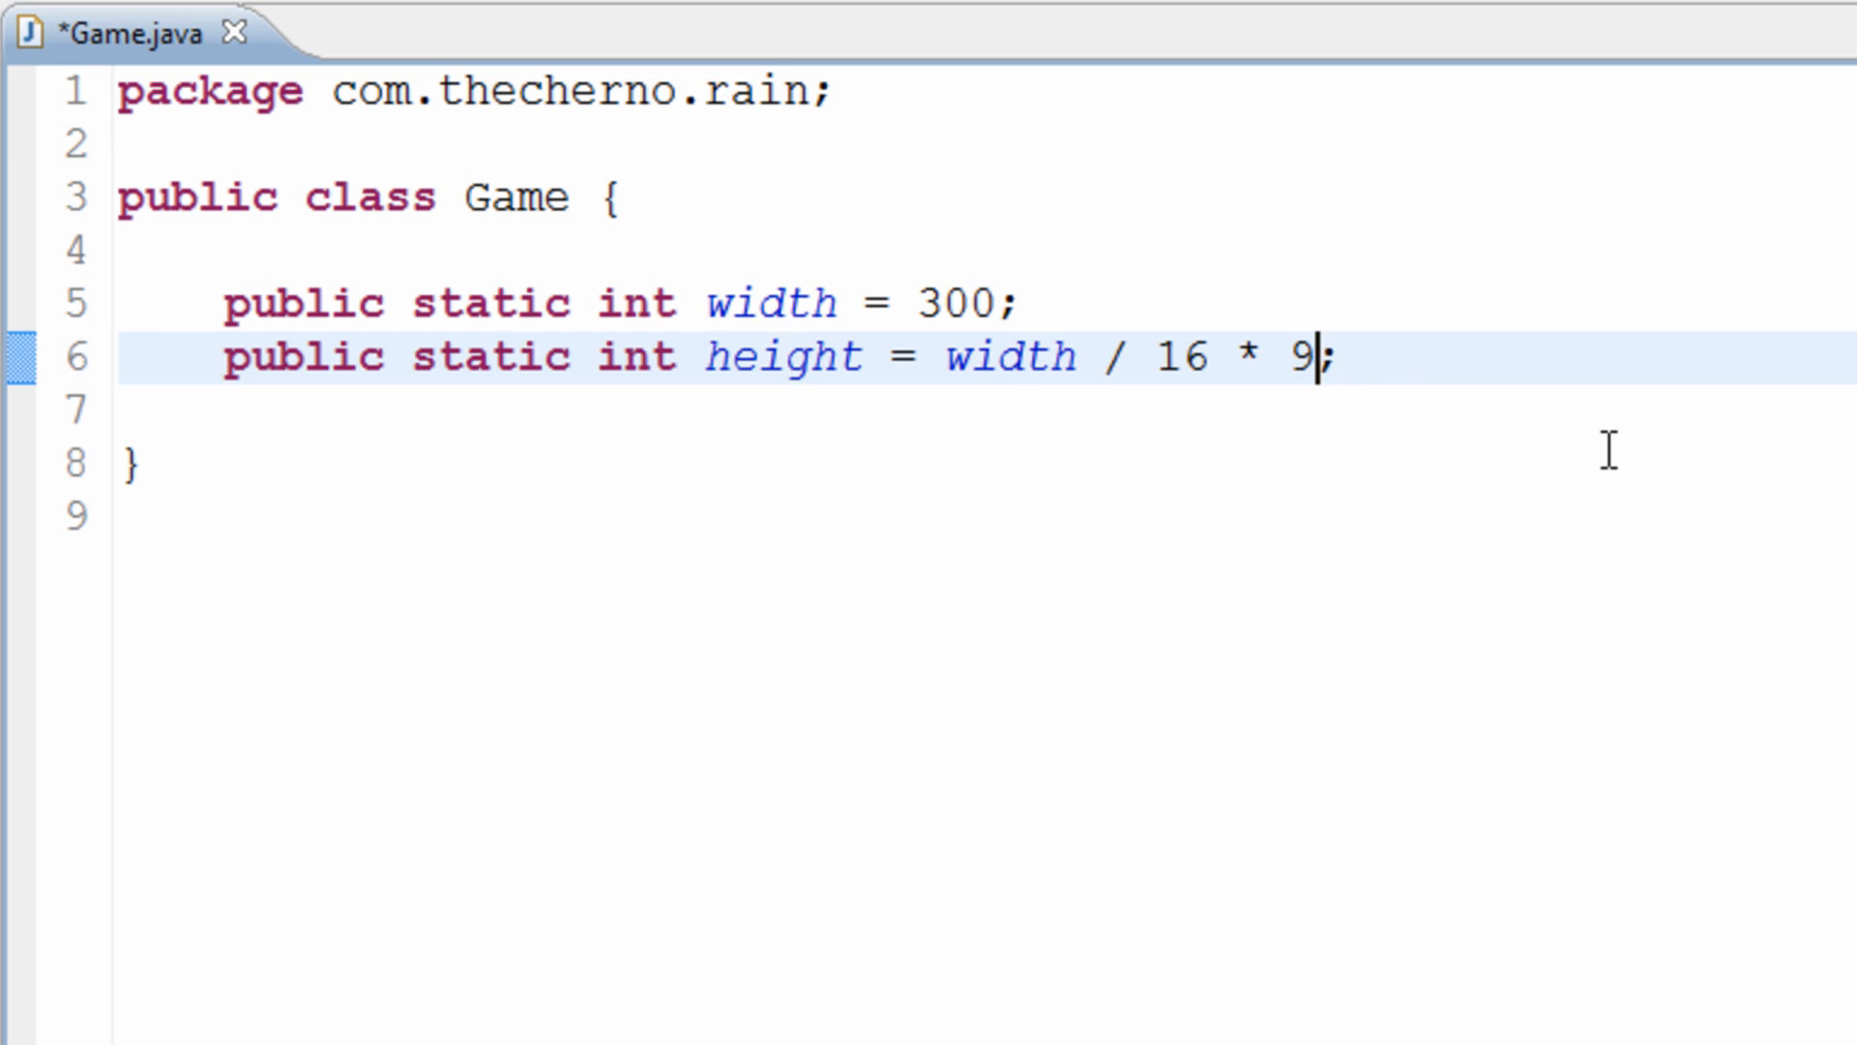
key("Return")
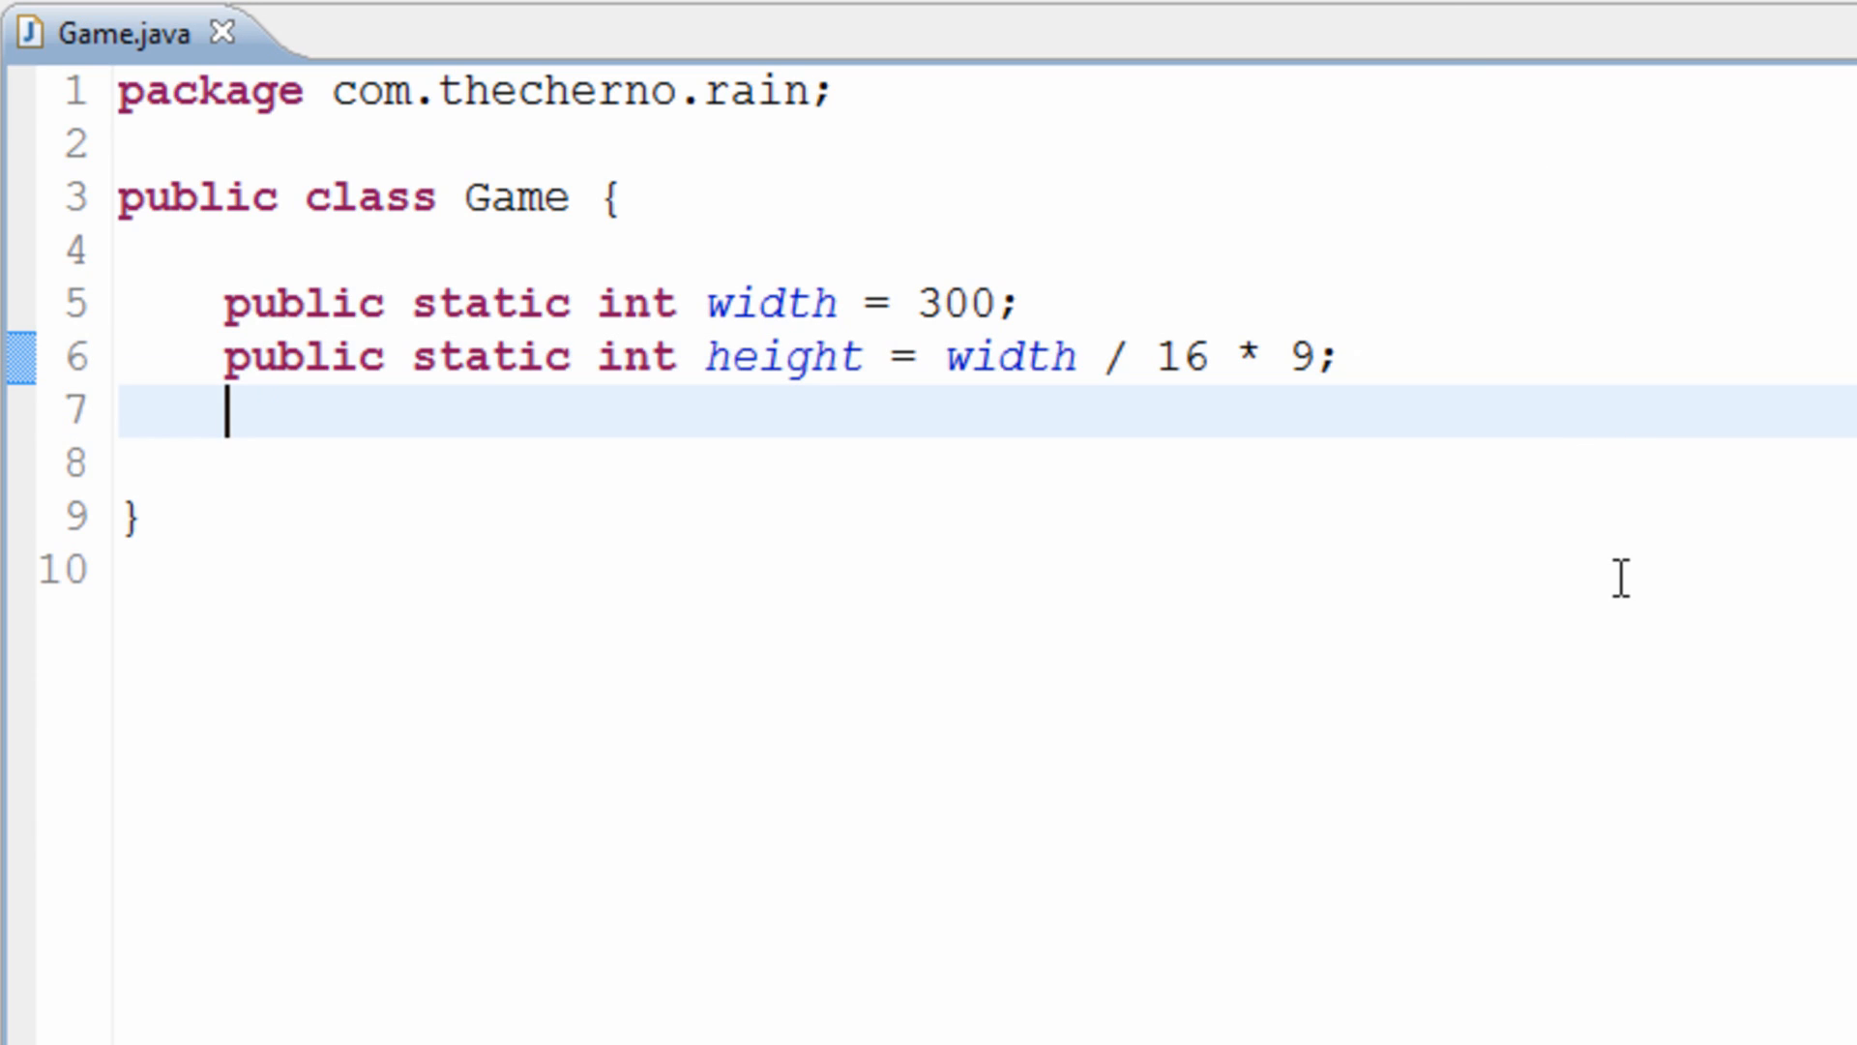
Step: Declare 'public static int scale = 3;' on the line below height in Game.java
type("pu")
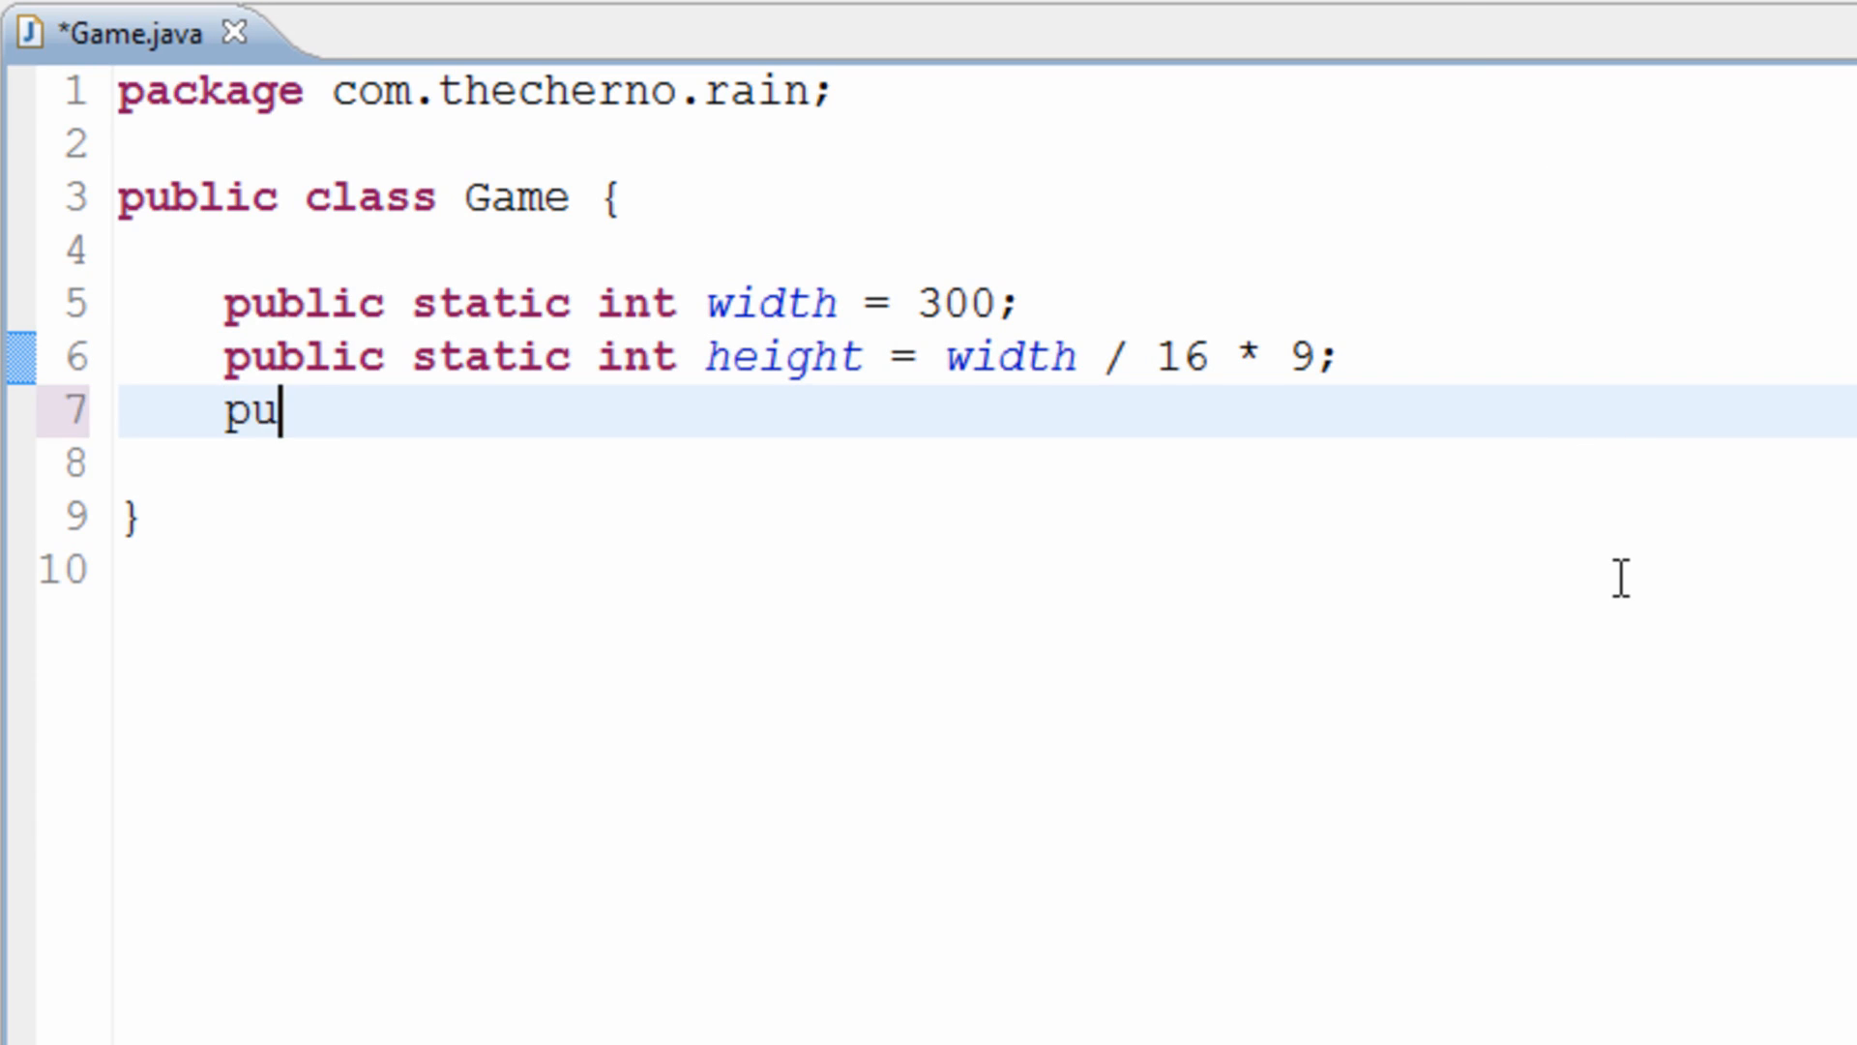
type("blic static")
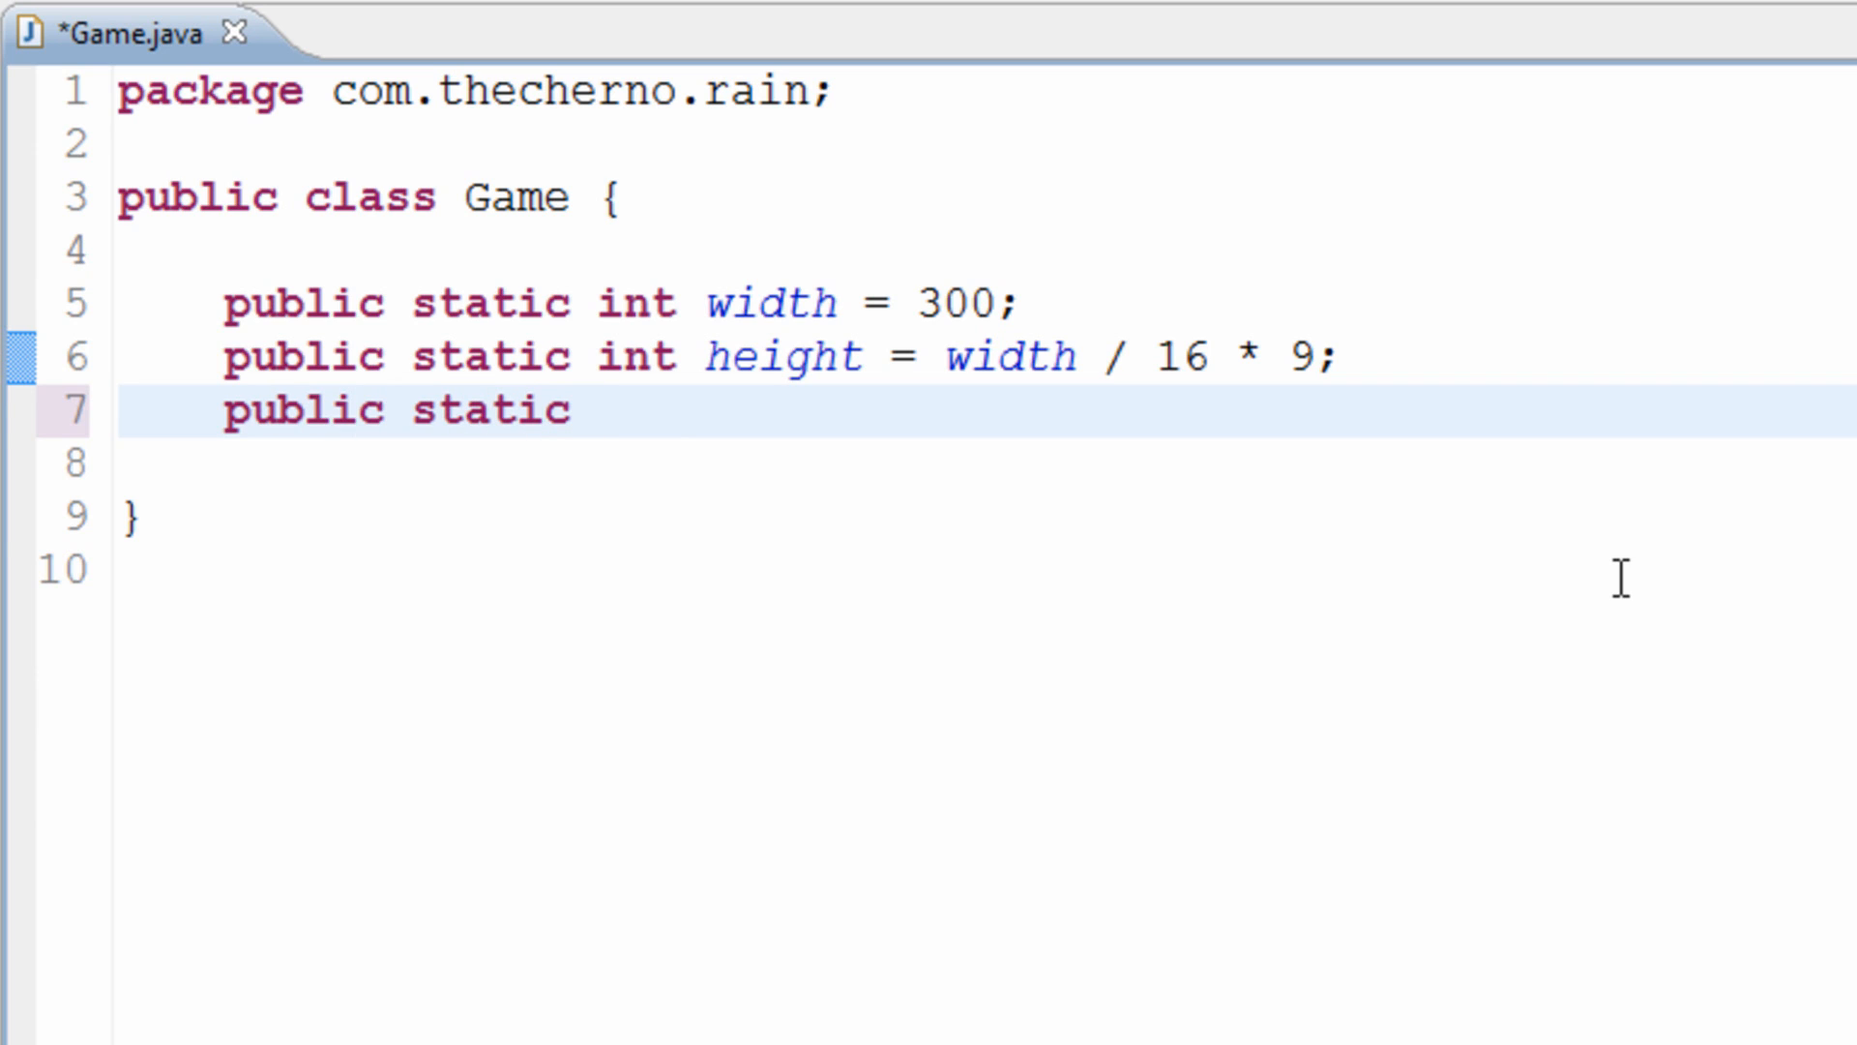
type("int scale =")
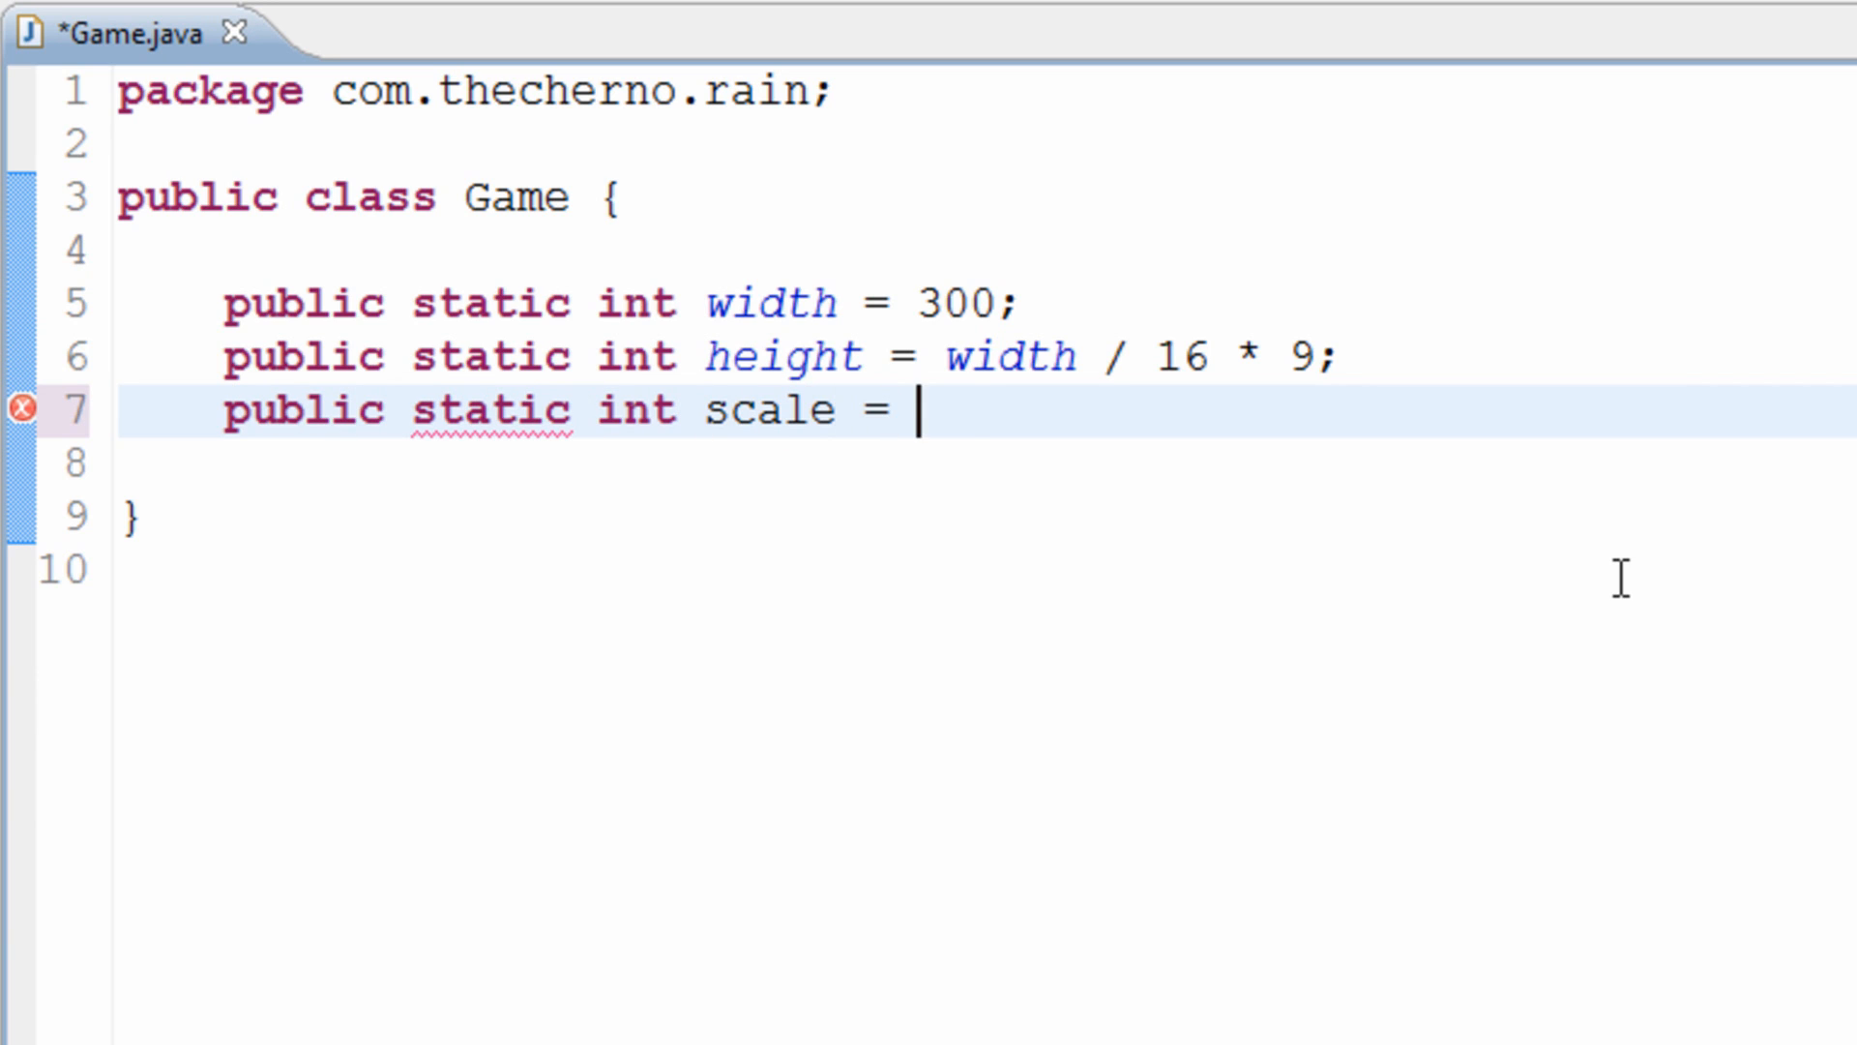
type("3;")
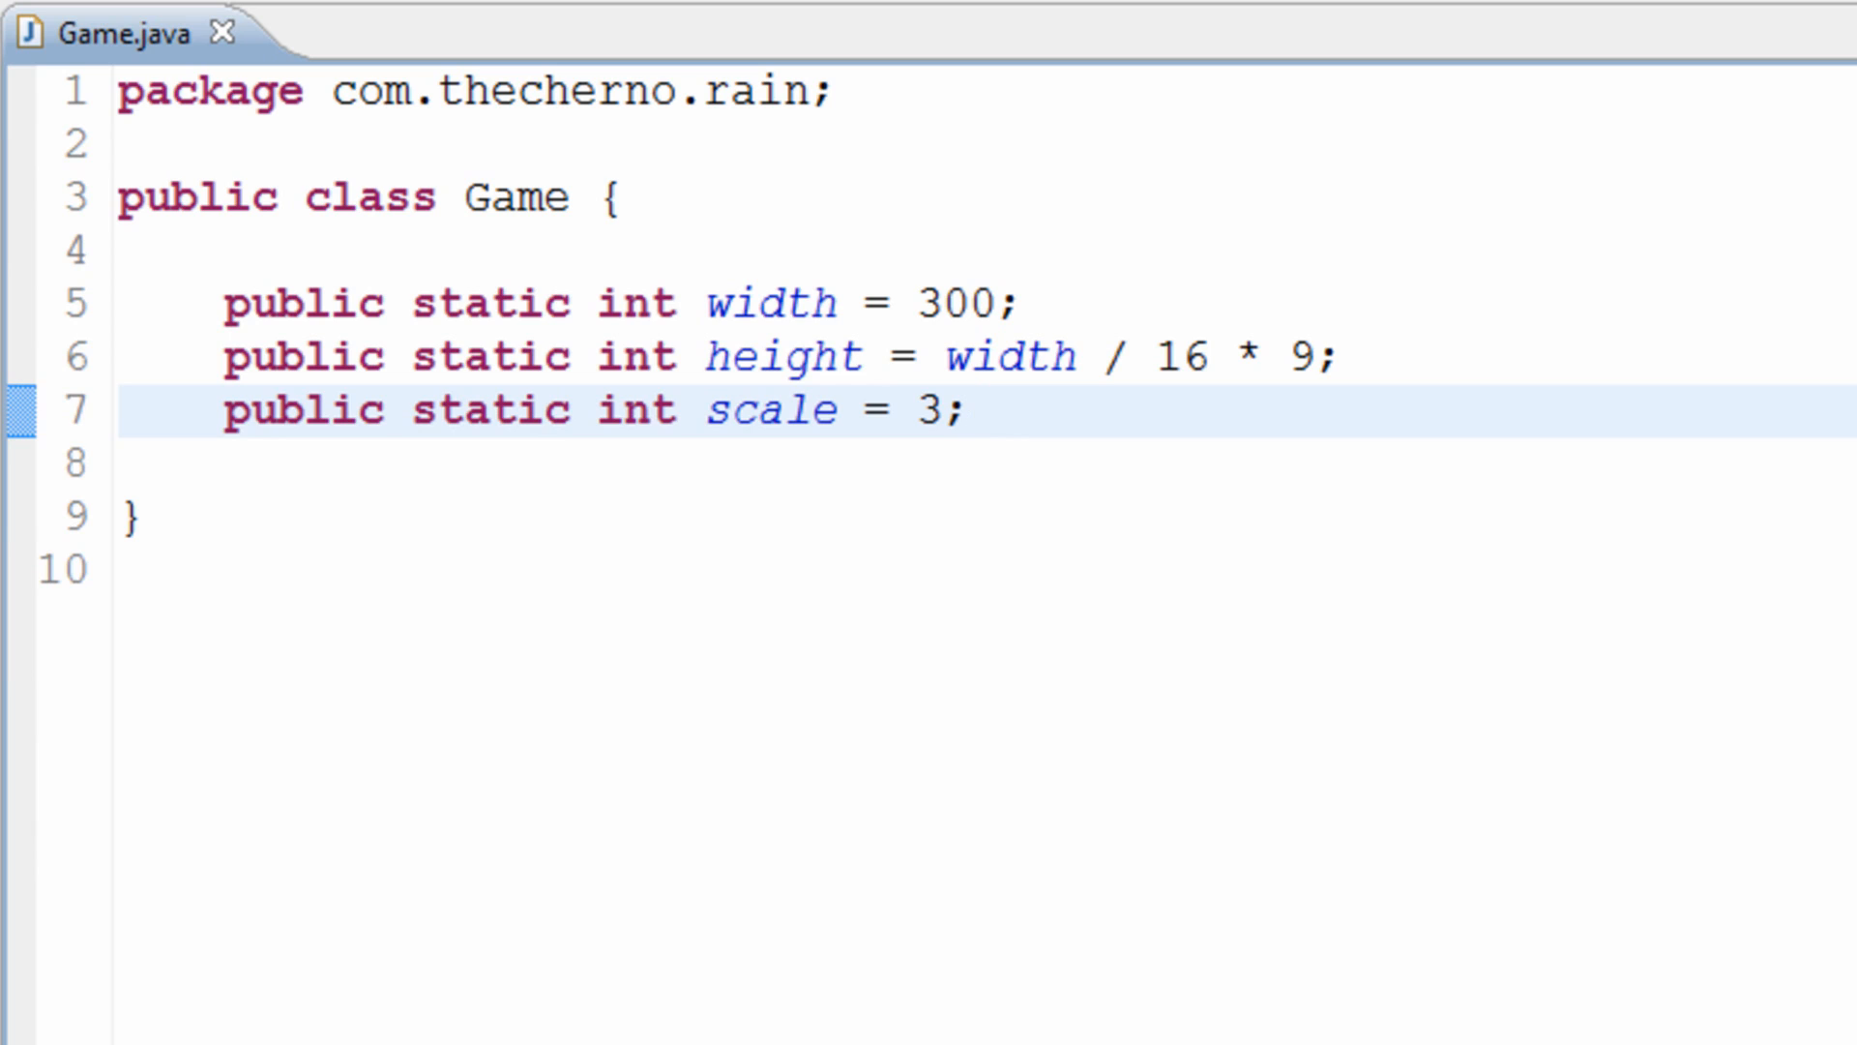
left_click(969, 408)
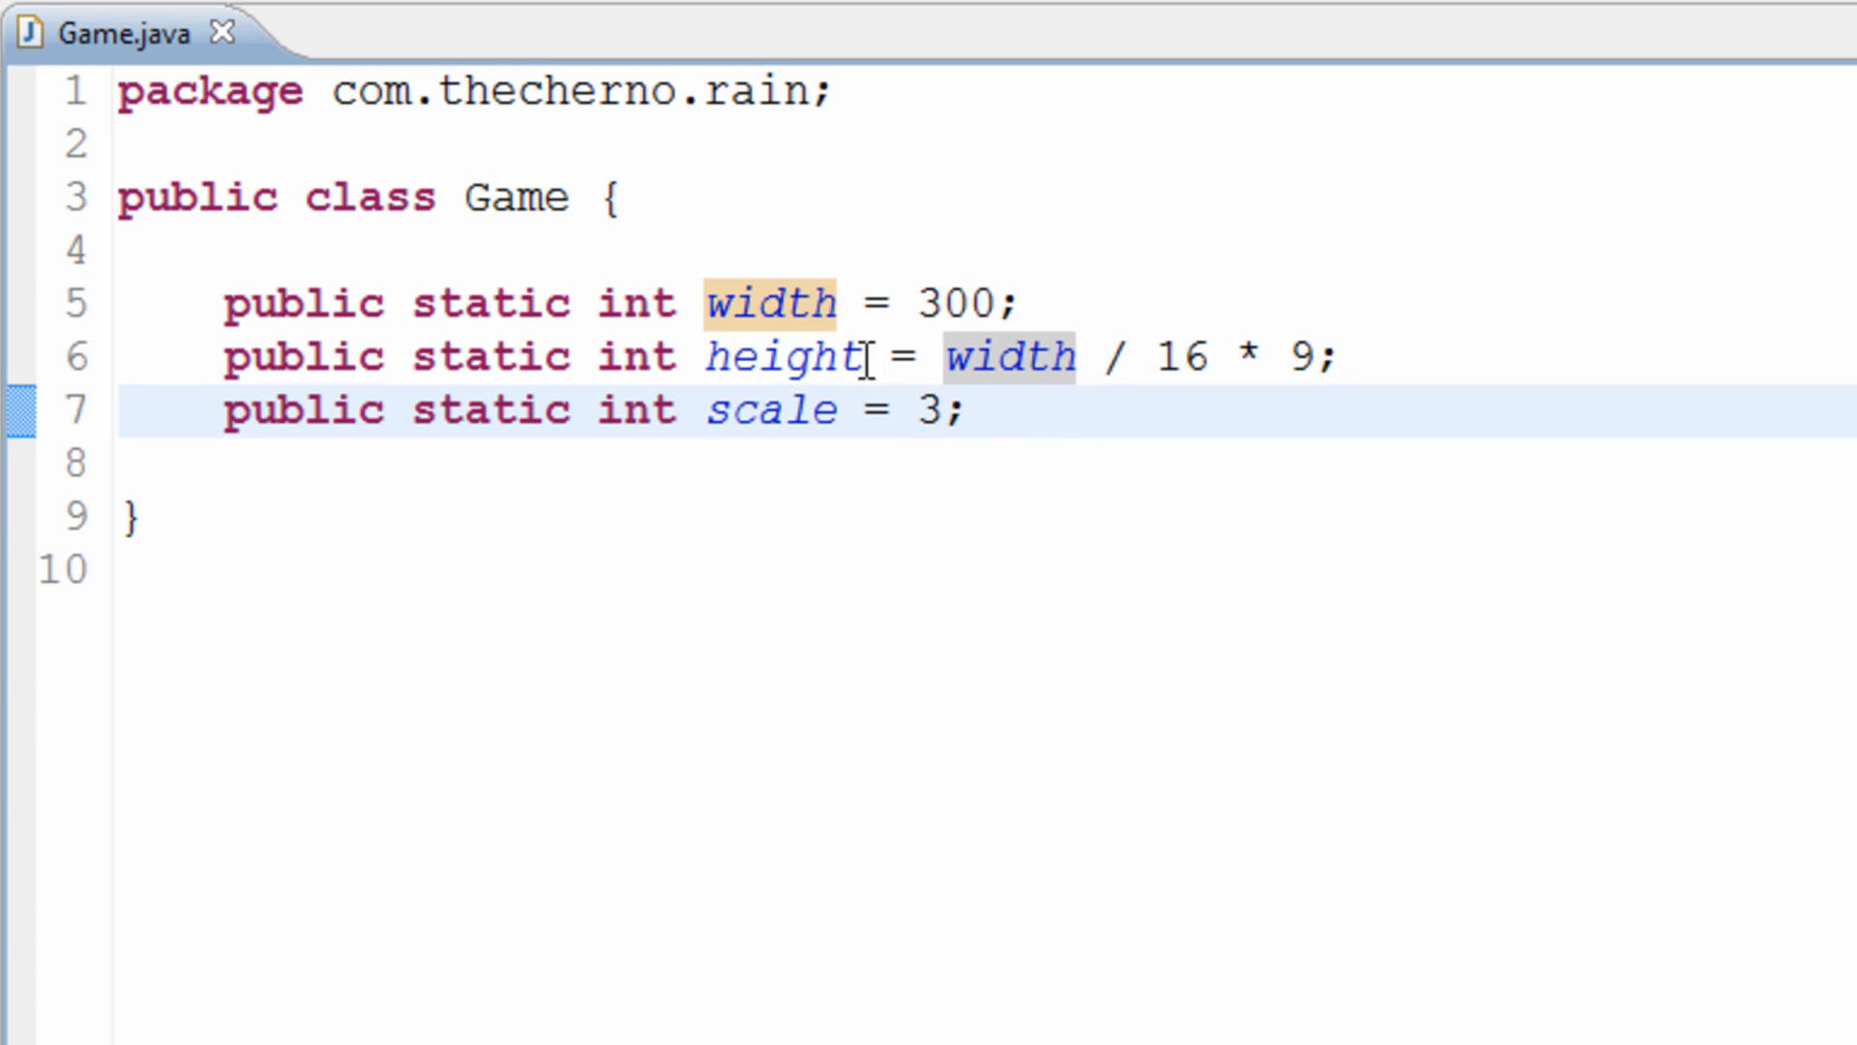
left_click(927, 303)
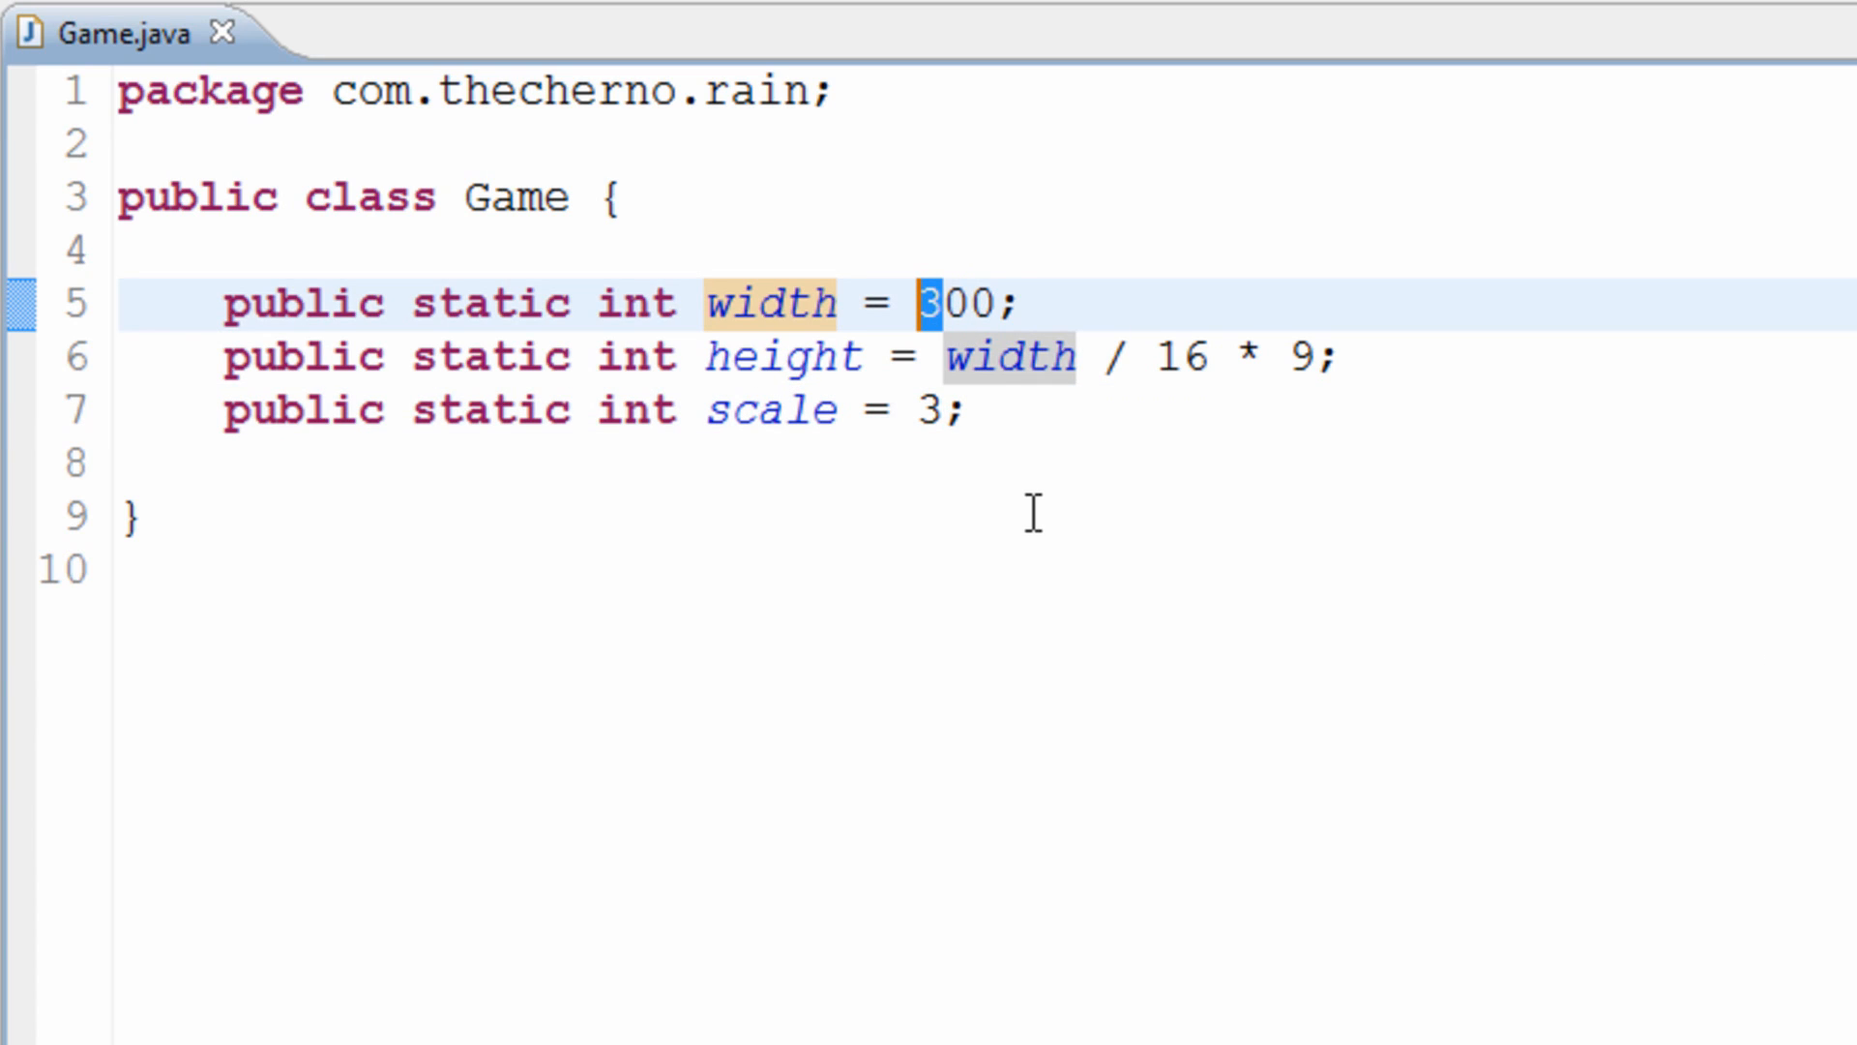
type("9")
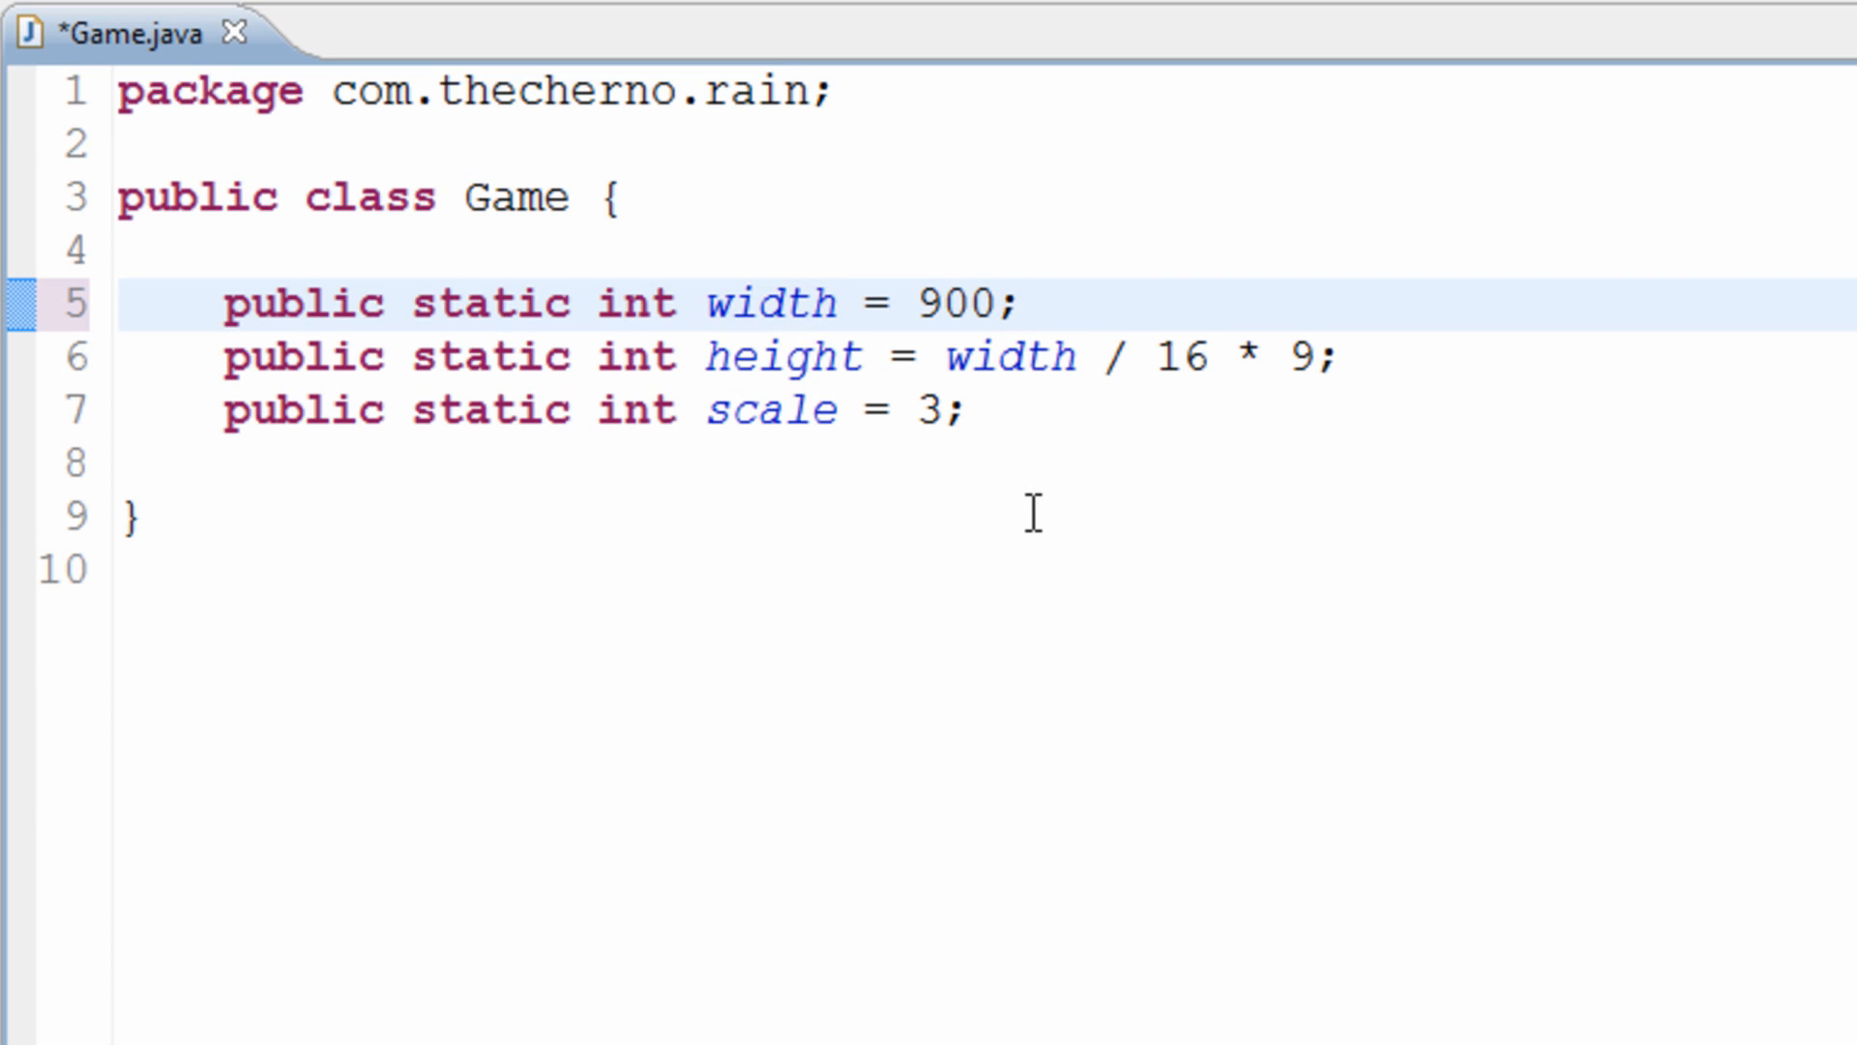
left_click(941, 302)
type("3")
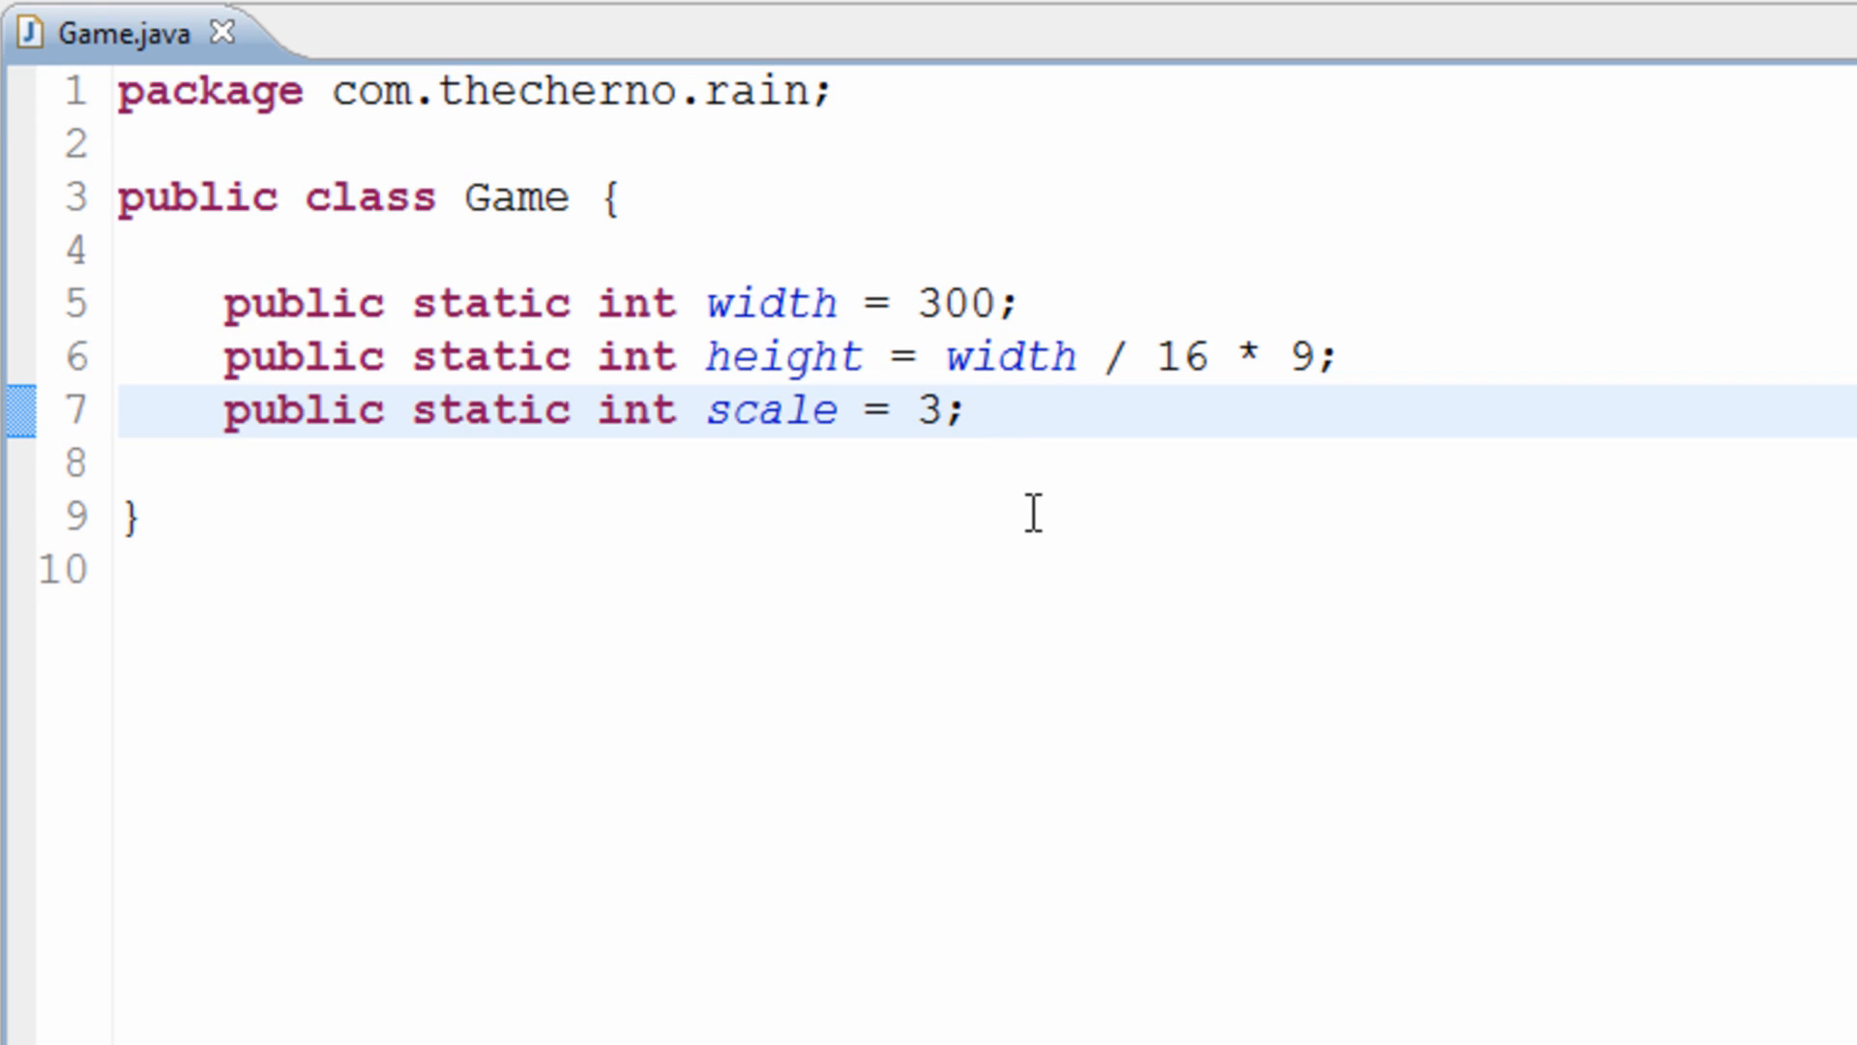
left_click(970, 411)
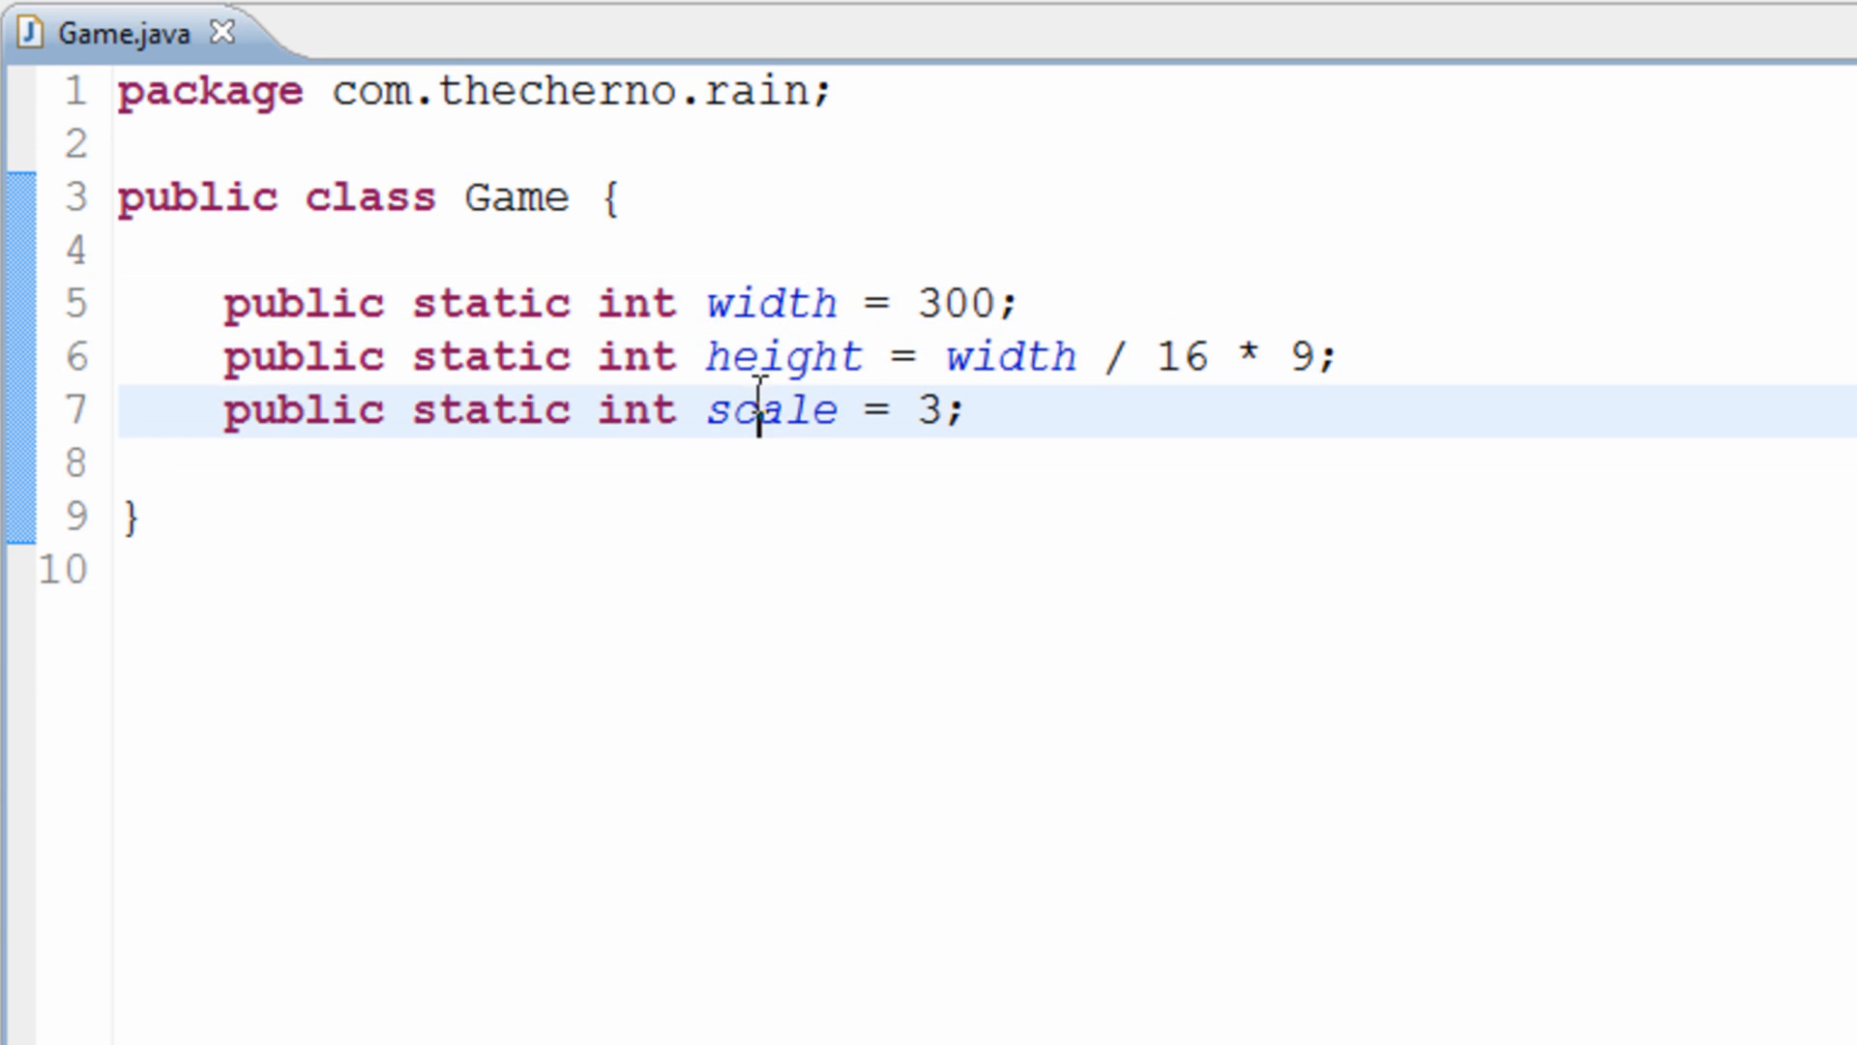
mouse_move(759, 411)
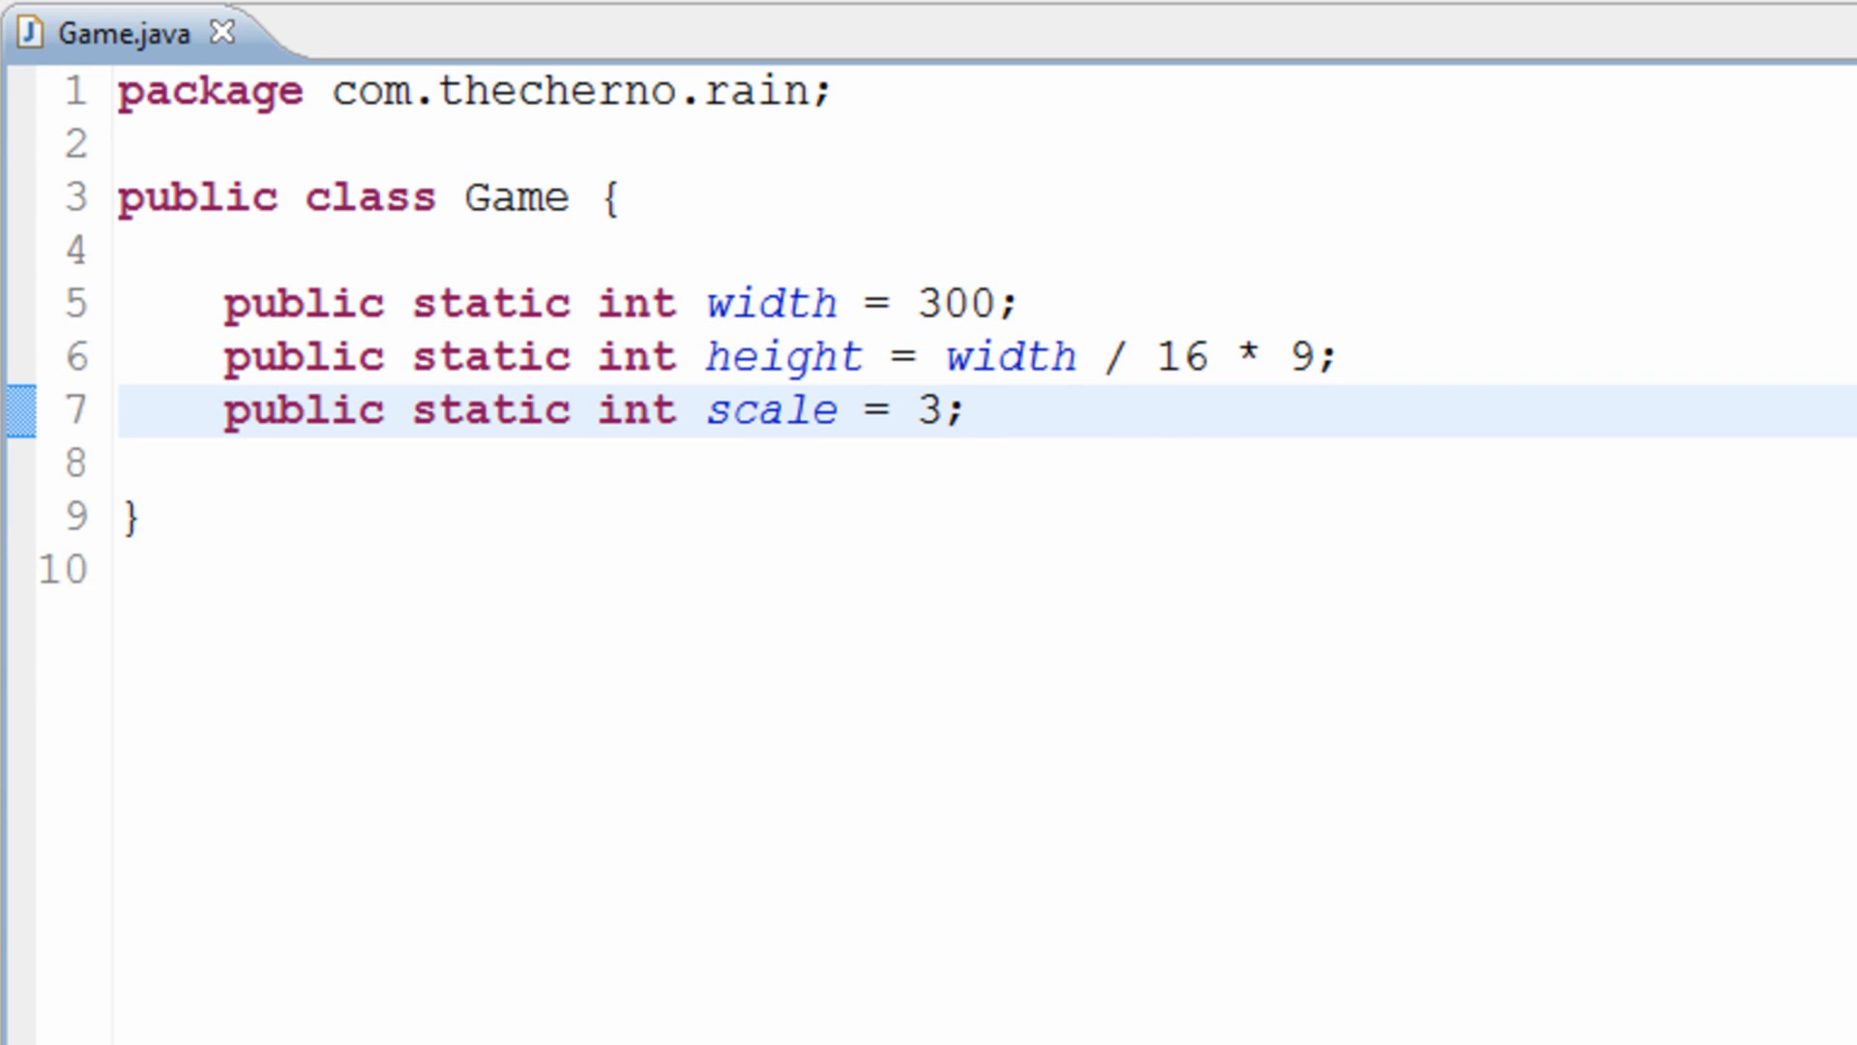
left_click(969, 411)
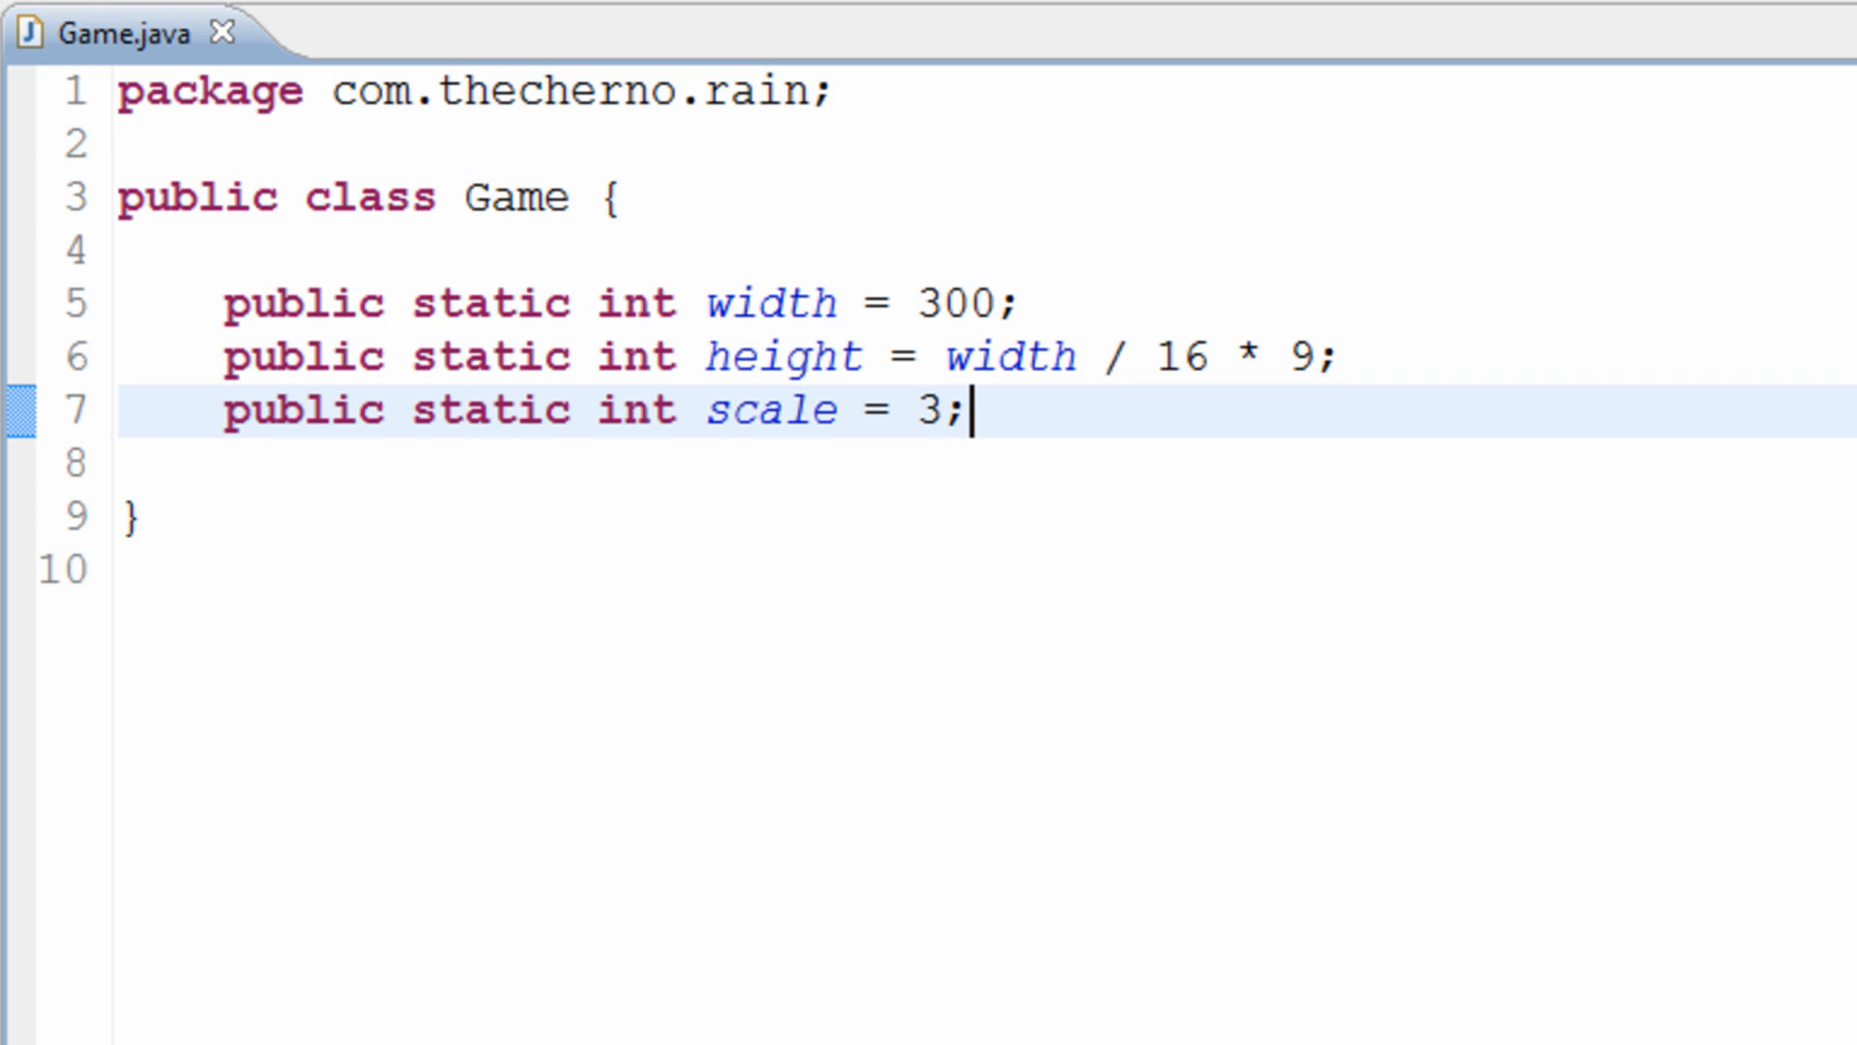